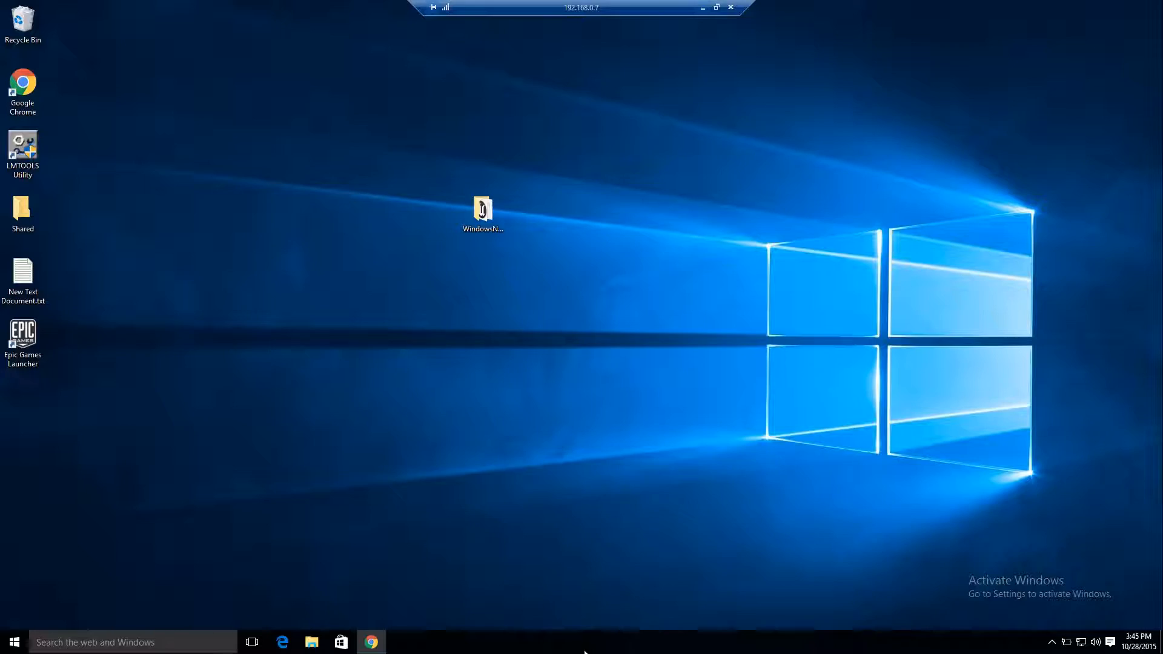
{"action": "mouse_move", "coordinate": [85, 355]}
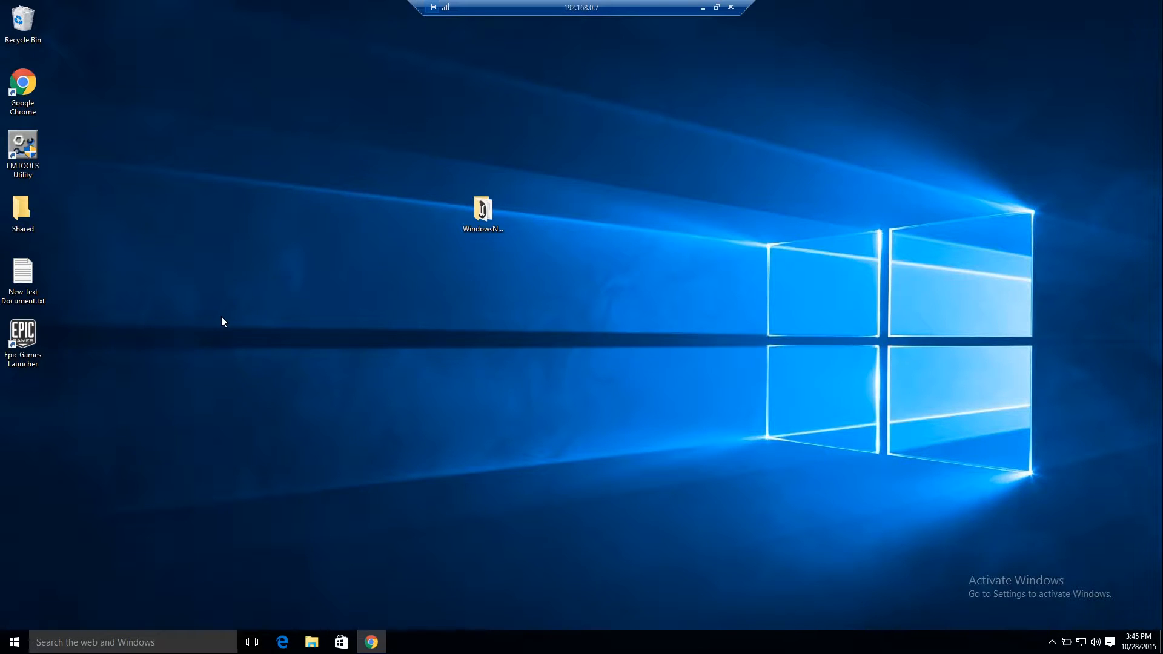
{"action": "mouse_move", "coordinate": [585, 268]}
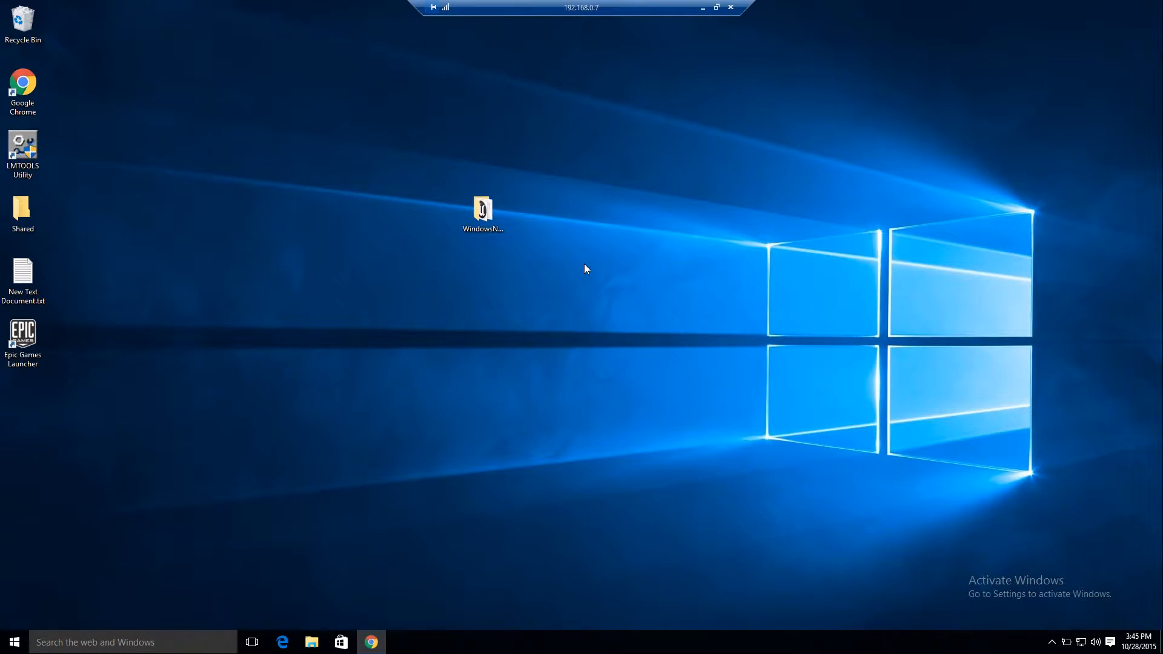
On the remote machine, browse to WindowsNoEditor > YouTubeTut > Binaries > Win64.
{"action": "double_click", "coordinate": [483, 208]}
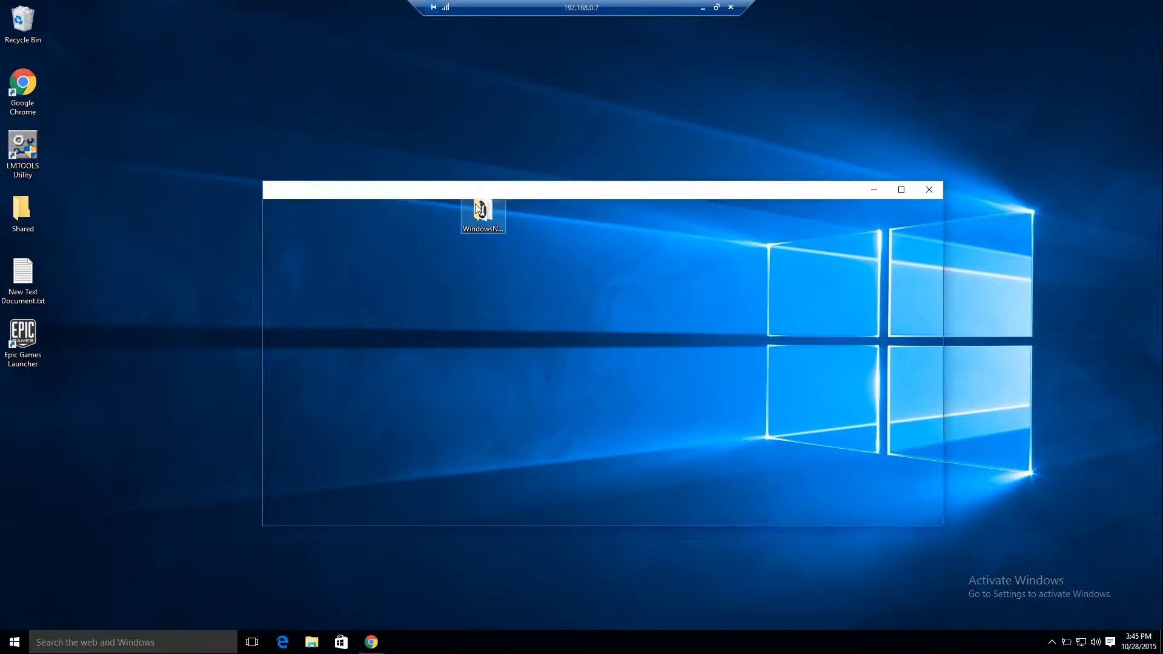
{"action": "double_click", "coordinate": [482, 215]}
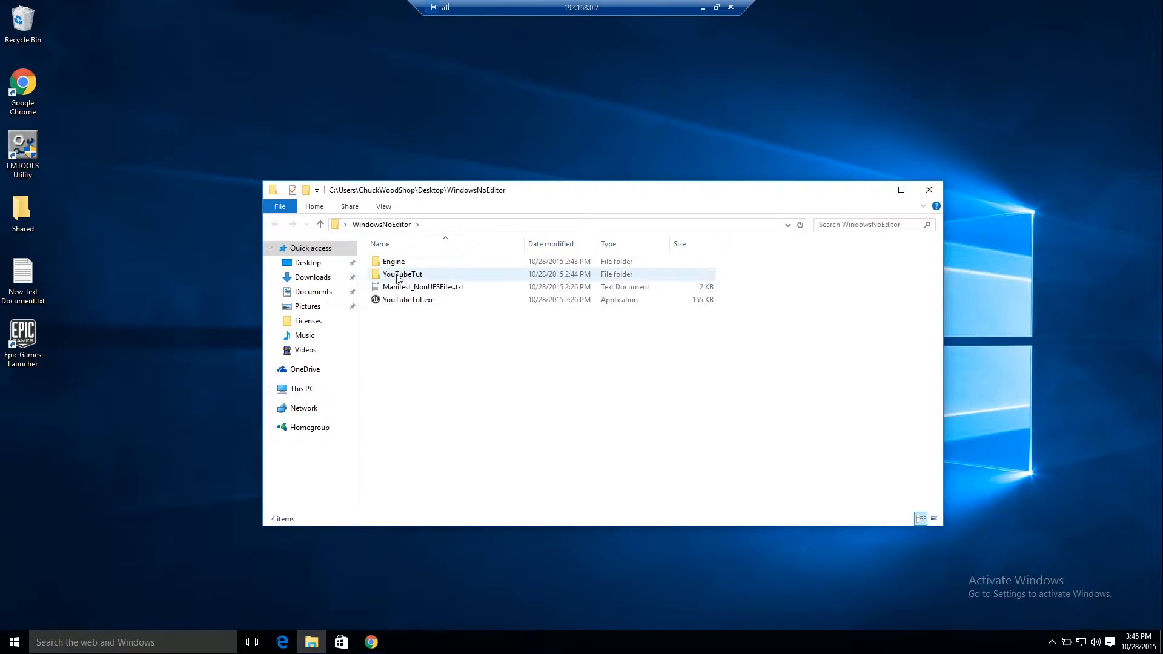
{"action": "double_click", "coordinate": [403, 273]}
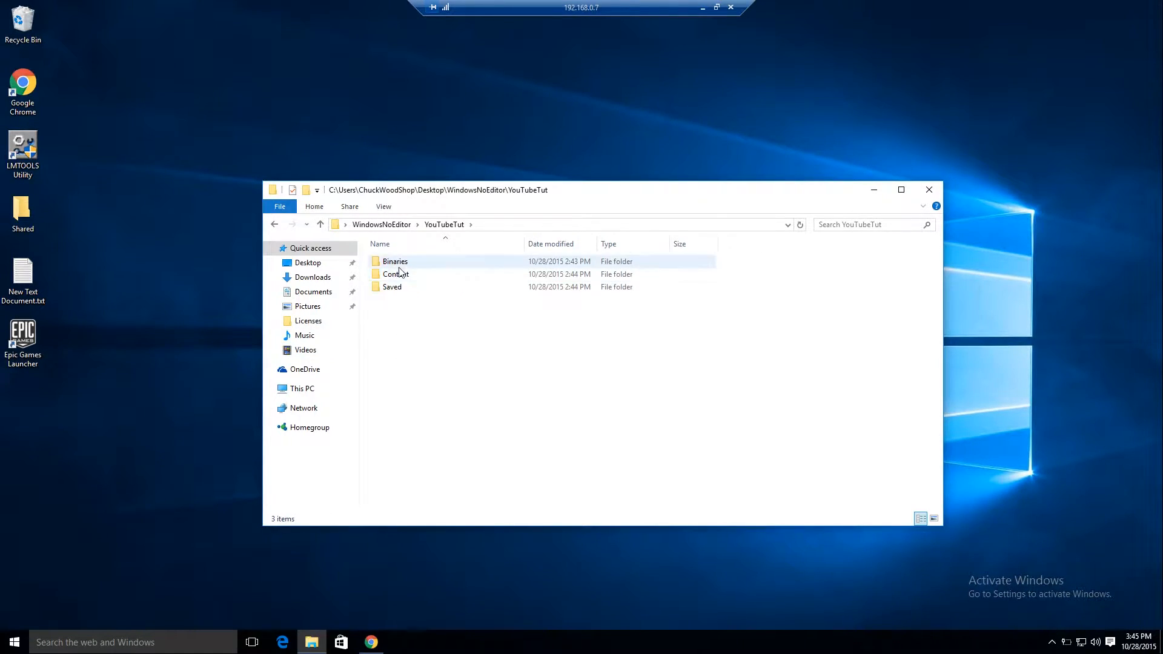
{"action": "double_click", "coordinate": [395, 261]}
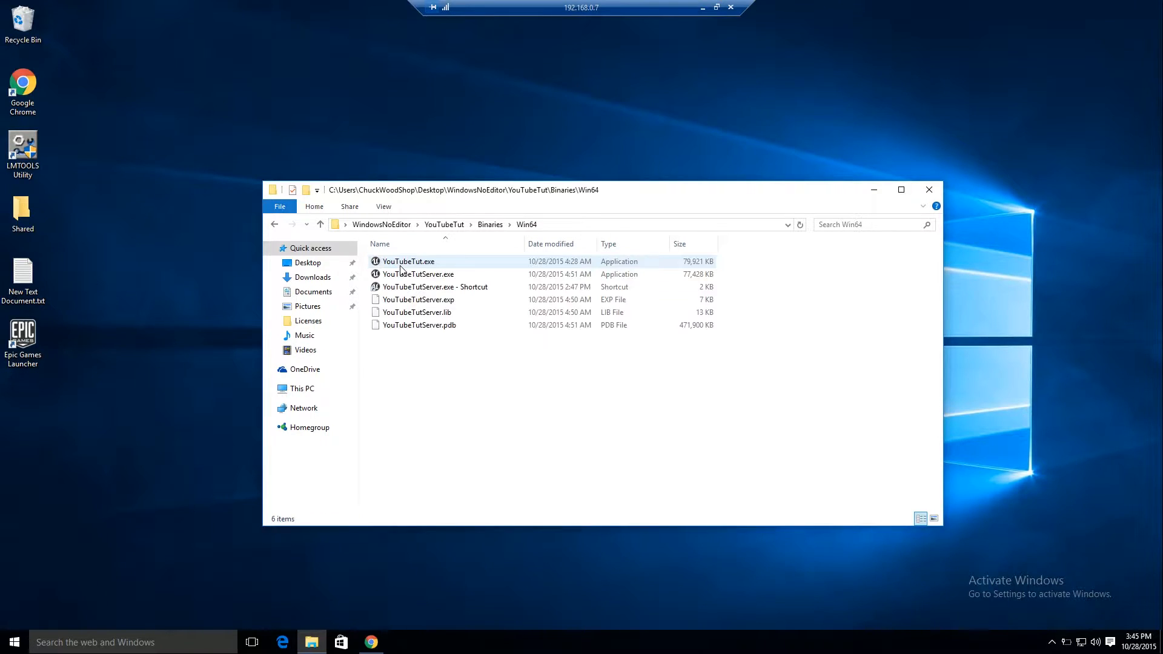
Launch the YouTubeTutServer.exe shortcut, declining the missing Substance plugin download.
{"action": "left_click", "coordinate": [436, 287]}
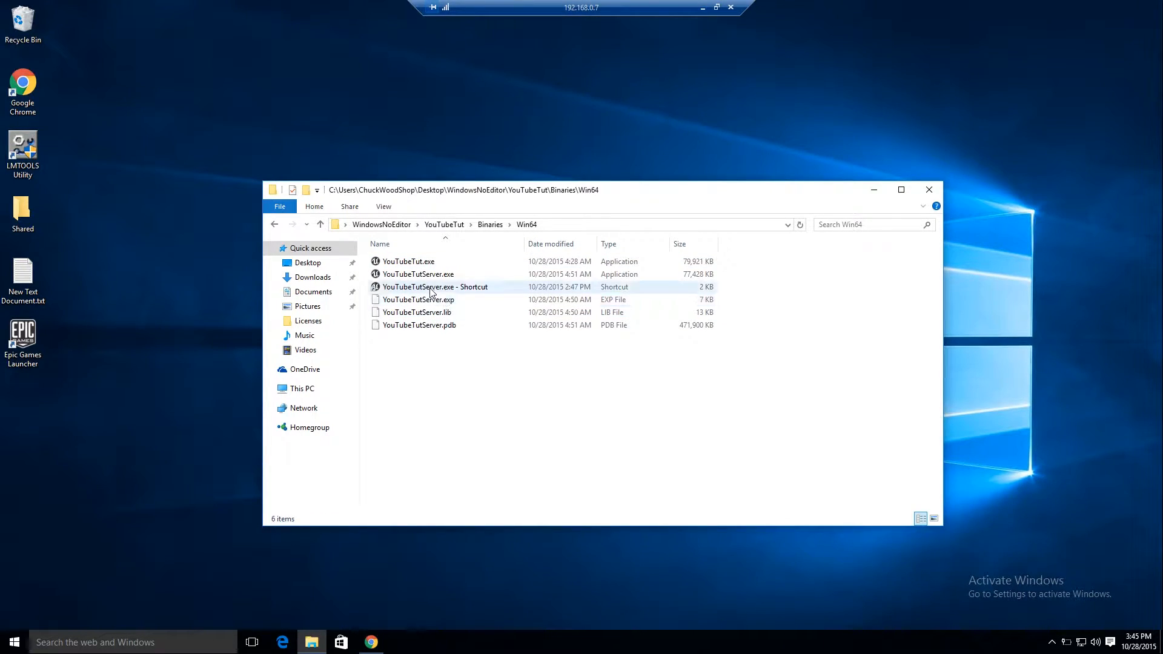
{"action": "mouse_move", "coordinate": [417, 290]}
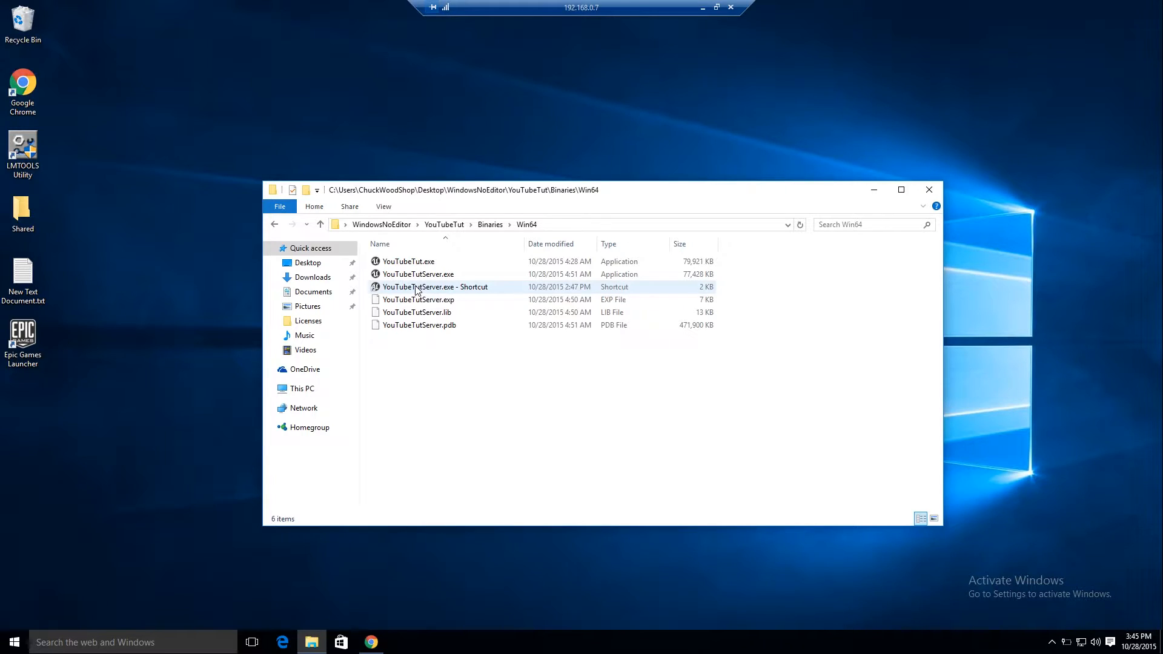
{"action": "double_click", "coordinate": [436, 288]}
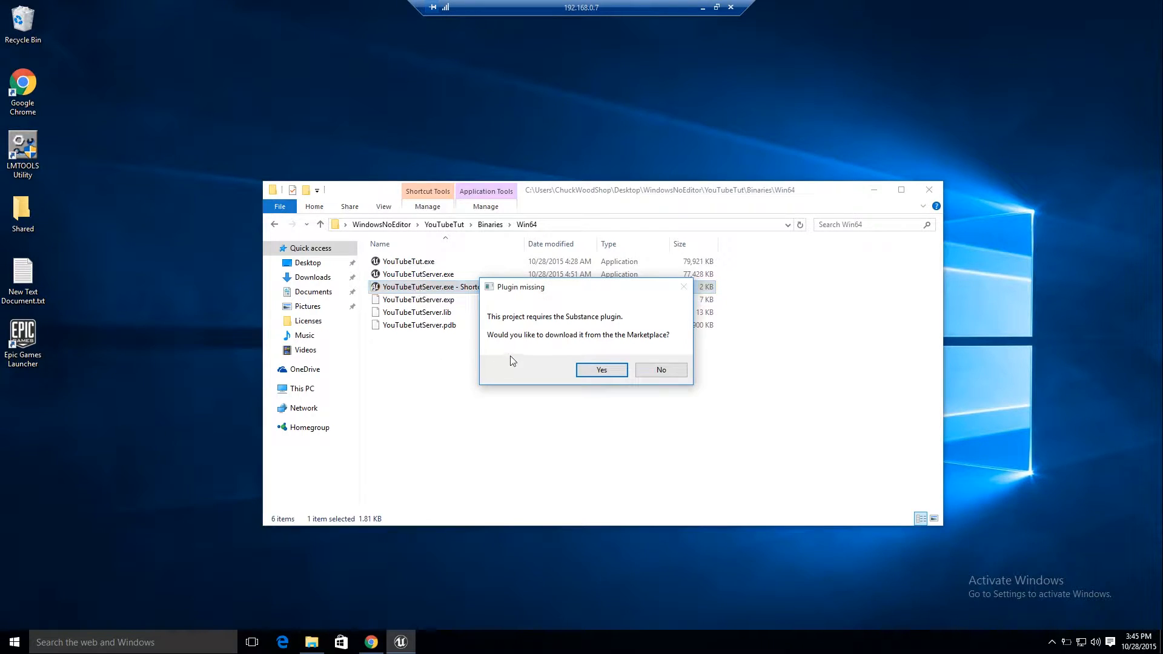
{"action": "mouse_move", "coordinate": [627, 346]}
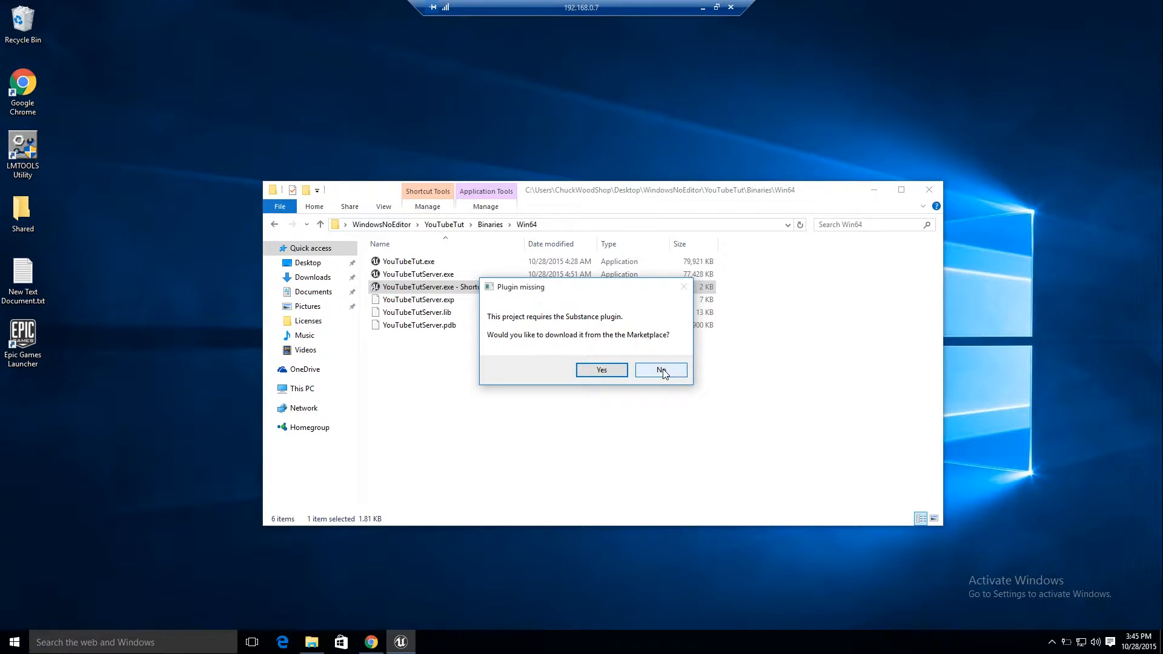
{"action": "left_click", "coordinate": [659, 370]}
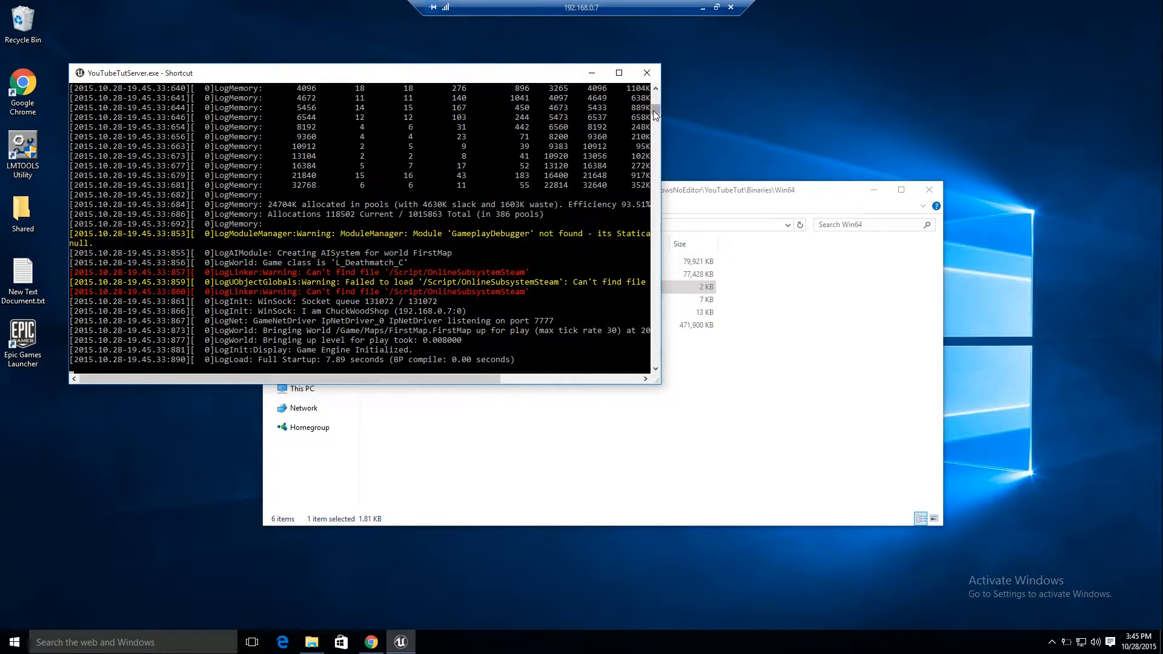
Check the server log for the port 7777 listener, then minimize the Remote Desktop session.
{"action": "scroll", "scroll_direction": "up", "scroll_amount": 3}
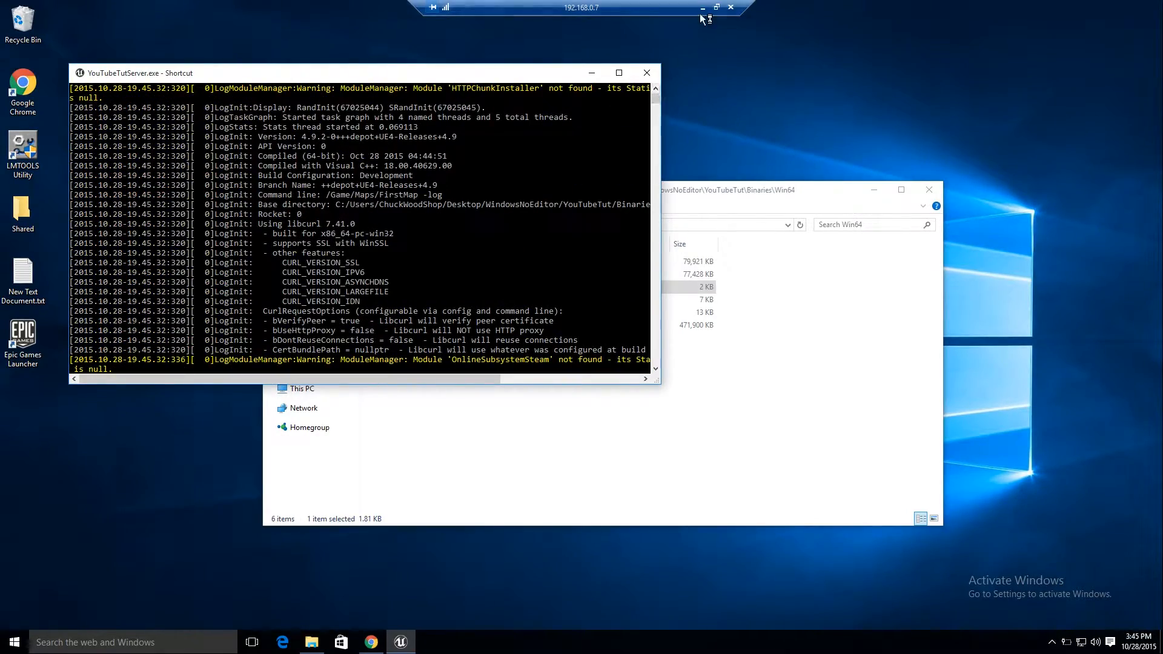
{"action": "left_click", "coordinate": [700, 8]}
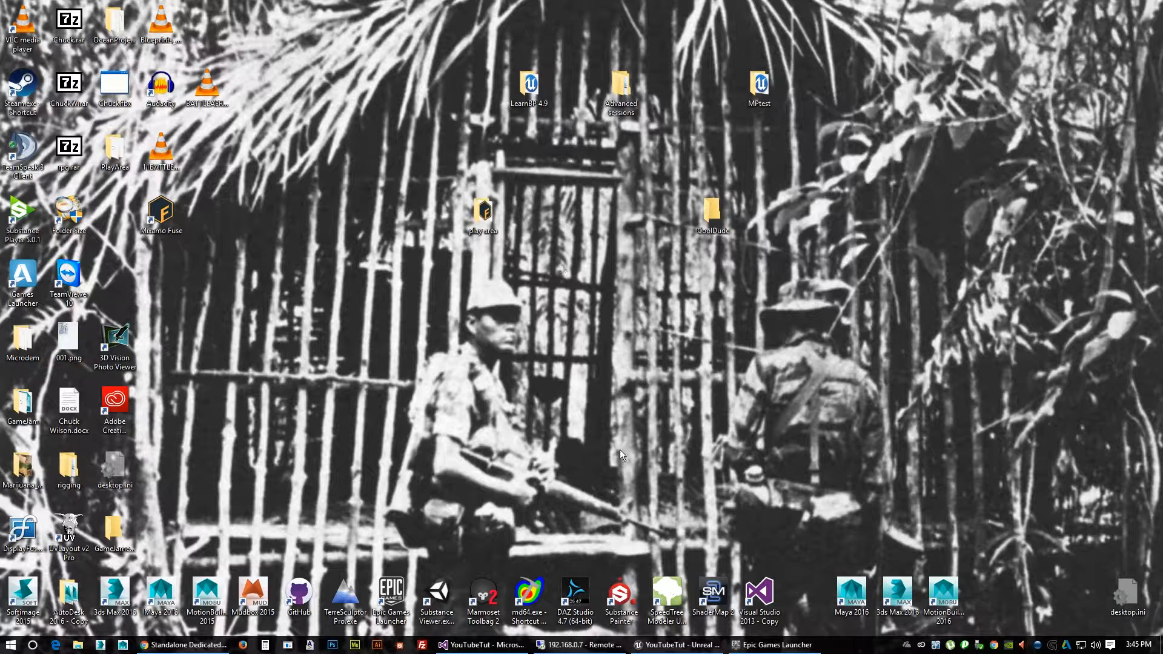
Bring up and minimize the YouTubeTut editor, then open File Explorer at Quick access.
{"action": "left_click", "coordinate": [676, 645]}
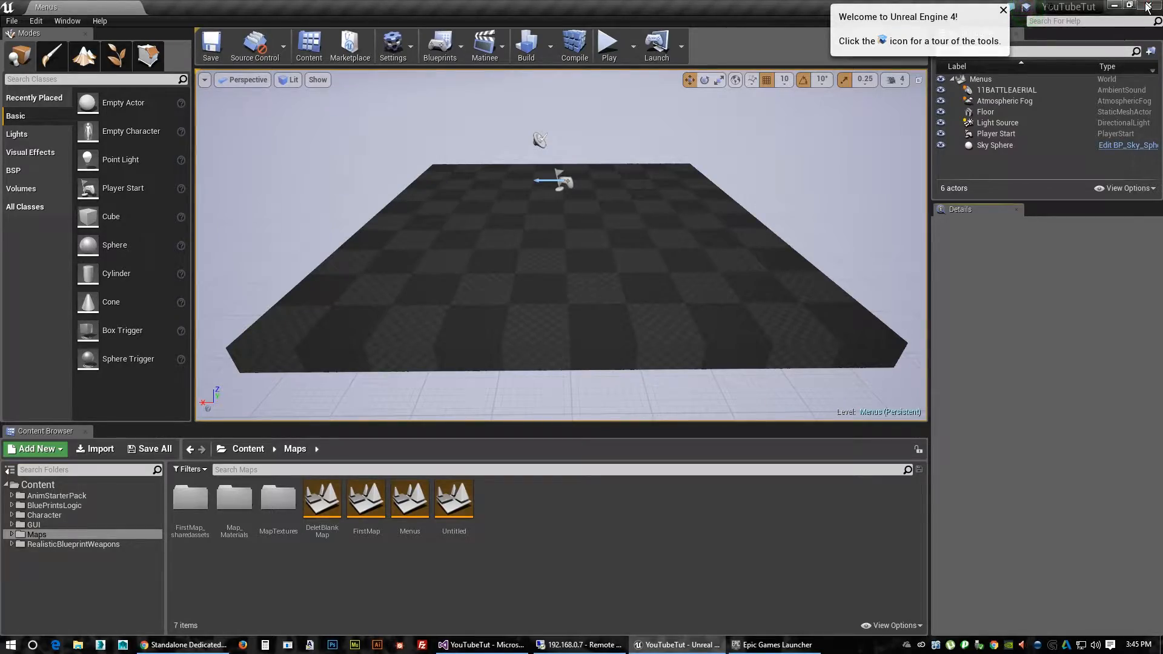
{"action": "left_click", "coordinate": [1115, 7]}
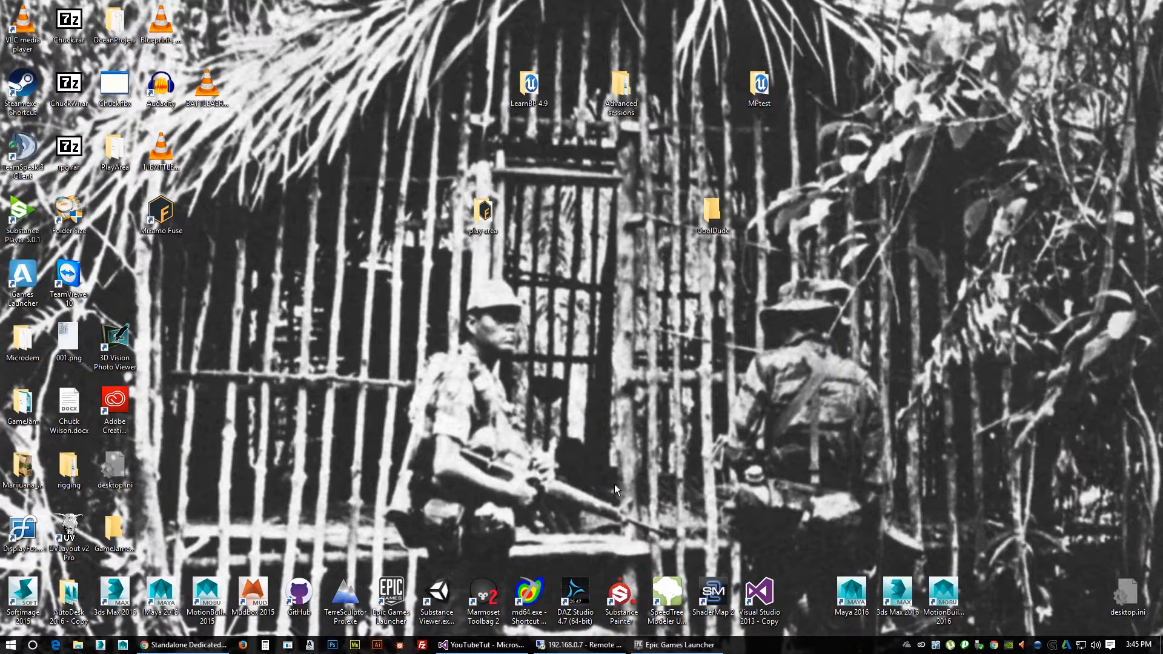
{"action": "left_click", "coordinate": [185, 644]}
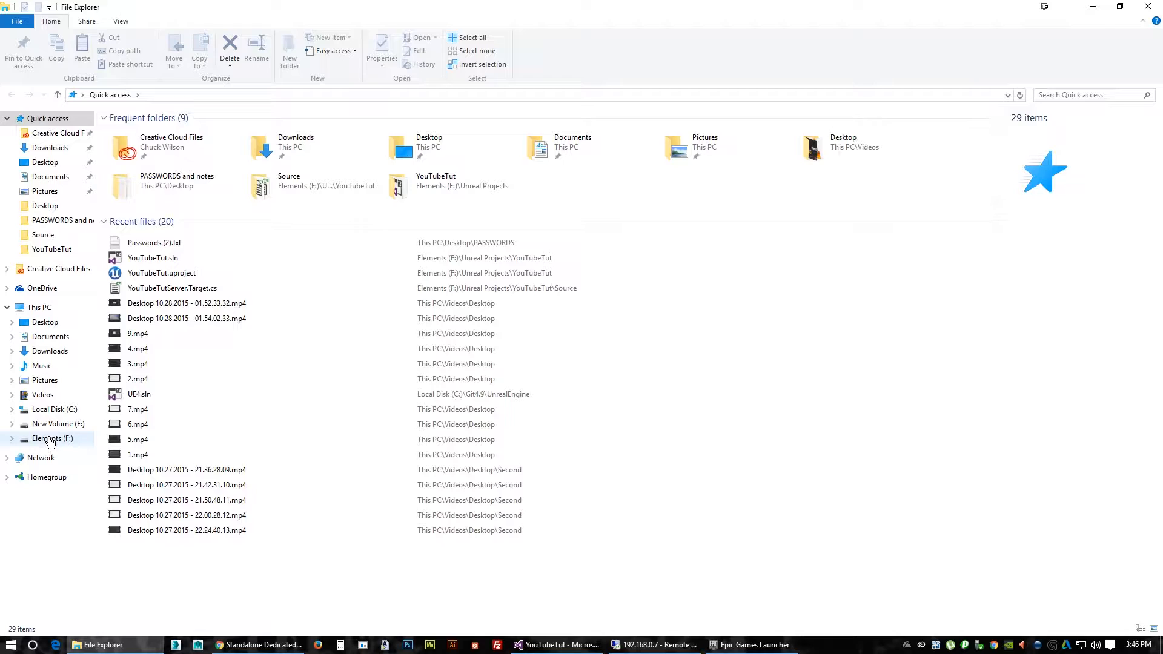
Browse to Elements (F:) > Unreal Projects > YouTubeTut > Publish > WindowsNoEditor.
{"action": "left_click", "coordinate": [52, 438]}
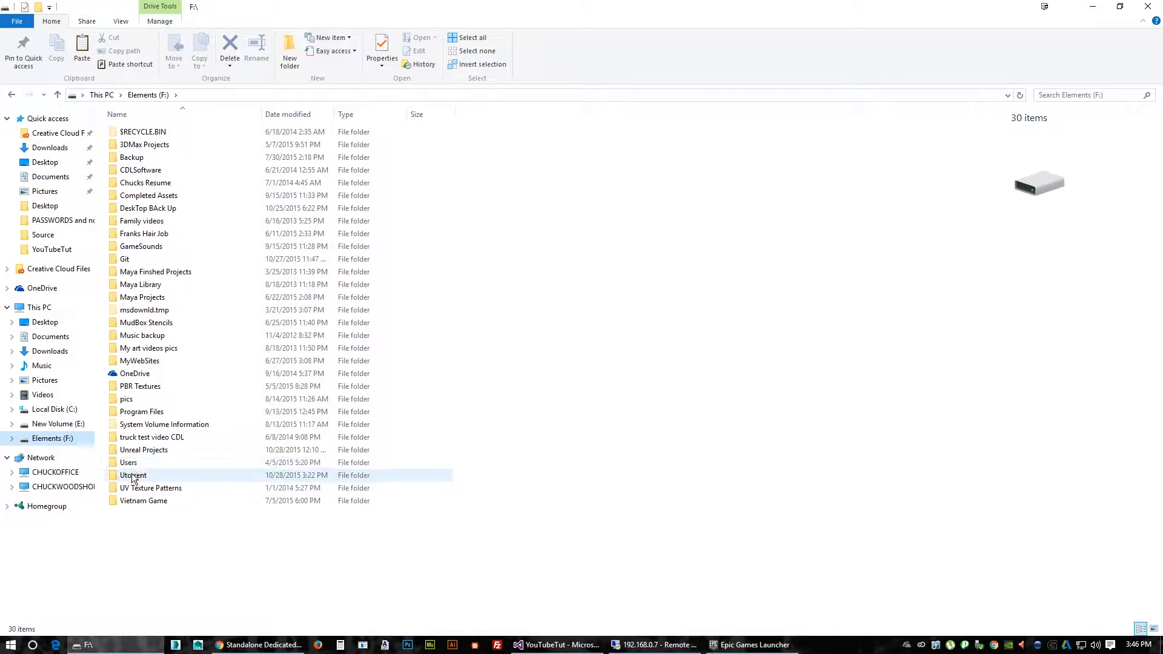
{"action": "double_click", "coordinate": [144, 449]}
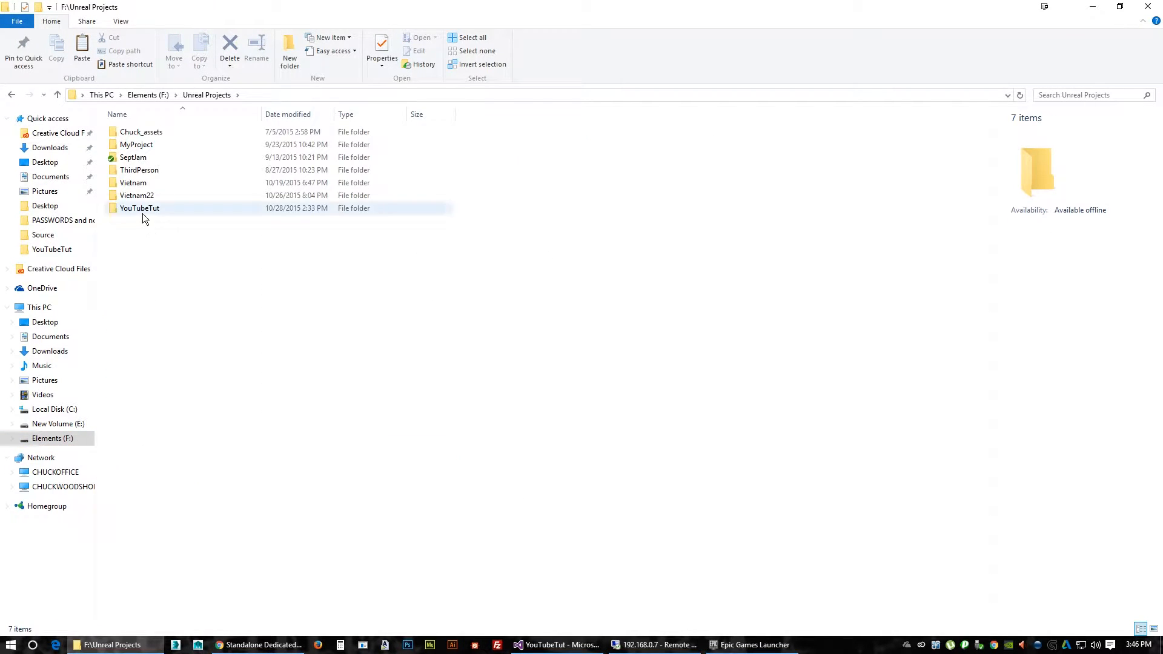
{"action": "double_click", "coordinate": [138, 208]}
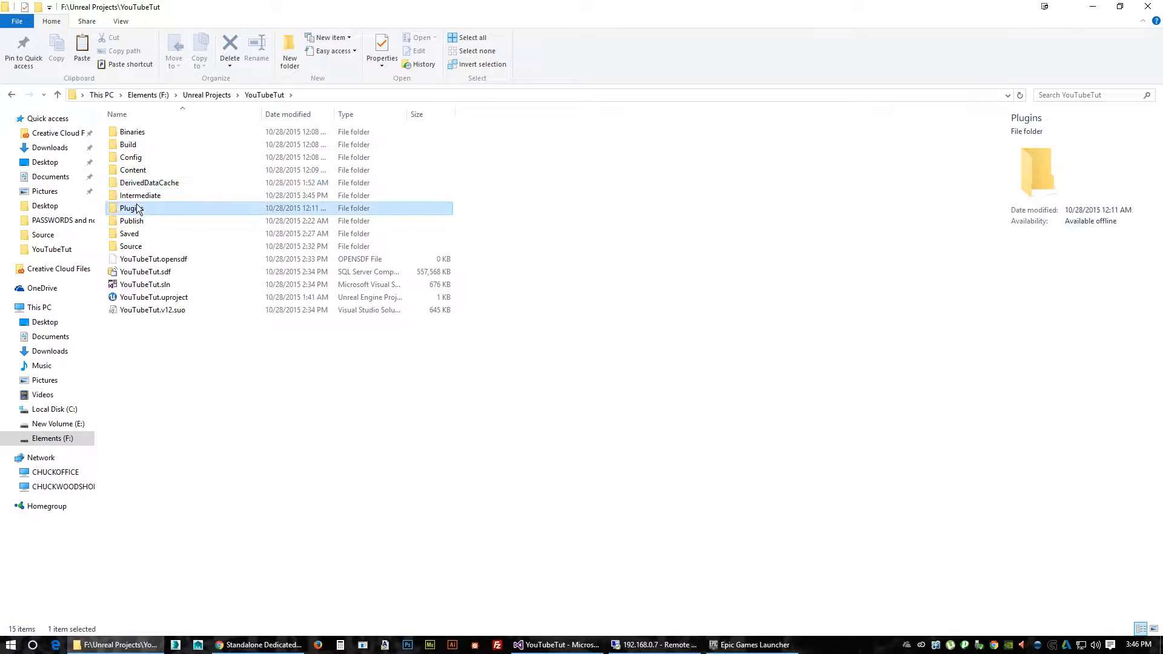
{"action": "double_click", "coordinate": [130, 207]}
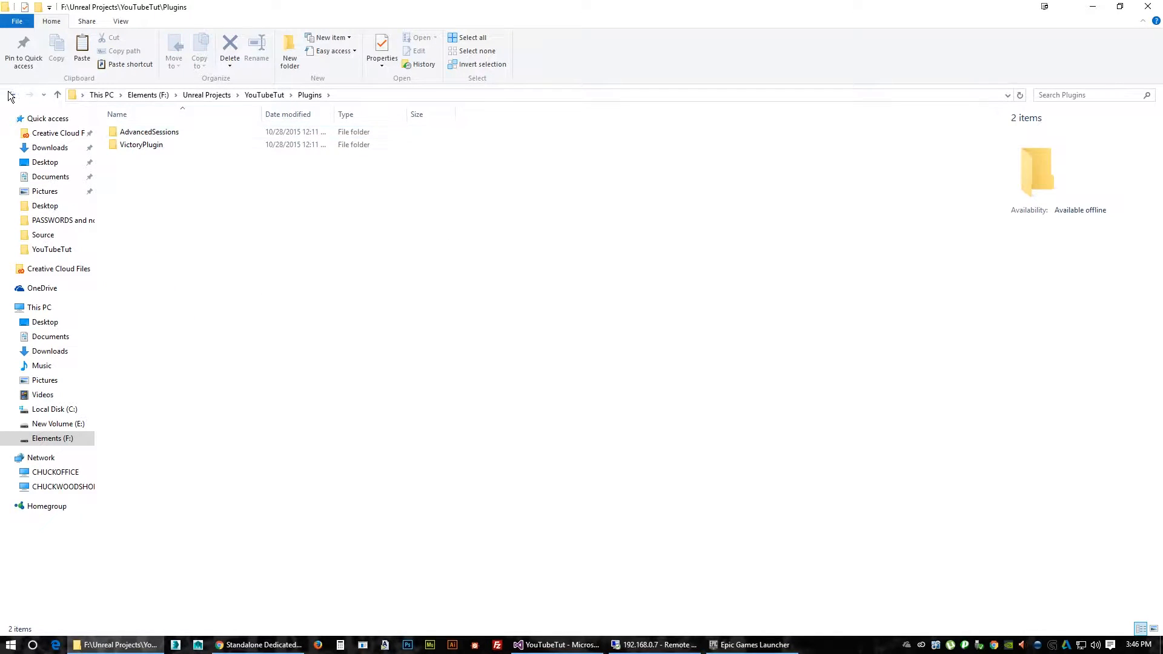
{"action": "left_click", "coordinate": [56, 95]}
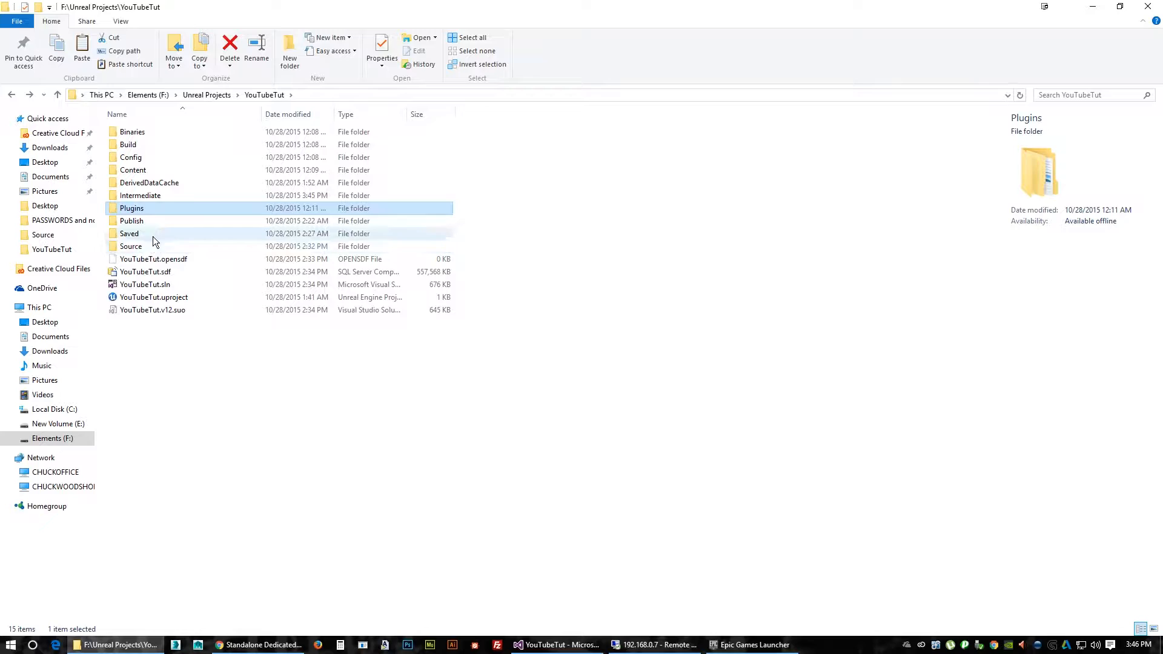
{"action": "mouse_move", "coordinate": [146, 221]}
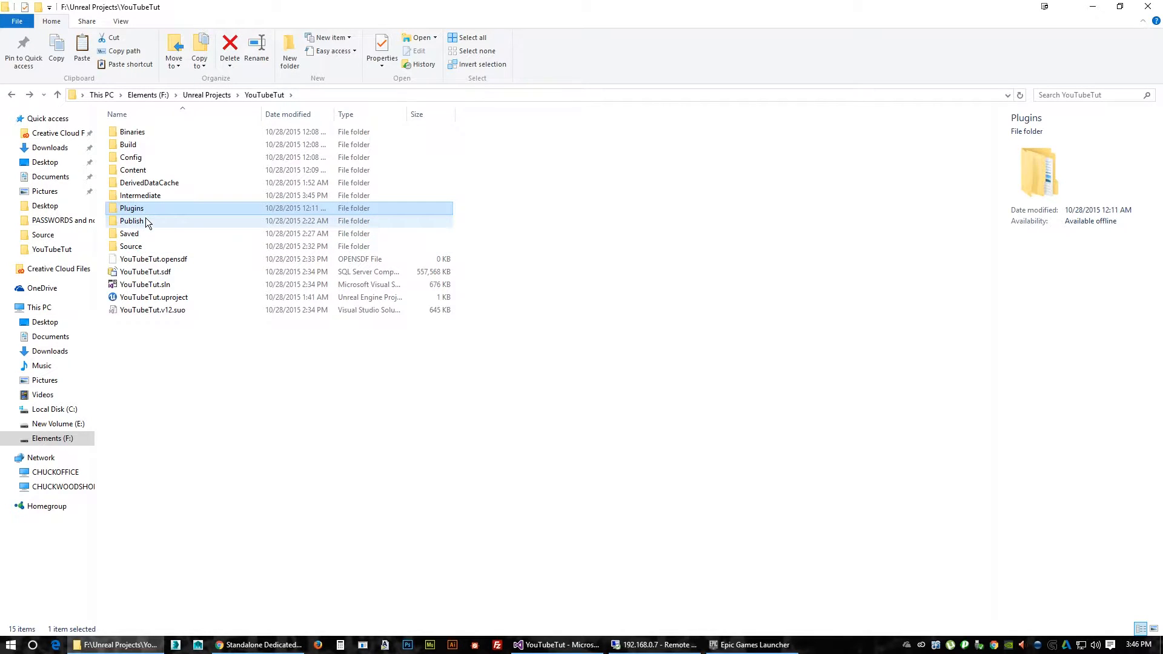
{"action": "double_click", "coordinate": [132, 220]}
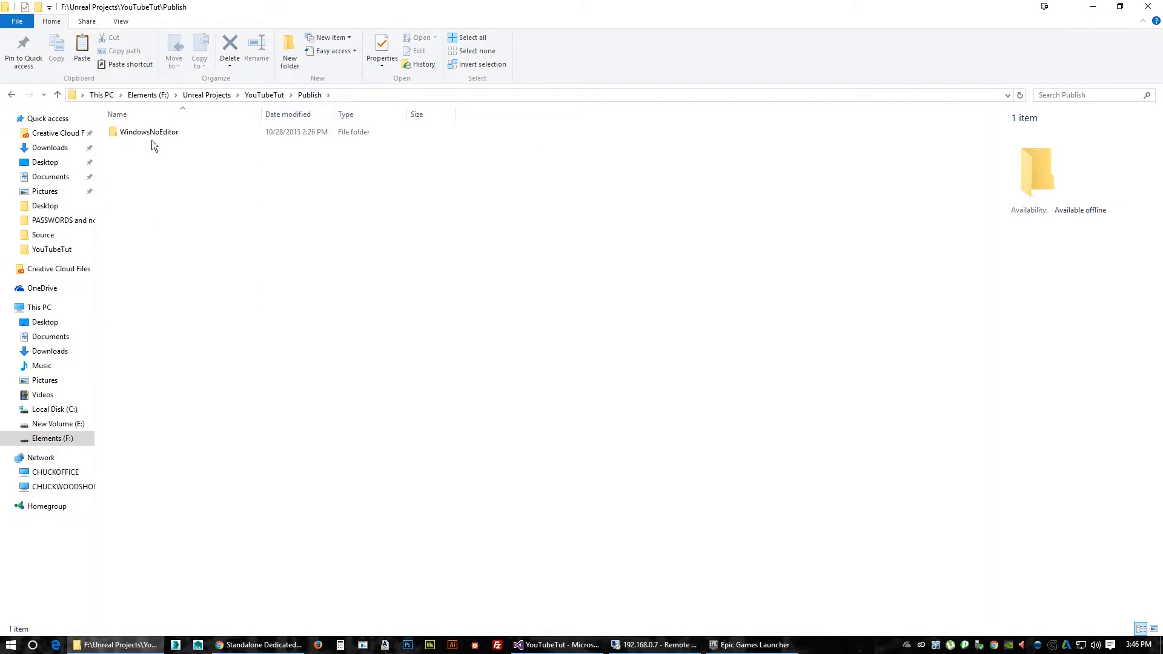
{"action": "double_click", "coordinate": [149, 131]}
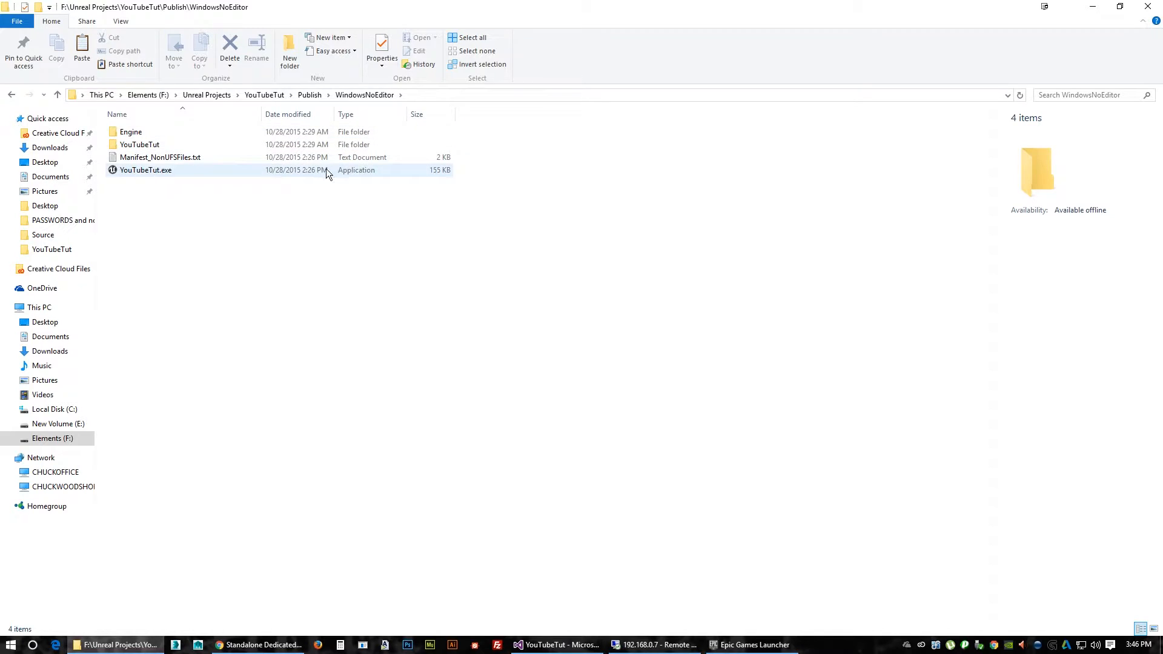
Run YouTubeTut.exe, declining the Substance plugin download.
{"action": "double_click", "coordinate": [146, 169]}
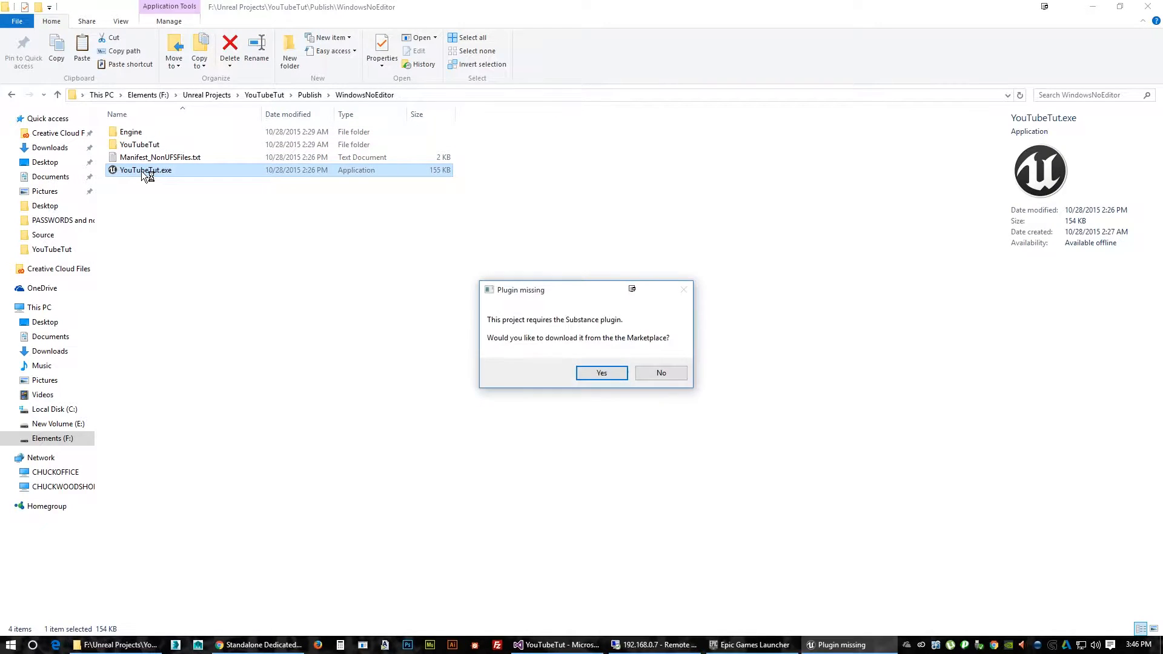
{"action": "left_click", "coordinate": [659, 372]}
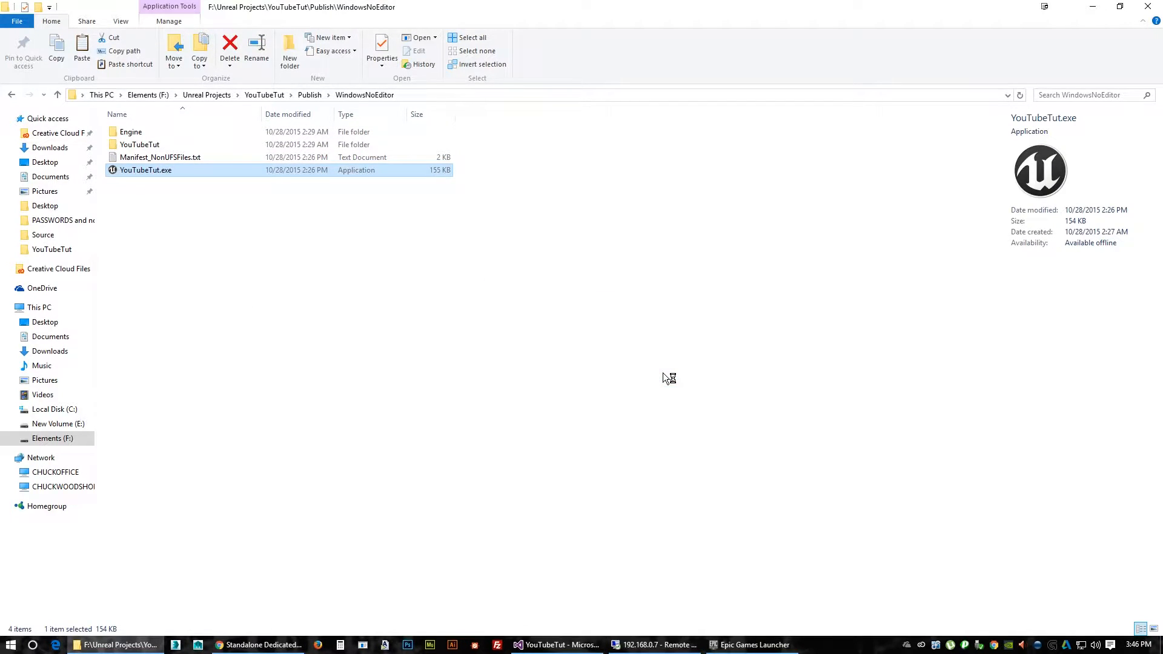
{"action": "double_click", "coordinate": [145, 170]}
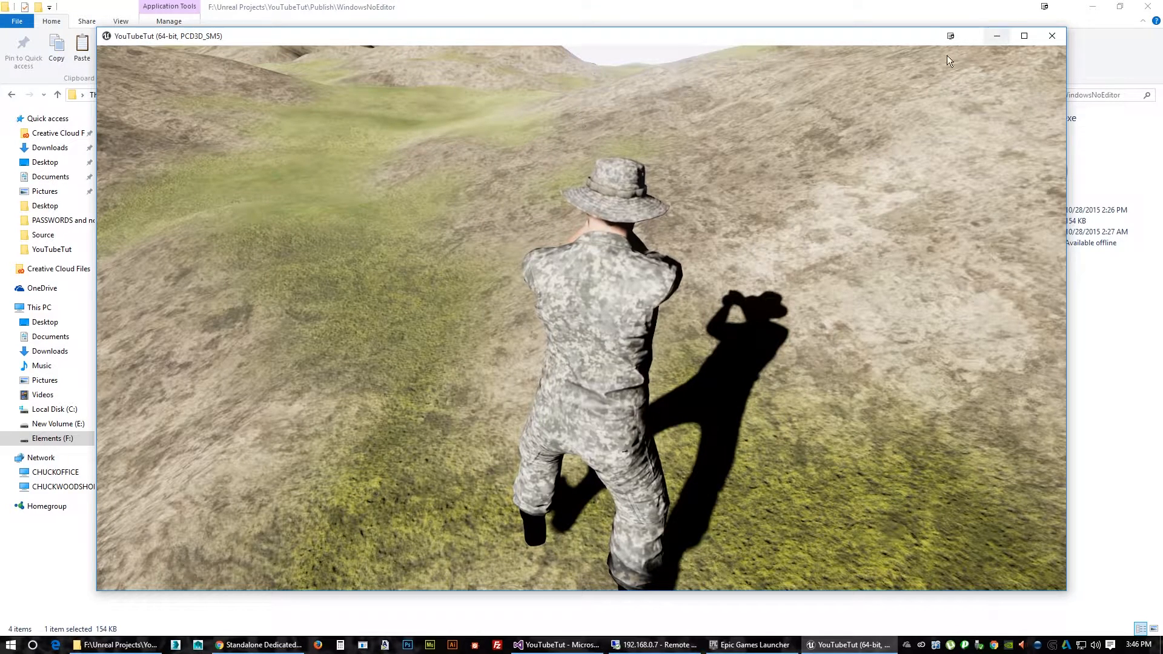
Close the YouTubeTut game client window.
{"action": "left_click", "coordinate": [1051, 36]}
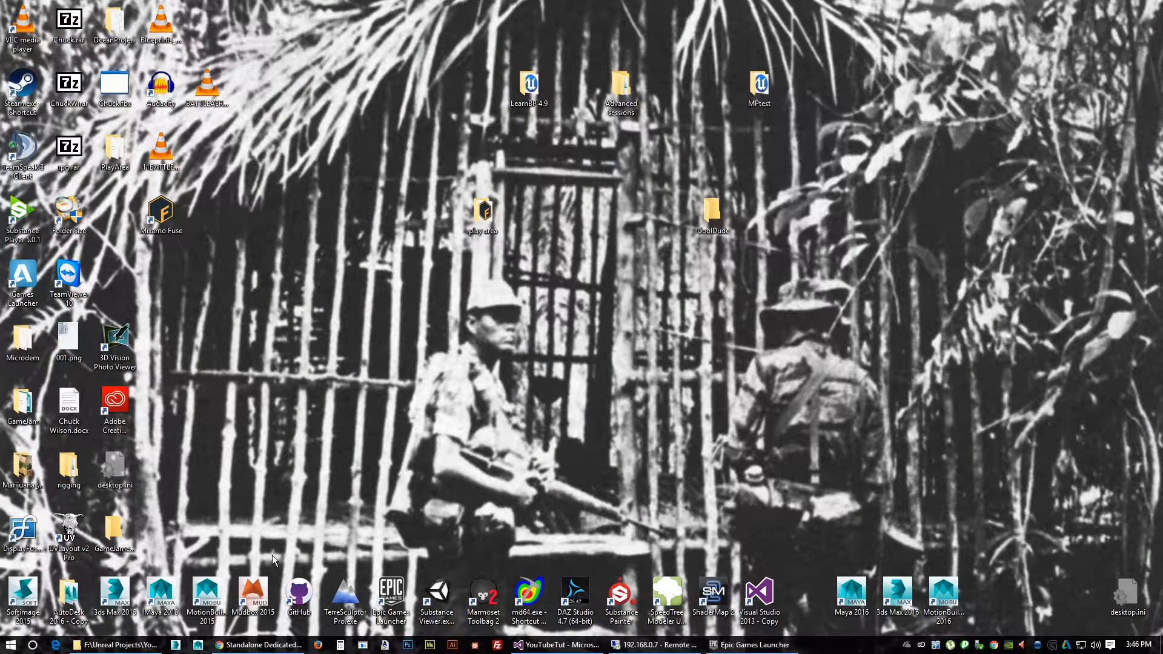
Open YouTubeTut from the Epic Games Launcher Library, declining the Substance plugin download.
{"action": "left_click", "coordinate": [753, 644]}
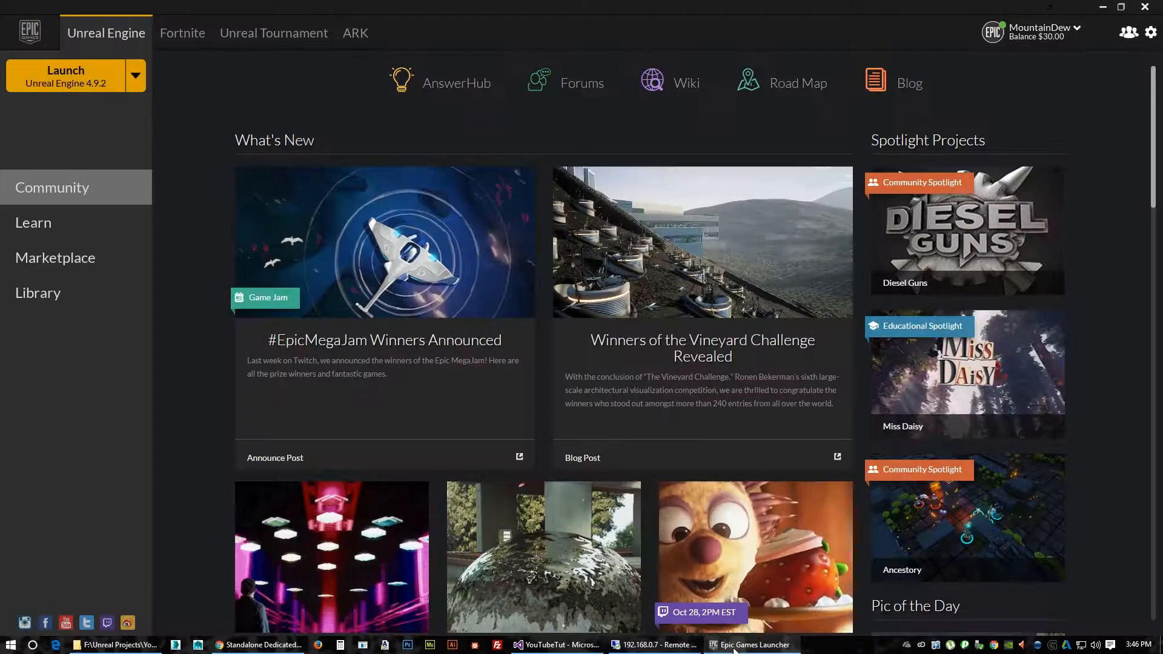
{"action": "left_click", "coordinate": [38, 292]}
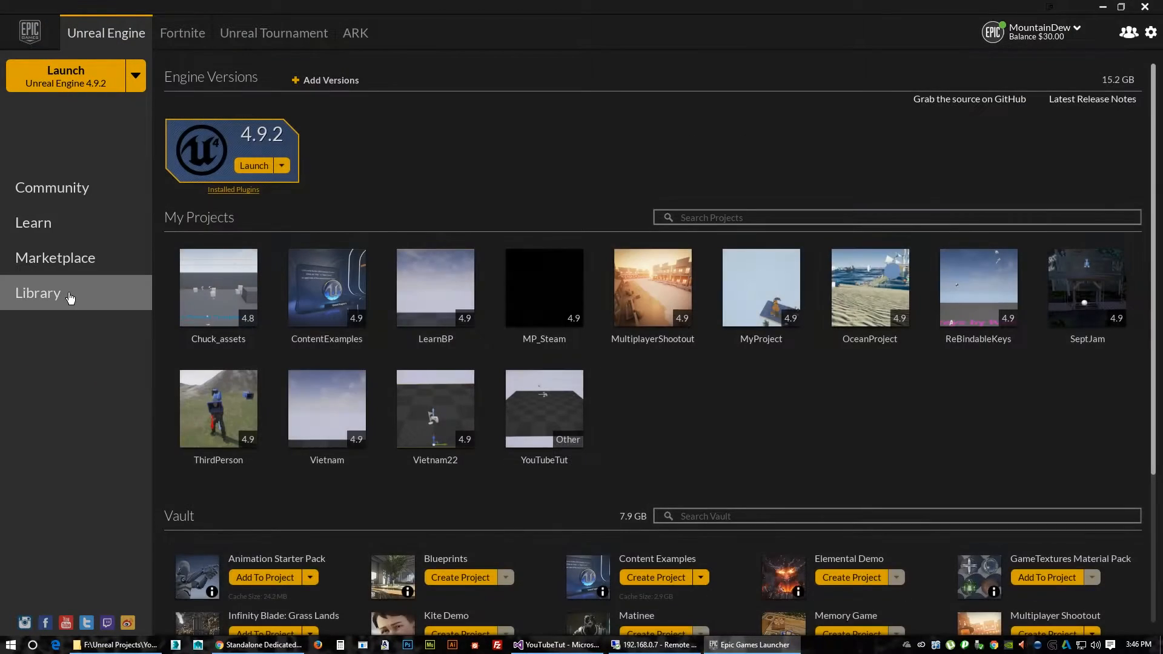
{"action": "mouse_move", "coordinate": [46, 365]}
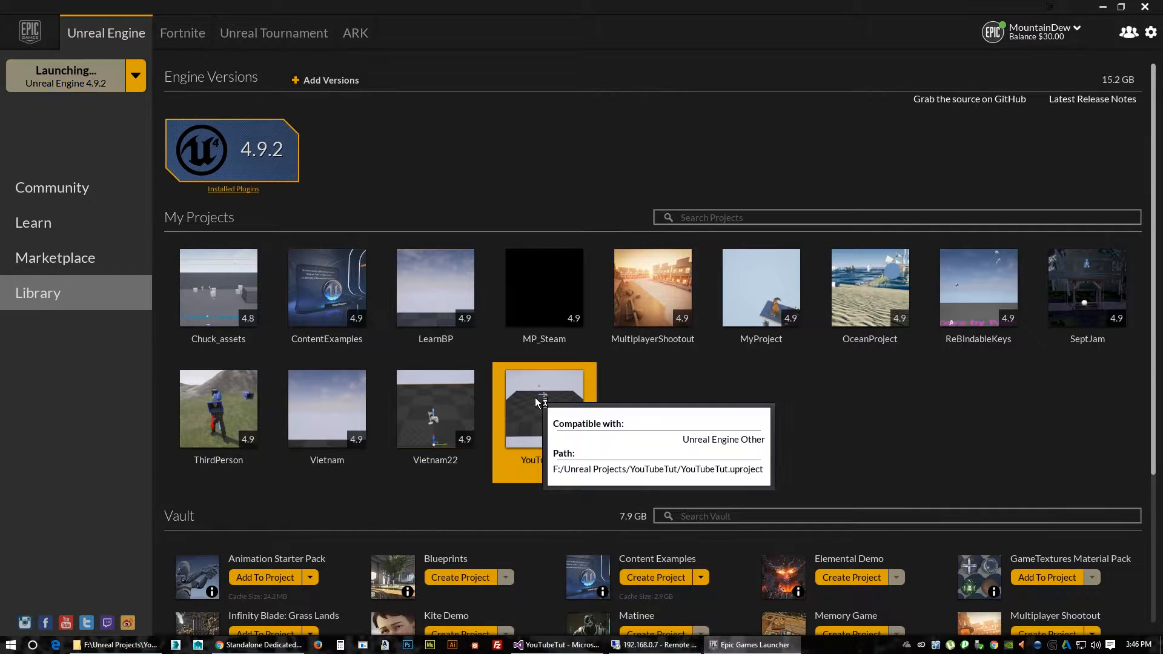
{"action": "double_click", "coordinate": [544, 408]}
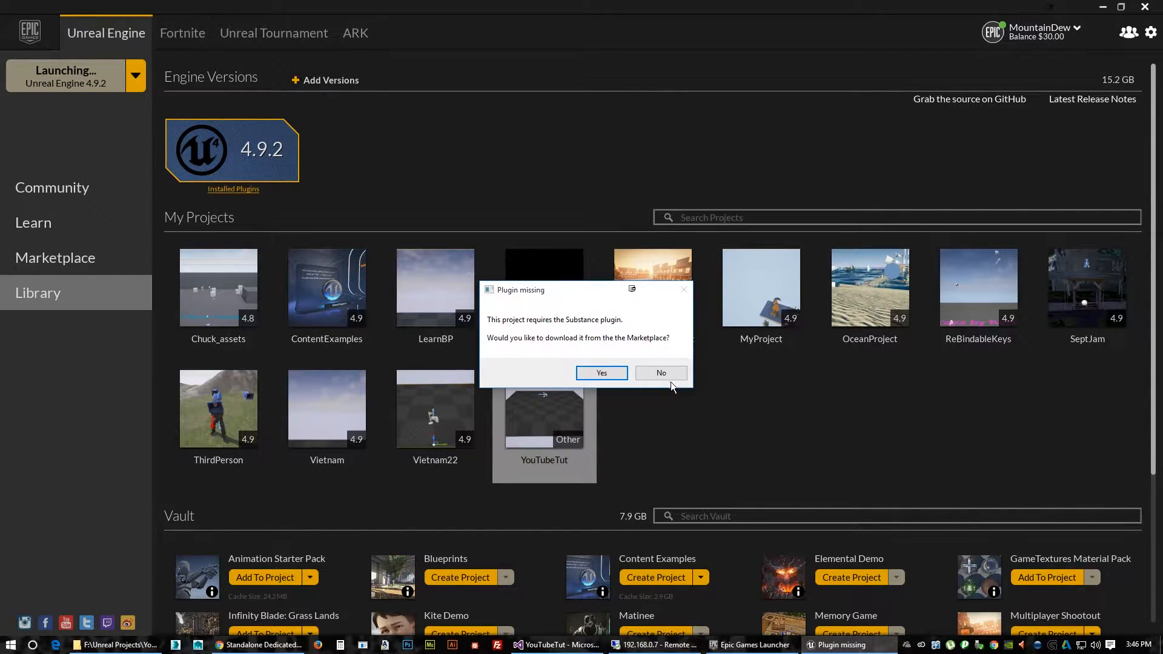
{"action": "left_click", "coordinate": [661, 372]}
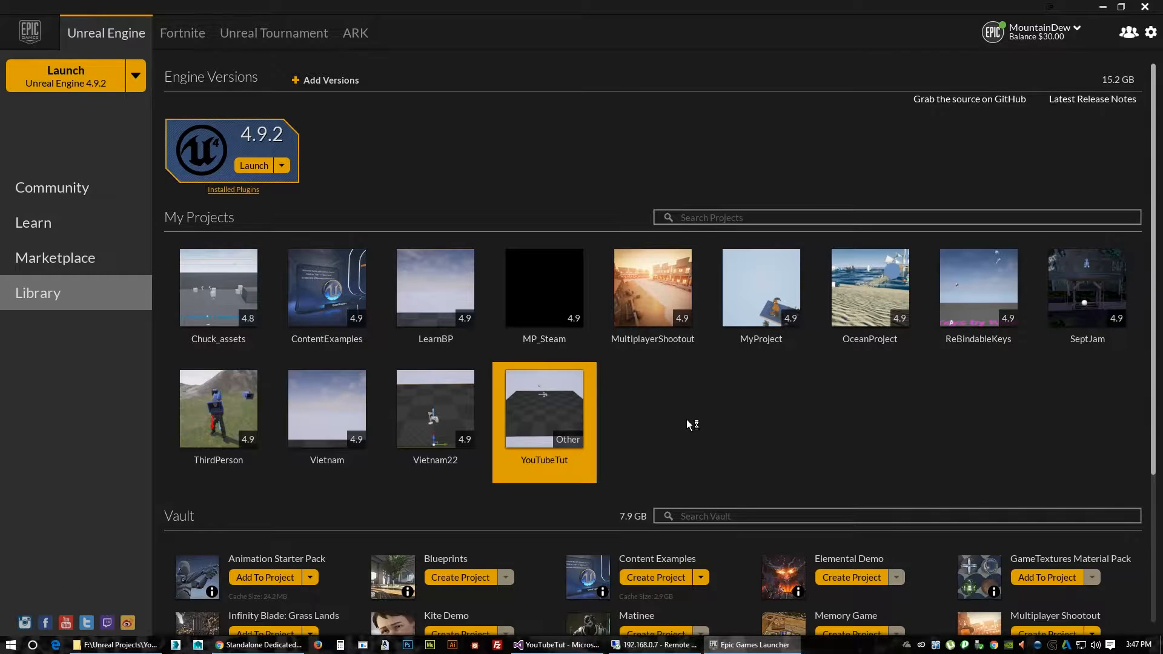
{"action": "double_click", "coordinate": [544, 409]}
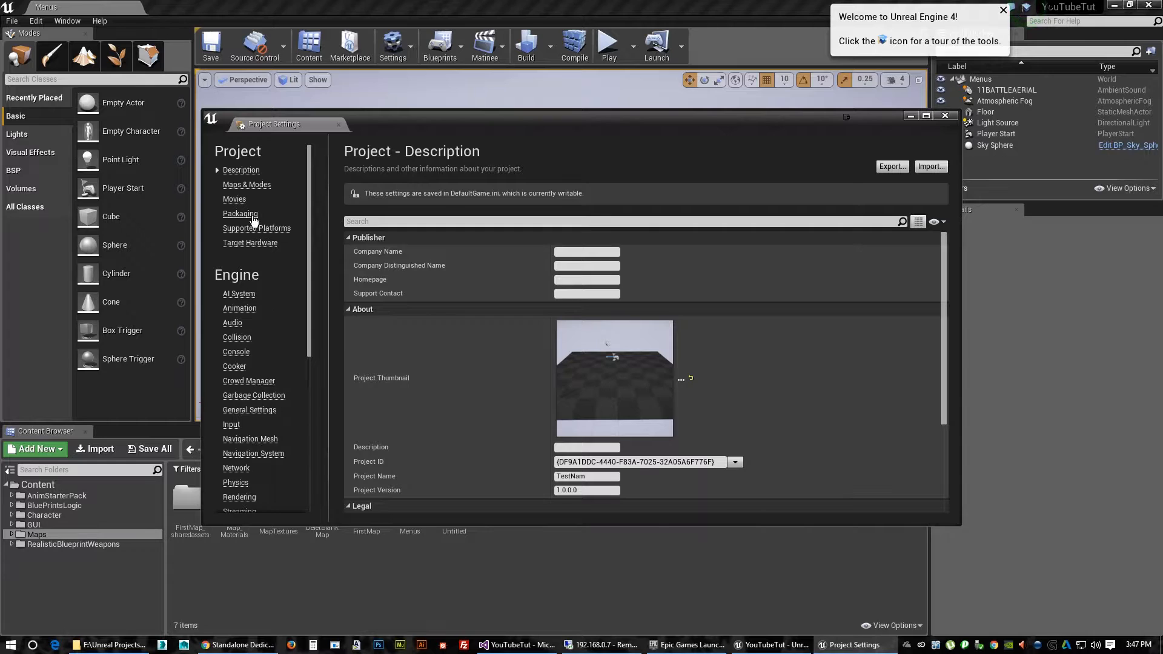
Review the Packaging page's map list, which includes Menus and FirstMap.
{"action": "left_click", "coordinate": [239, 214]}
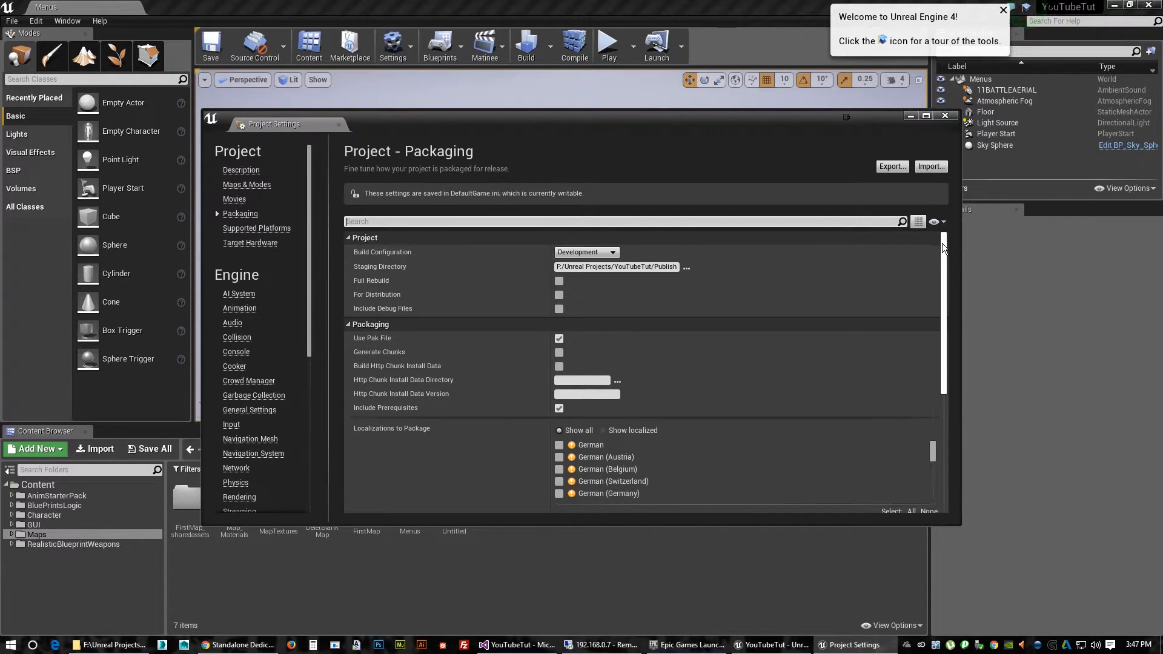
{"action": "scroll", "scroll_direction": "down", "scroll_amount": 3}
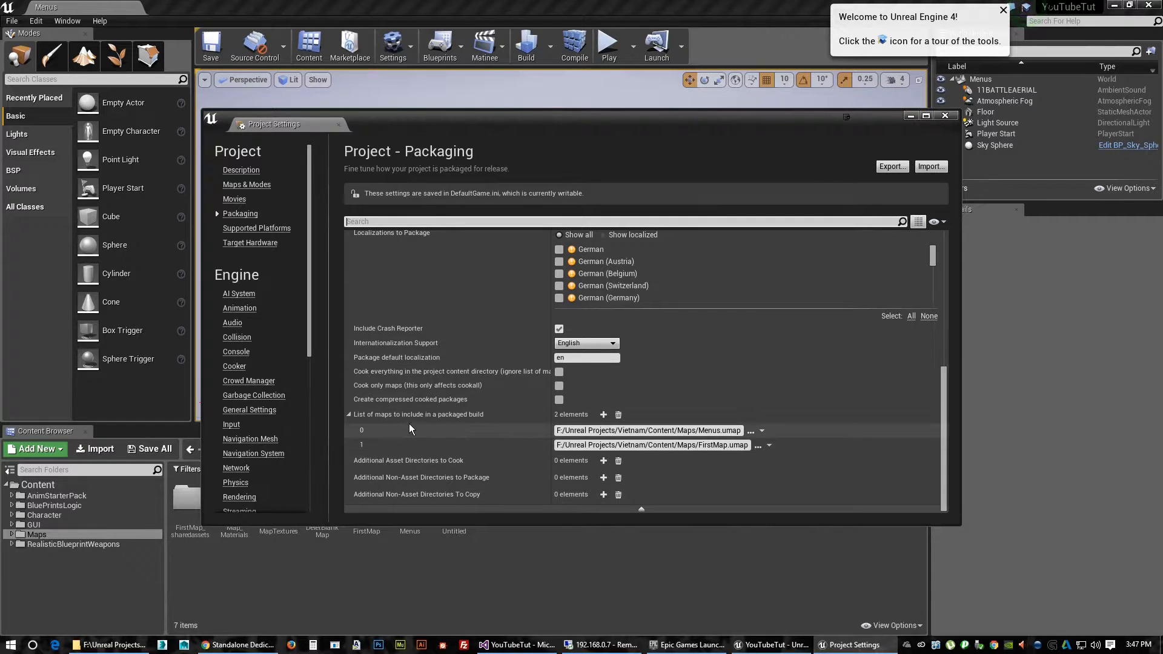
{"action": "mouse_move", "coordinate": [792, 429]}
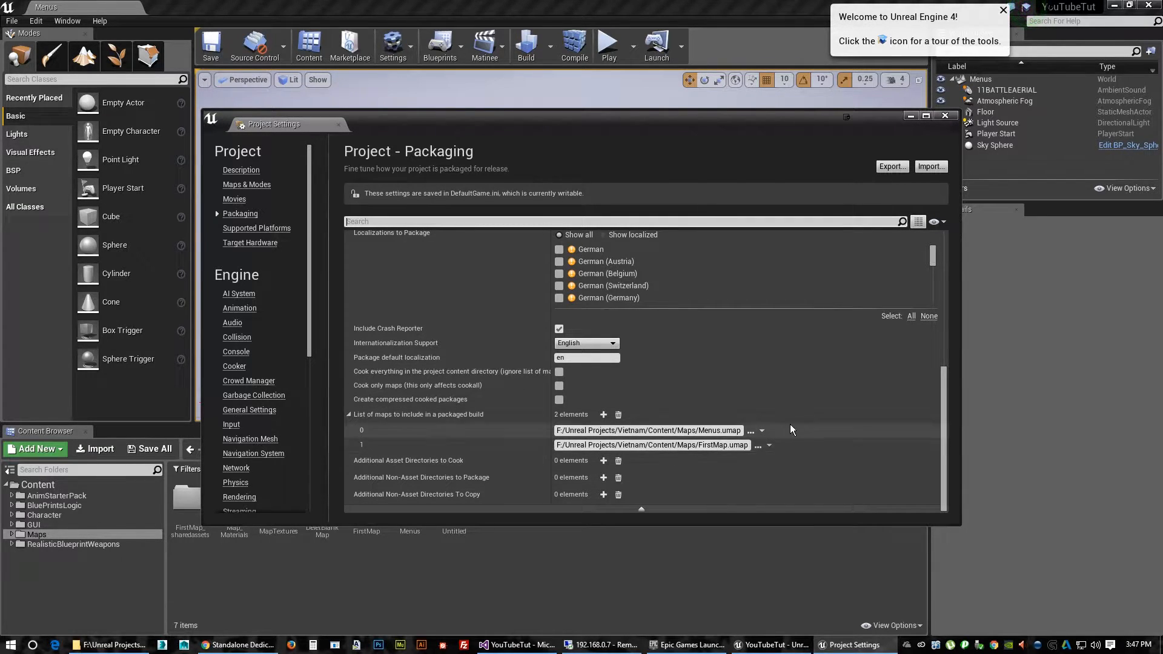
{"action": "scroll", "scroll_direction": "up", "scroll_amount": 3}
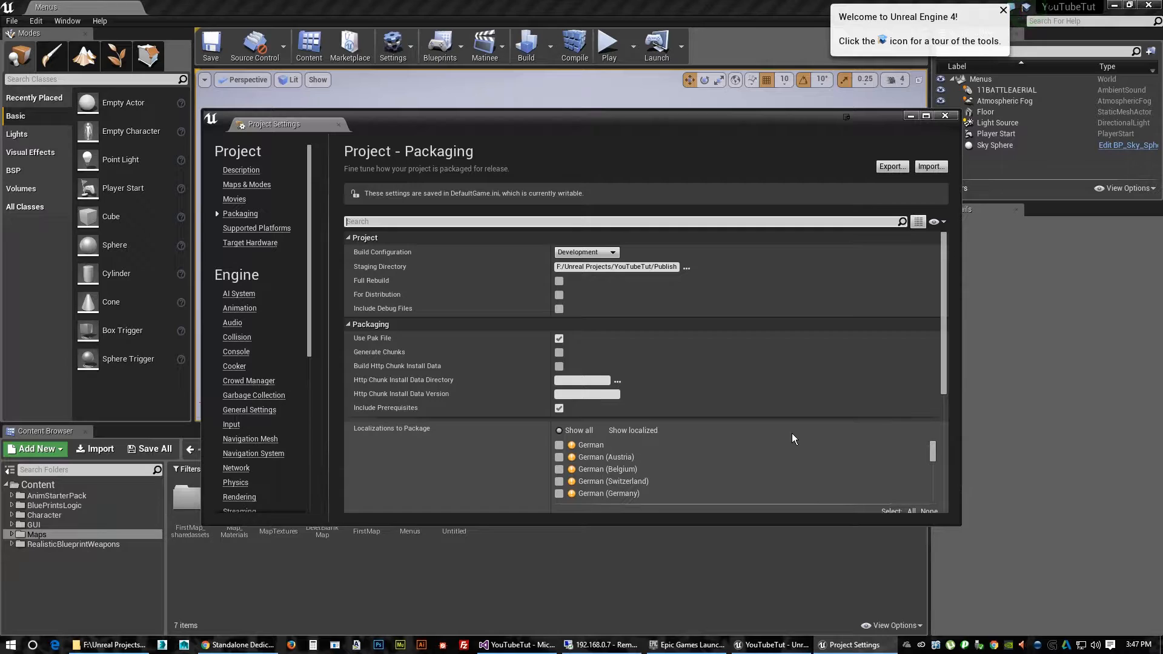
{"action": "mouse_move", "coordinate": [247, 185]}
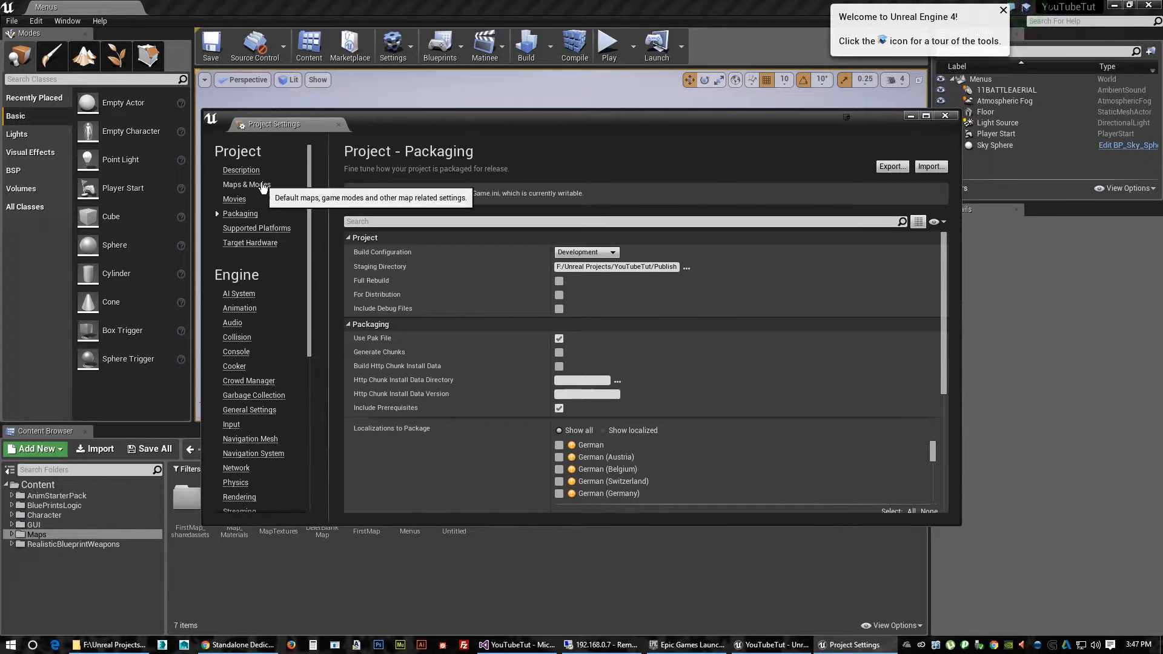
Set Game Default Map to Menus in Maps & Modes and close Project Settings.
{"action": "left_click", "coordinate": [246, 184]}
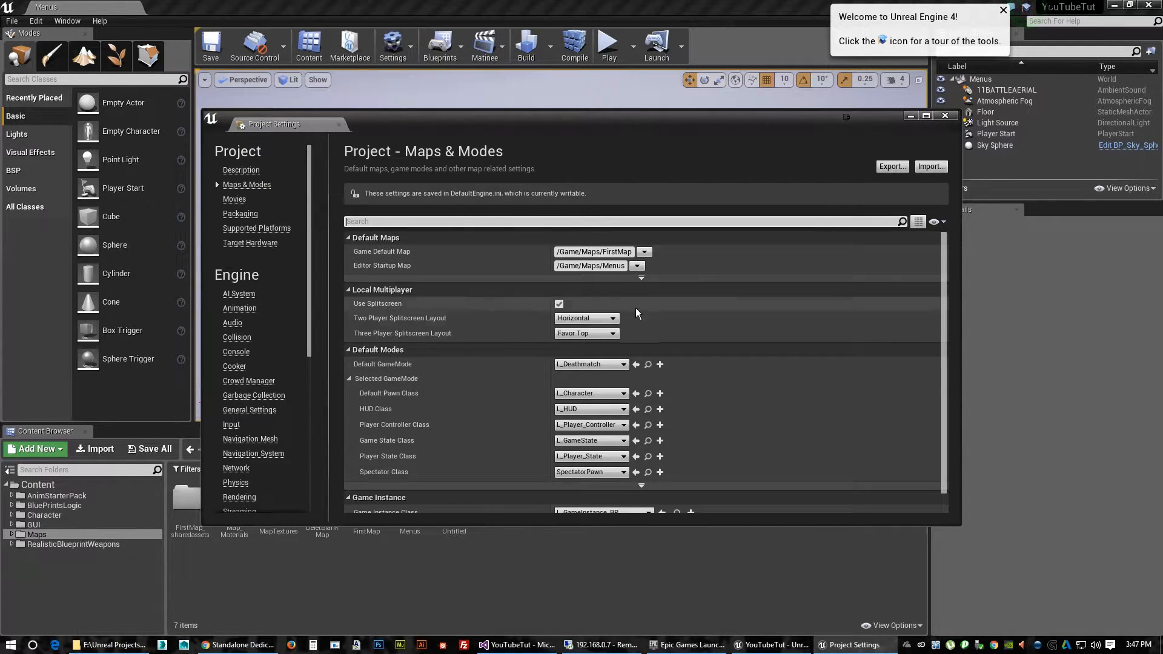
{"action": "mouse_move", "coordinate": [396, 261]}
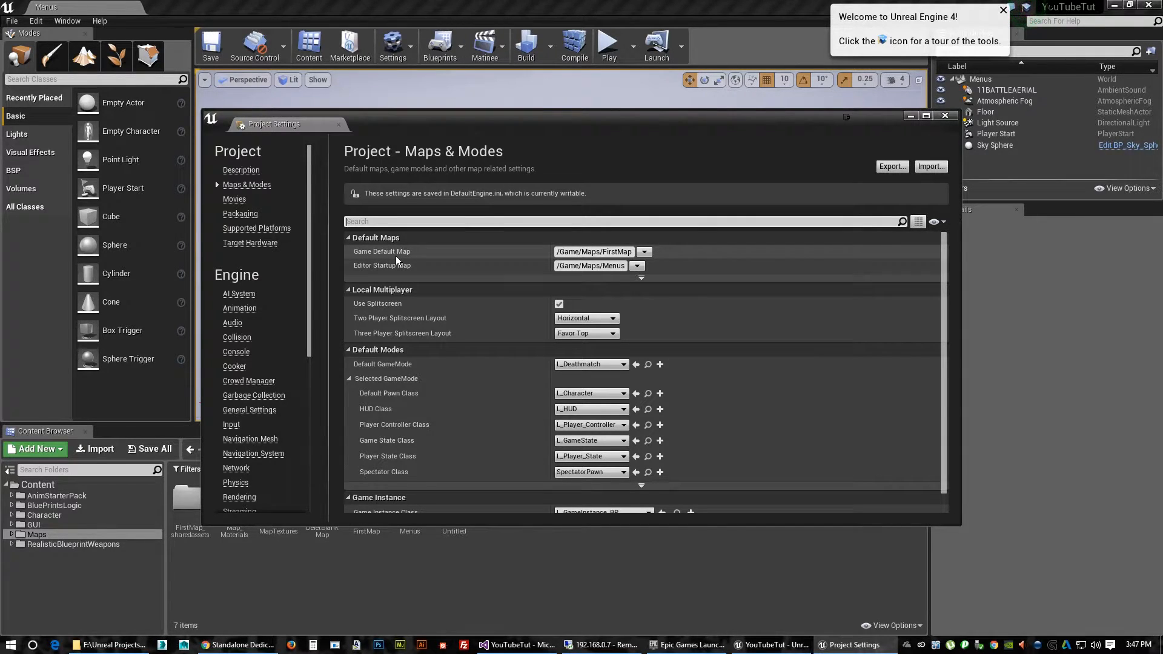
{"action": "mouse_move", "coordinate": [400, 272]}
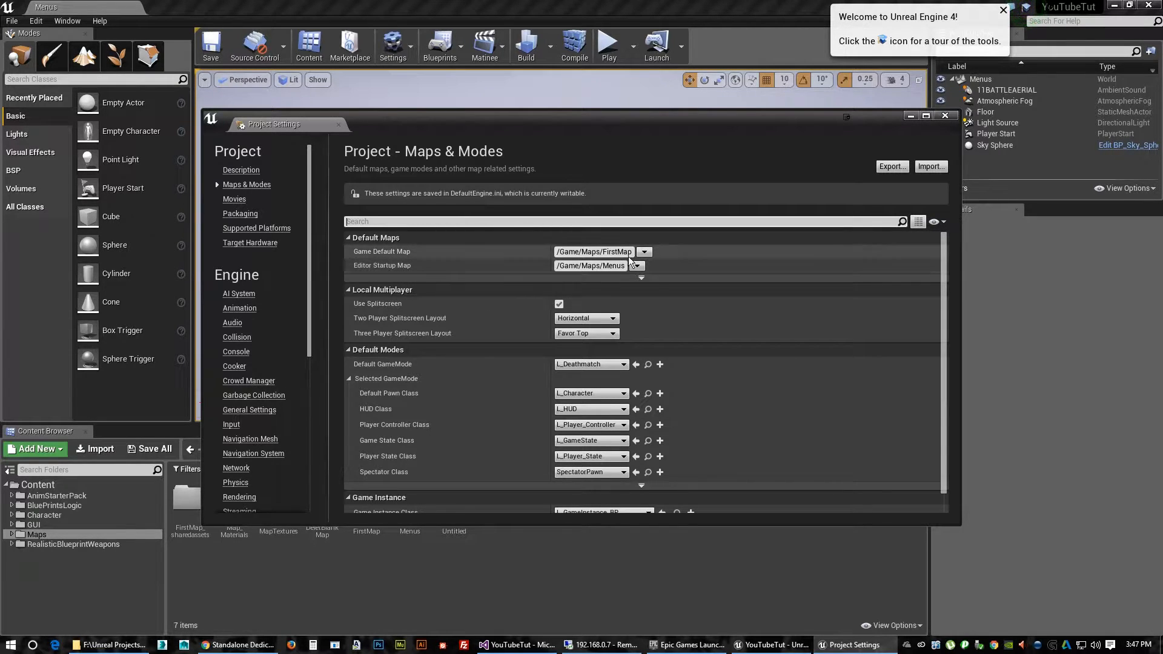
{"action": "left_click", "coordinate": [642, 251]}
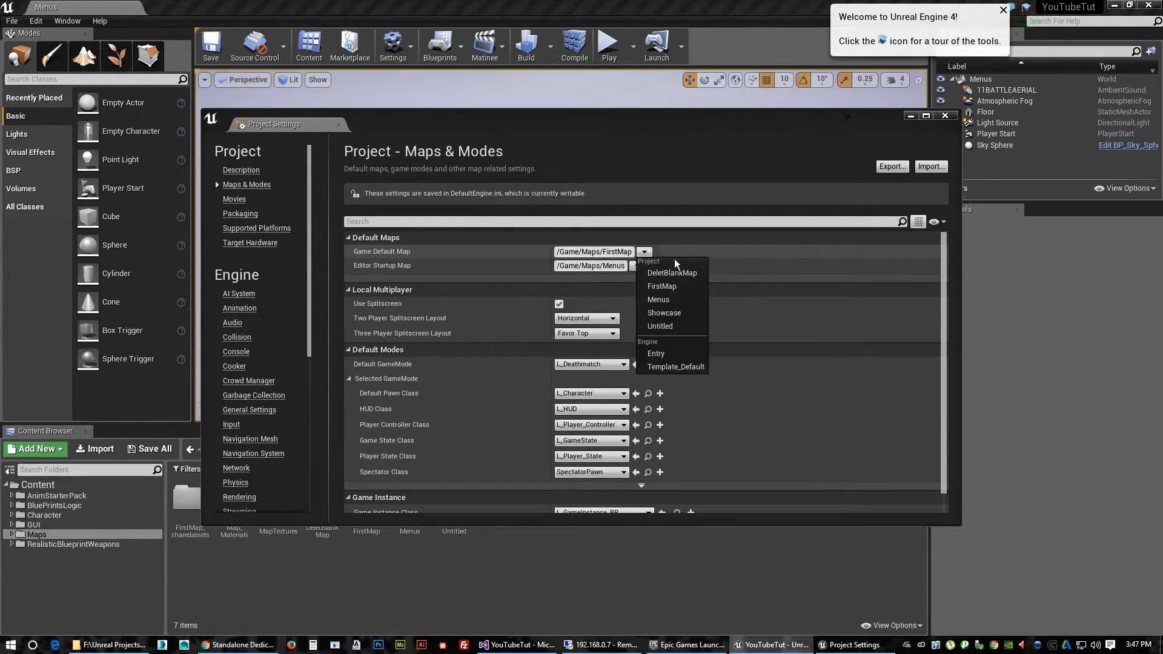
{"action": "left_click", "coordinate": [657, 299]}
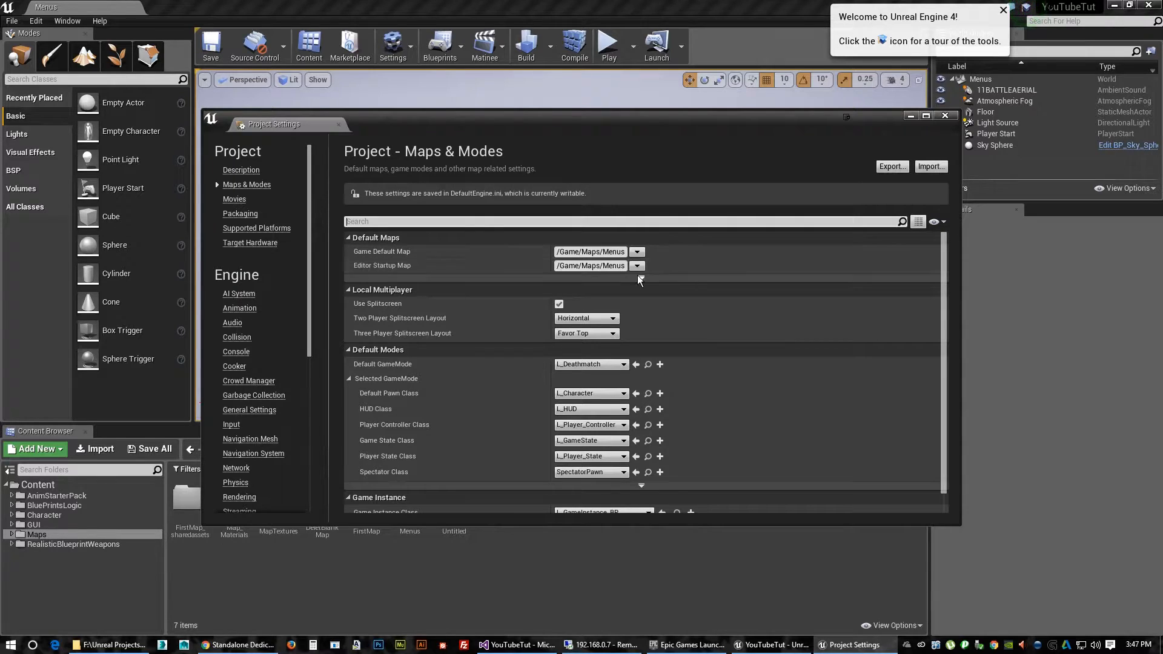
{"action": "mouse_move", "coordinate": [642, 290]}
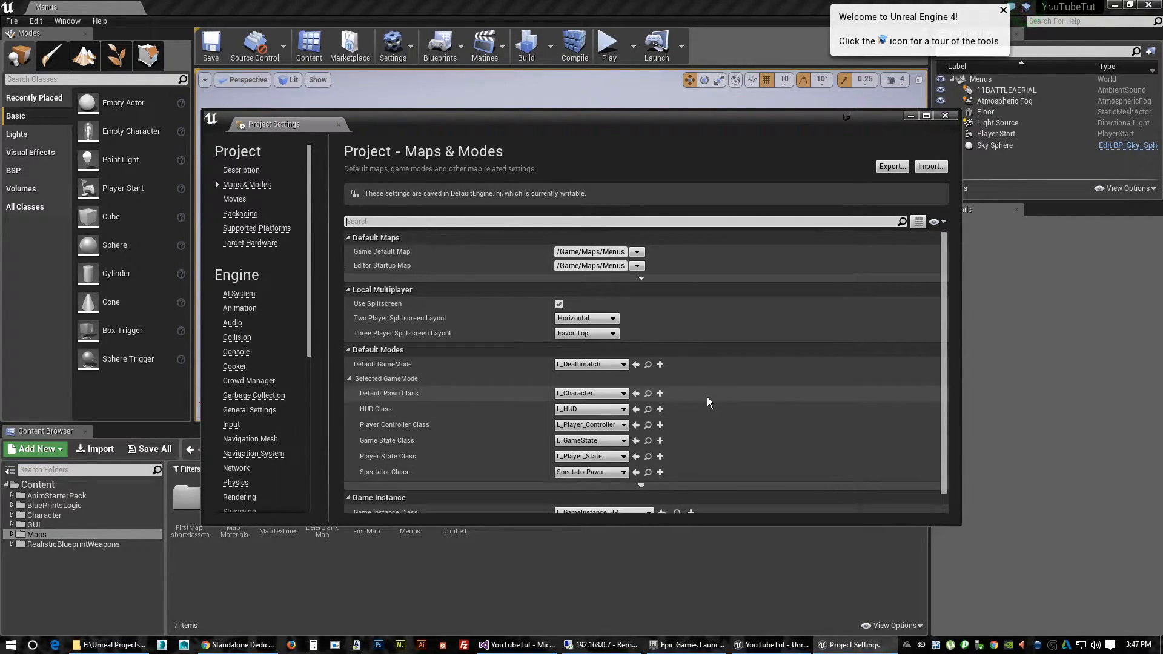
{"action": "mouse_move", "coordinate": [723, 313]}
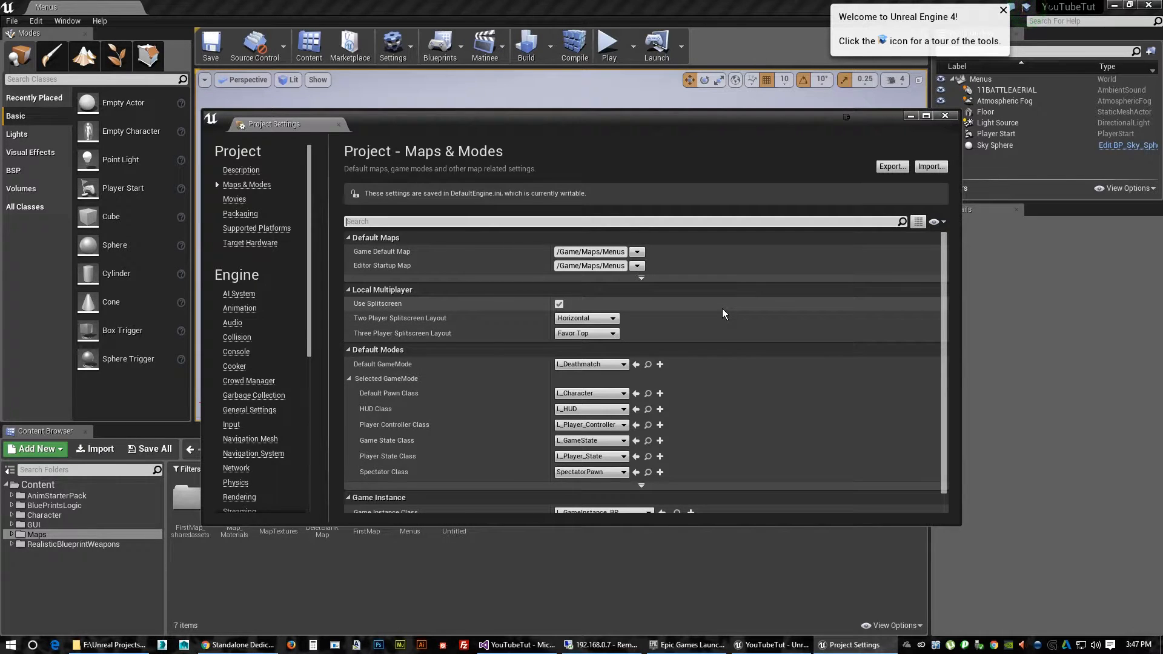
{"action": "left_click", "coordinate": [944, 115]}
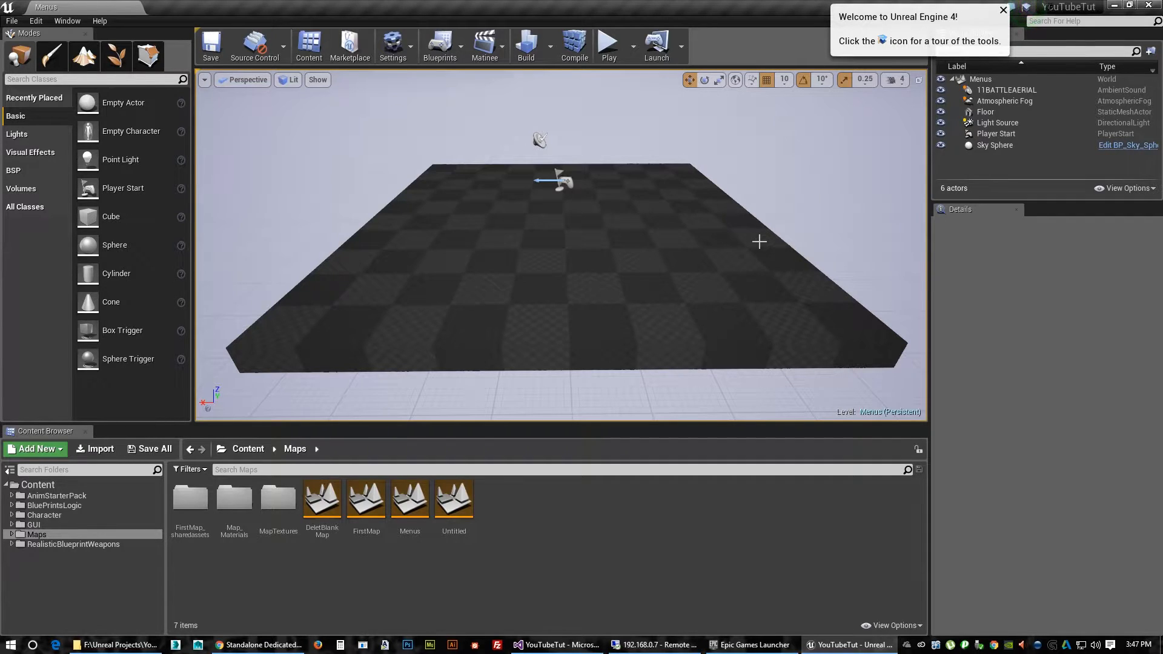
Package the project for Windows into the YouTubeTut\Publish folder.
{"action": "left_click", "coordinate": [11, 20]}
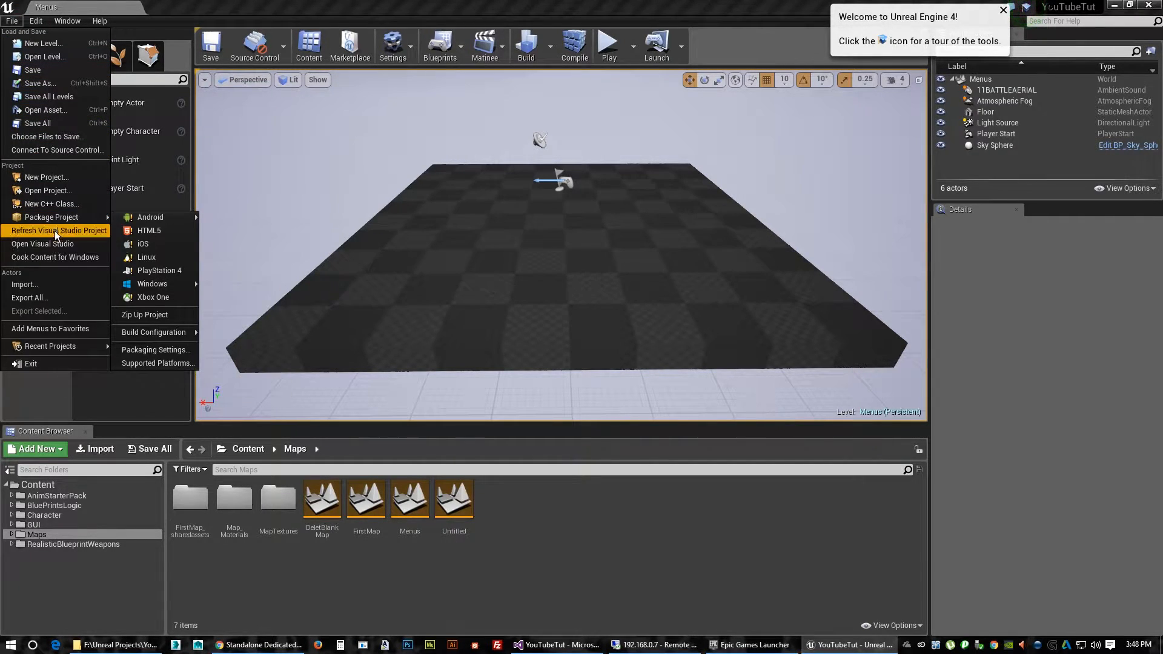
{"action": "mouse_move", "coordinate": [152, 283]}
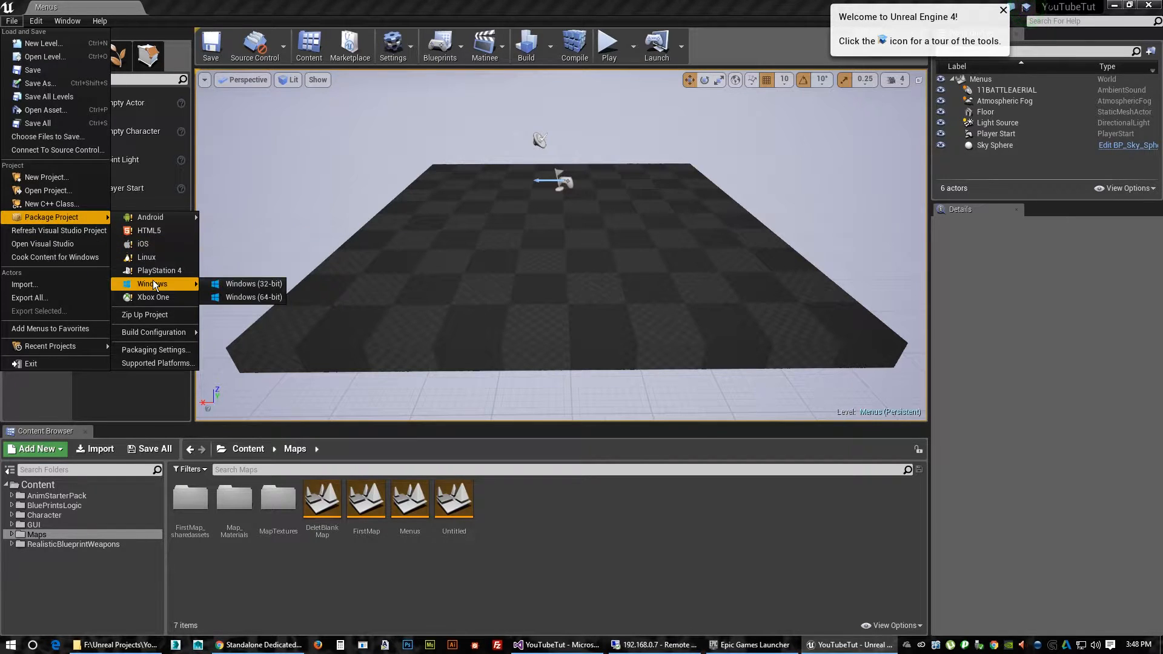
{"action": "left_click", "coordinate": [253, 298]}
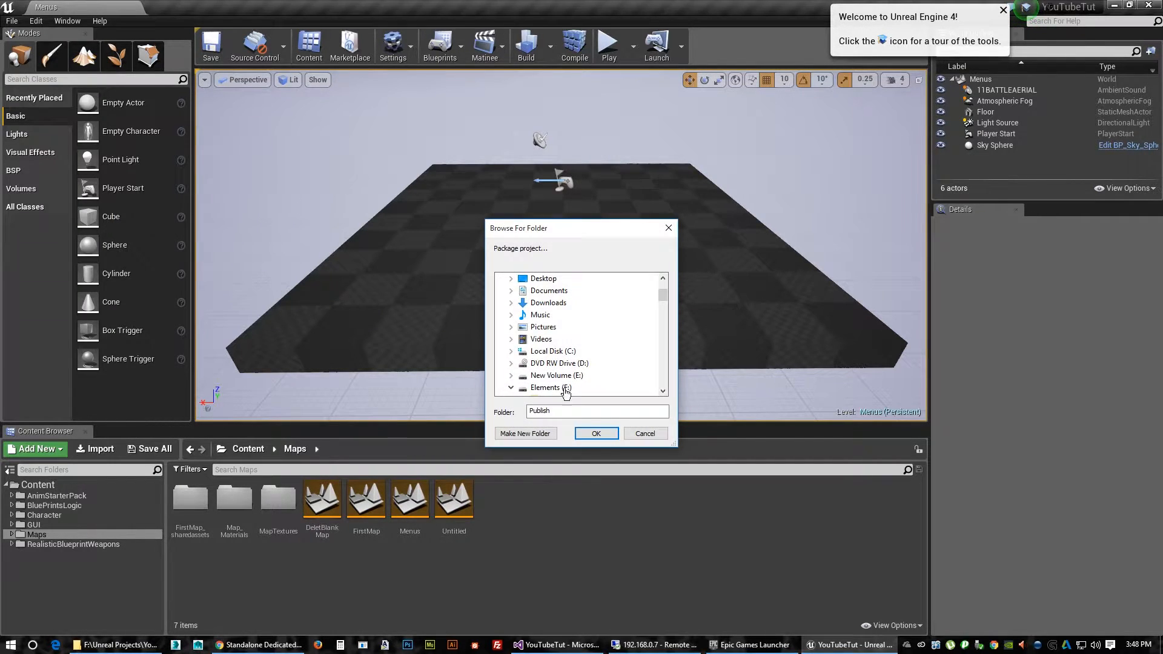
{"action": "scroll", "scroll_direction": "down", "scroll_amount": 3}
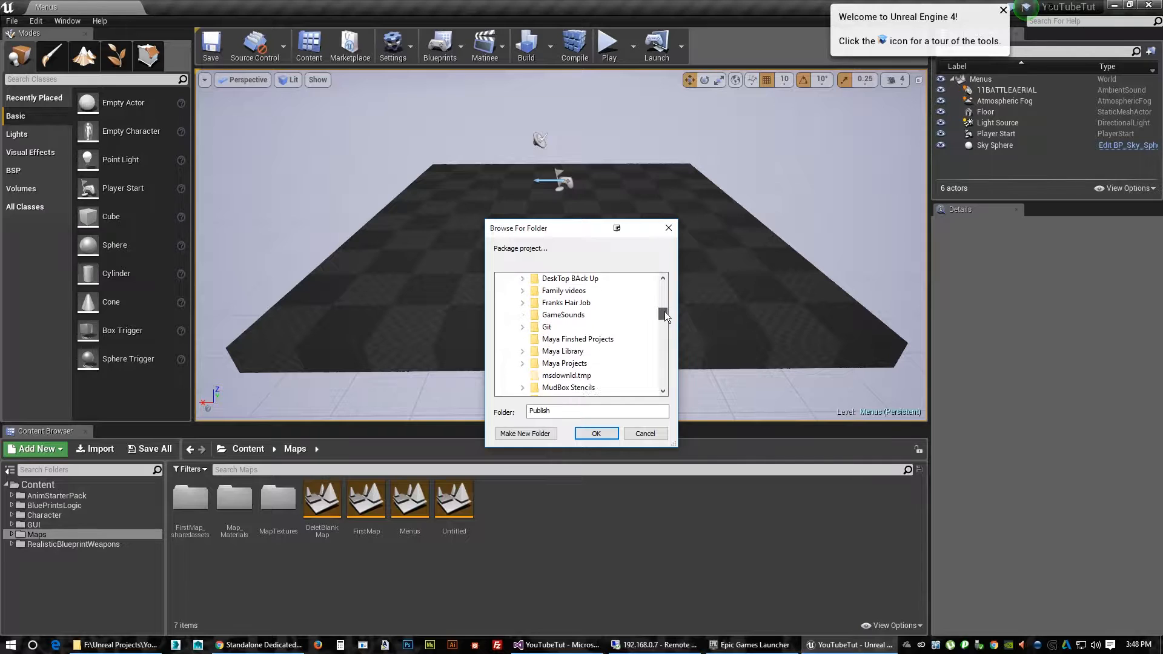
{"action": "scroll", "scroll_direction": "down", "scroll_amount": 3}
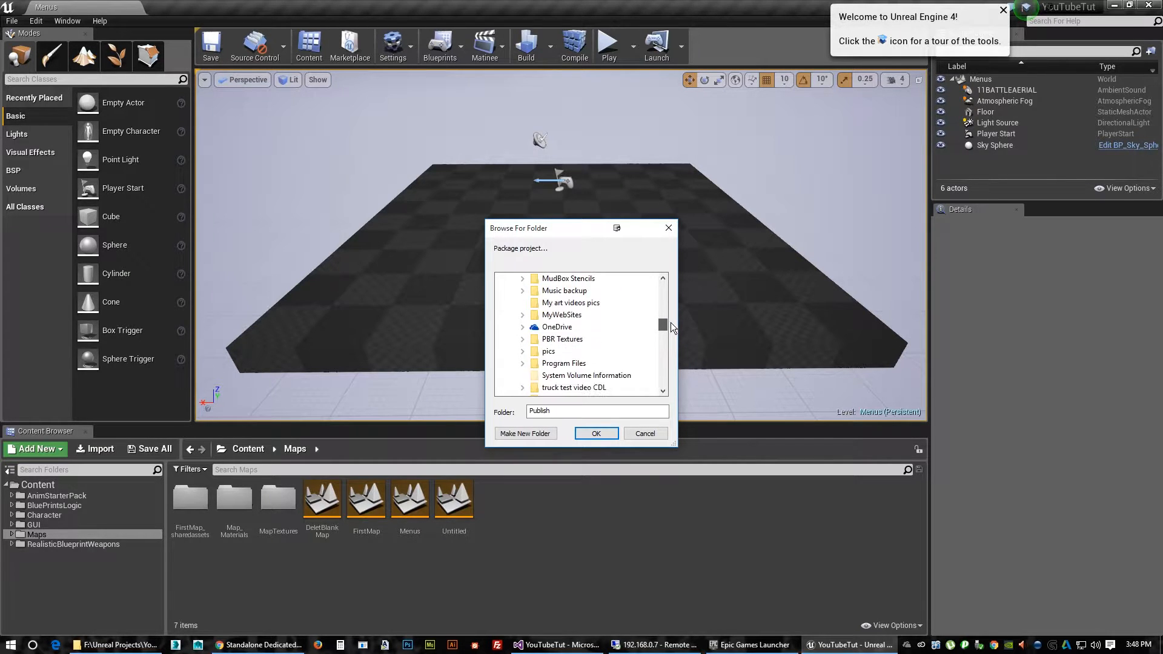
{"action": "scroll", "scroll_direction": "down", "scroll_amount": 3}
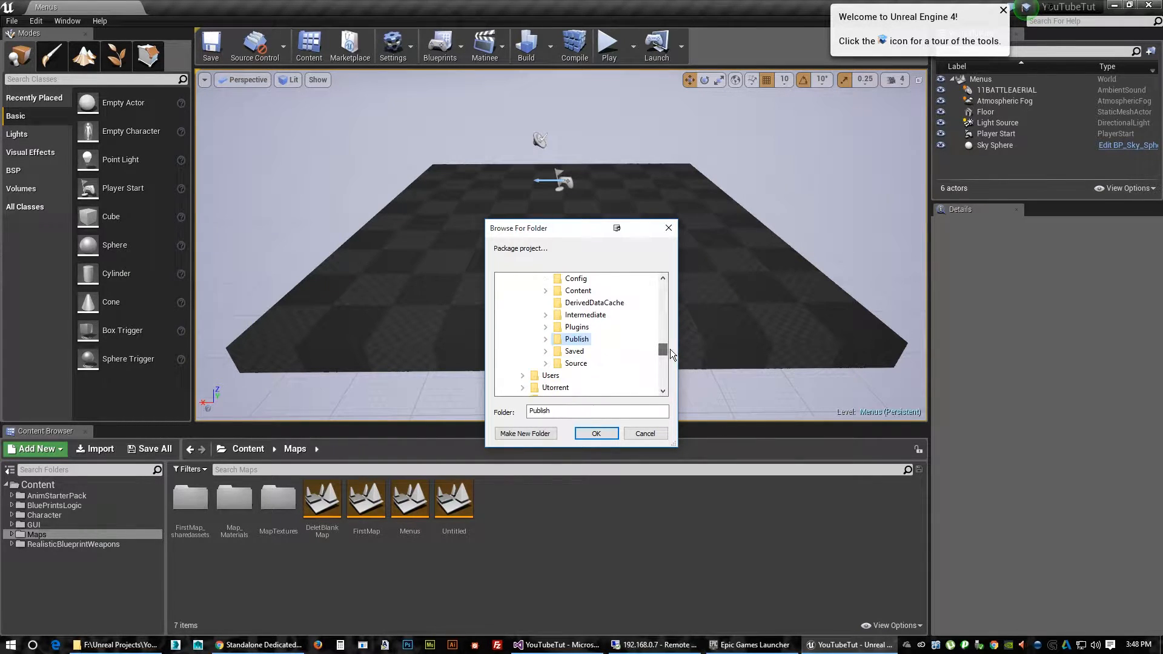
{"action": "left_click", "coordinate": [596, 433]}
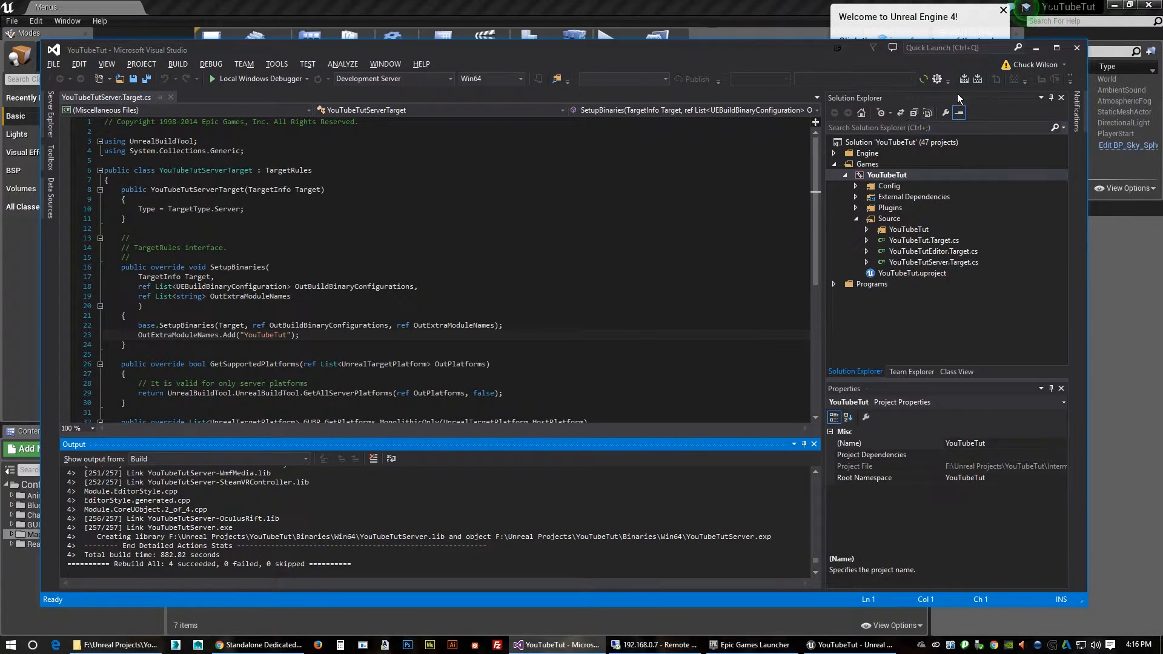
Minimize Visual Studio and bring File Explorer back to the Publish folder.
{"action": "left_click", "coordinate": [851, 644]}
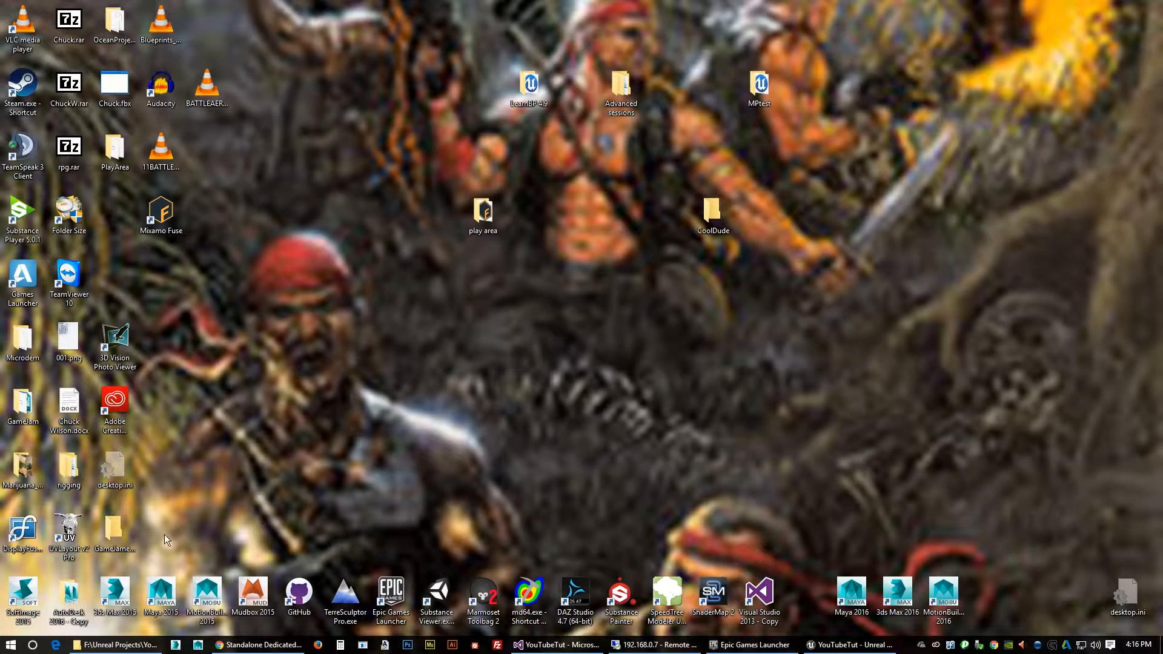
{"action": "left_click", "coordinate": [115, 644]}
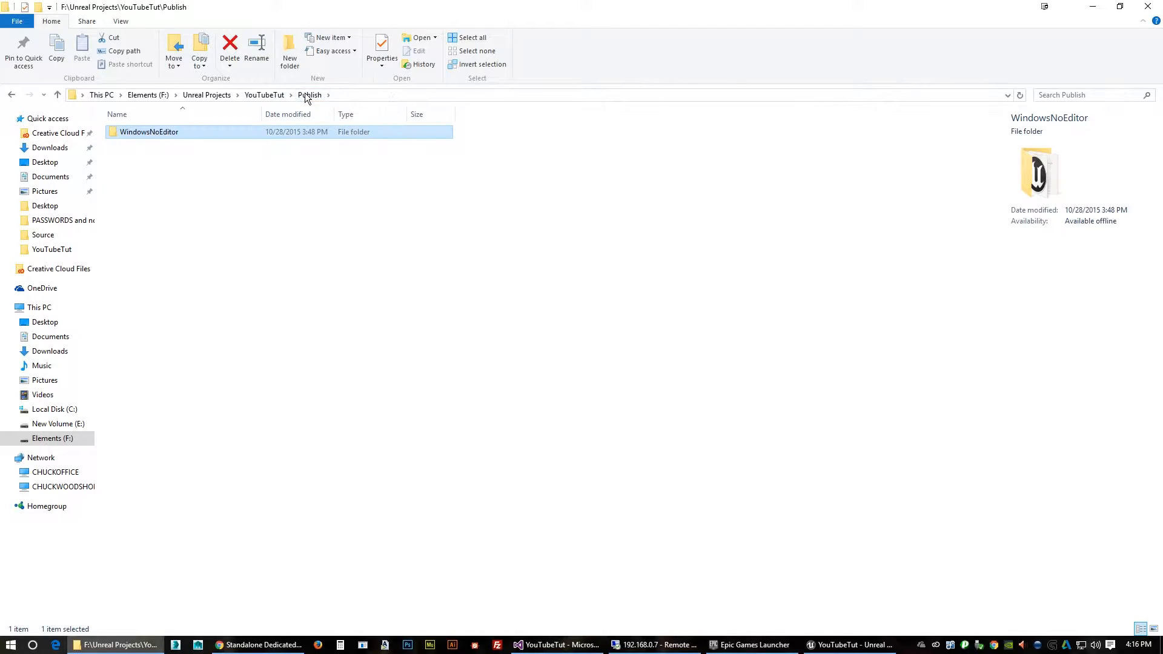
{"action": "mouse_move", "coordinate": [95, 351]}
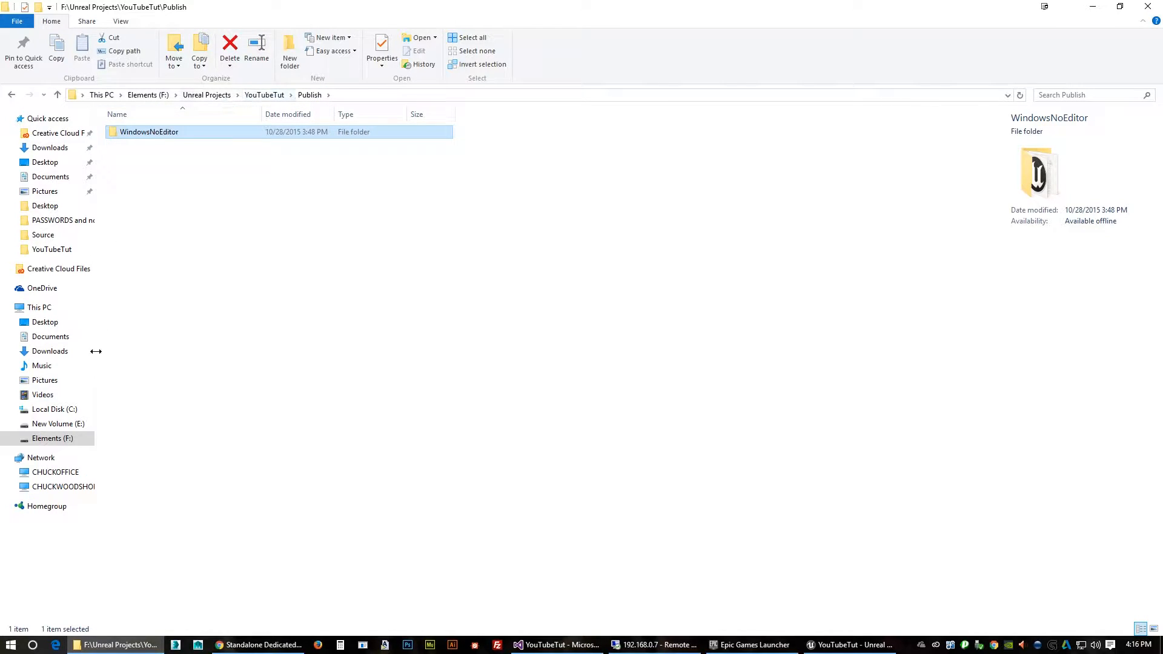
Browse to Elements (F:) > Unreal Projects > YouTubeTut > Binaries.
{"action": "left_click", "coordinate": [53, 409]}
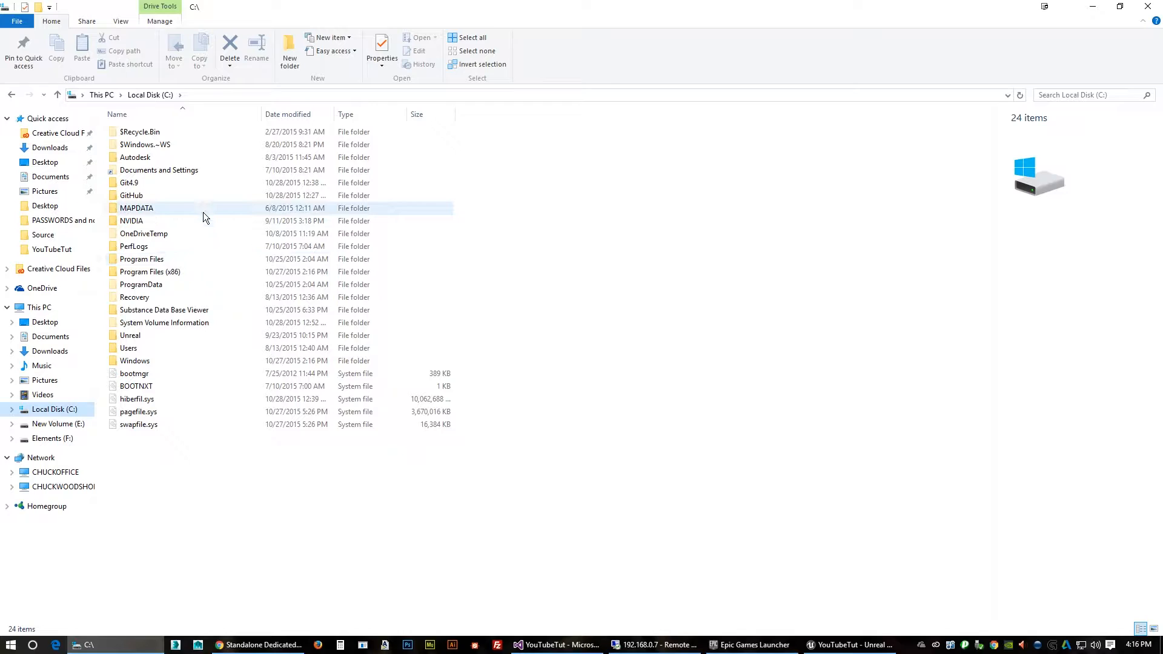
{"action": "left_click", "coordinate": [52, 439]}
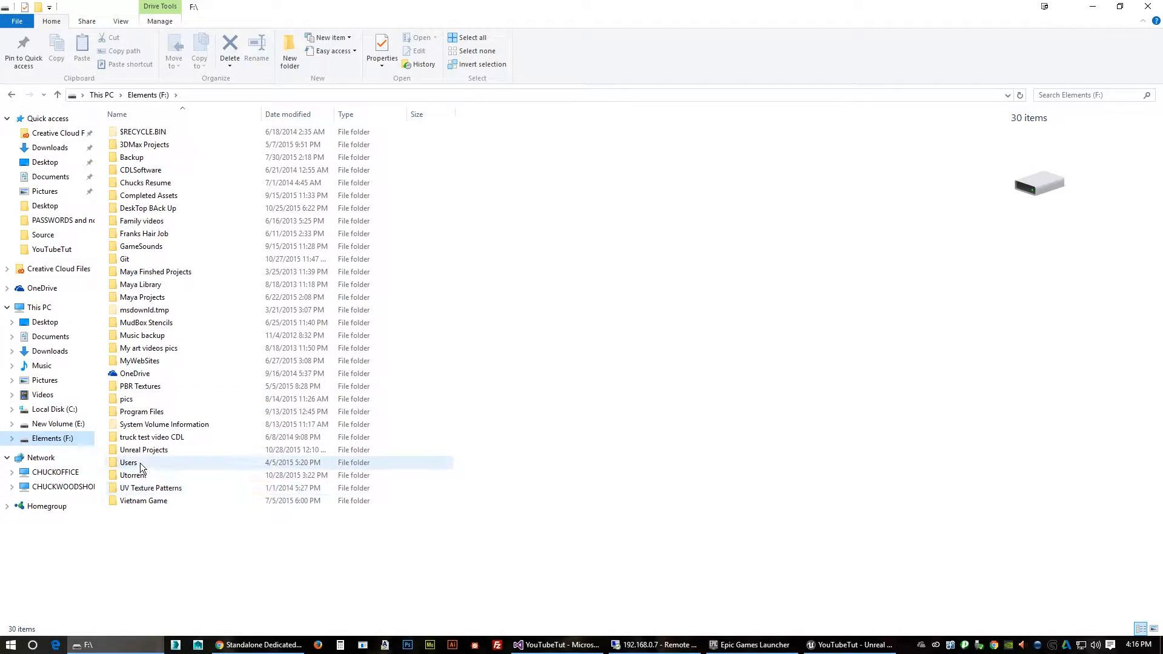
{"action": "left_click", "coordinate": [143, 450]}
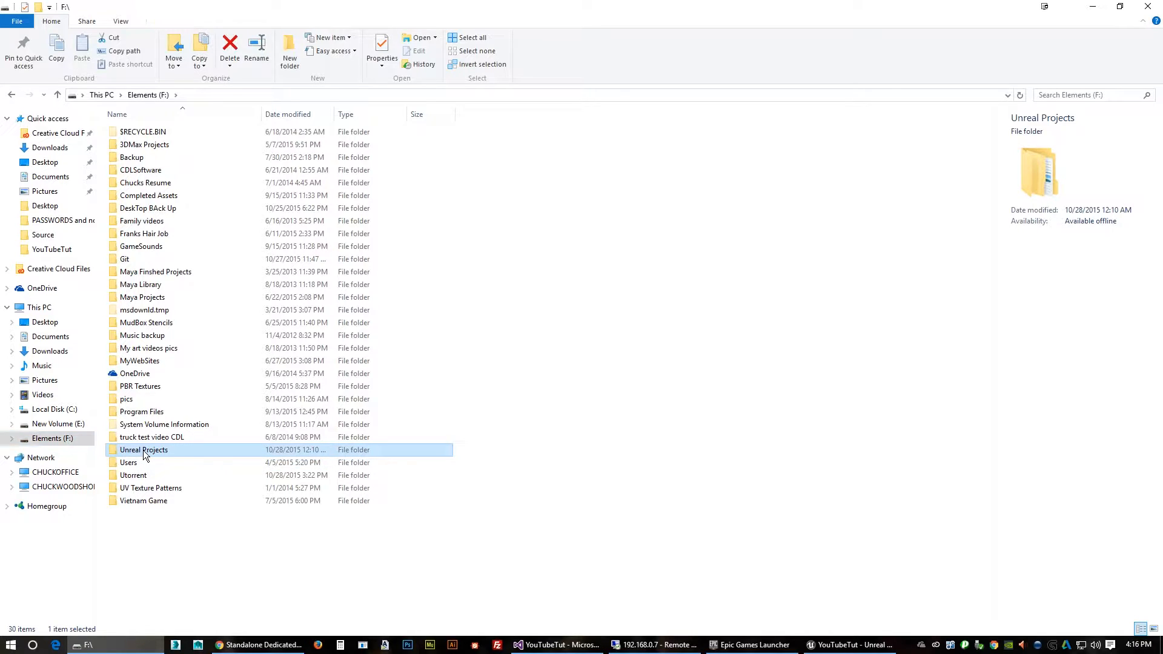
{"action": "double_click", "coordinate": [143, 449]}
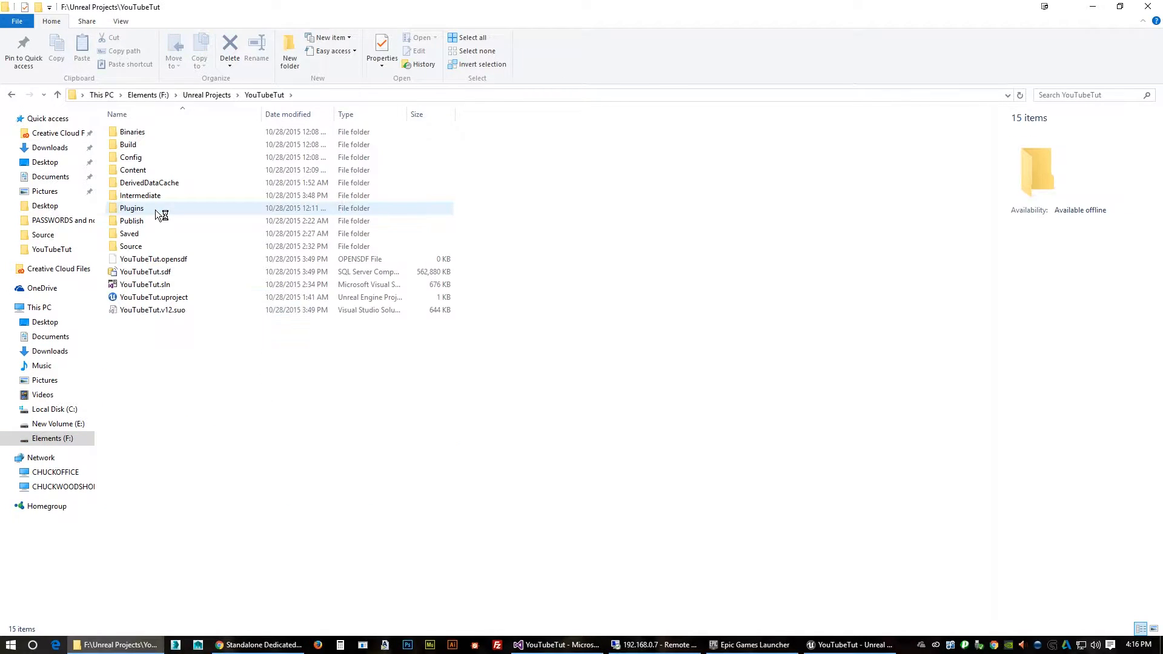
{"action": "double_click", "coordinate": [132, 132]}
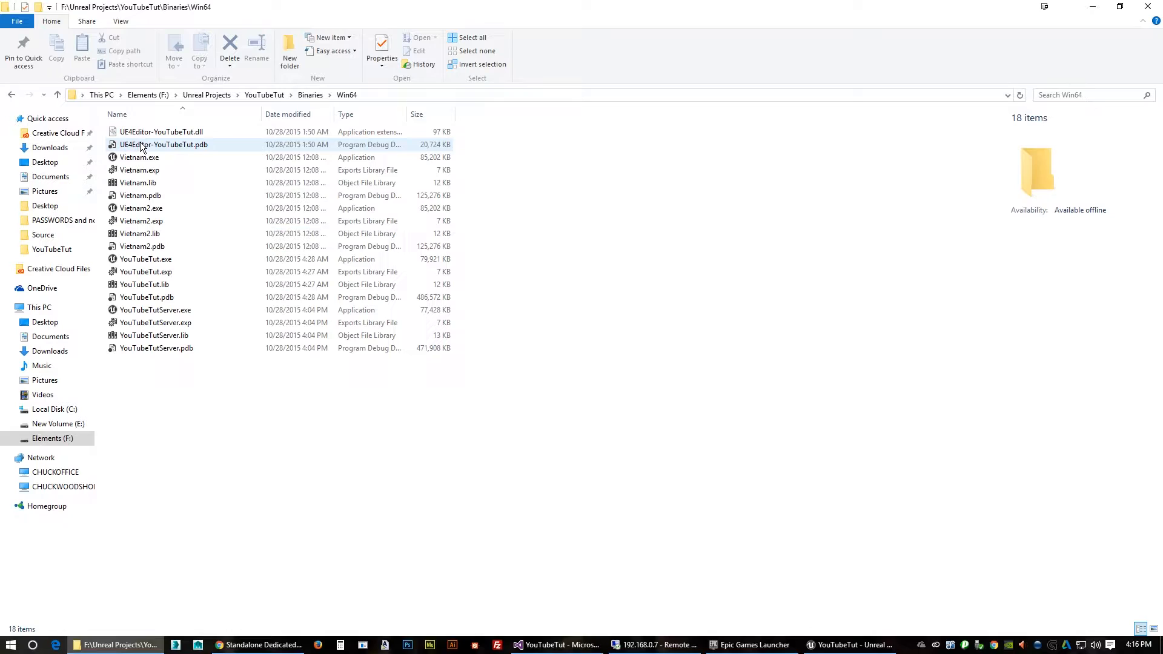
Copy the four YouTubeTutServer files and go back to the YouTubeTut project folder.
{"action": "left_click", "coordinate": [176, 361]}
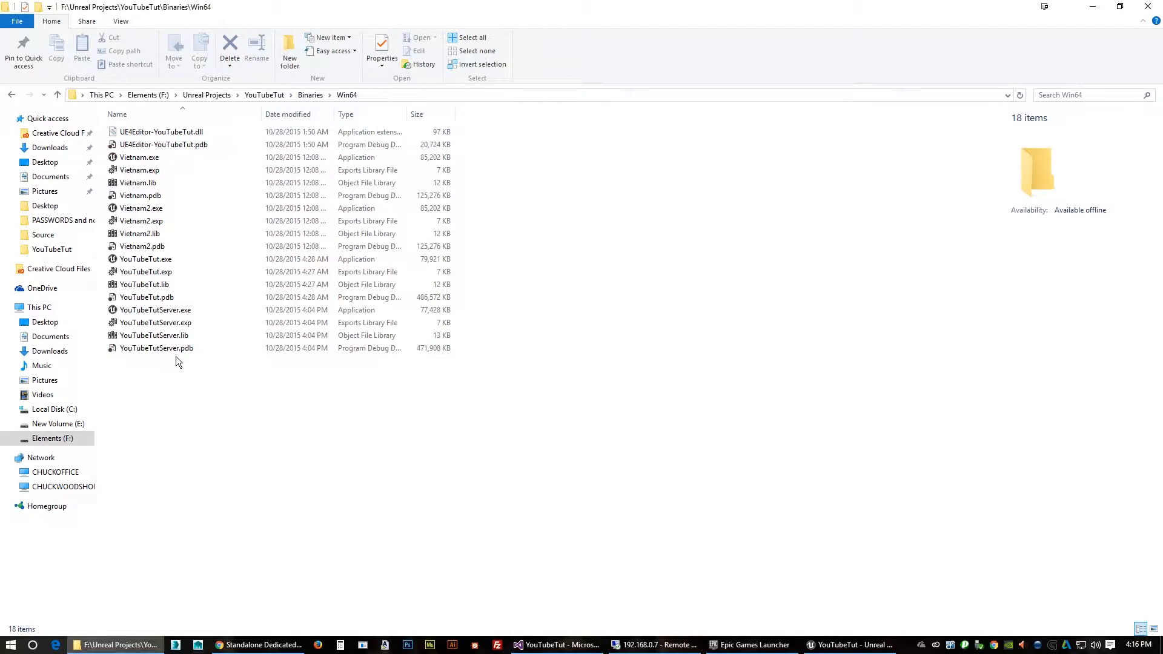
{"action": "left_click", "coordinate": [156, 309]}
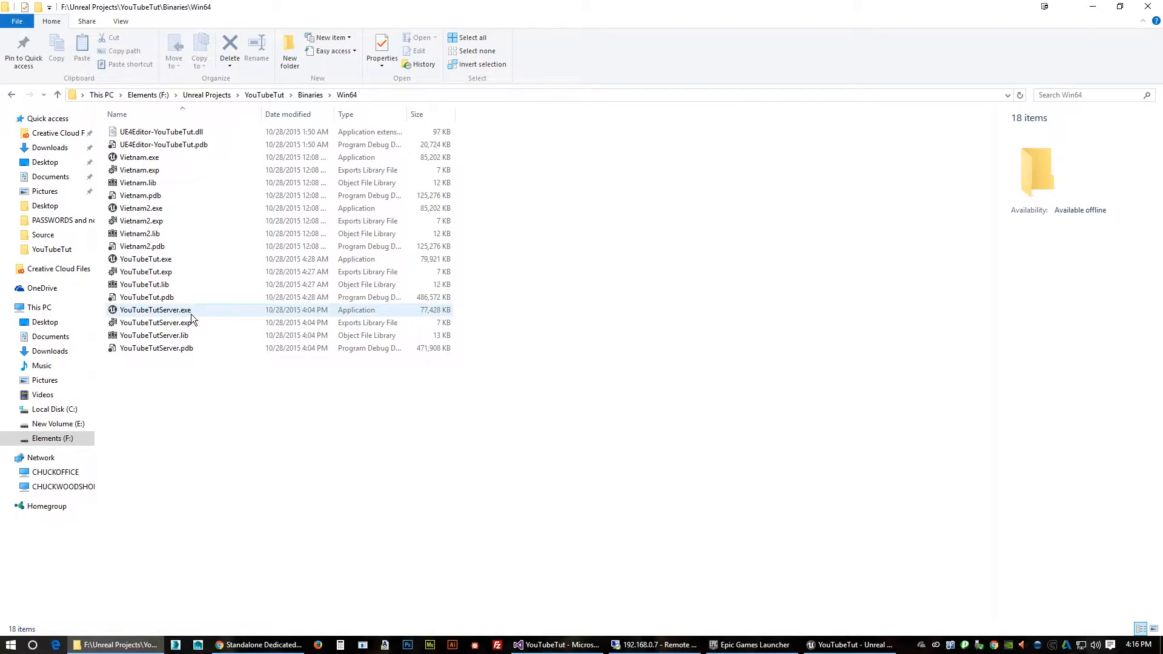
{"action": "left_click", "coordinate": [155, 348]}
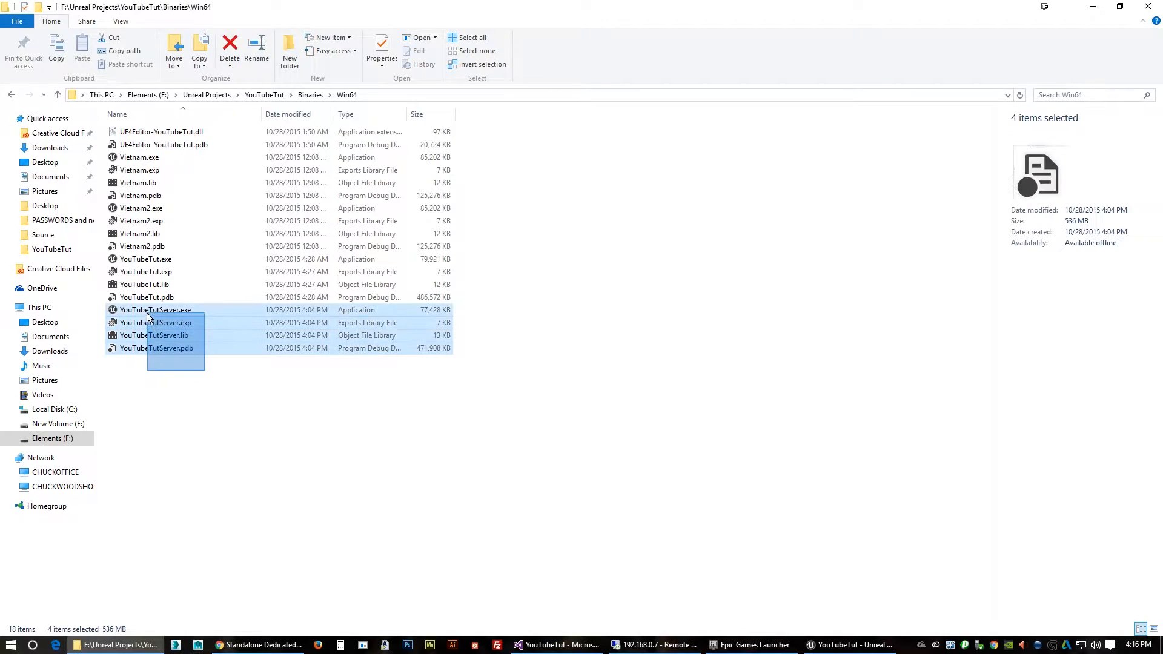
{"action": "right_click", "coordinate": [152, 311]}
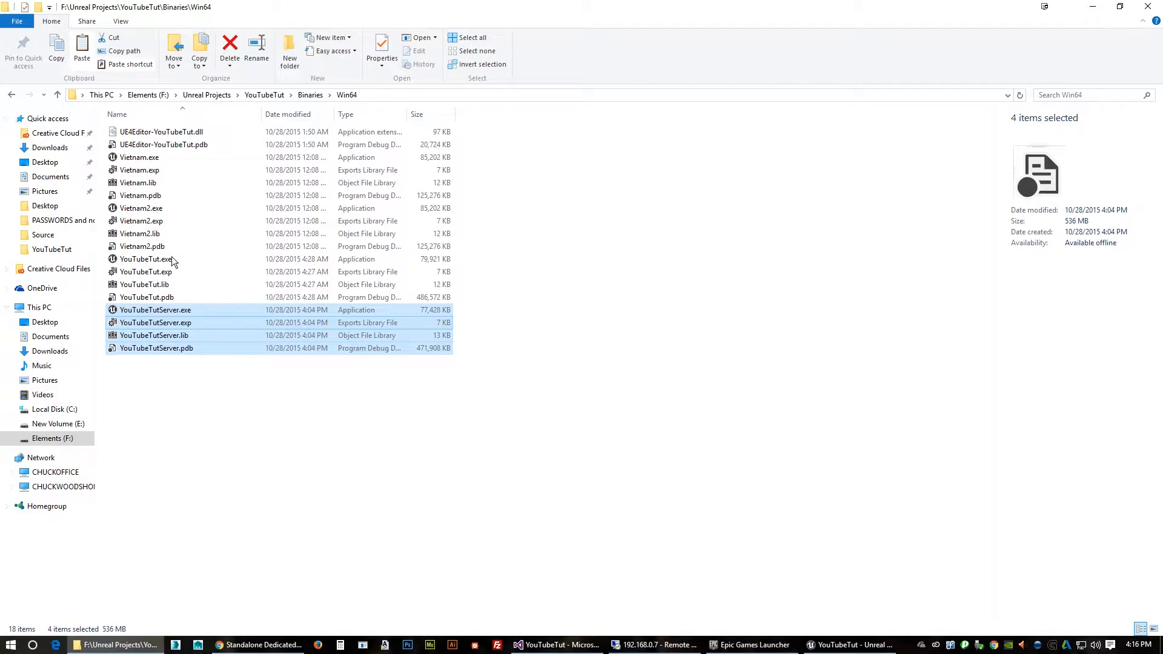
{"action": "left_click", "coordinate": [11, 95]}
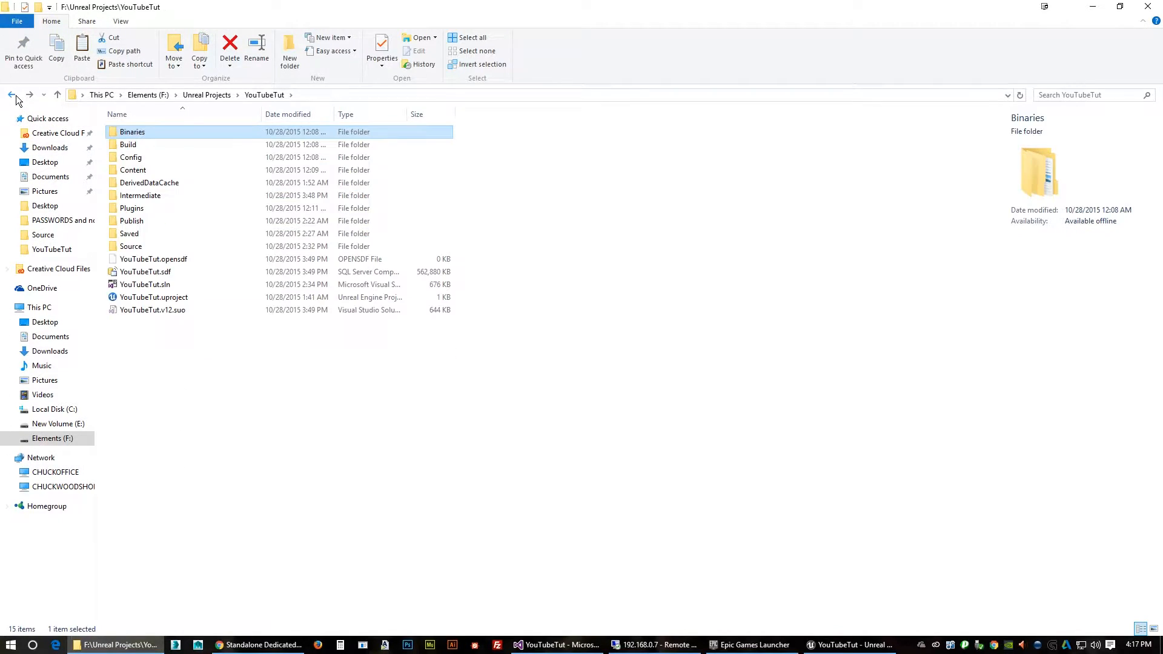
Open Publish\WindowsNoEditor\YouTubeTut\Binaries\Win64 and delete the old server files.
{"action": "double_click", "coordinate": [131, 220]}
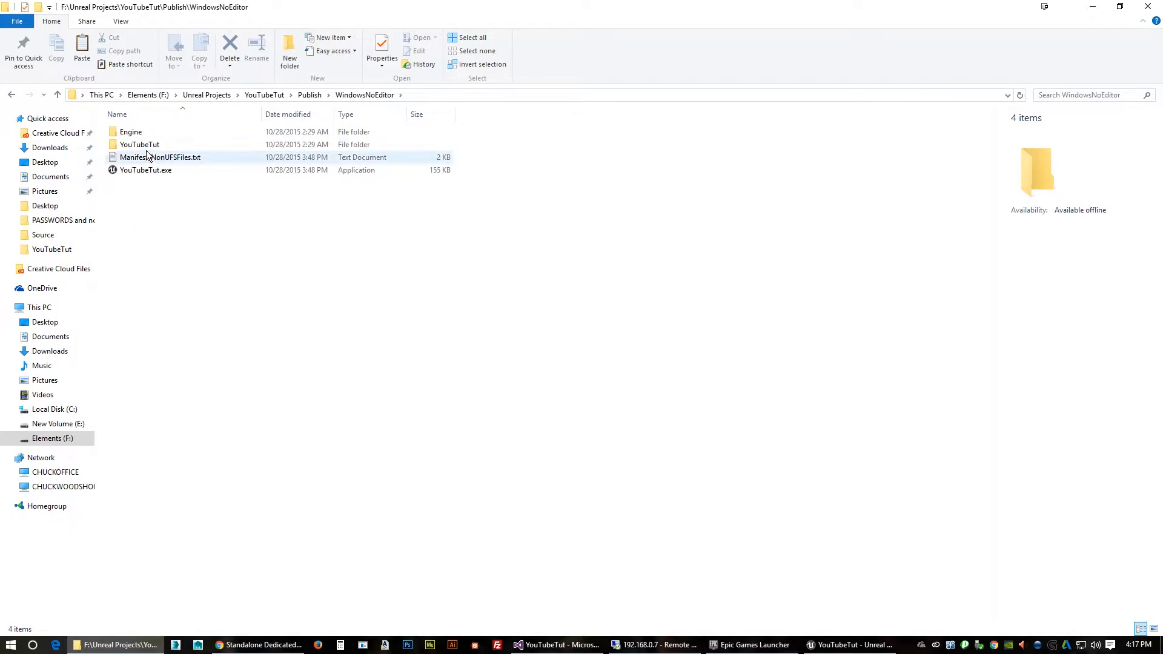
{"action": "double_click", "coordinate": [139, 144]}
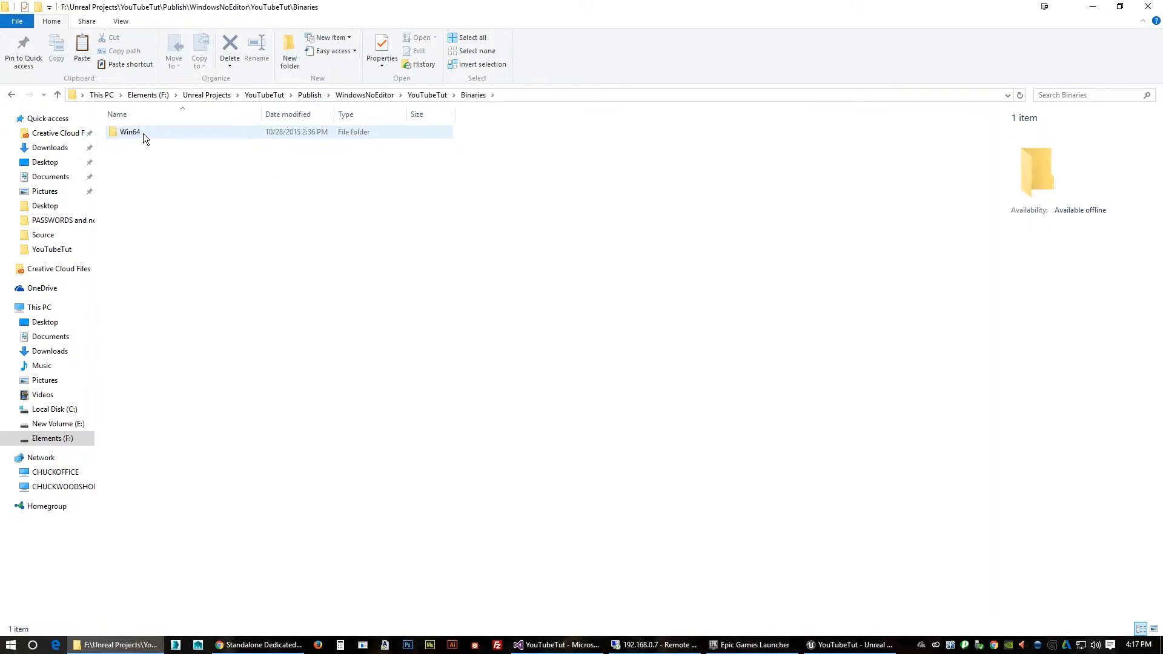
{"action": "double_click", "coordinate": [130, 133]}
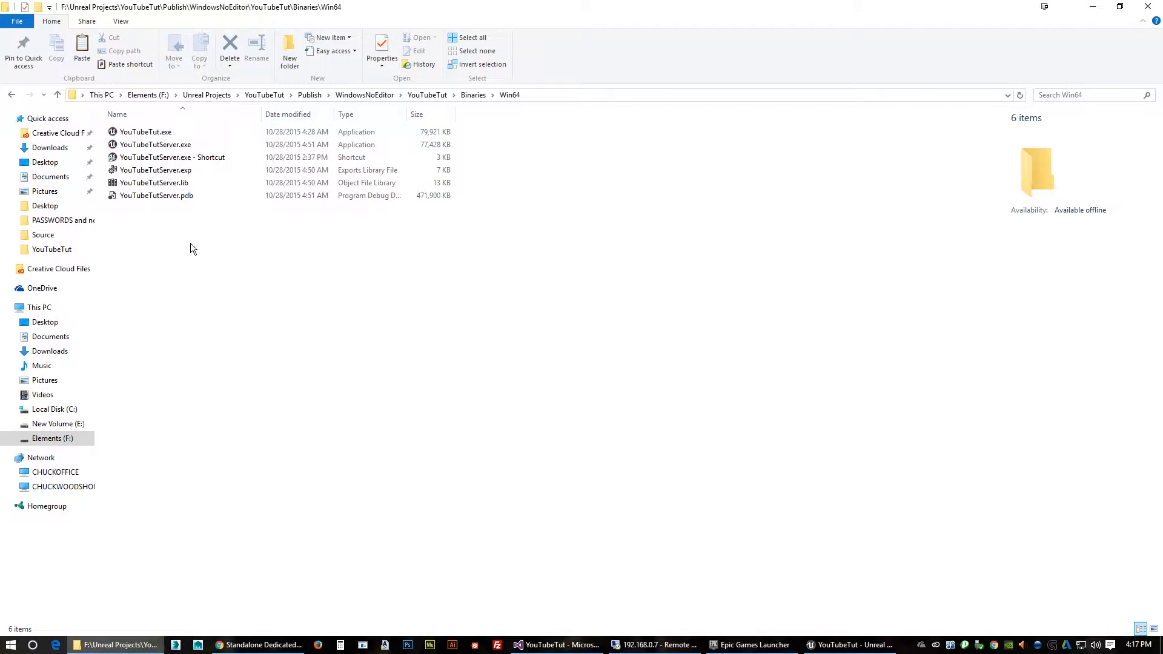
{"action": "mouse_move", "coordinate": [237, 232]}
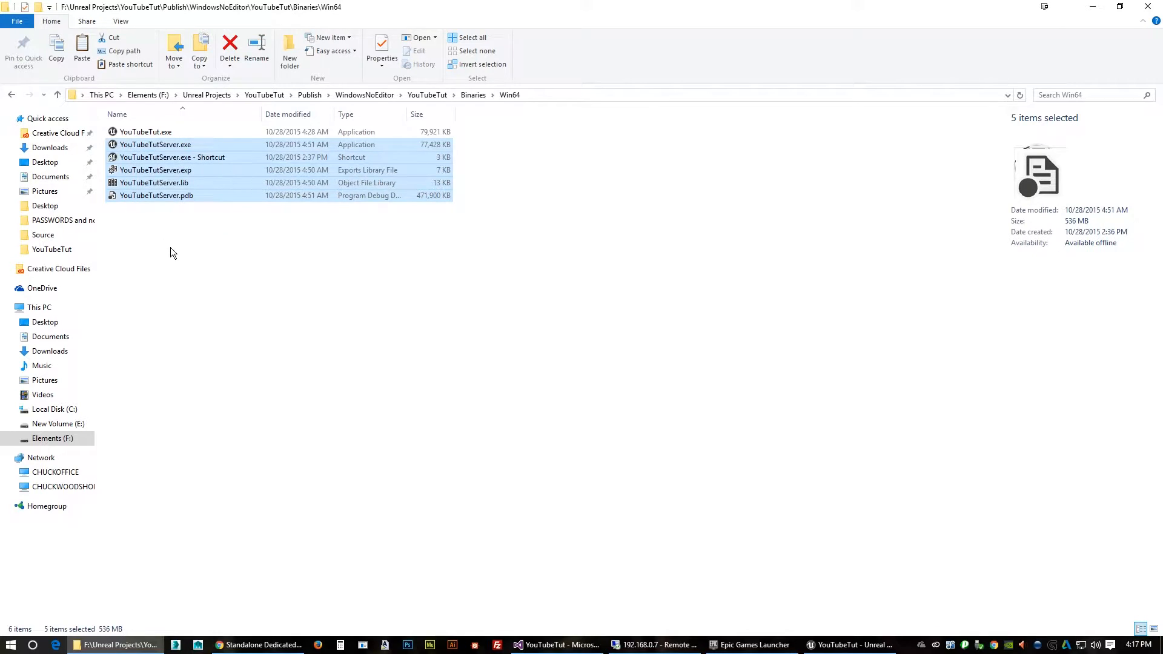
{"action": "left_click", "coordinate": [229, 46]}
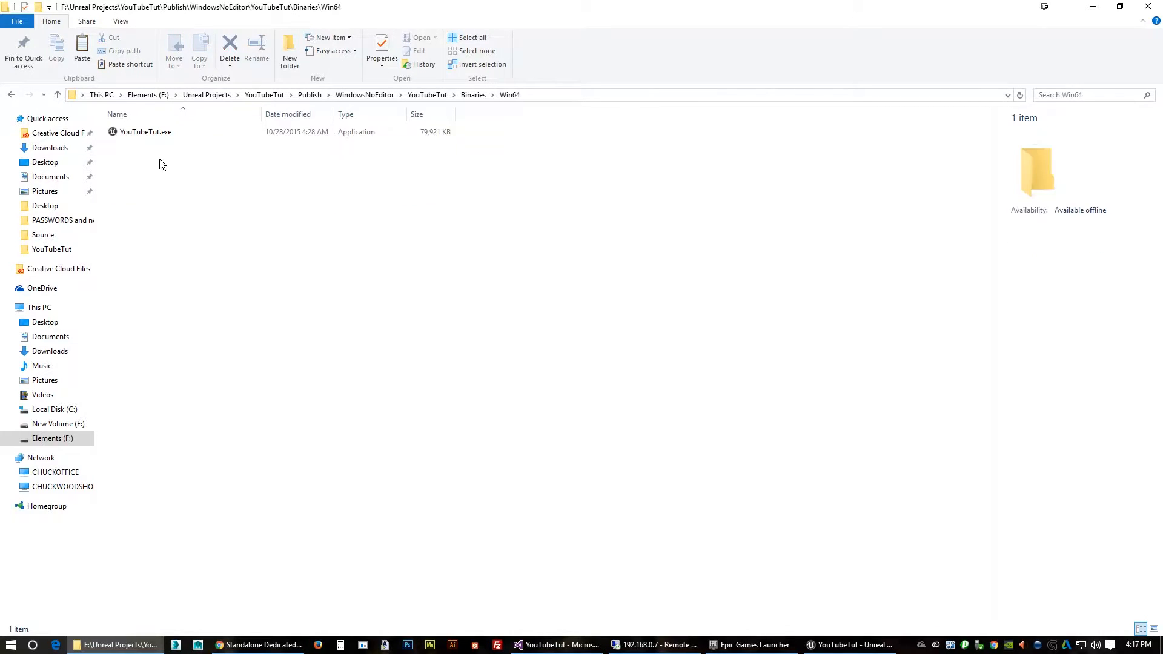
{"action": "mouse_move", "coordinate": [169, 195]}
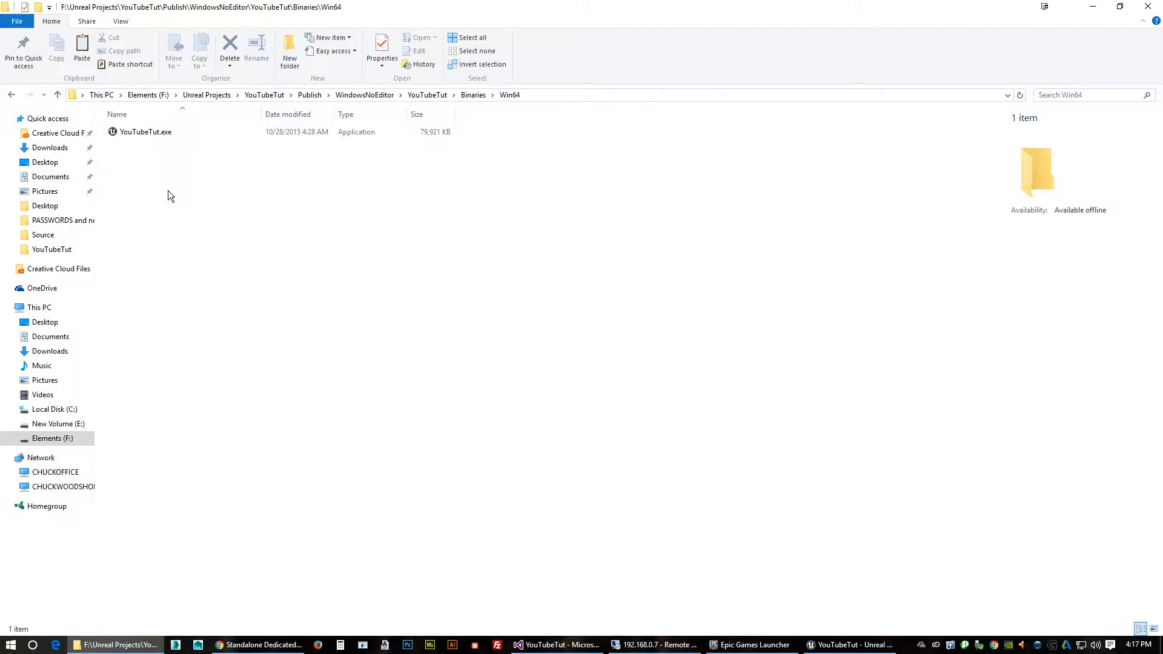
{"action": "mouse_move", "coordinate": [247, 292]}
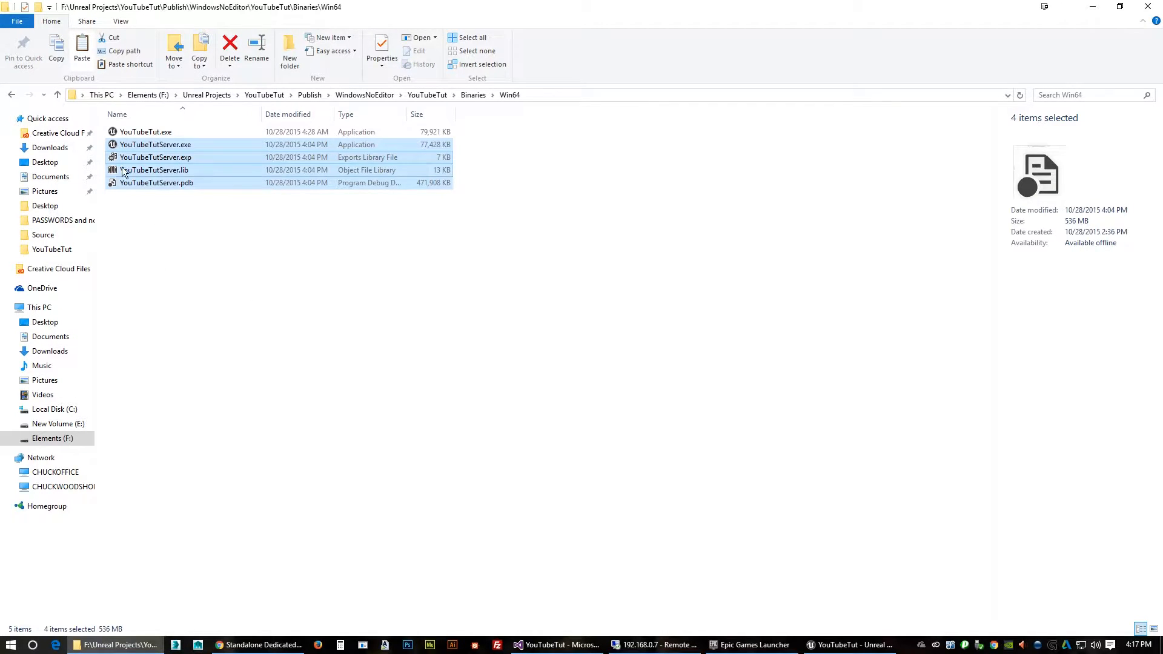
Navigate back up through the build folders and open Publish.
{"action": "left_click", "coordinate": [12, 95]}
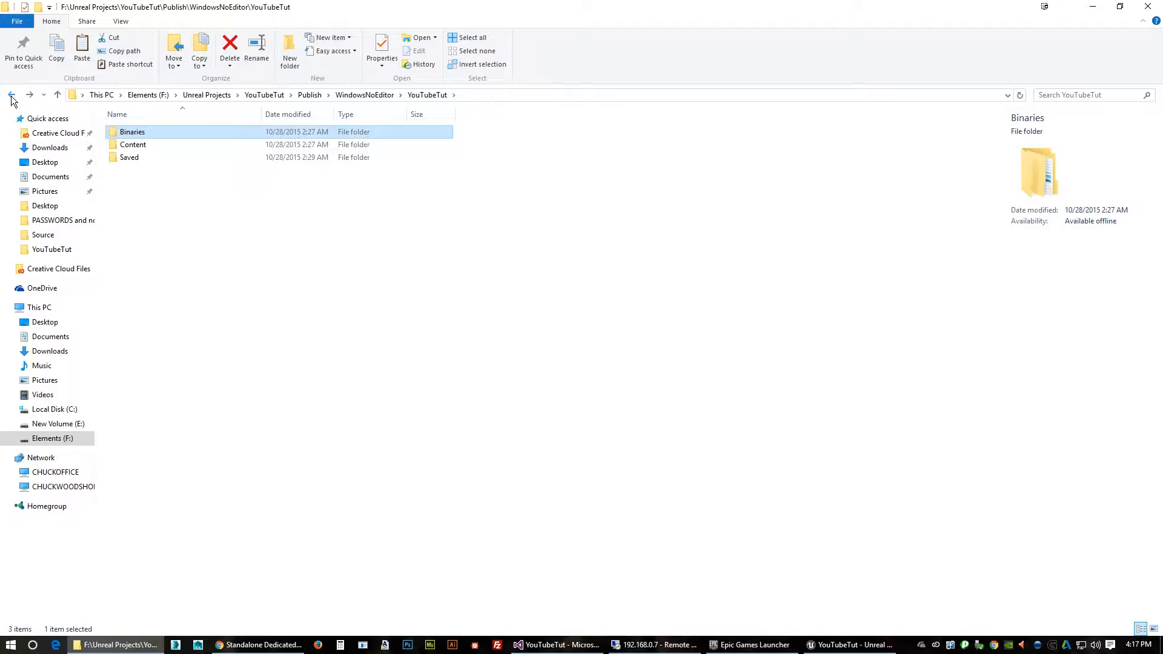
{"action": "left_click", "coordinate": [12, 95]}
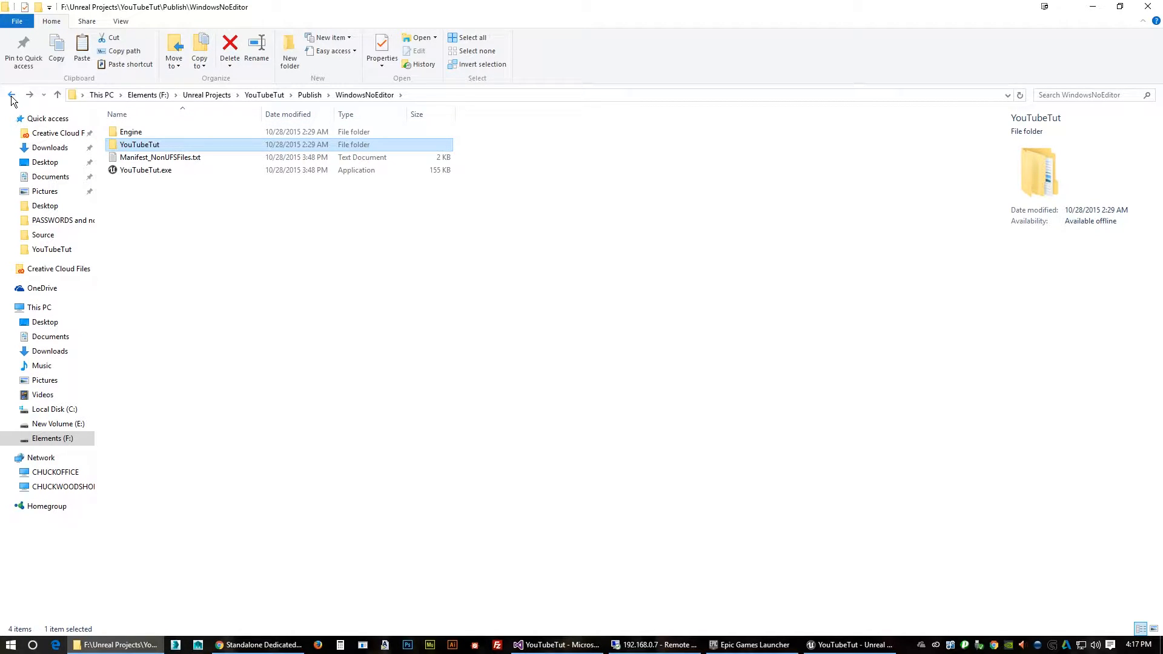
{"action": "left_click", "coordinate": [11, 95]}
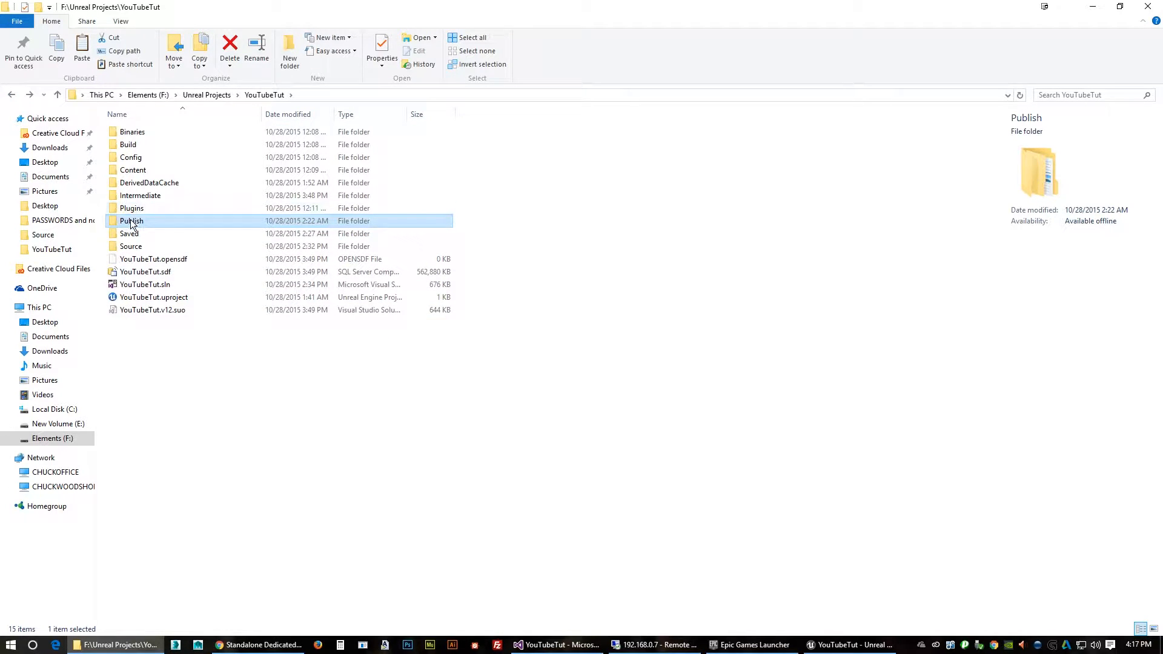
{"action": "double_click", "coordinate": [131, 220]}
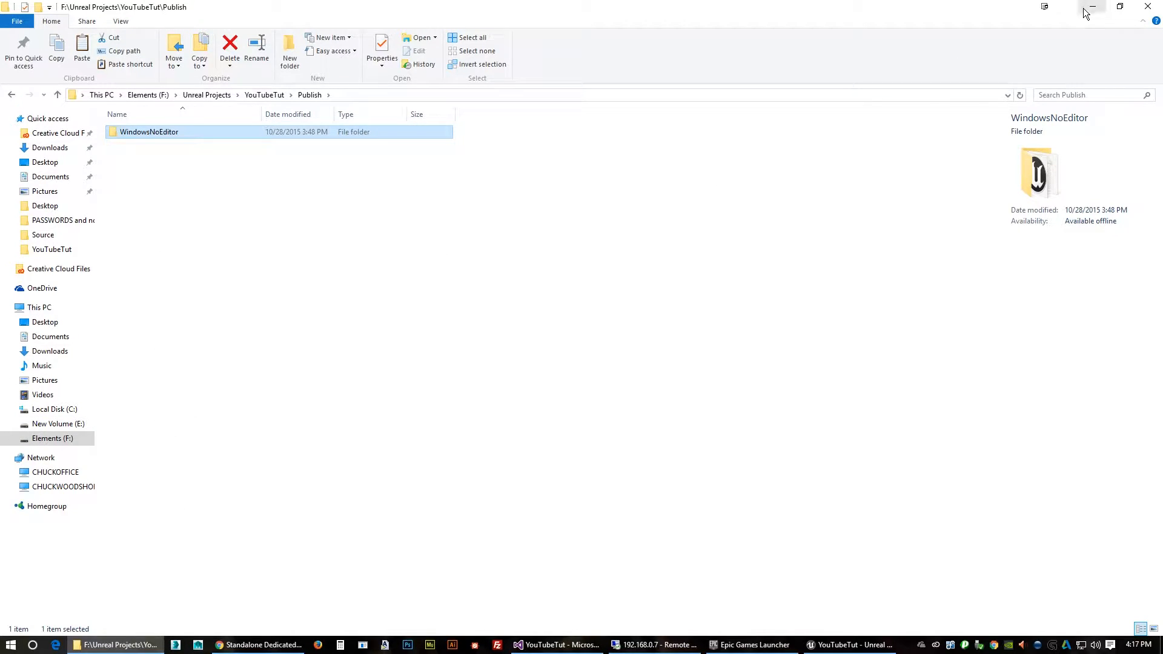
Close the remote server console and file window, then place WindowsNoEditor on the remote desktop.
{"action": "left_click", "coordinate": [1092, 7]}
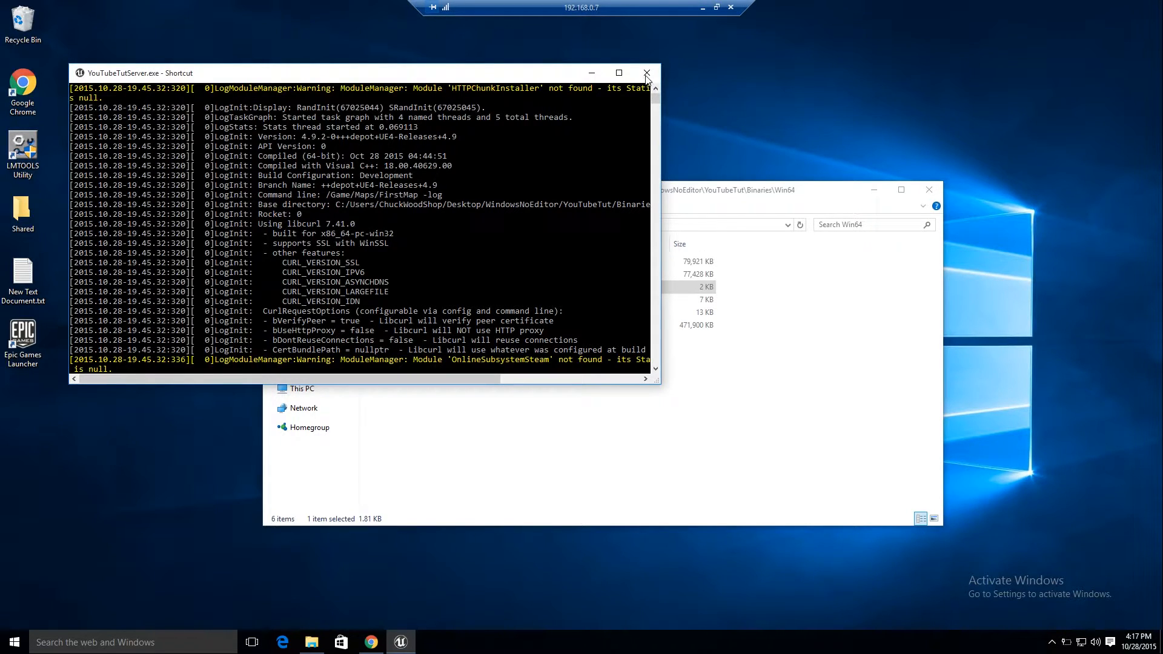
{"action": "left_click", "coordinate": [644, 73]}
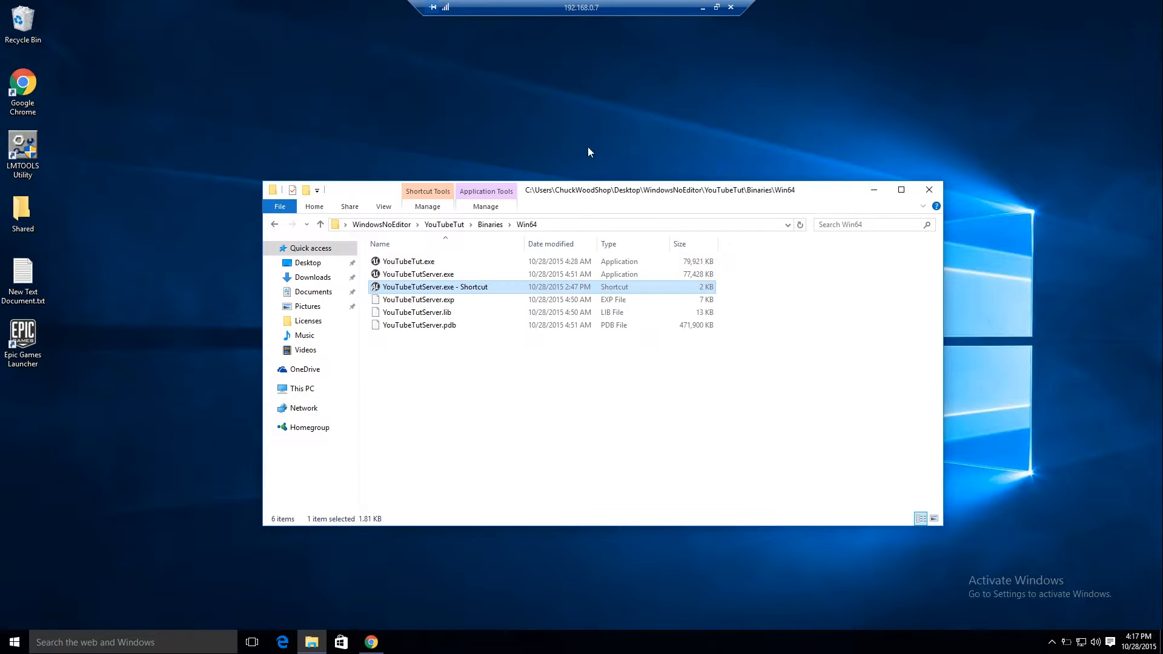
{"action": "mouse_move", "coordinate": [873, 249]}
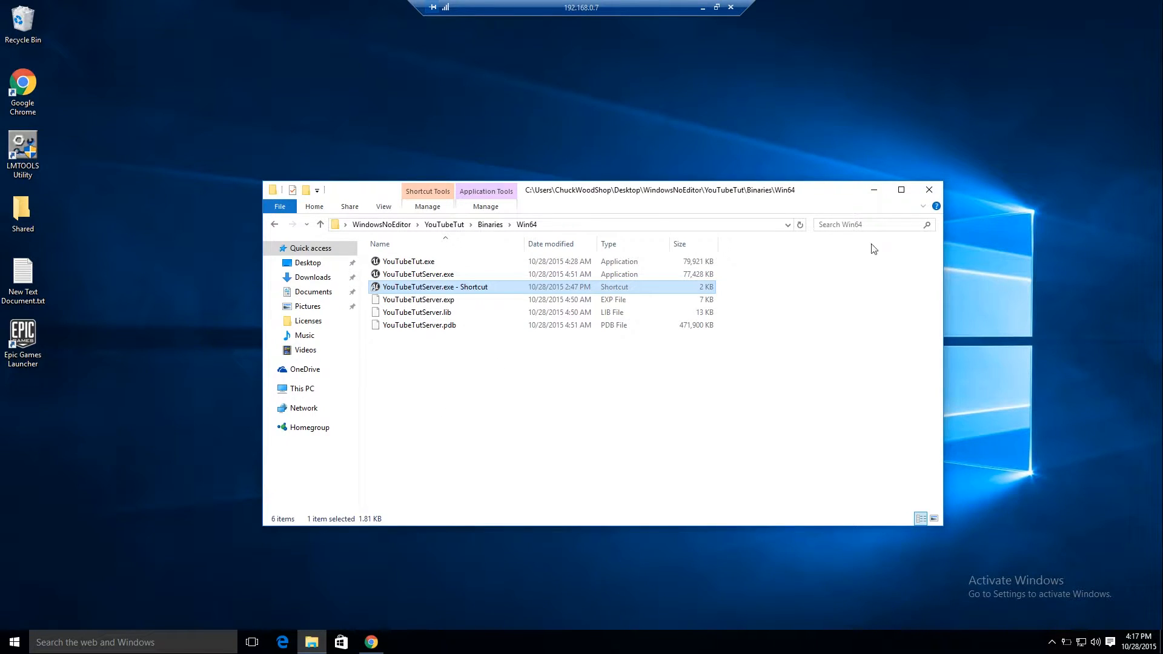
{"action": "mouse_move", "coordinate": [929, 190]}
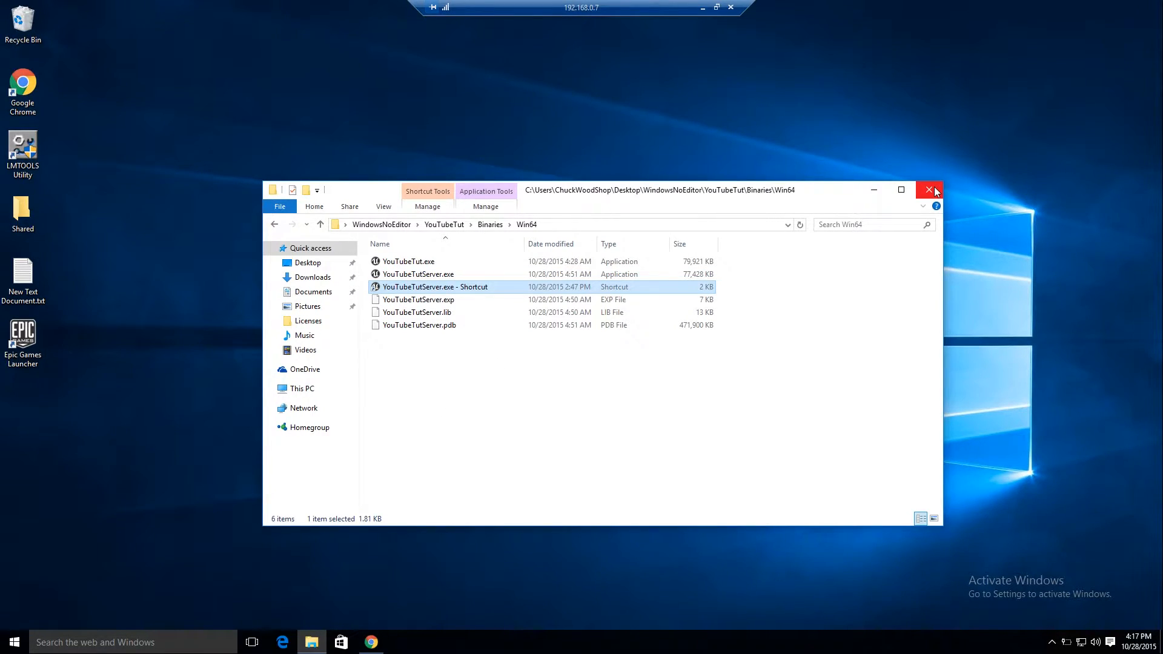
{"action": "left_click", "coordinate": [928, 190]}
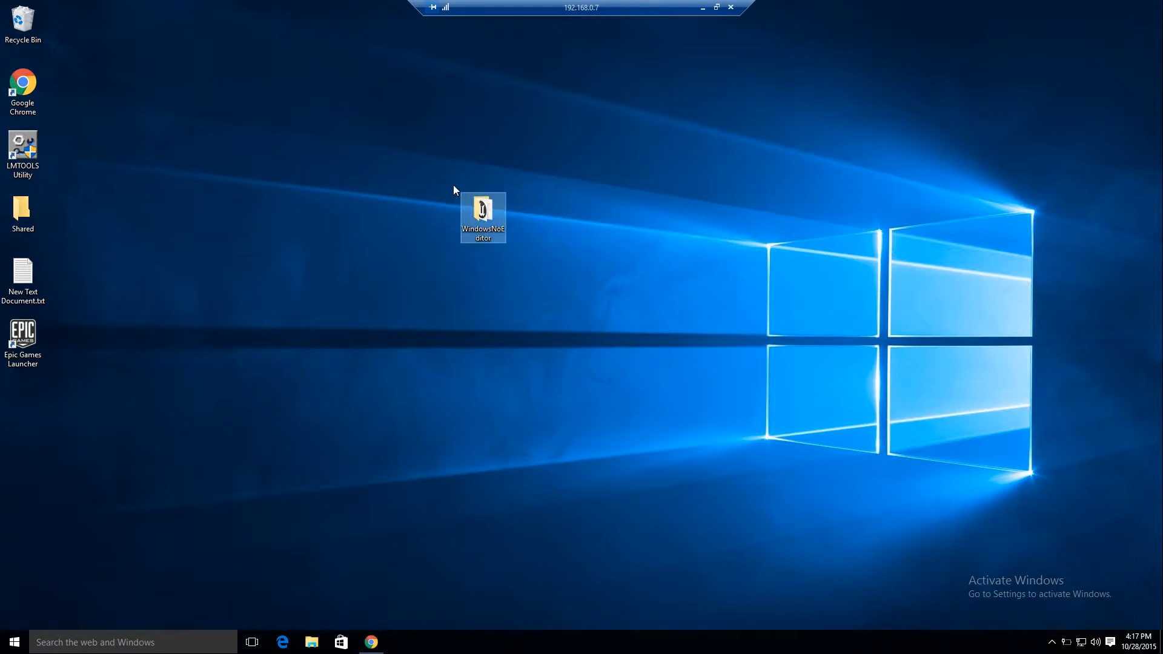
{"action": "right_click", "coordinate": [495, 215]}
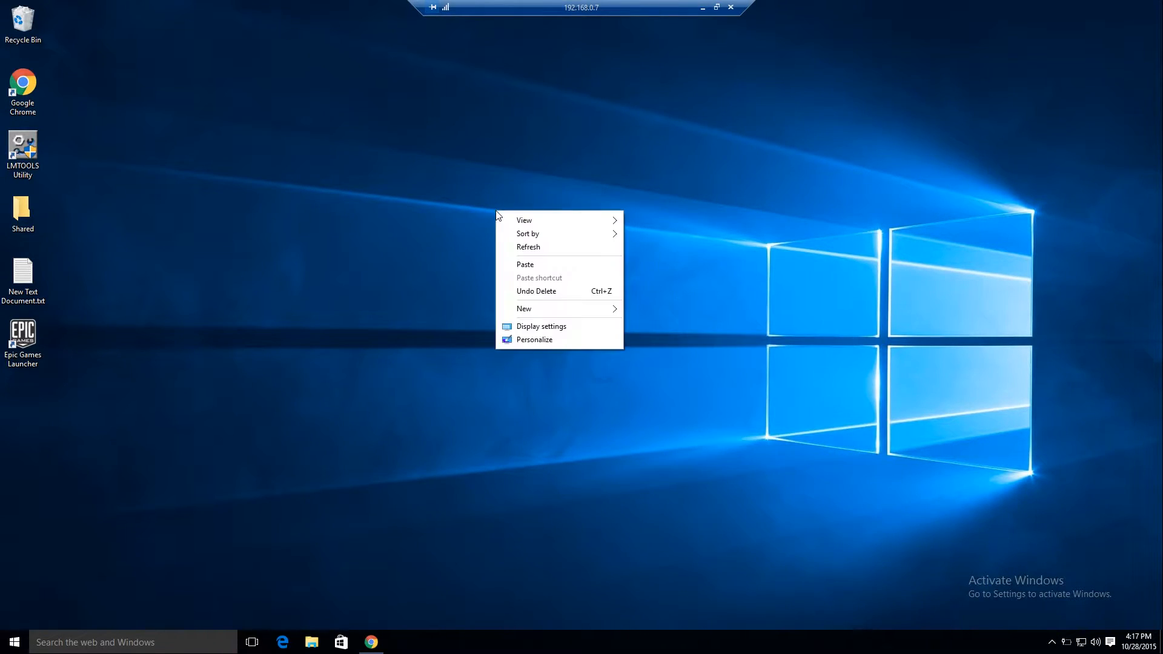
{"action": "left_click", "coordinate": [549, 274]}
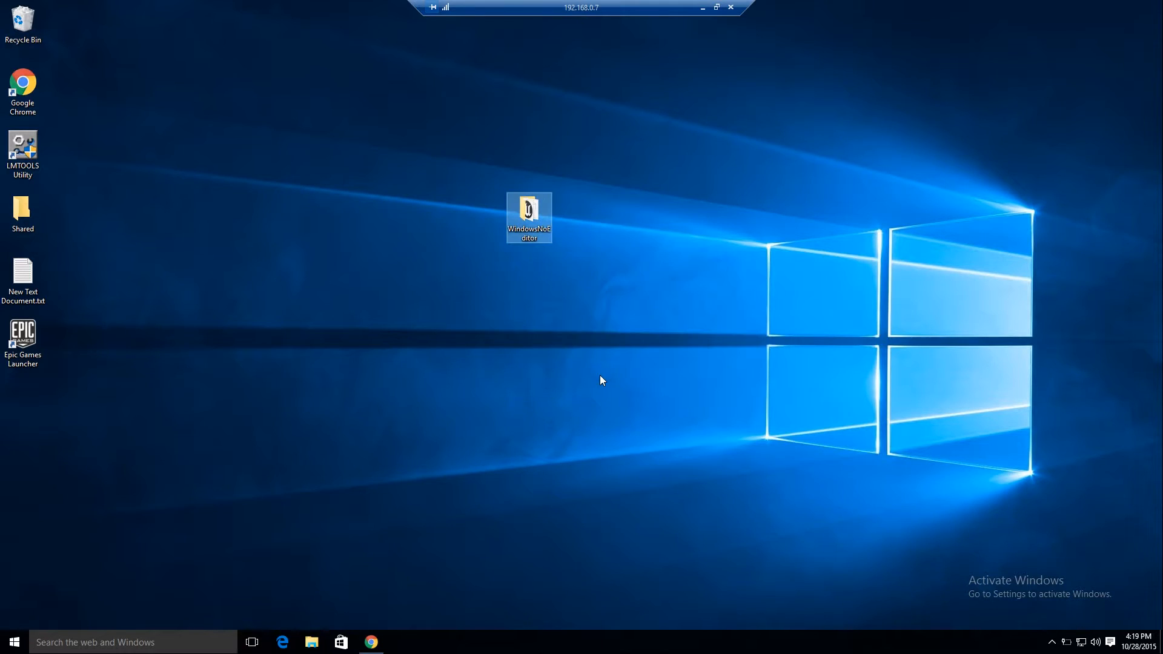
Send YouTubeTutServer.exe from WindowsNoEditor\YouTubeTut\Binaries\Win64 to the desktop as a shortcut.
{"action": "double_click", "coordinate": [529, 211]}
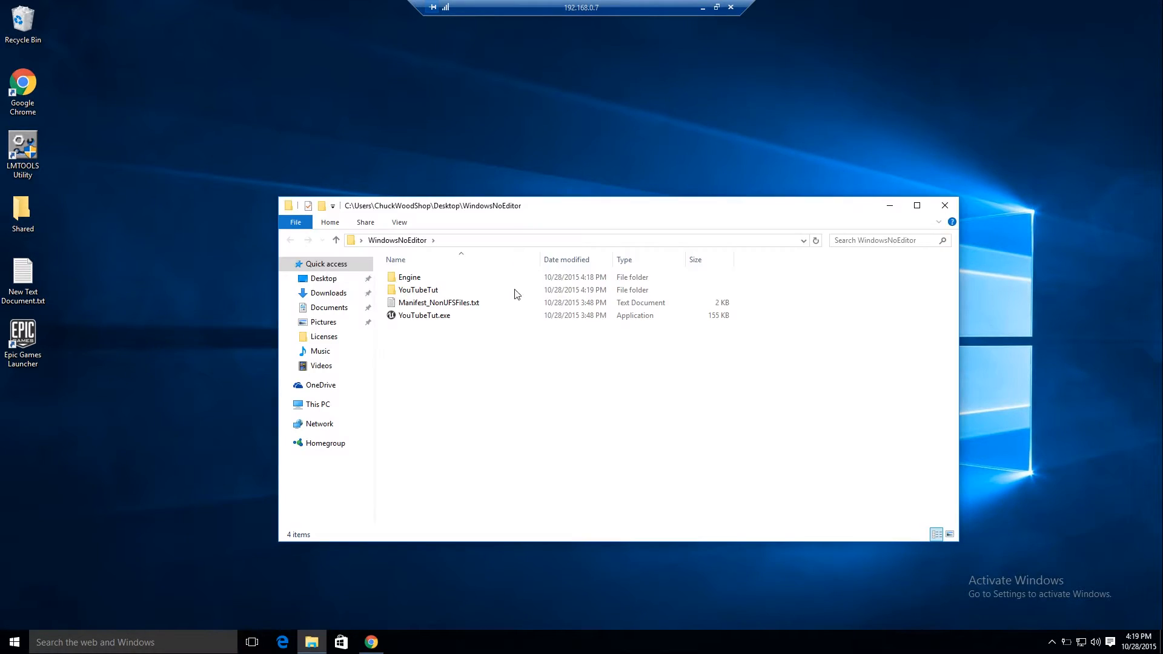
{"action": "left_click", "coordinate": [417, 290]}
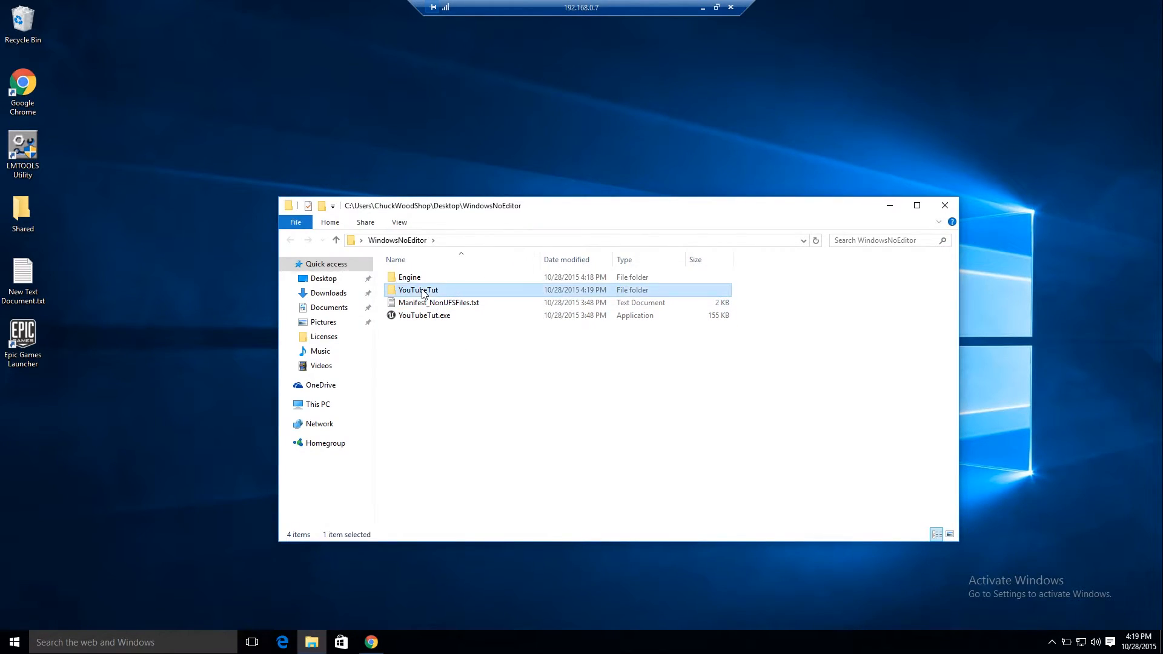
{"action": "double_click", "coordinate": [417, 289]}
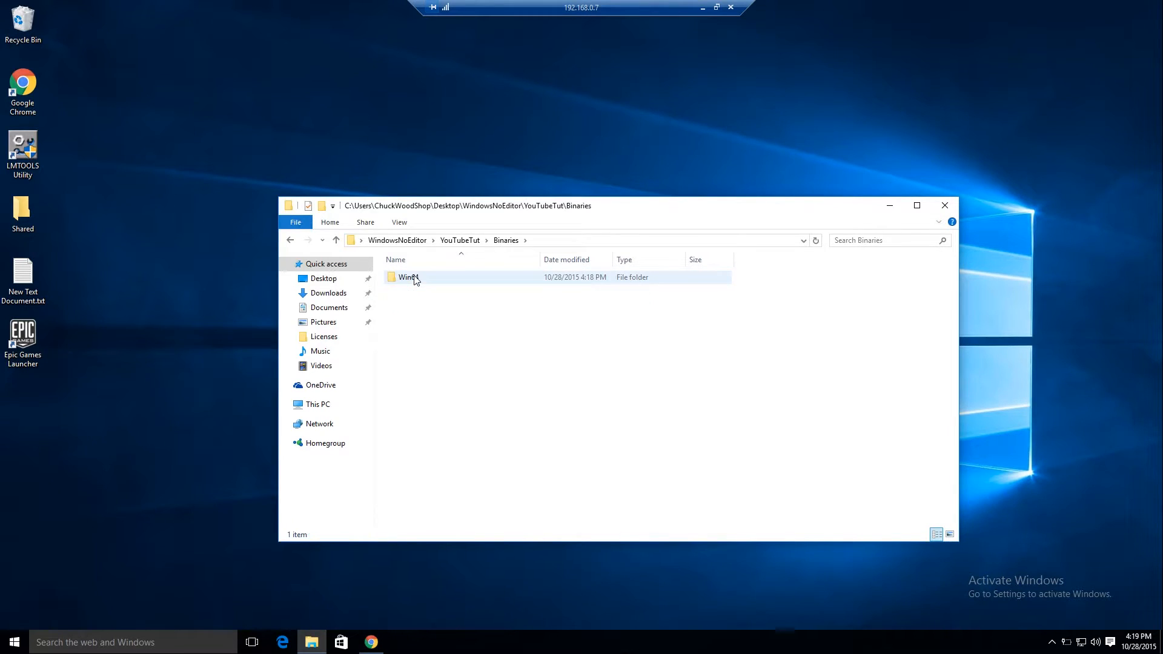
{"action": "double_click", "coordinate": [407, 277]}
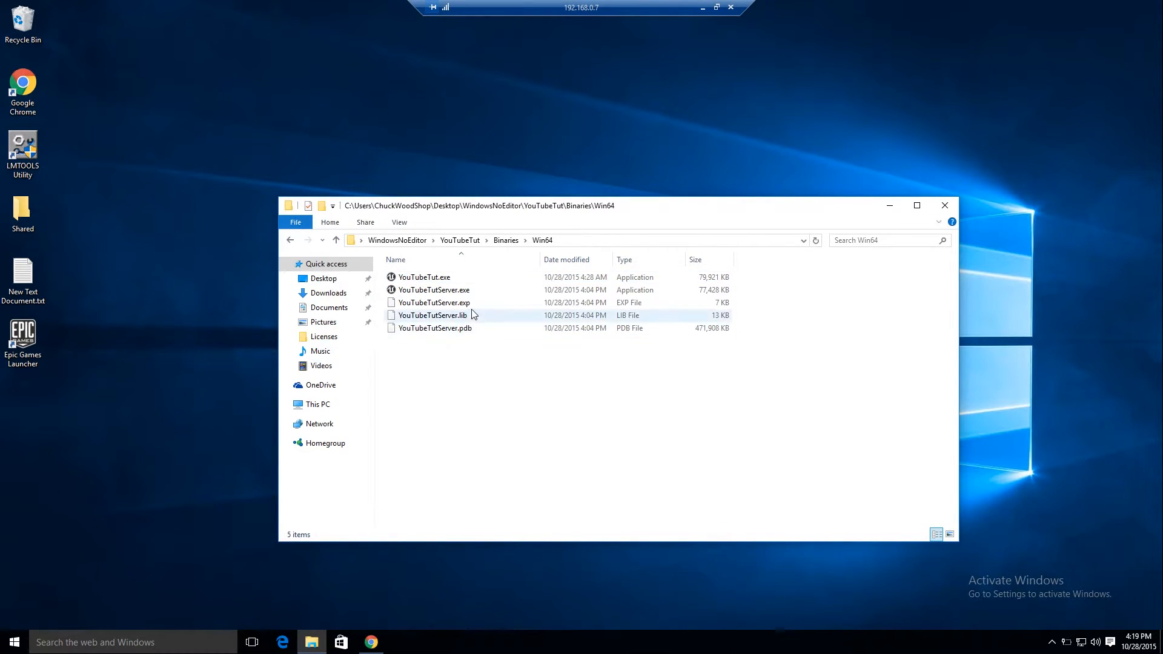
{"action": "mouse_move", "coordinate": [493, 290]}
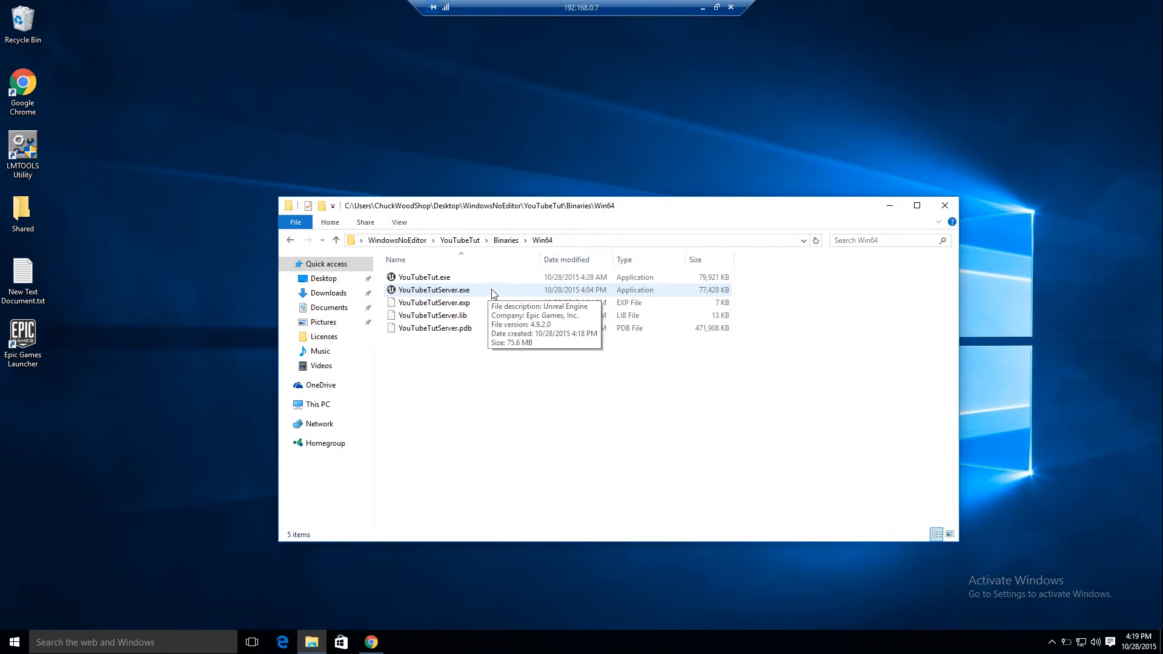
{"action": "left_click", "coordinate": [434, 291]}
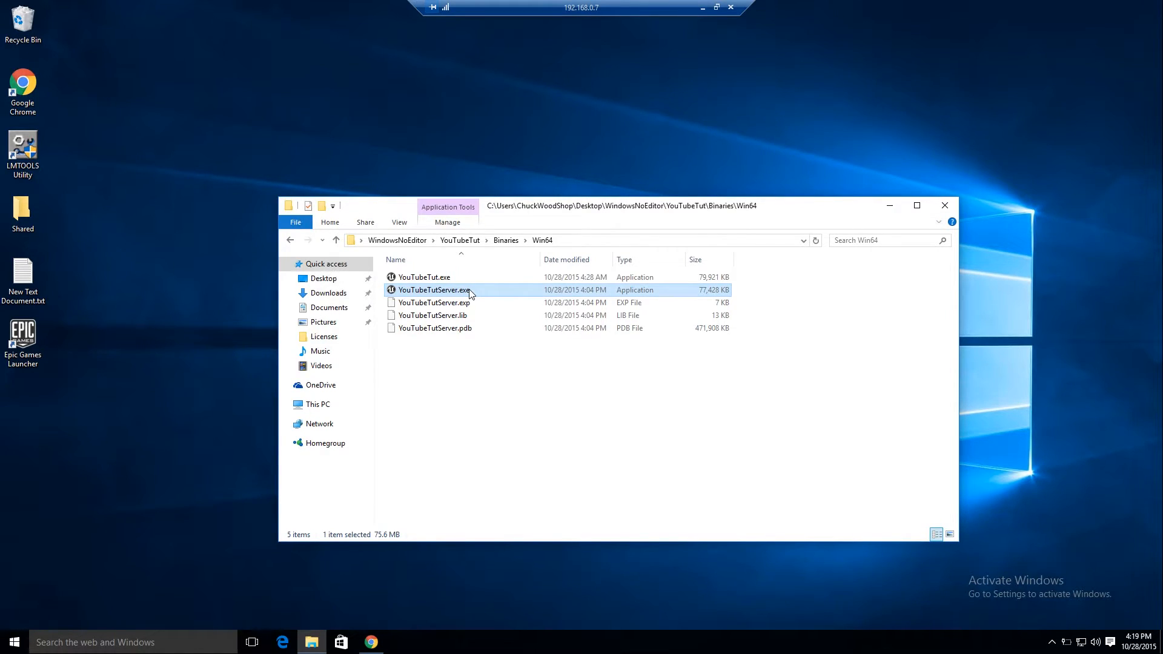
{"action": "right_click", "coordinate": [433, 290]}
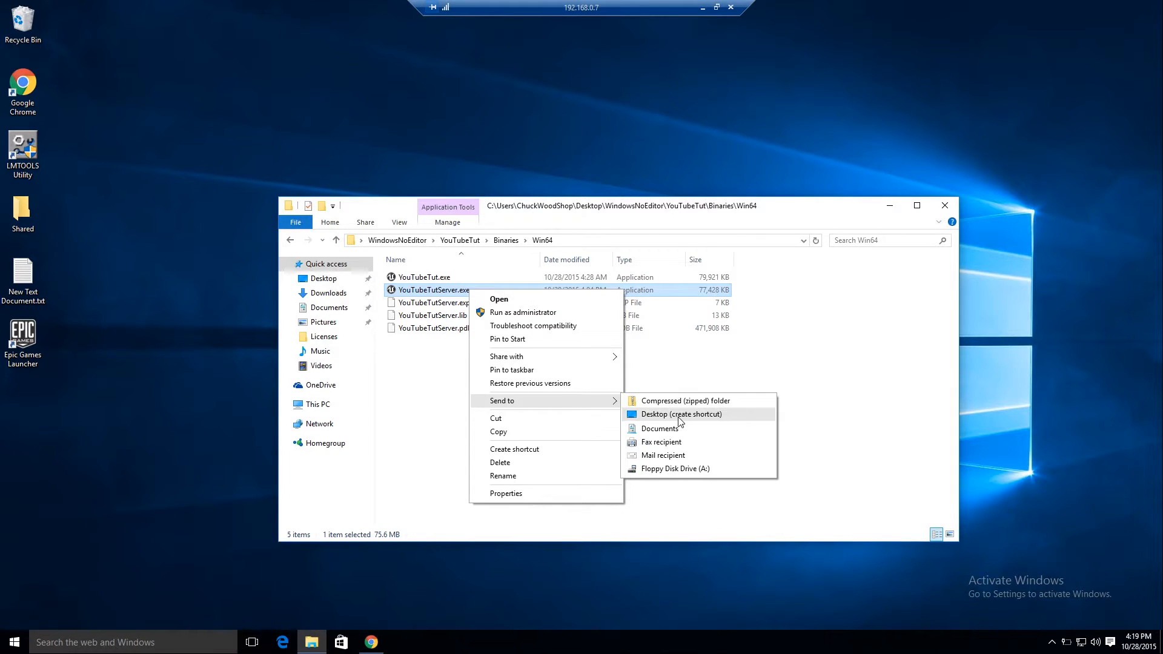
{"action": "left_click", "coordinate": [680, 413]}
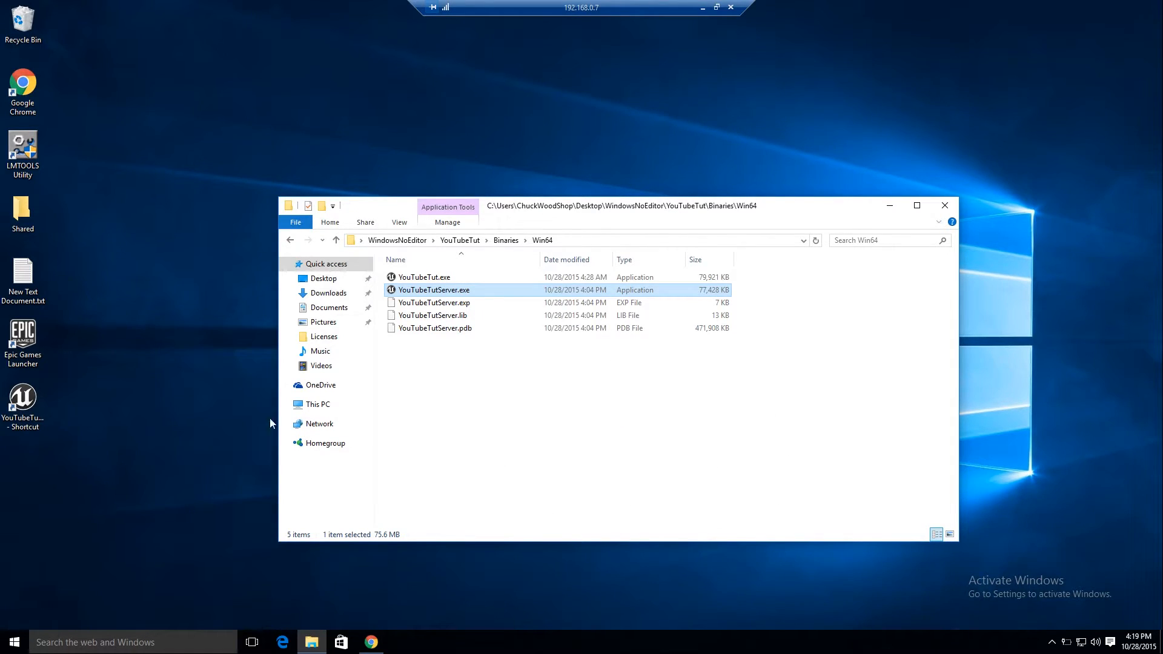
{"action": "left_click", "coordinate": [944, 205]}
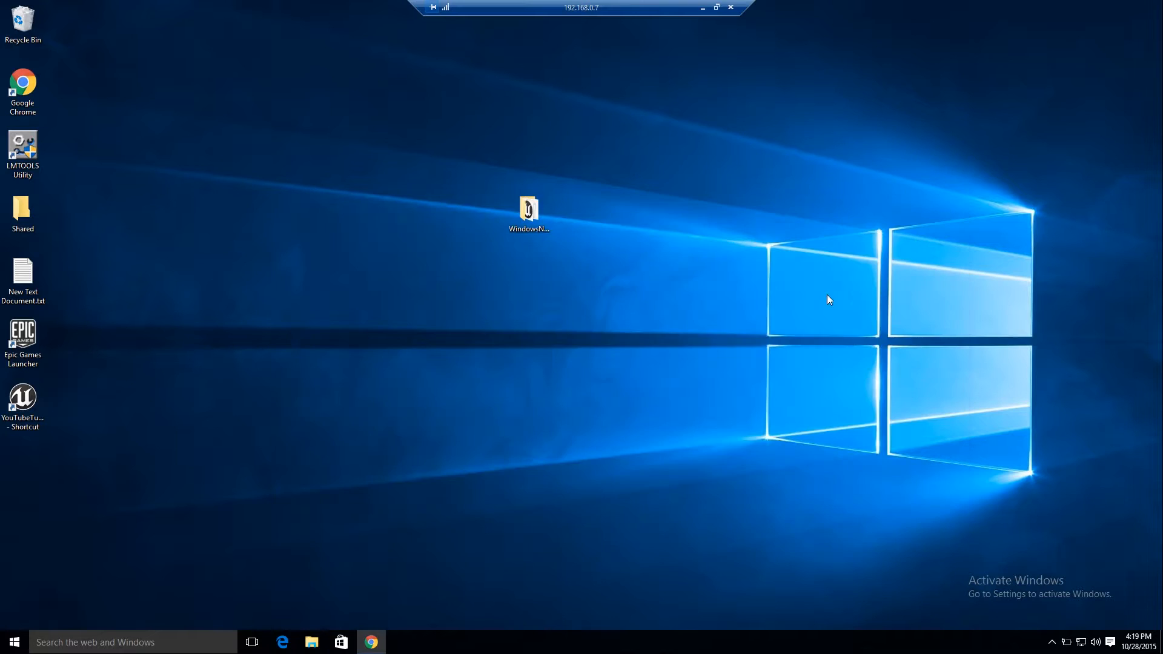
Append Game/Maps/FirstMap -log to the server shortcut's Target and confirm with OK.
{"action": "right_click", "coordinate": [23, 399]}
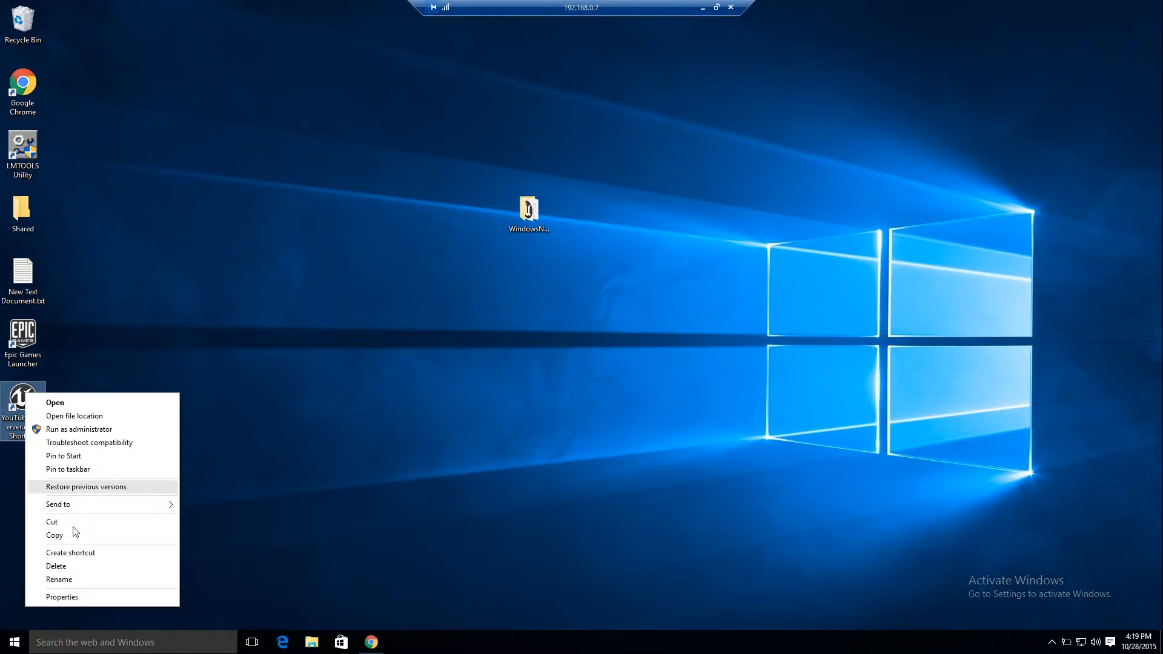
{"action": "left_click", "coordinate": [62, 596]}
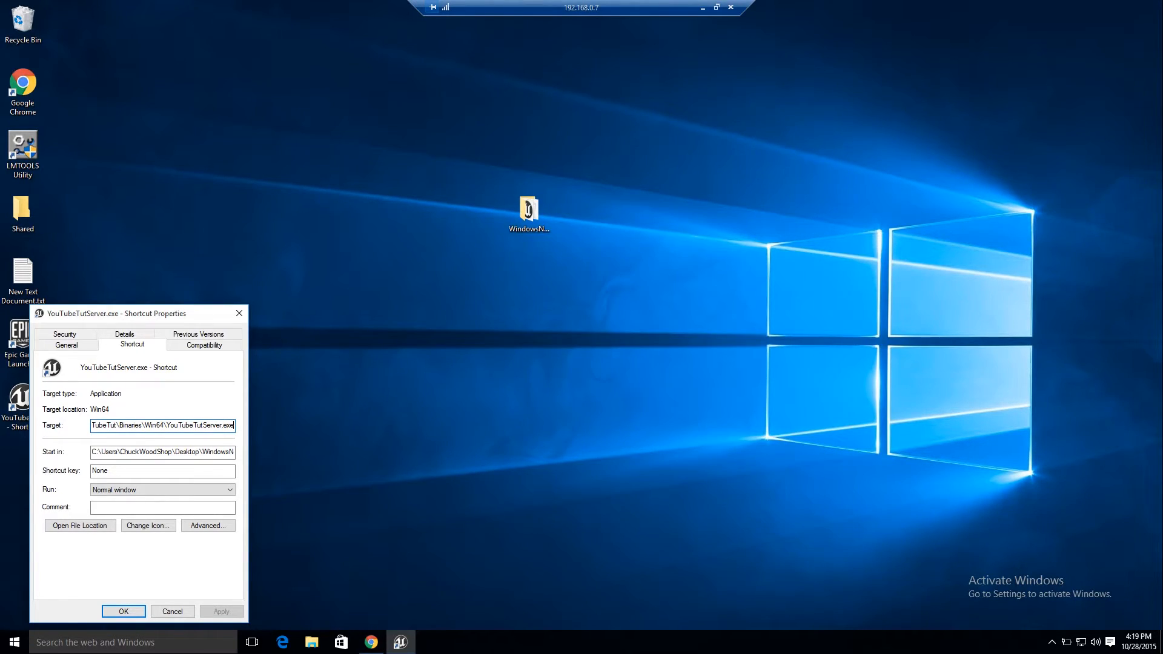
{"action": "mouse_move", "coordinate": [350, 493]}
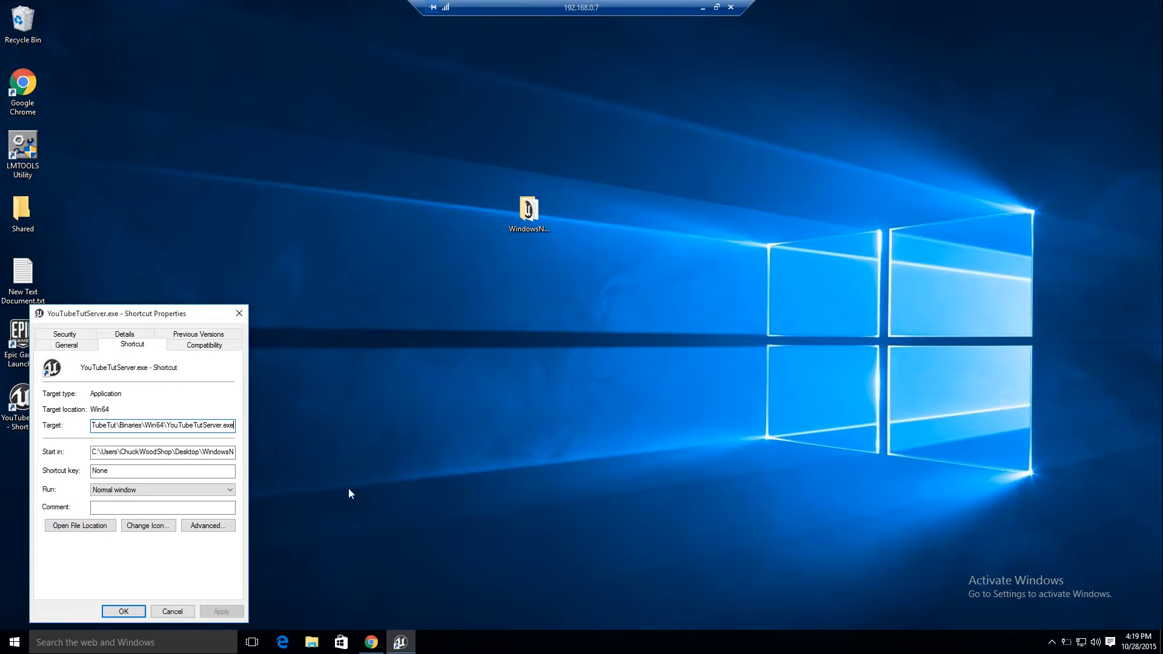
{"action": "left_click", "coordinate": [232, 426]}
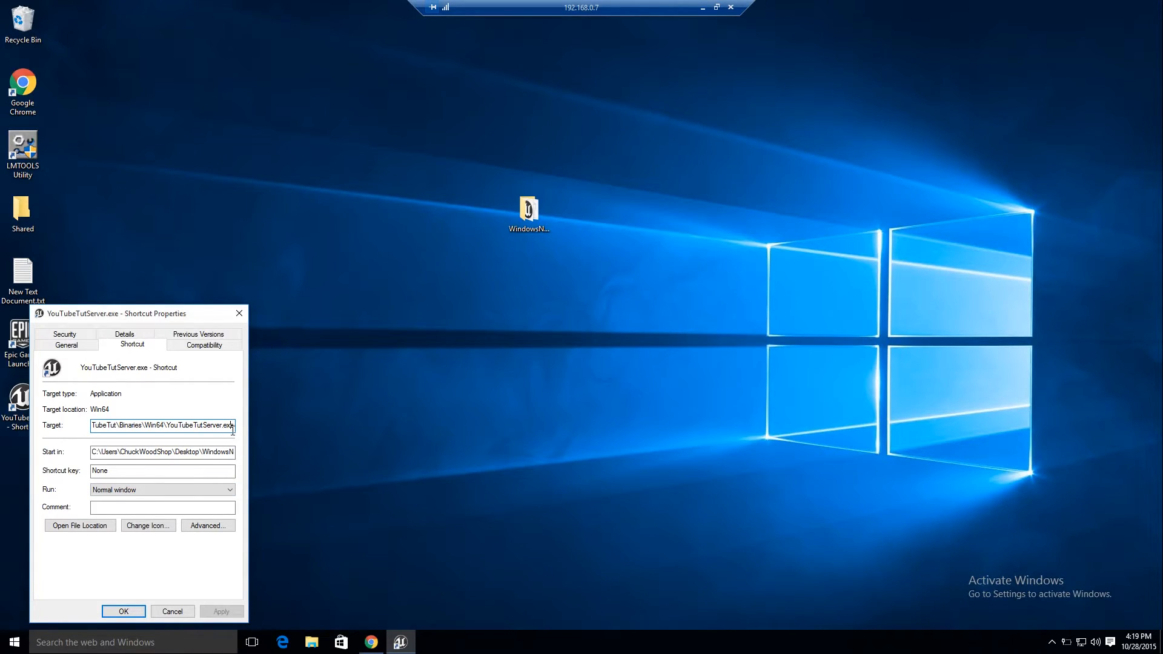
{"action": "mouse_move", "coordinate": [260, 453]}
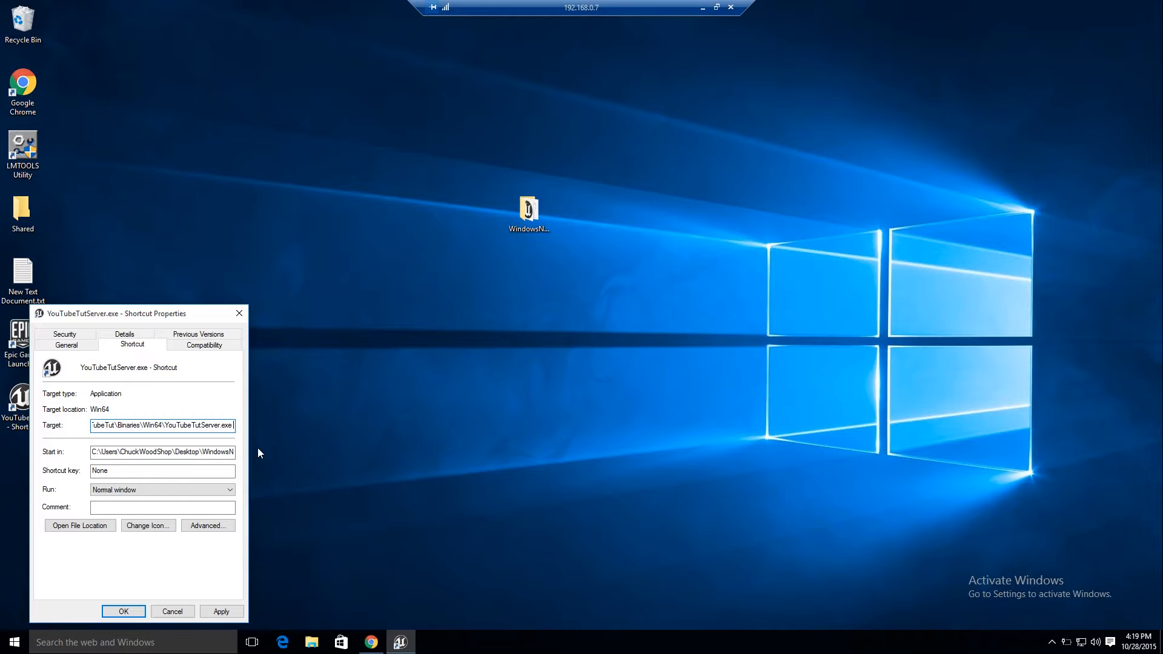
{"action": "type", "text": "Game/Maps/FirstMap"}
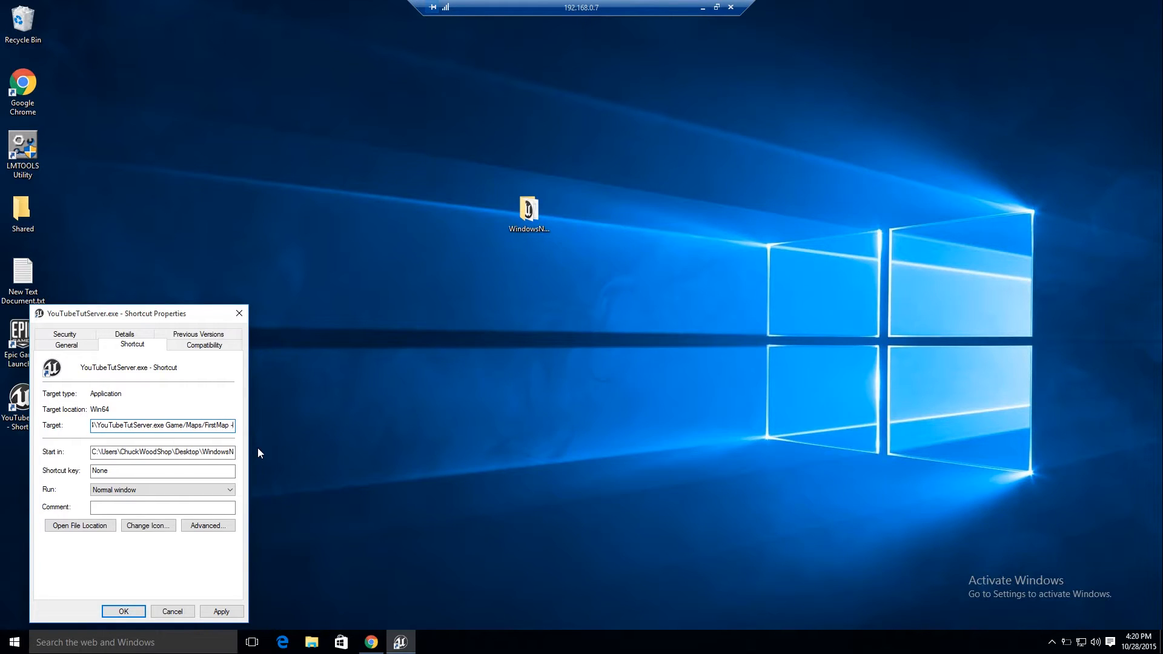
{"action": "type", "text": "-log"}
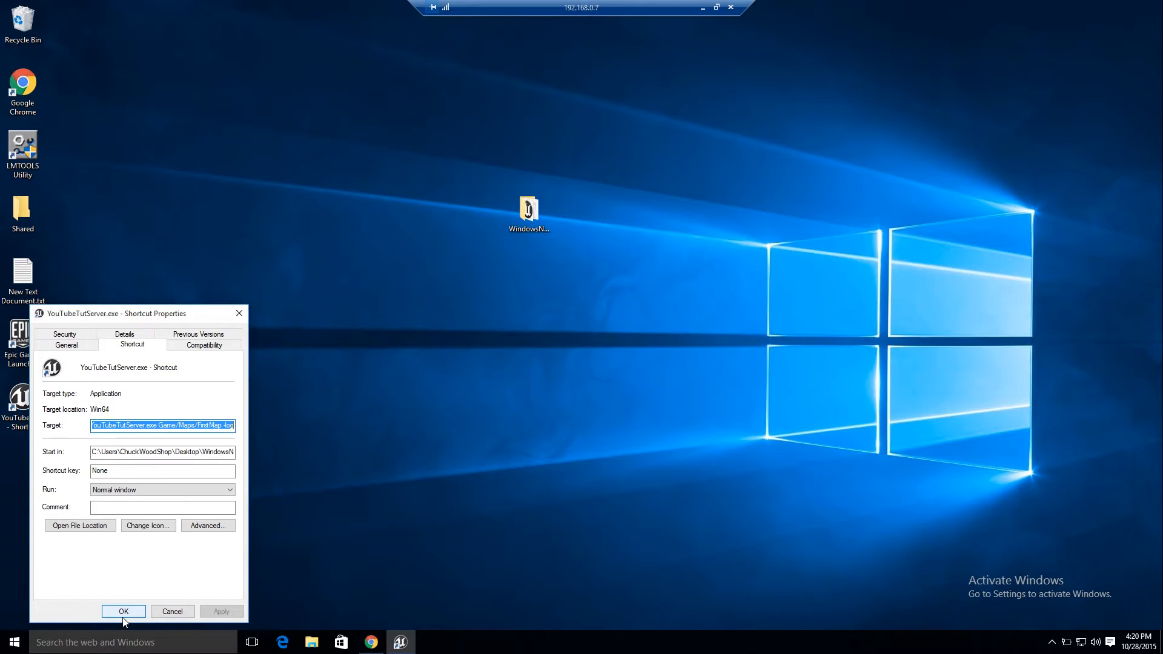
{"action": "left_click", "coordinate": [123, 611]}
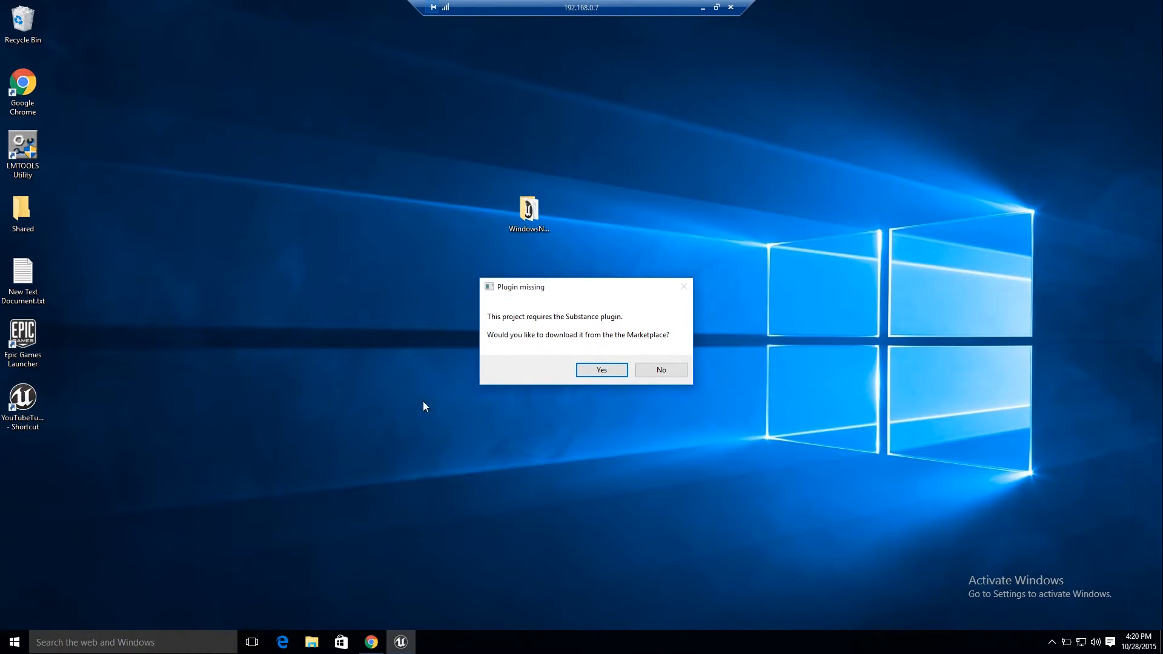
Decline the missing Substance plugin download and scroll back through the server log.
{"action": "left_click", "coordinate": [660, 370]}
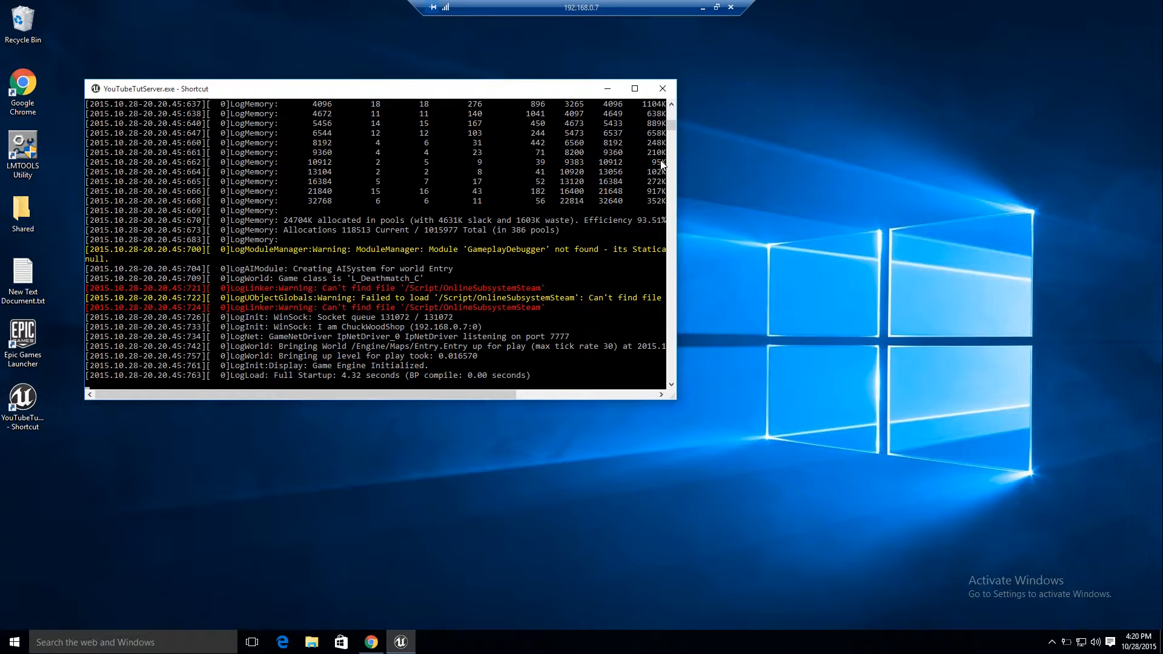
{"action": "scroll", "scroll_direction": "up", "scroll_amount": 3}
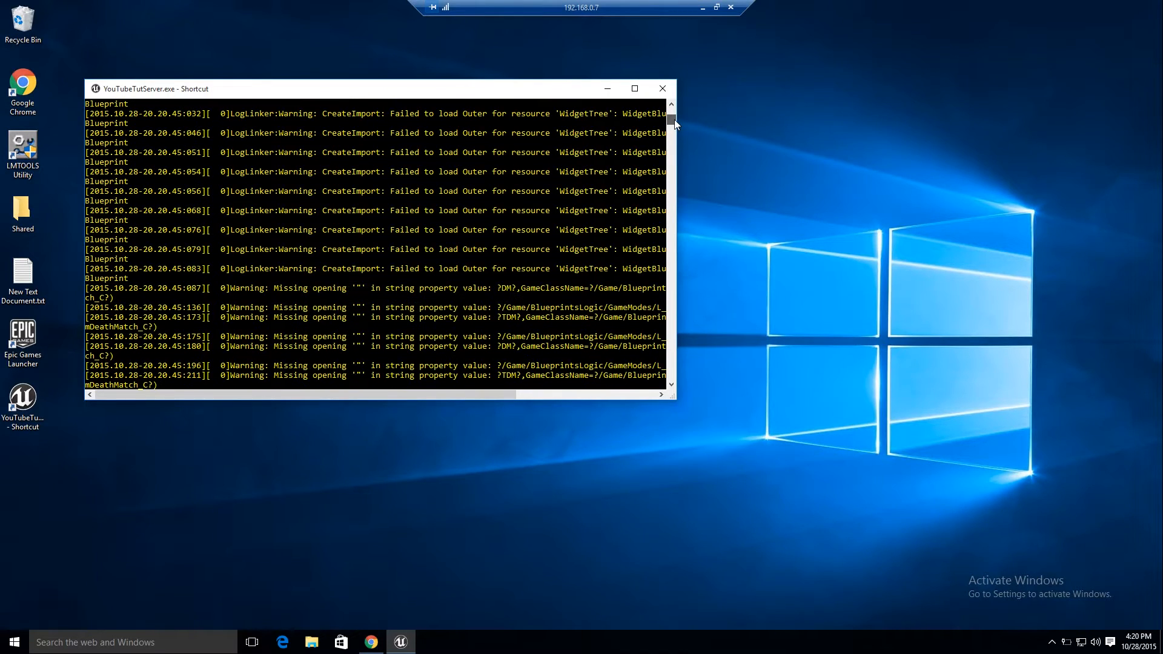
{"action": "scroll", "scroll_direction": "up", "scroll_amount": 3}
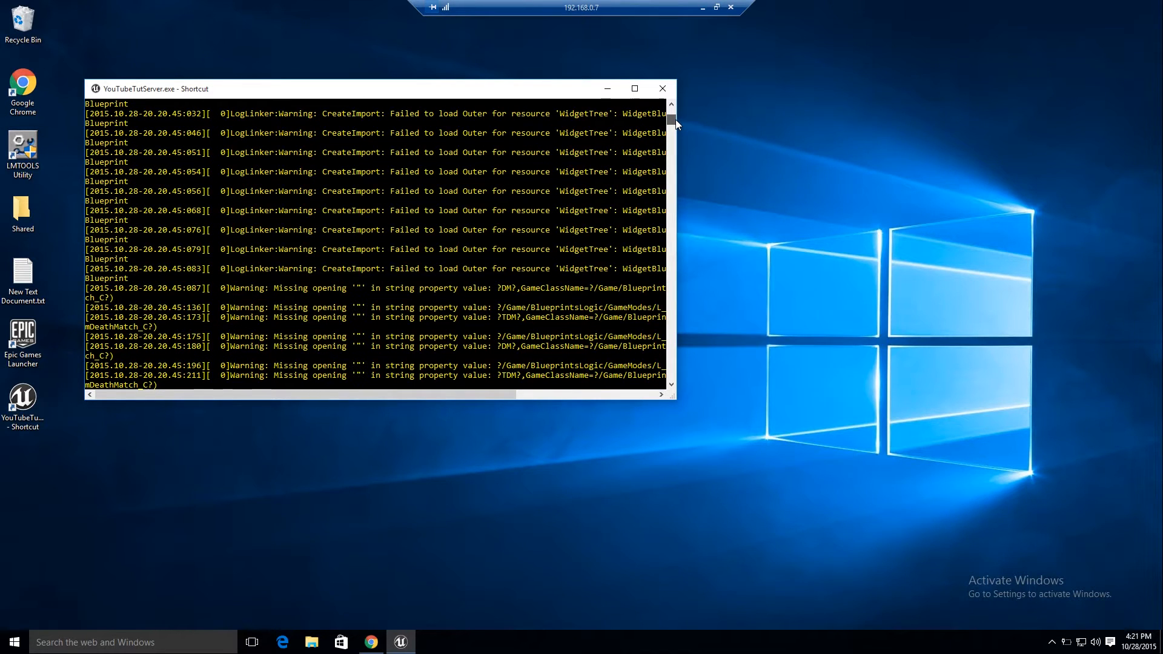
{"action": "mouse_move", "coordinate": [383, 358]}
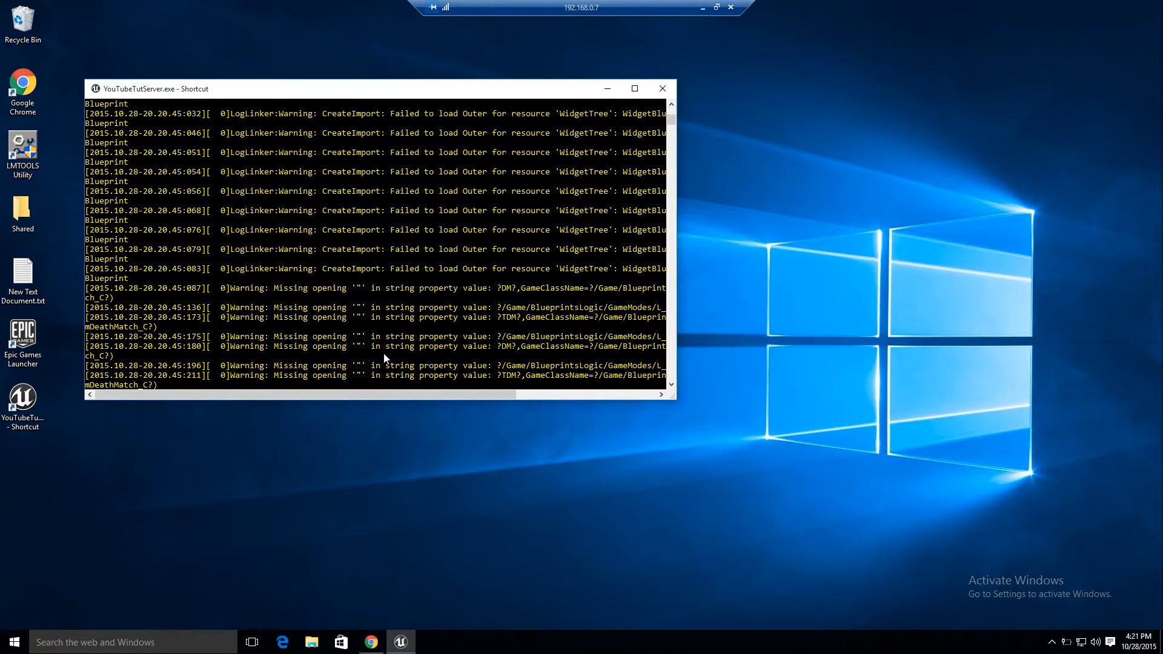
{"action": "mouse_move", "coordinate": [626, 324]}
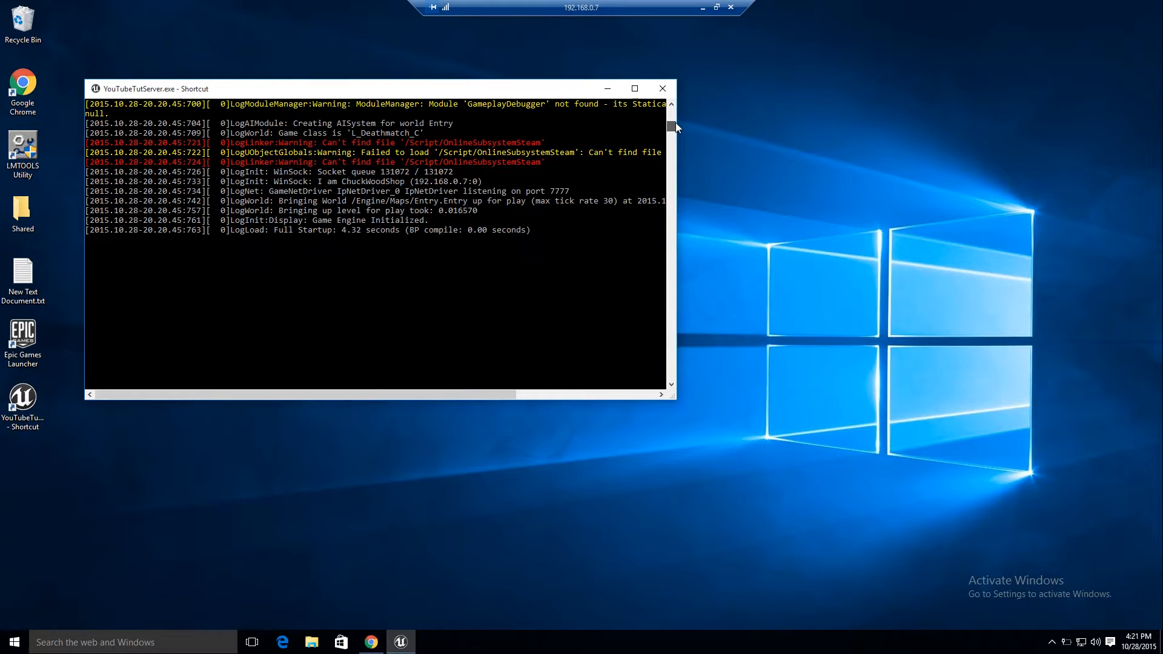
{"action": "mouse_move", "coordinate": [696, 29]}
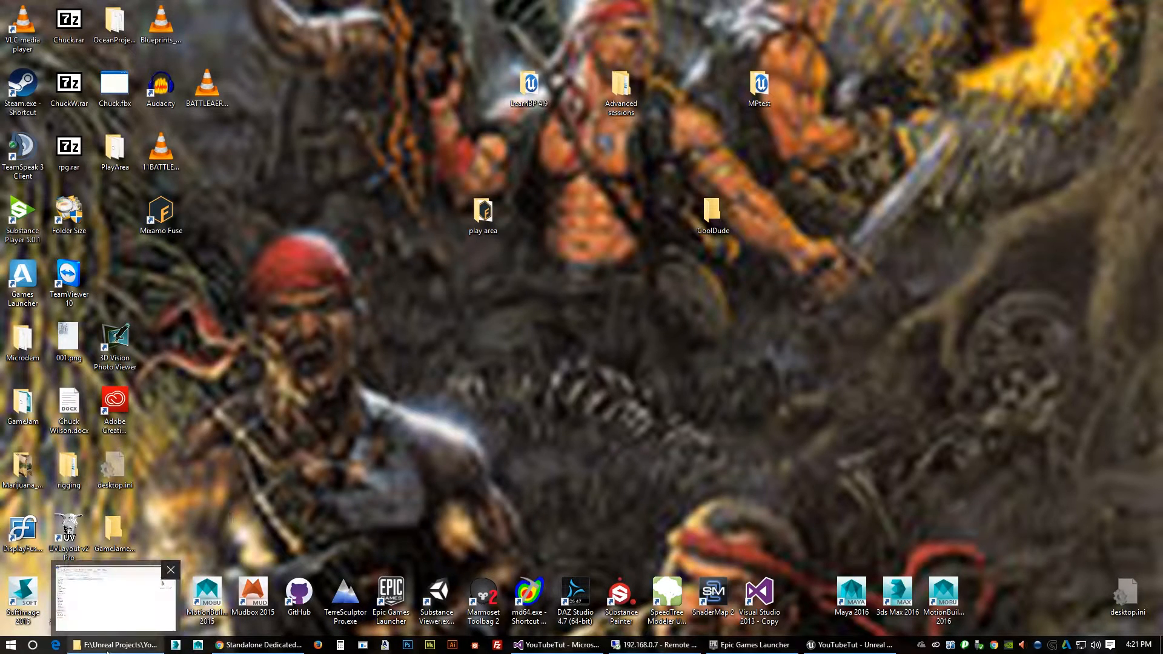
Launch the local YouTubeTut.exe from Publish\WindowsNoEditor and decline the Substance plugin download.
{"action": "left_click", "coordinate": [113, 597]}
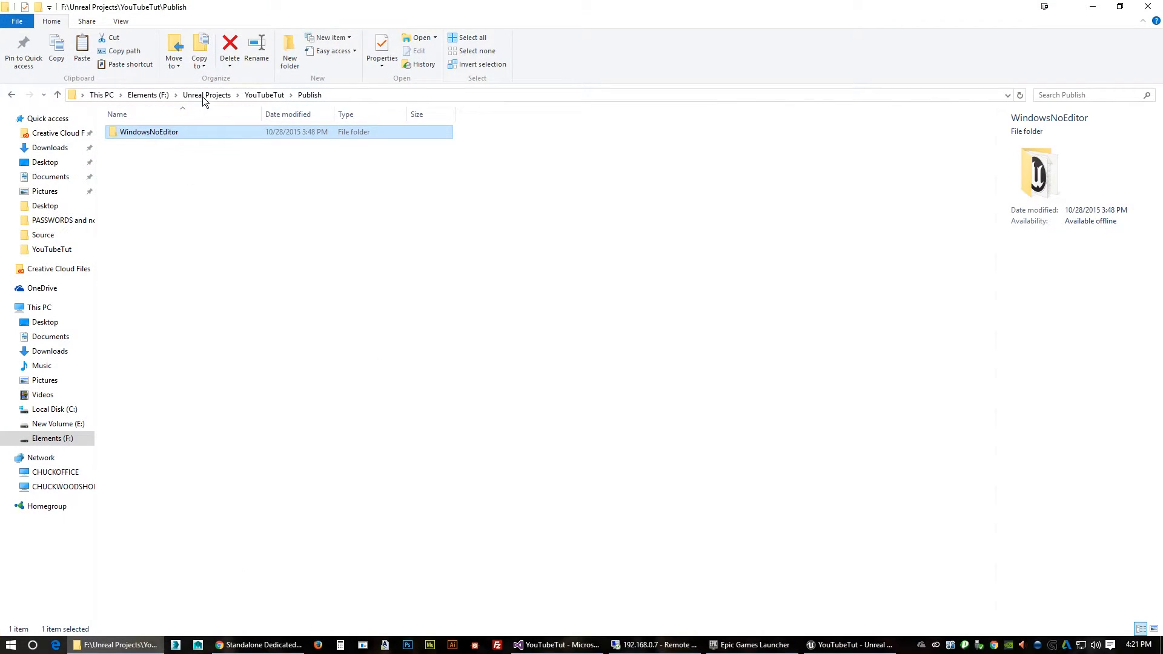
{"action": "left_click", "coordinate": [206, 95]}
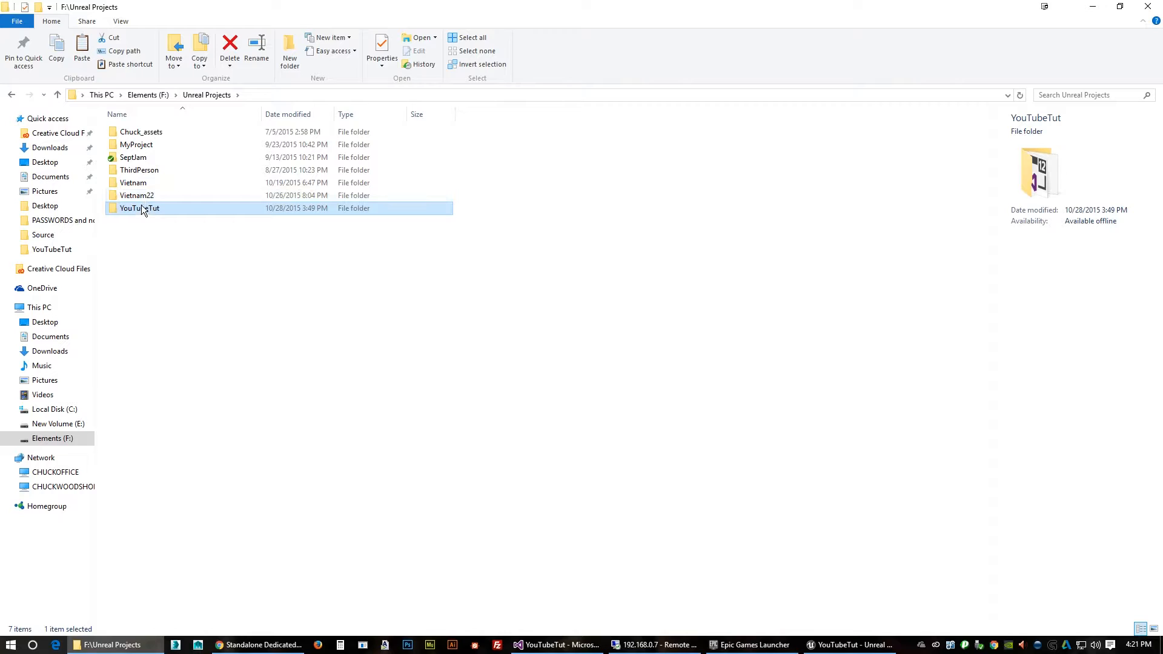
{"action": "double_click", "coordinate": [139, 208]}
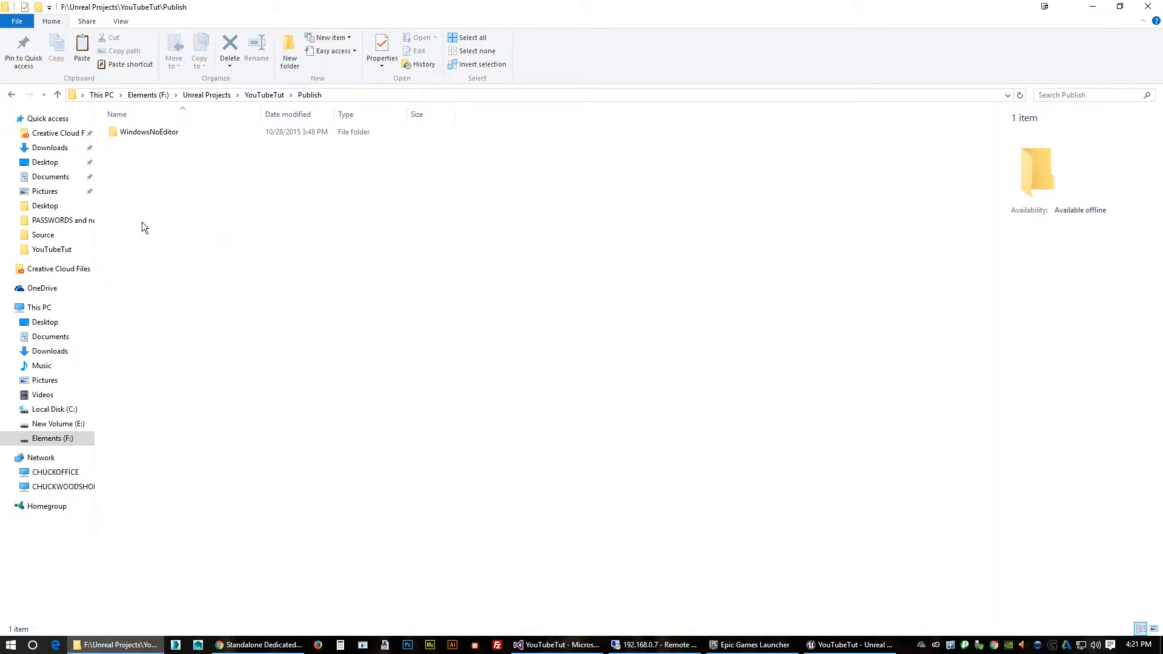
{"action": "double_click", "coordinate": [149, 131]}
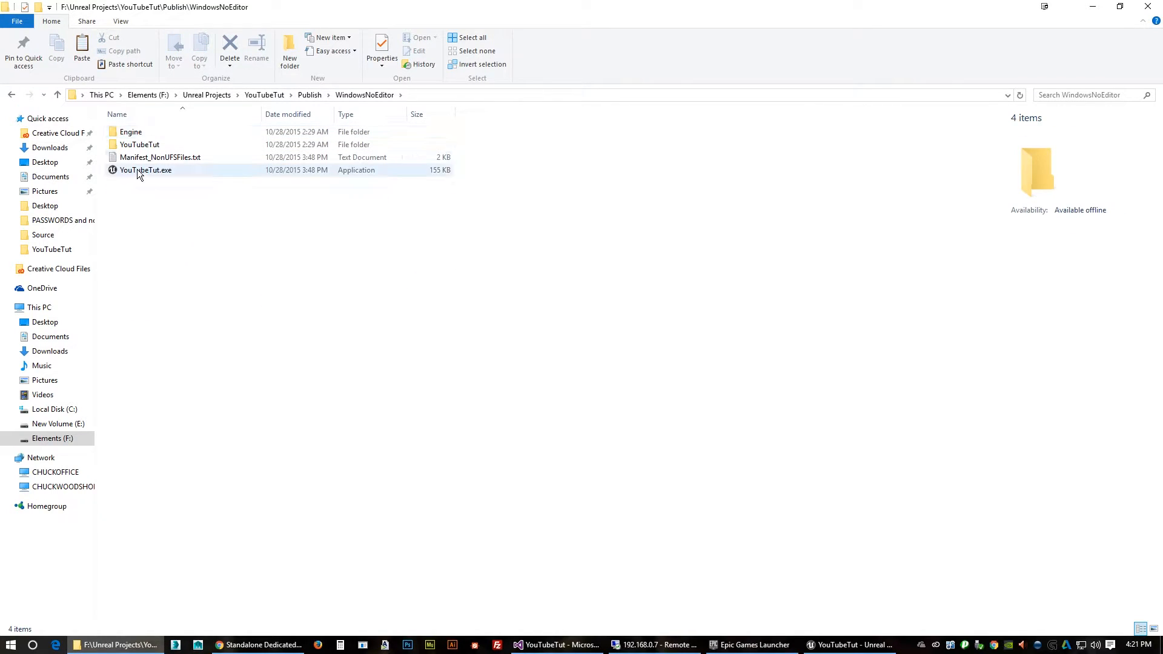
{"action": "left_click", "coordinate": [145, 170]}
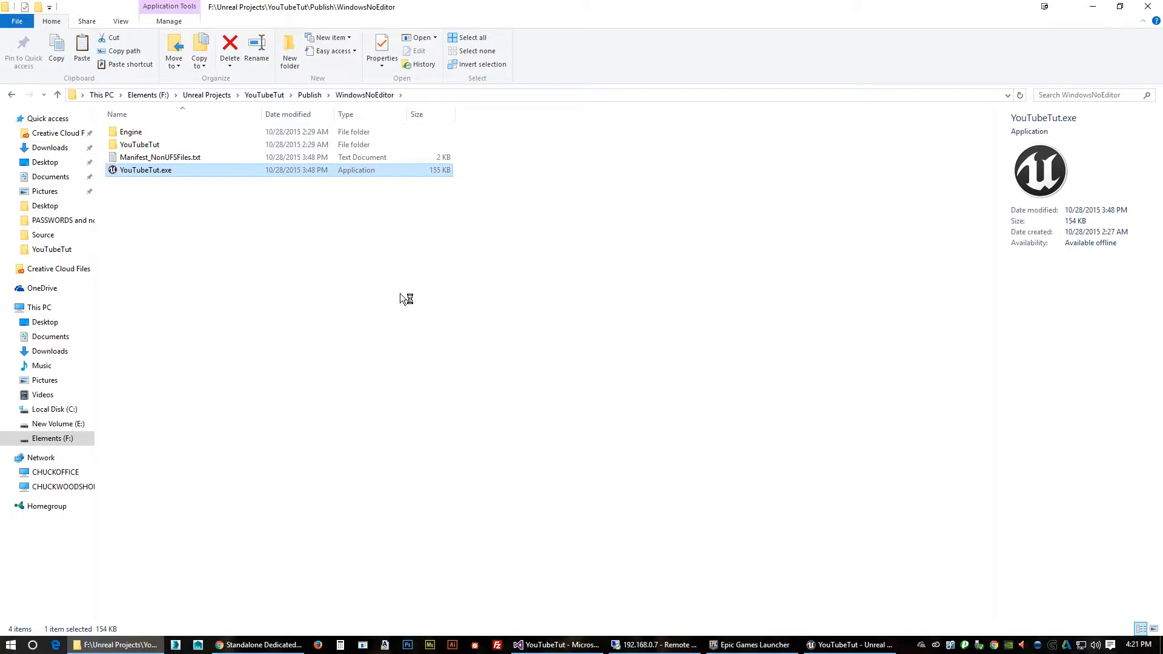
{"action": "double_click", "coordinate": [145, 170]}
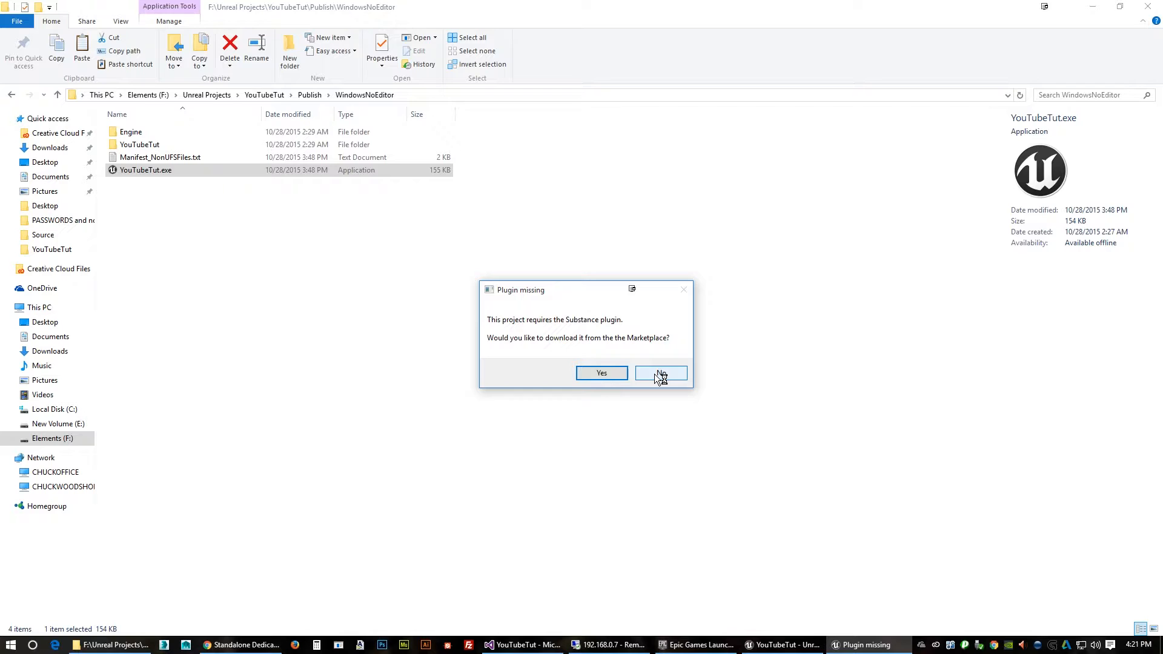
{"action": "left_click", "coordinate": [659, 372]}
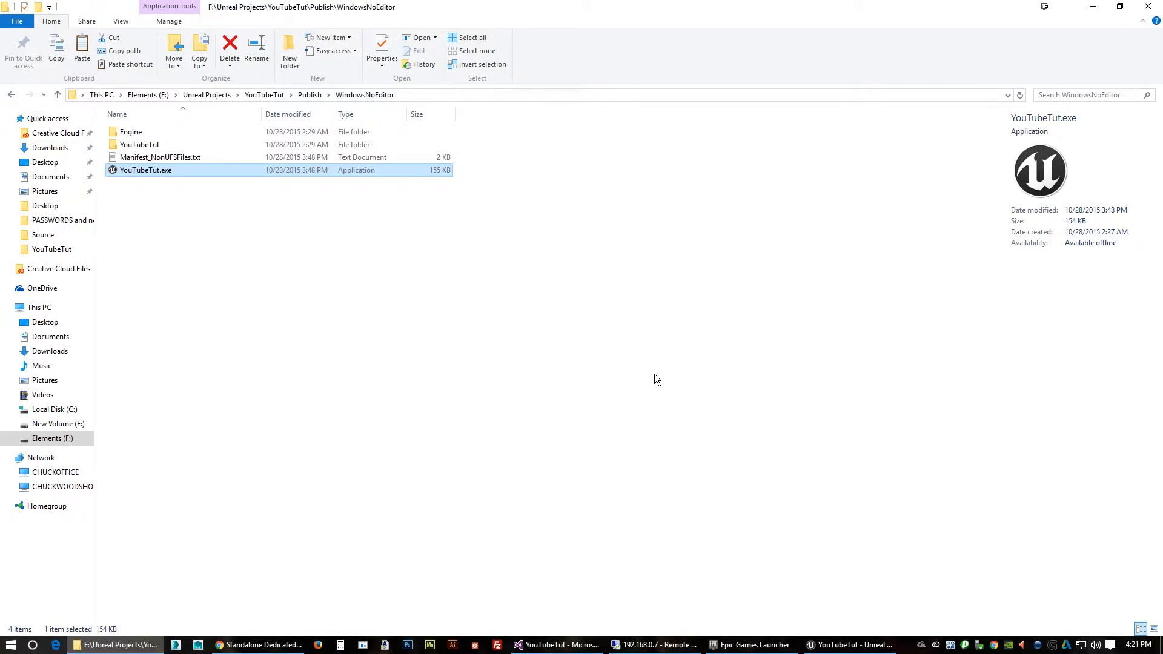
Search the LAN server list, find no servers, and return to the main menu.
{"action": "double_click", "coordinate": [145, 169]}
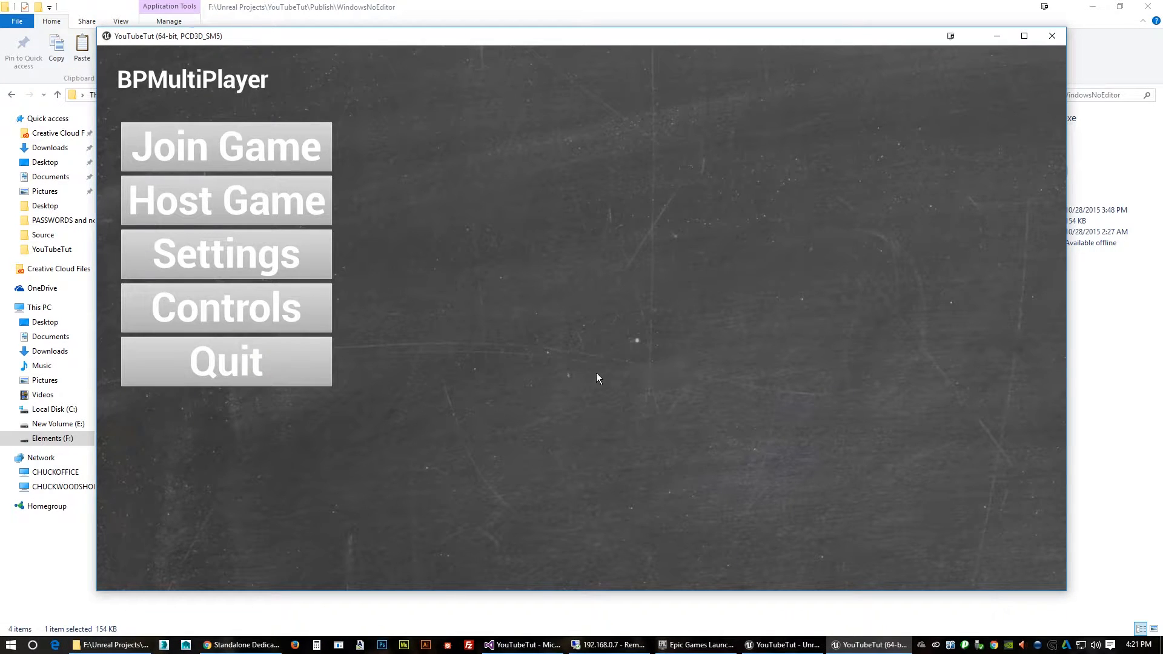
{"action": "mouse_move", "coordinate": [254, 162]}
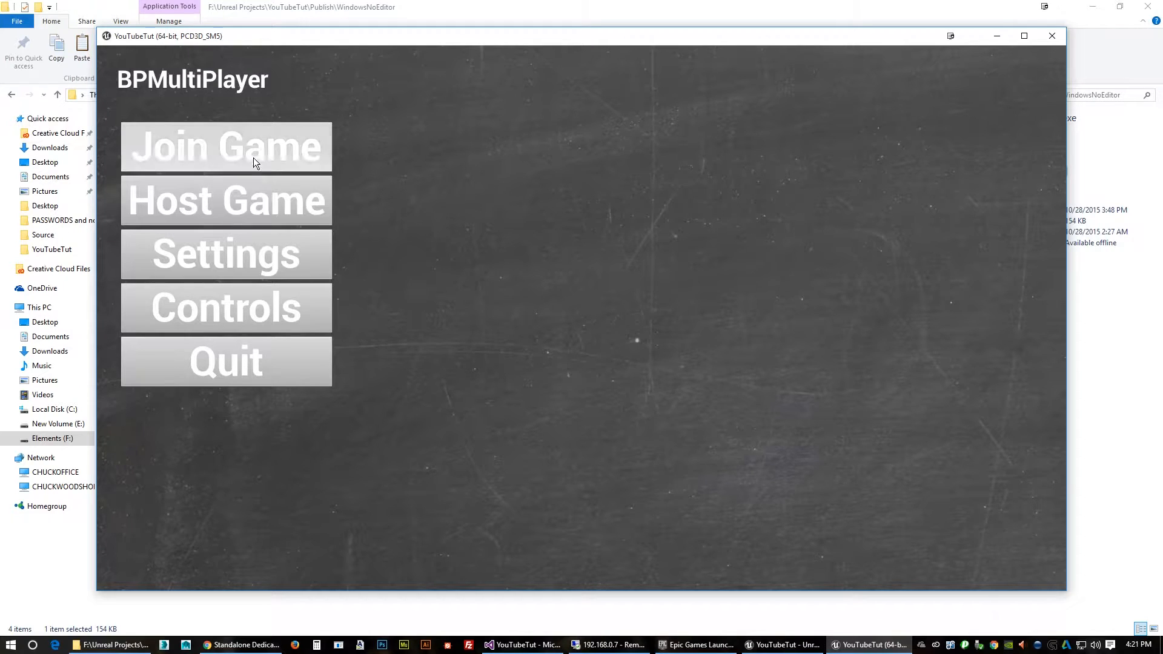
{"action": "left_click", "coordinate": [225, 146]}
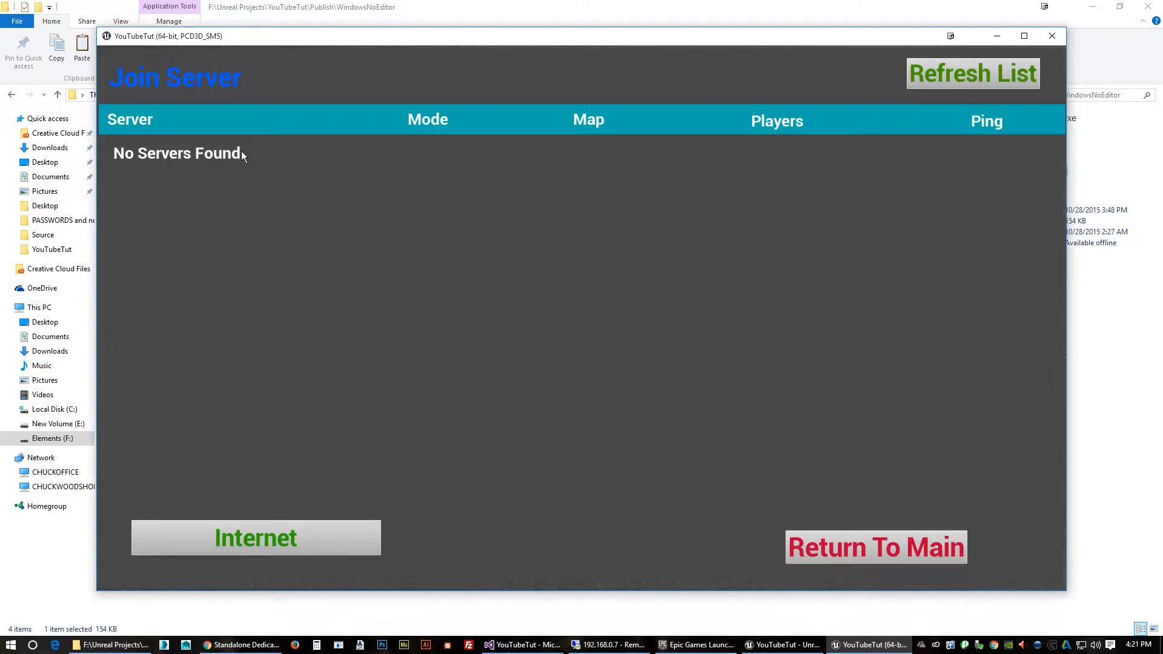
{"action": "mouse_move", "coordinate": [244, 210]}
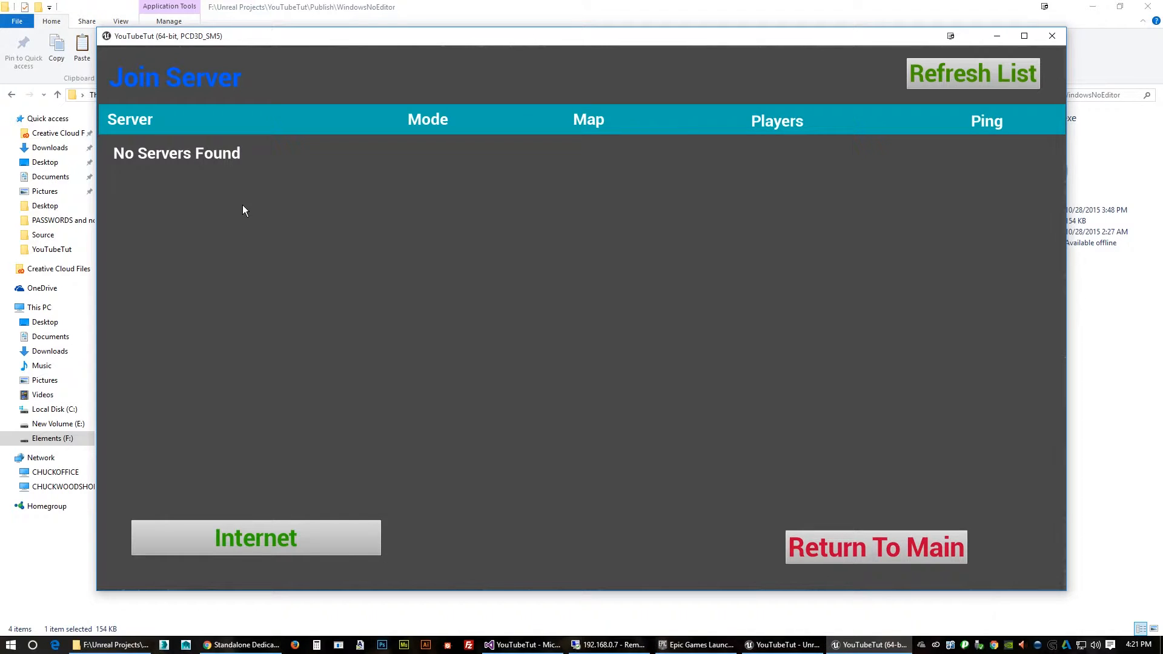
{"action": "left_click", "coordinate": [255, 538]}
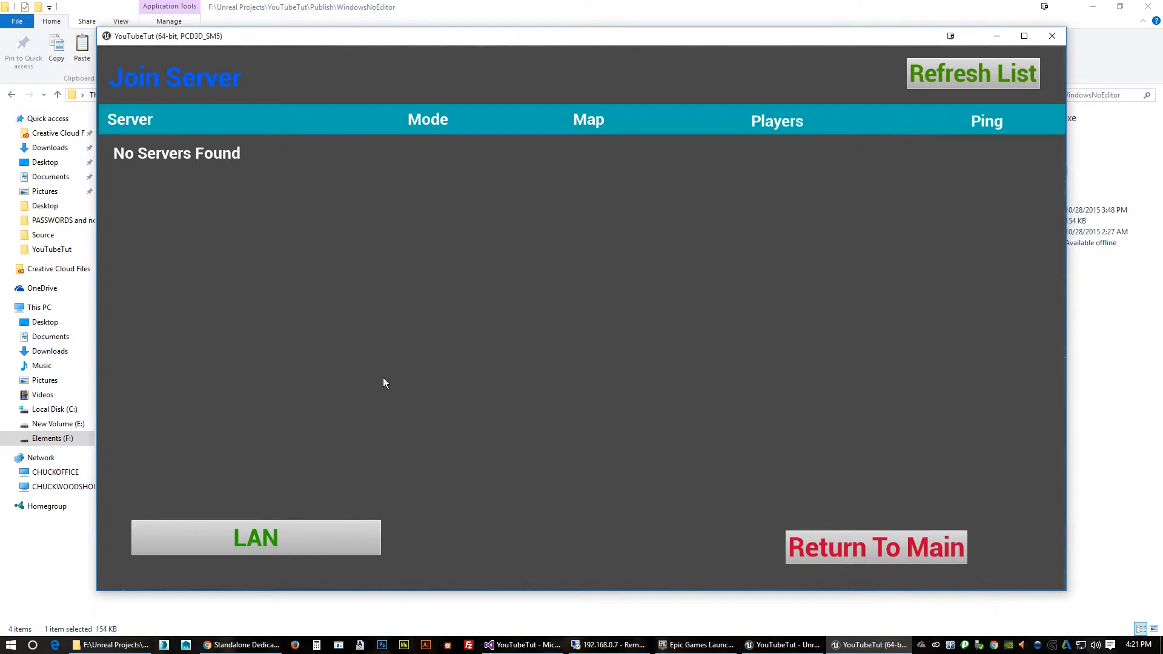
{"action": "mouse_move", "coordinate": [698, 313]}
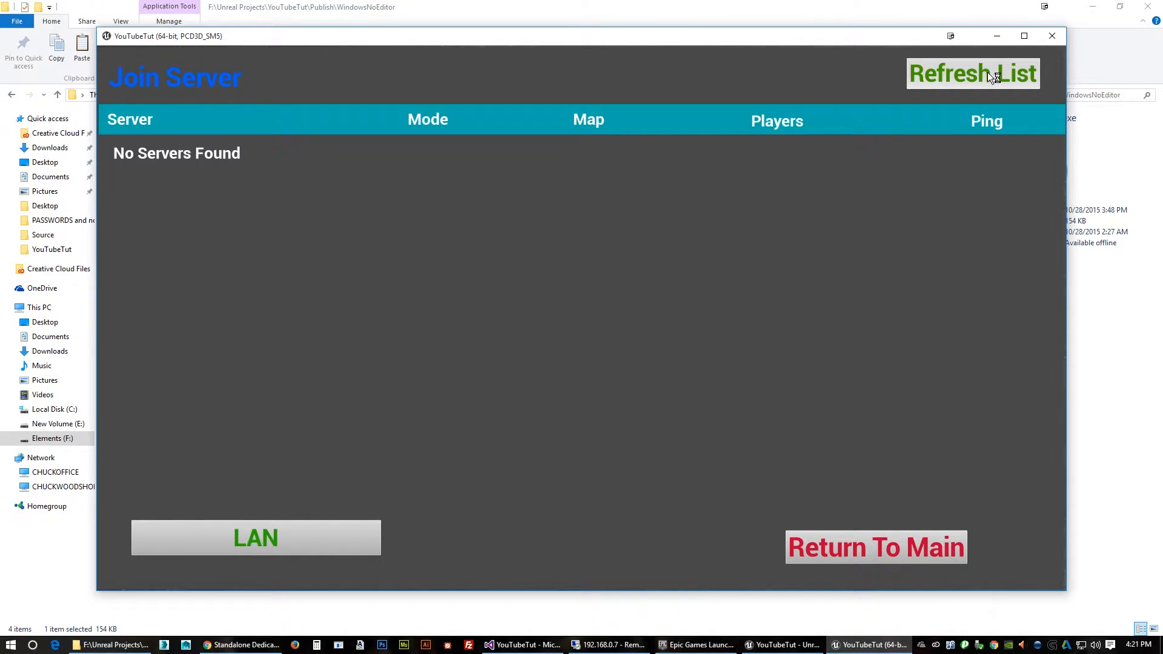
{"action": "mouse_move", "coordinate": [1005, 99]}
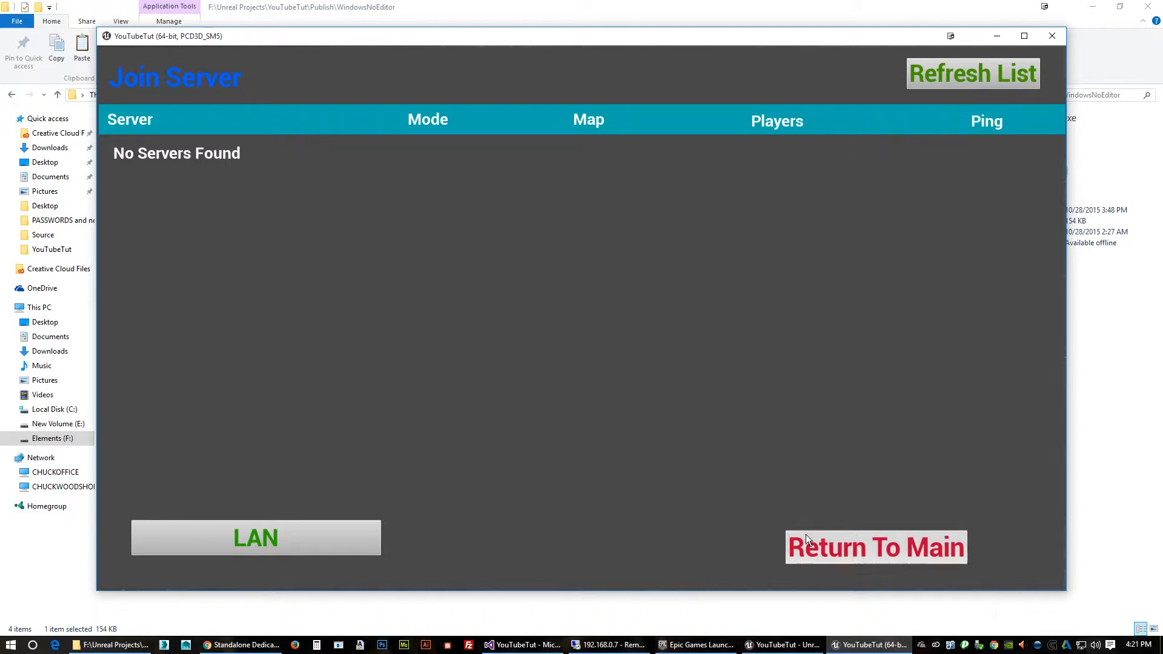
{"action": "left_click", "coordinate": [876, 546]}
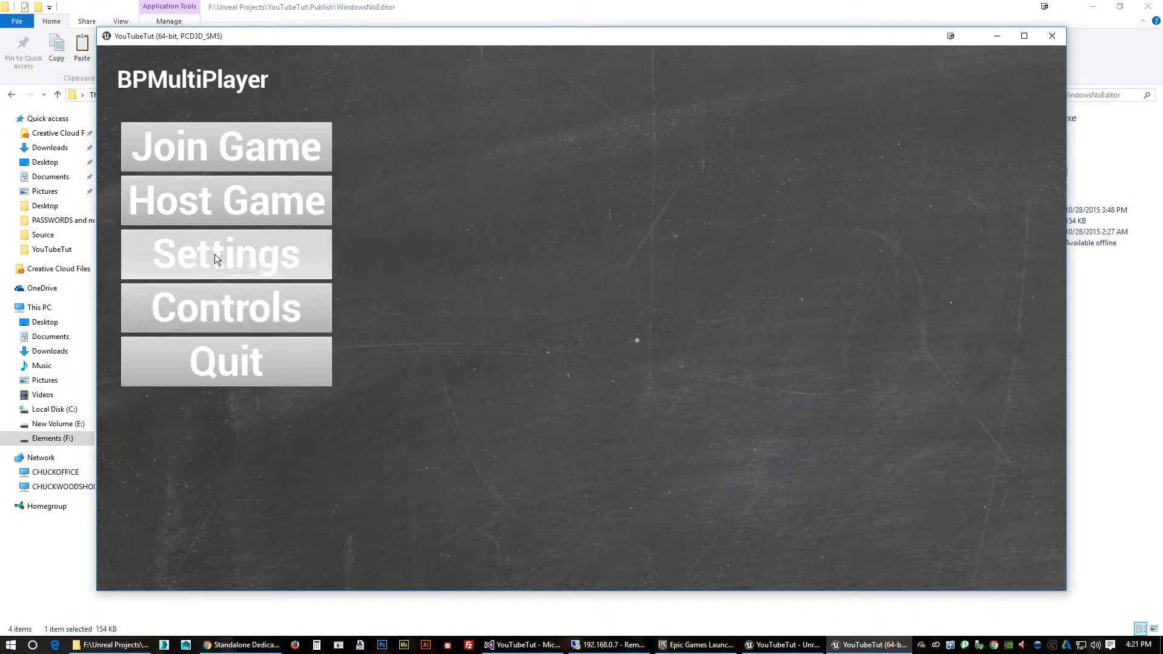
Reopen the server browser twice more, returning to the main menu each time.
{"action": "left_click", "coordinate": [225, 146]}
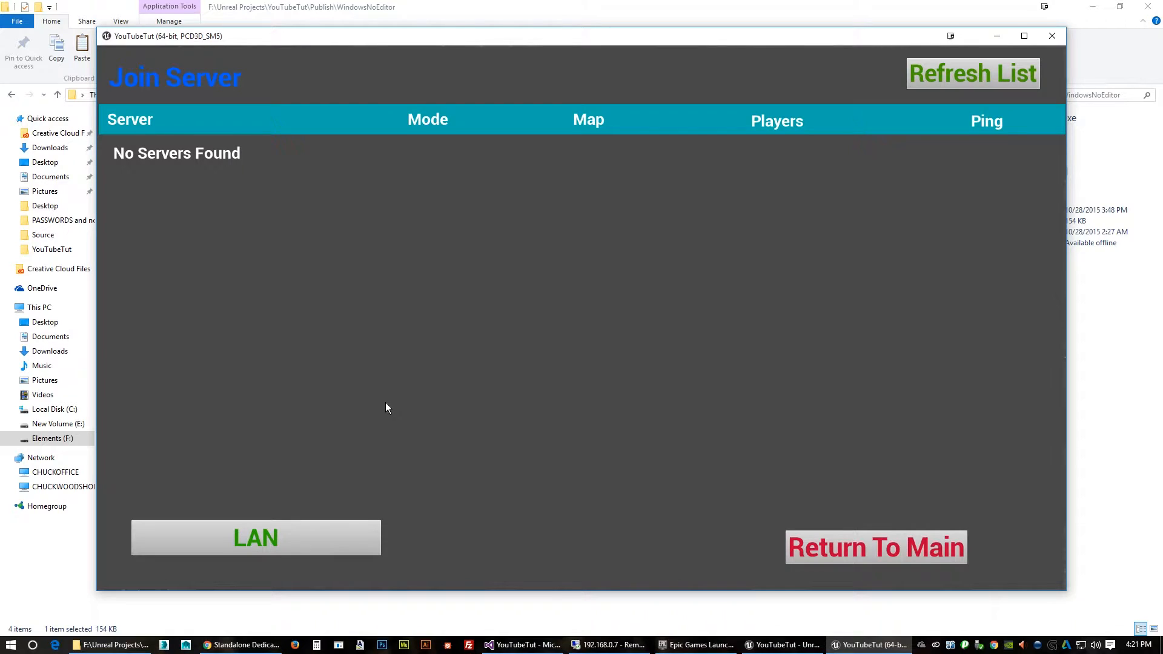
{"action": "mouse_move", "coordinate": [384, 399]}
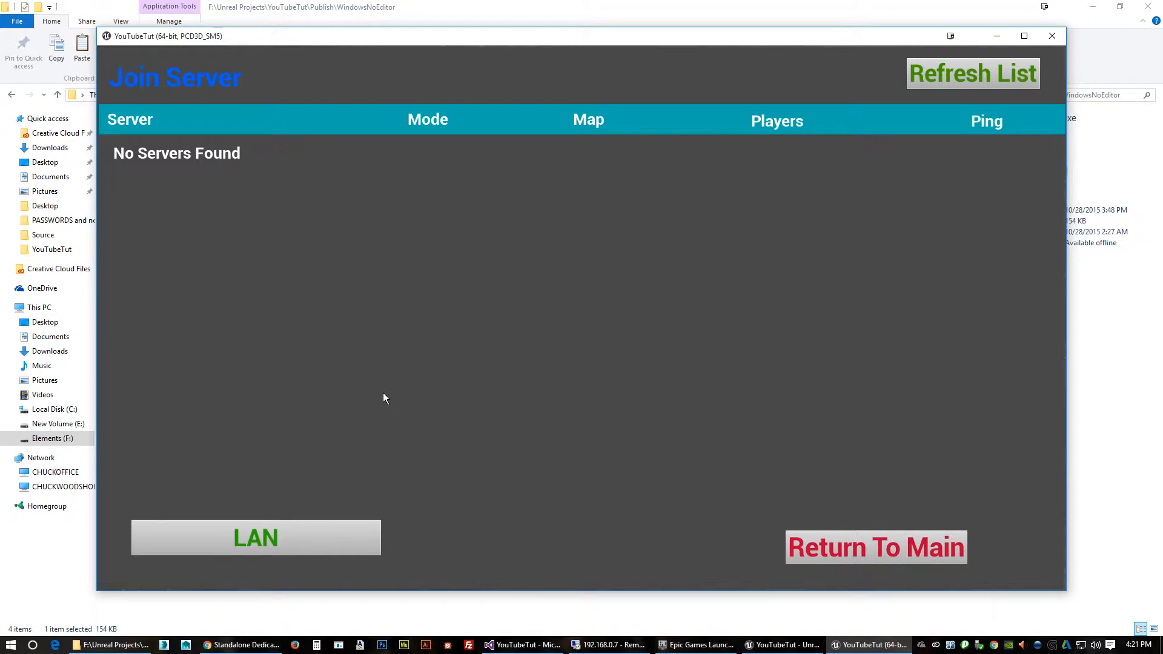
{"action": "mouse_move", "coordinate": [171, 181]}
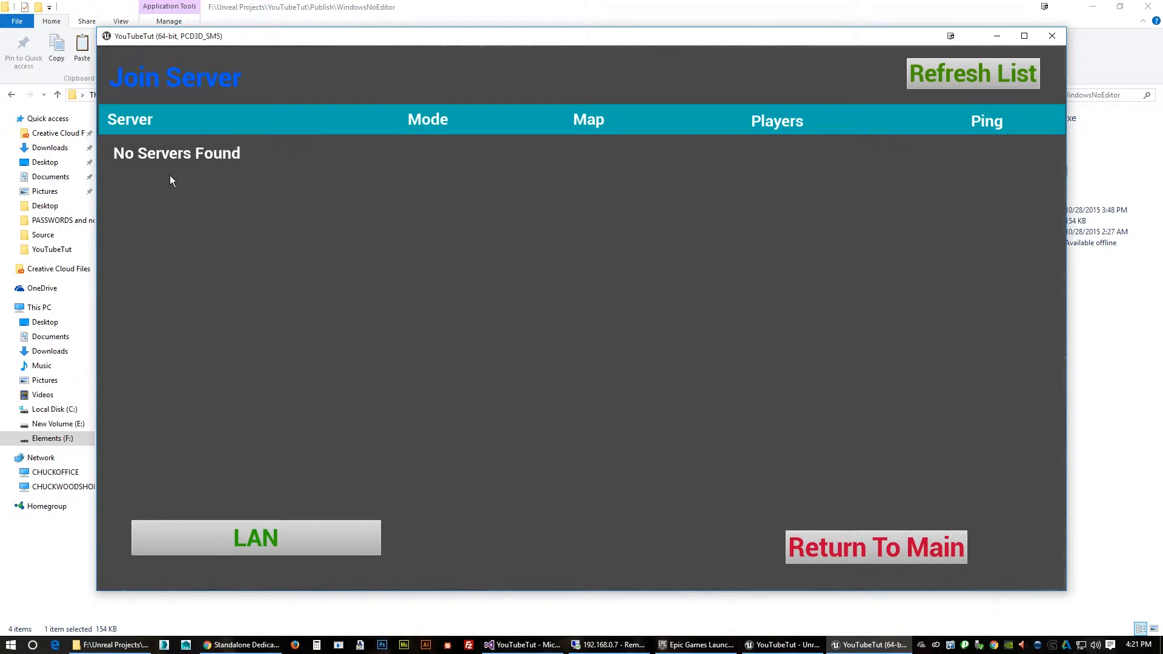
{"action": "mouse_move", "coordinate": [869, 138]}
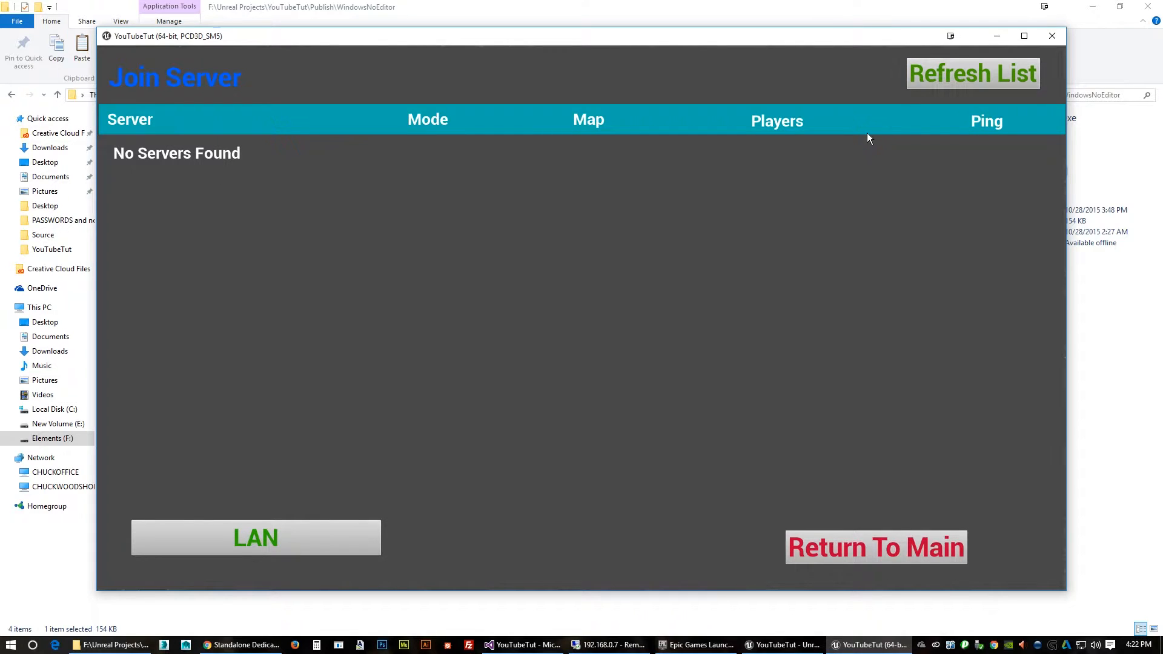
{"action": "mouse_move", "coordinate": [255, 537]}
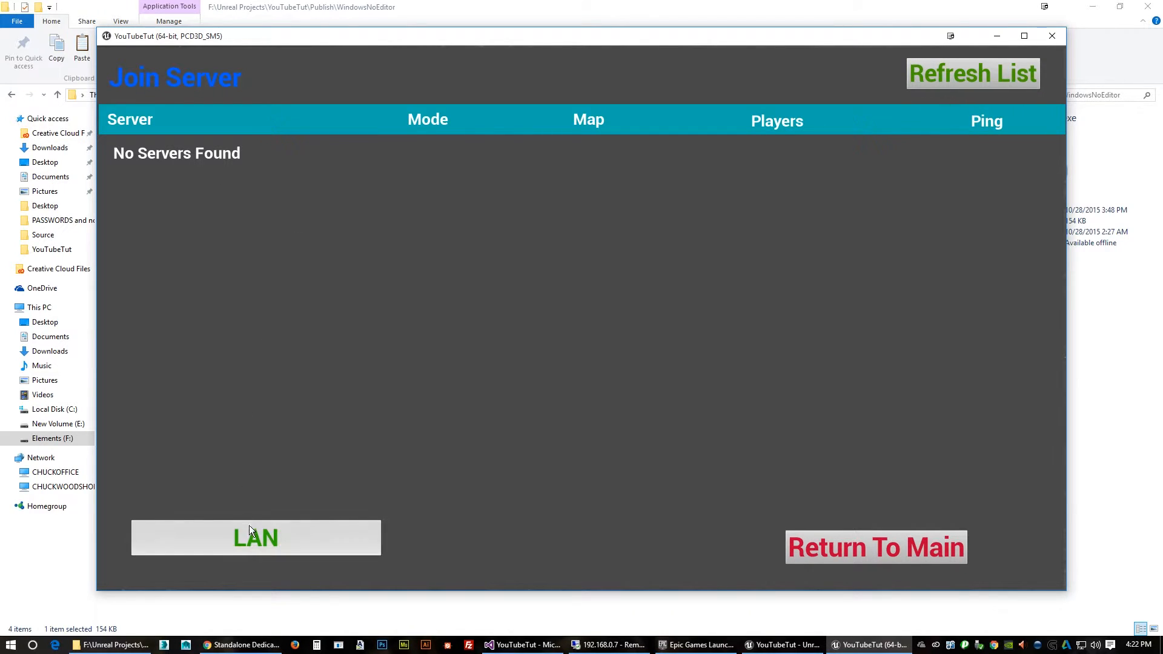
{"action": "left_click", "coordinate": [875, 546]}
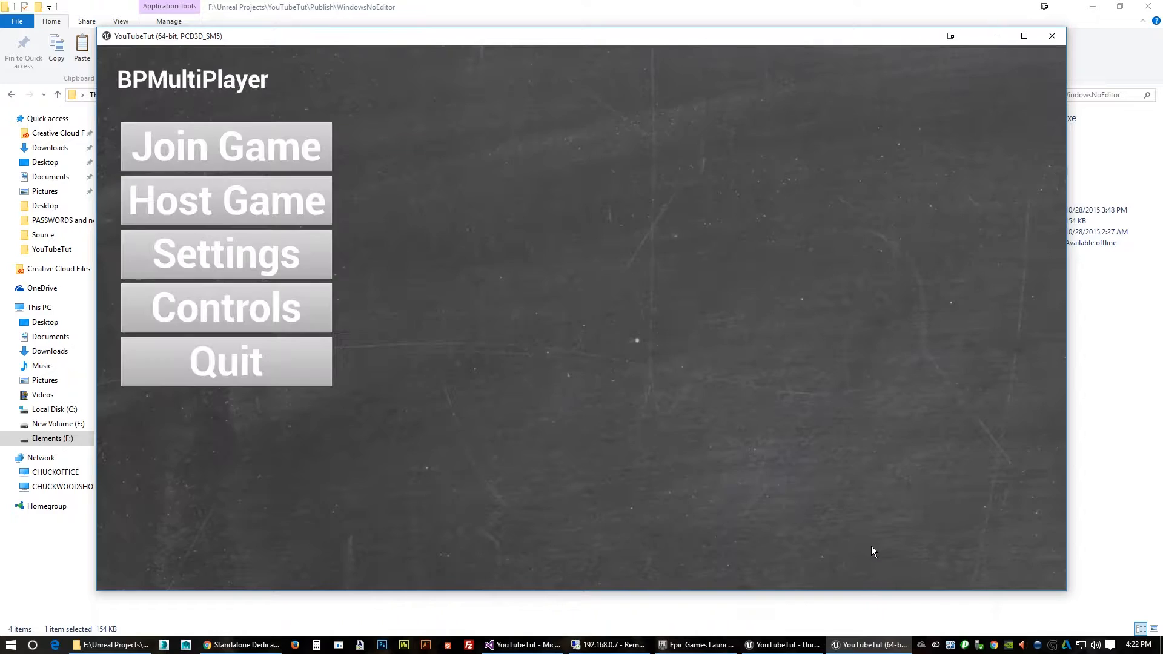
{"action": "left_click", "coordinate": [226, 146]}
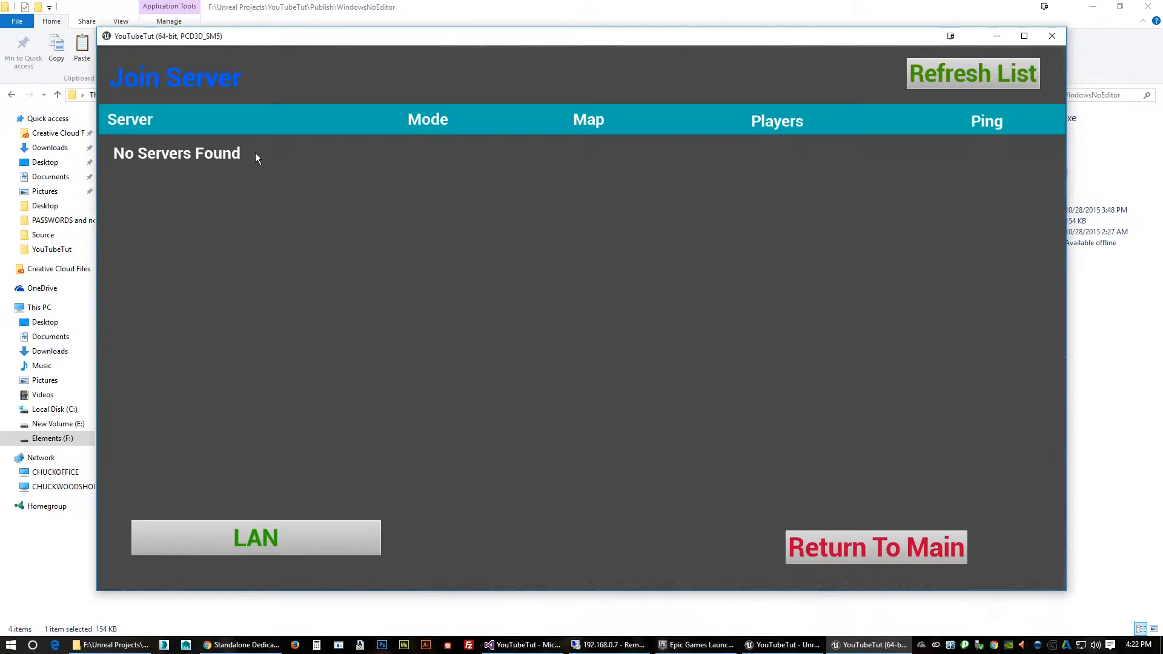
{"action": "mouse_move", "coordinate": [324, 171]}
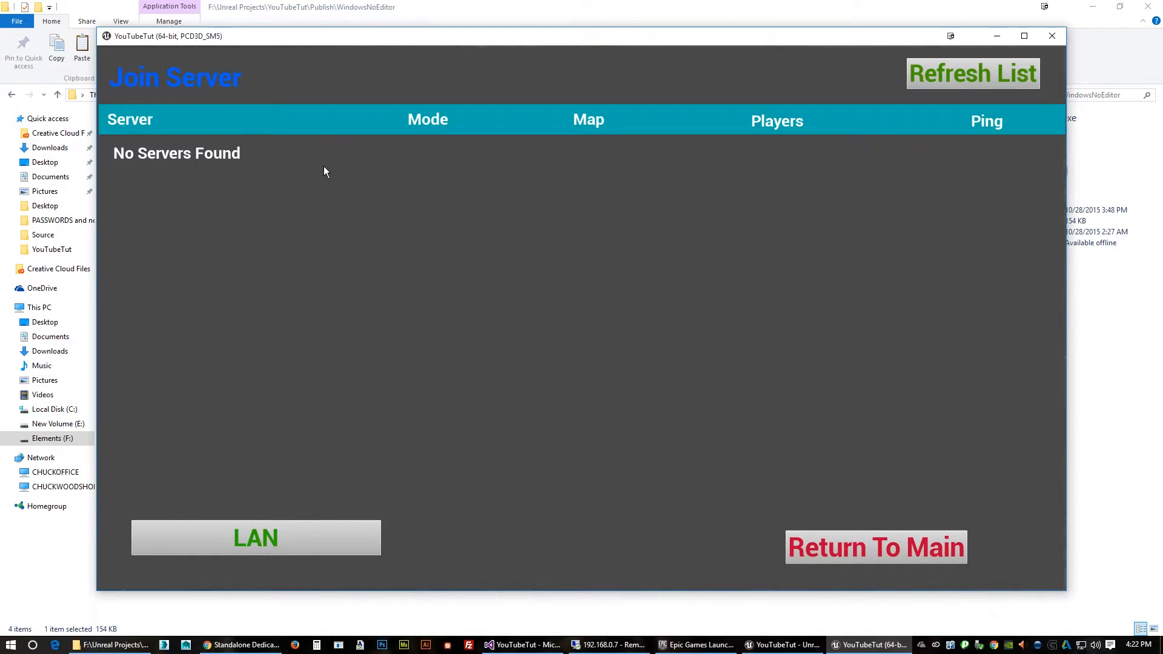
{"action": "mouse_move", "coordinate": [363, 221]}
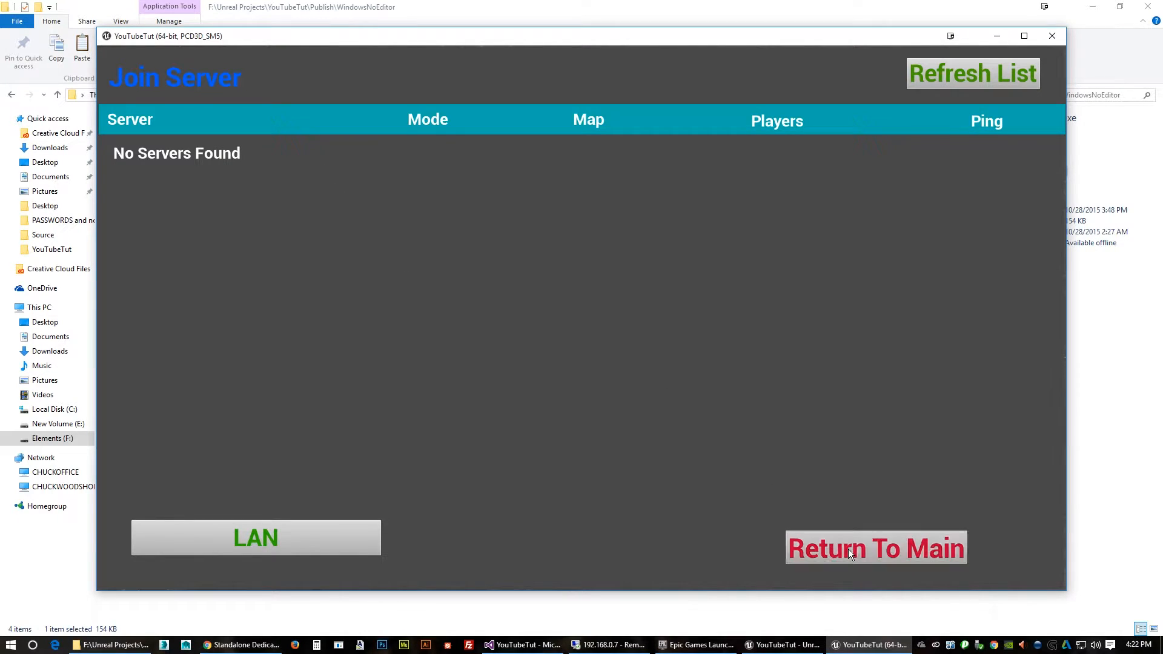
{"action": "left_click", "coordinate": [876, 548]}
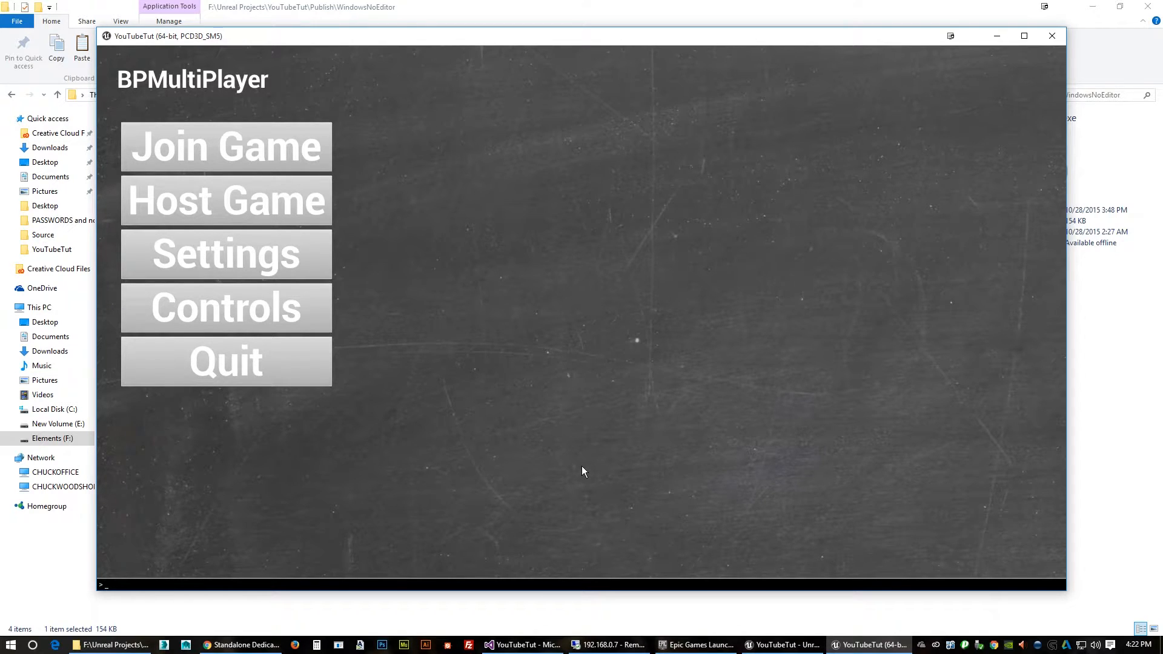
Connect to the remote server's 192.x IP with the 'open' console command, then close the client.
{"action": "type", "text": "open"}
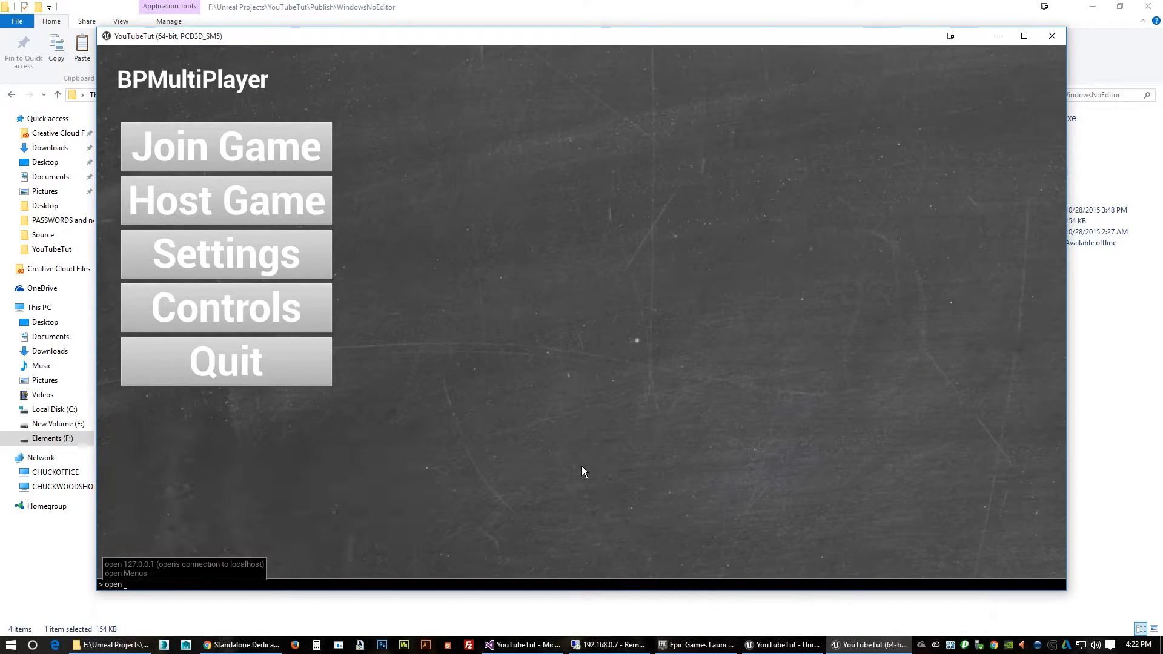
{"action": "type", "text": "192"}
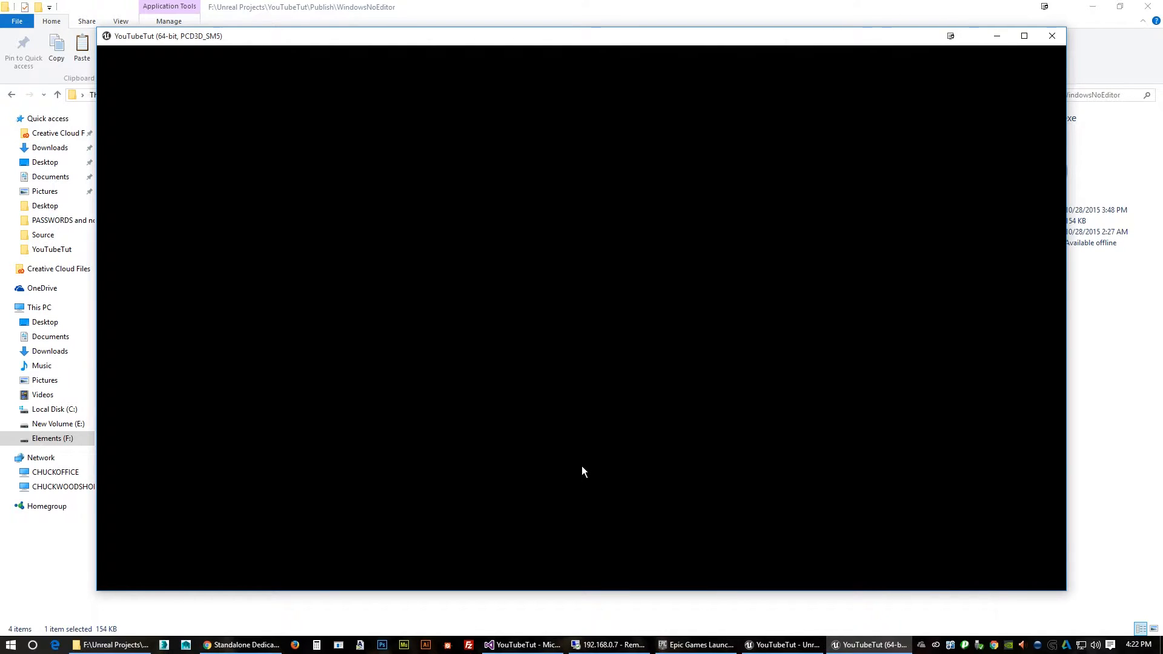
{"action": "mouse_move", "coordinate": [651, 268]}
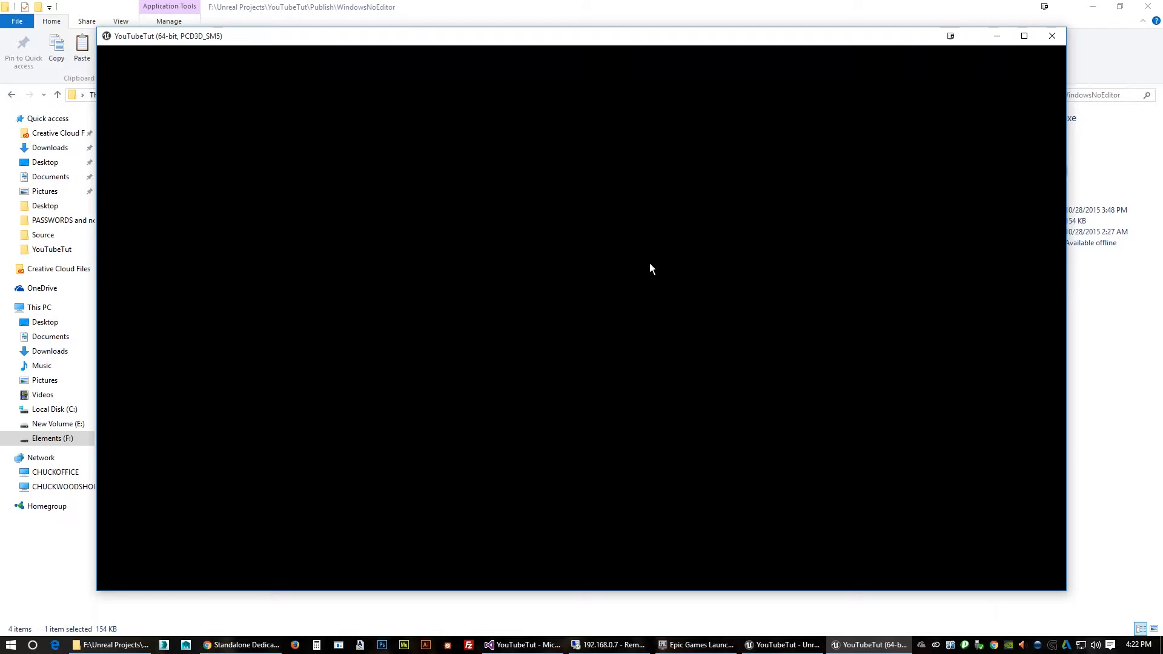
{"action": "mouse_move", "coordinate": [577, 411]}
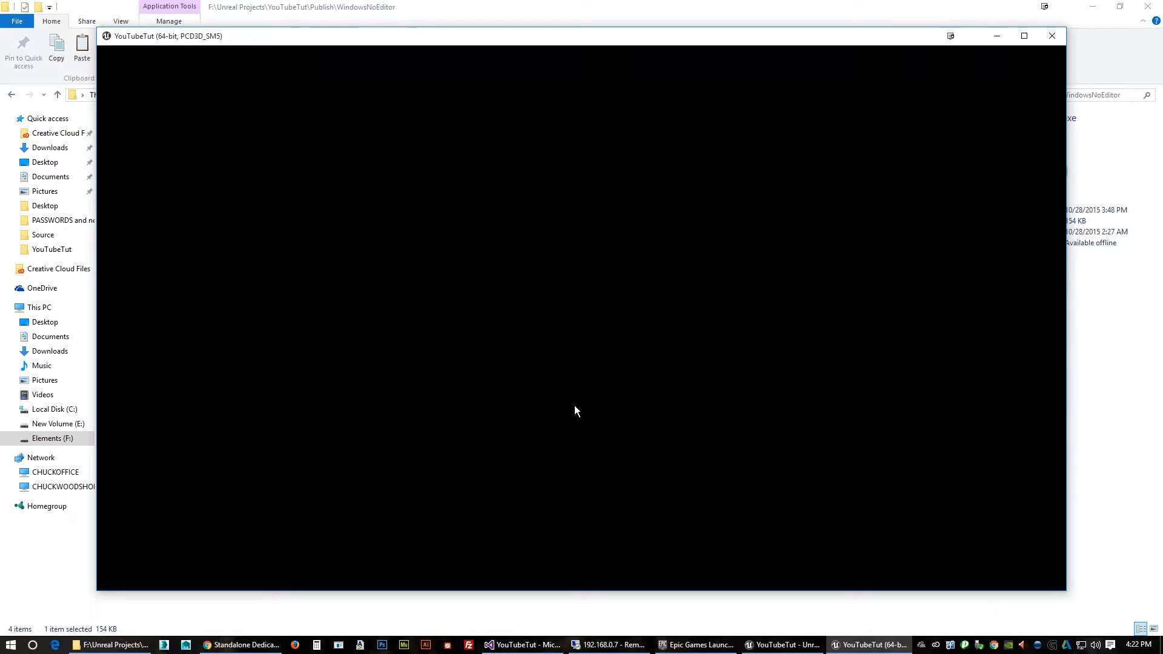
{"action": "mouse_move", "coordinate": [592, 263]}
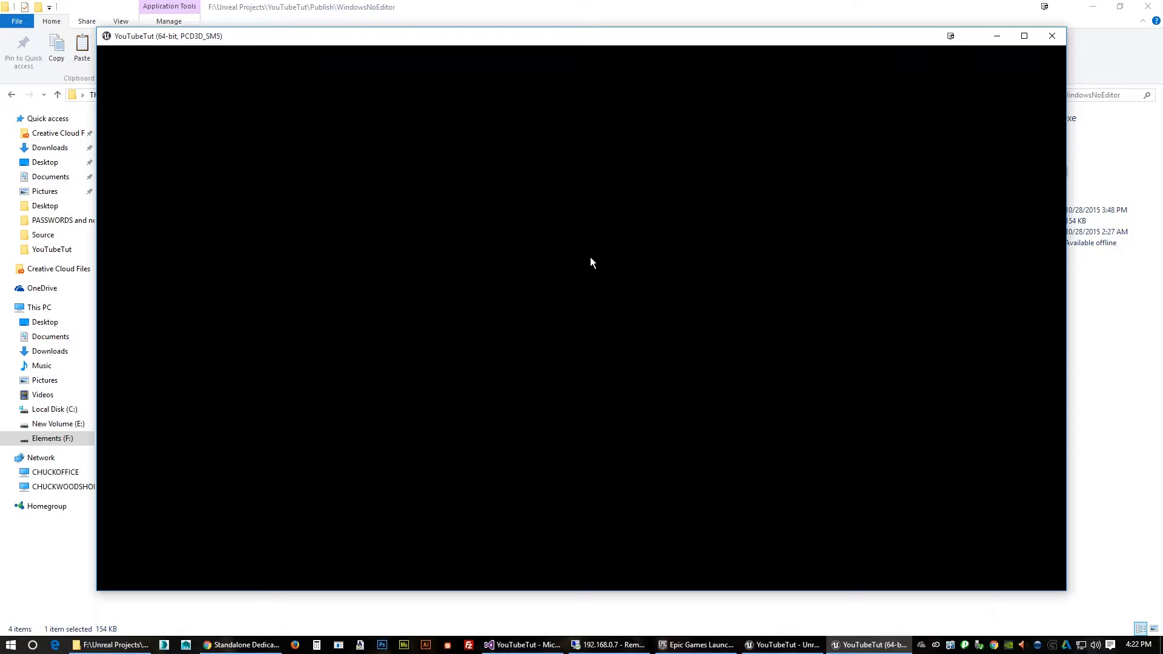
{"action": "mouse_move", "coordinate": [601, 301]}
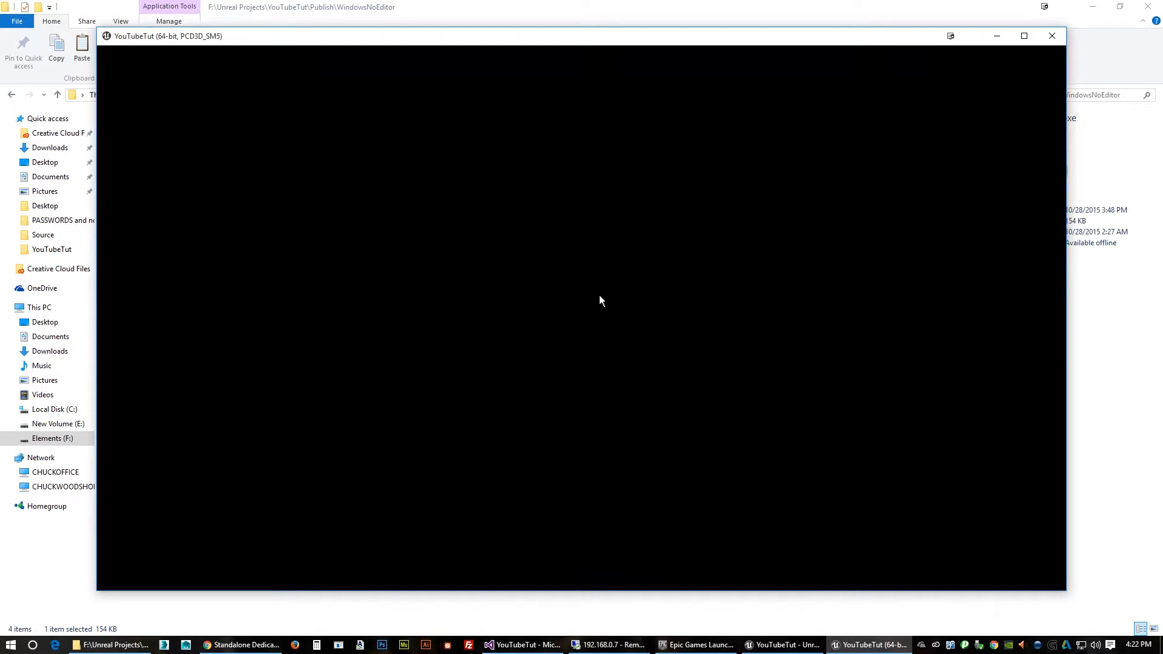
{"action": "mouse_move", "coordinate": [560, 296]}
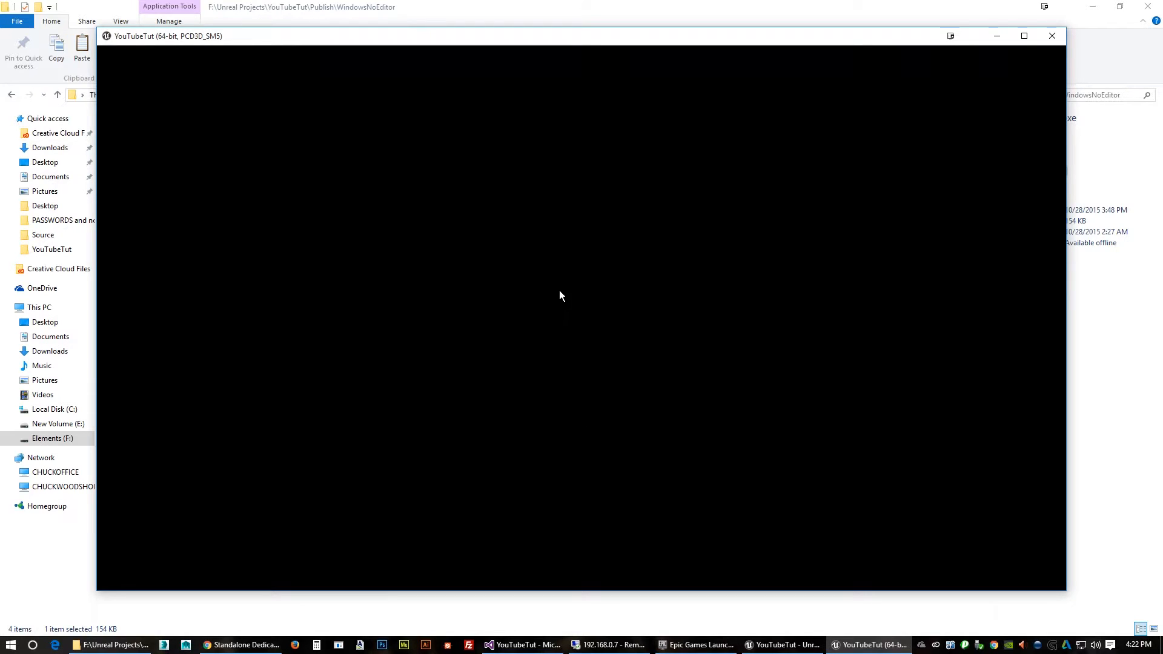
{"action": "mouse_move", "coordinate": [562, 304]}
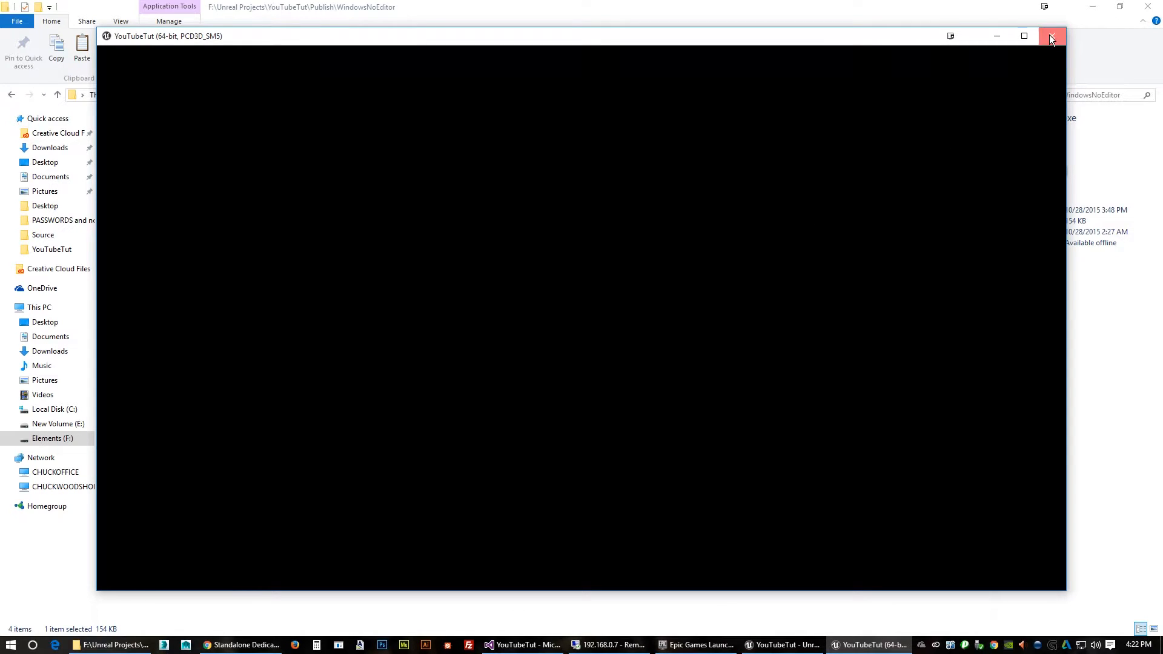
{"action": "left_click", "coordinate": [1050, 36]}
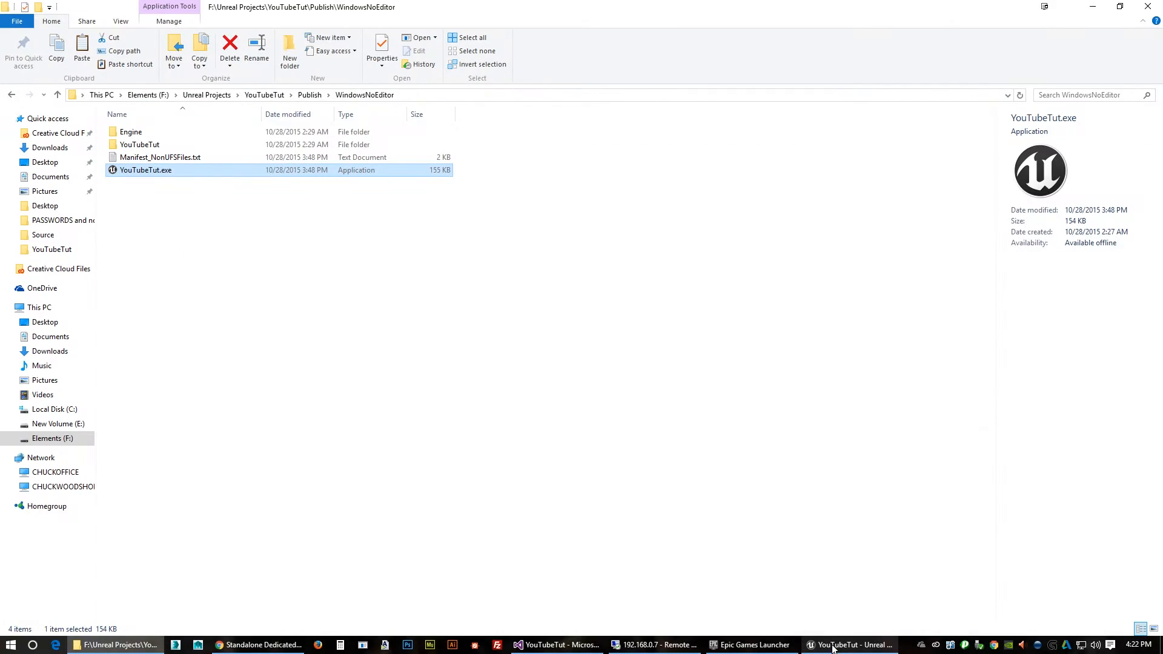
Close the Unreal editor and switch to the 192.168.0.7 remote desktop session.
{"action": "left_click", "coordinate": [850, 644]}
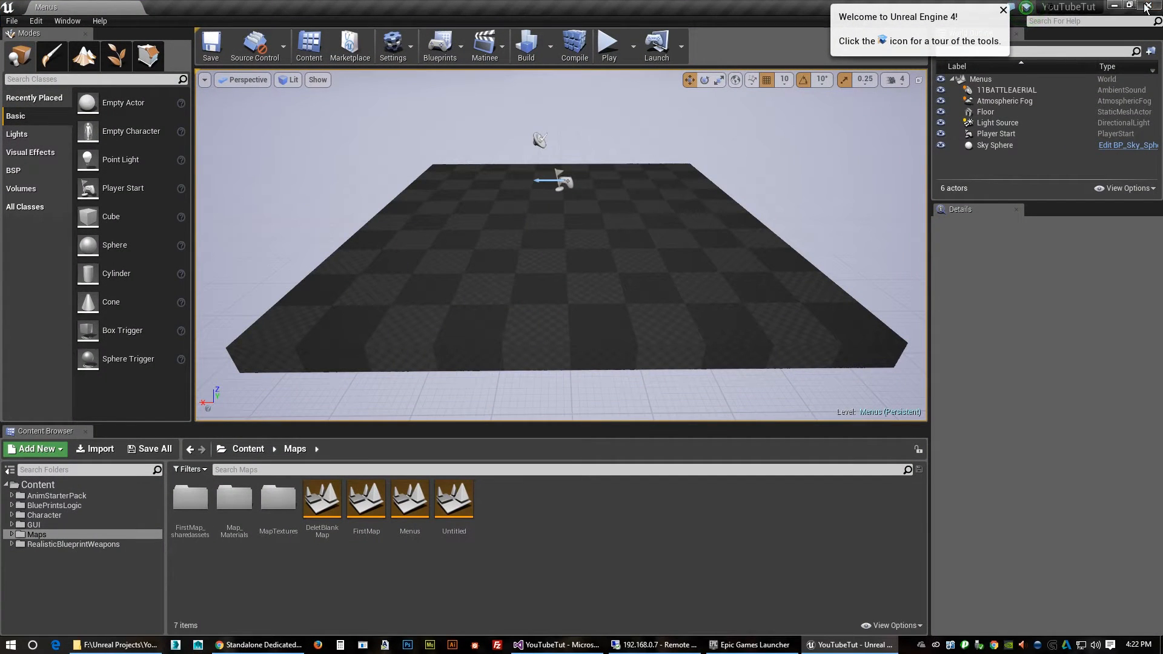
{"action": "left_click", "coordinate": [113, 645]}
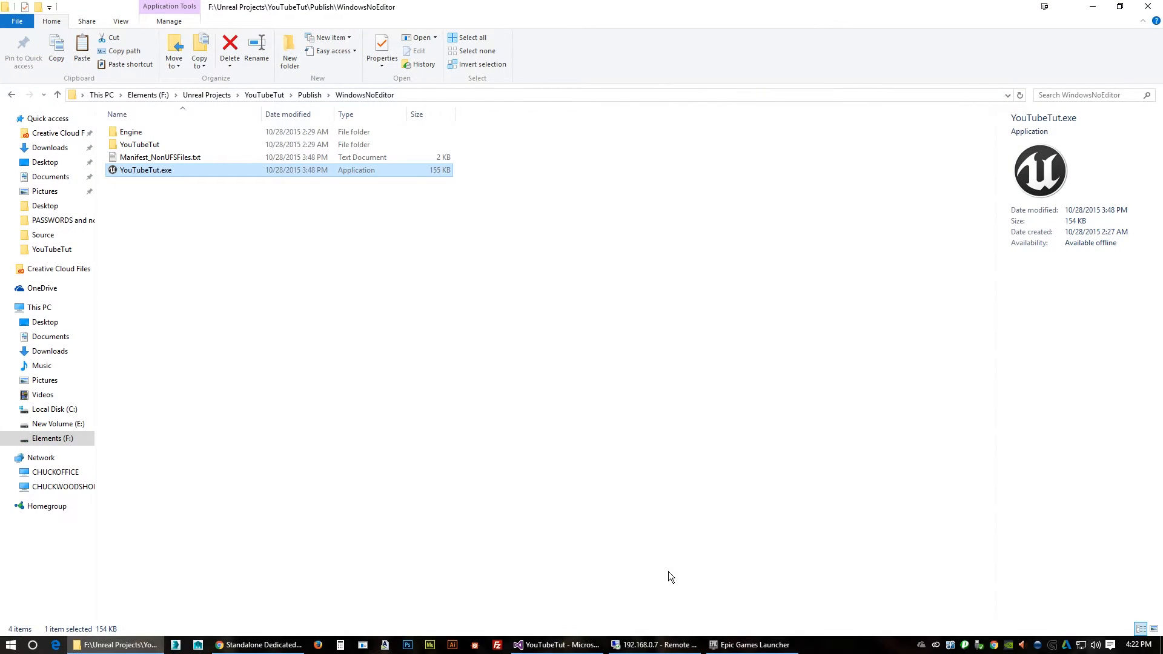
{"action": "mouse_move", "coordinate": [753, 645]}
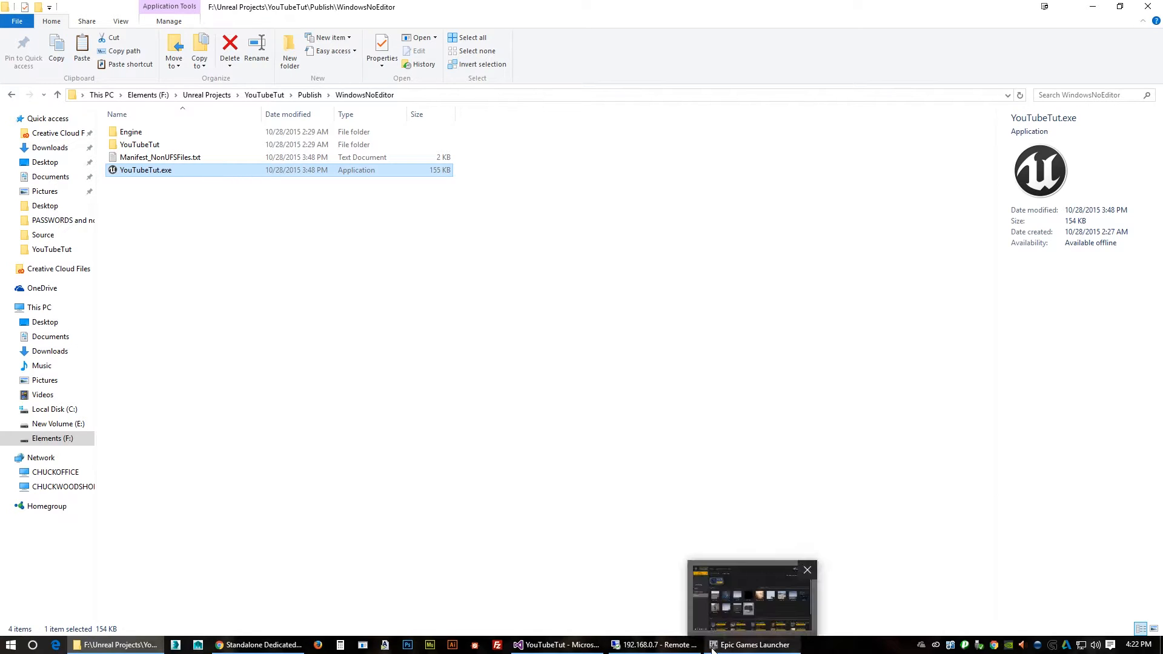
{"action": "left_click", "coordinate": [656, 644]}
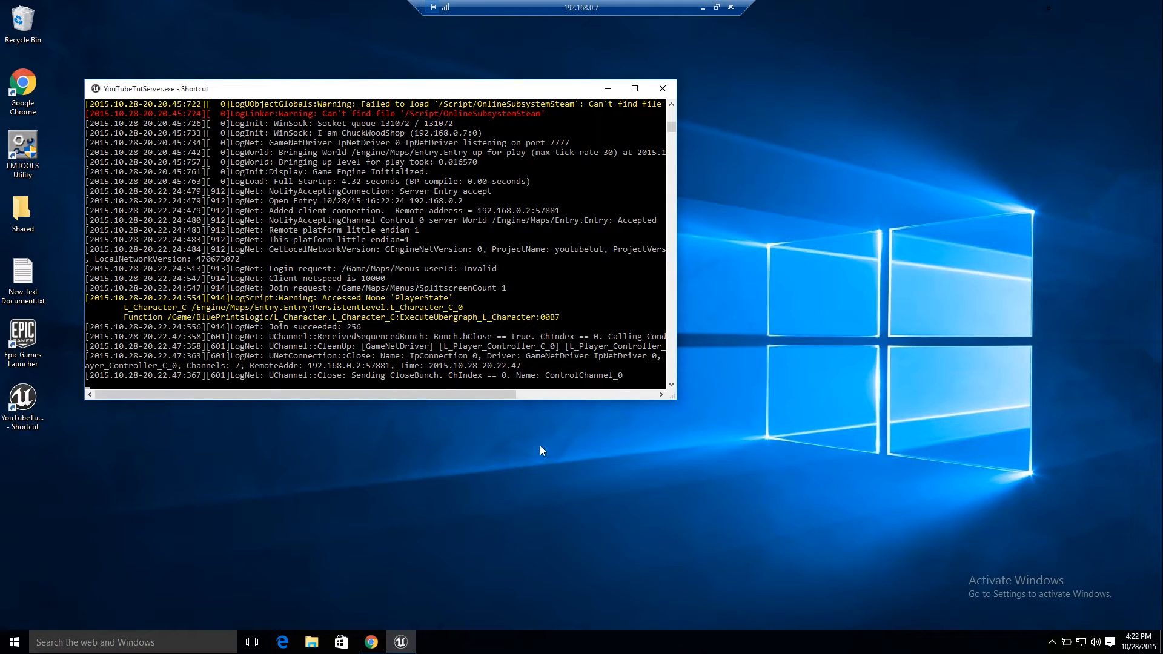
{"action": "mouse_move", "coordinate": [566, 353]}
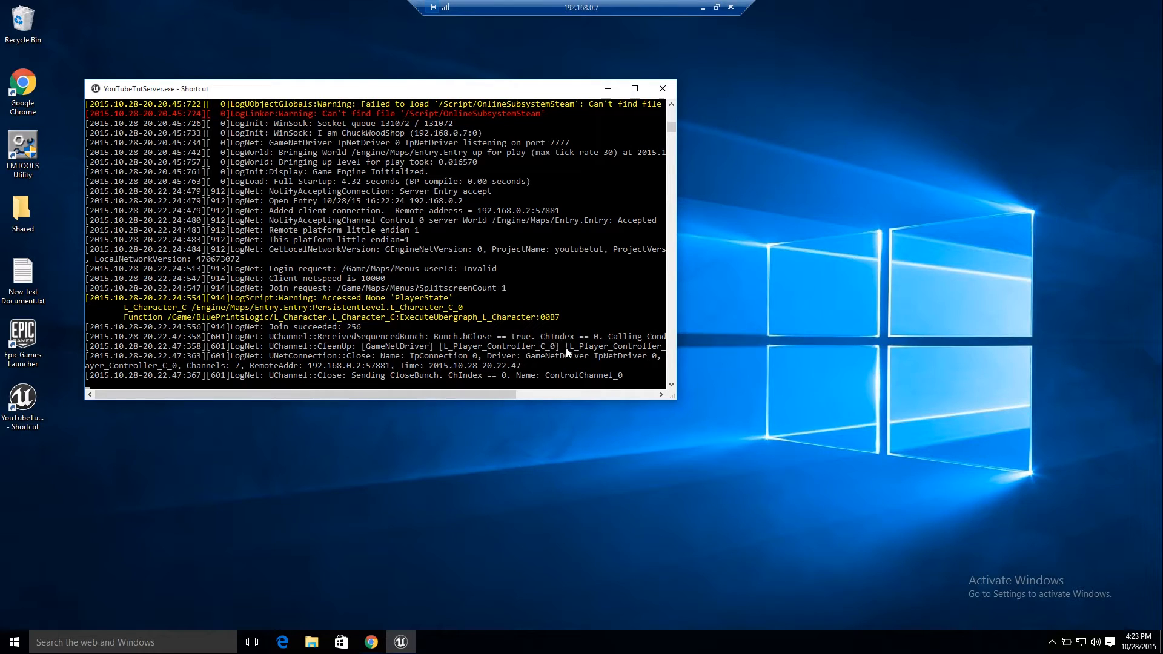
{"action": "mouse_move", "coordinate": [488, 201]}
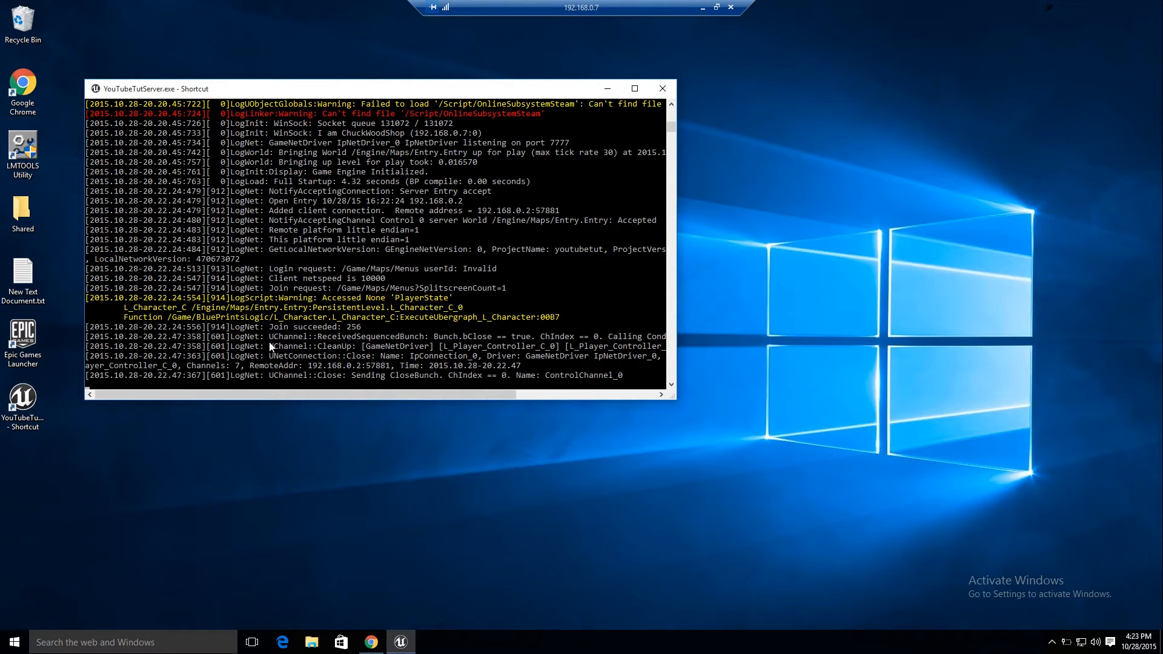
{"action": "mouse_move", "coordinate": [304, 298]}
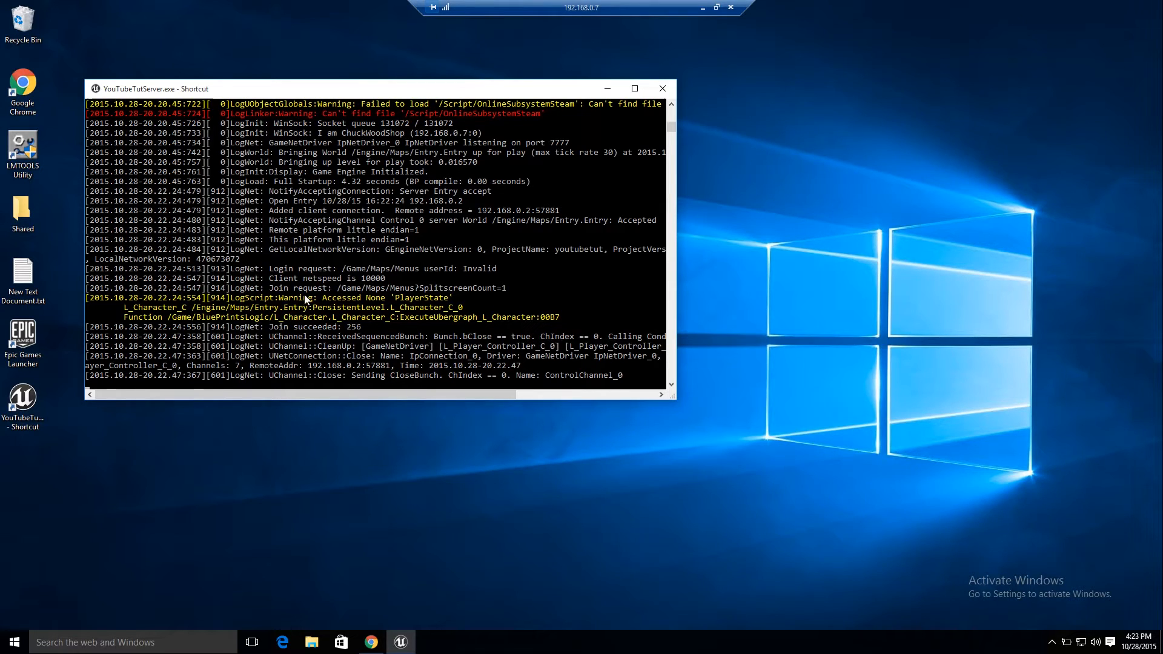
{"action": "mouse_move", "coordinate": [361, 268]}
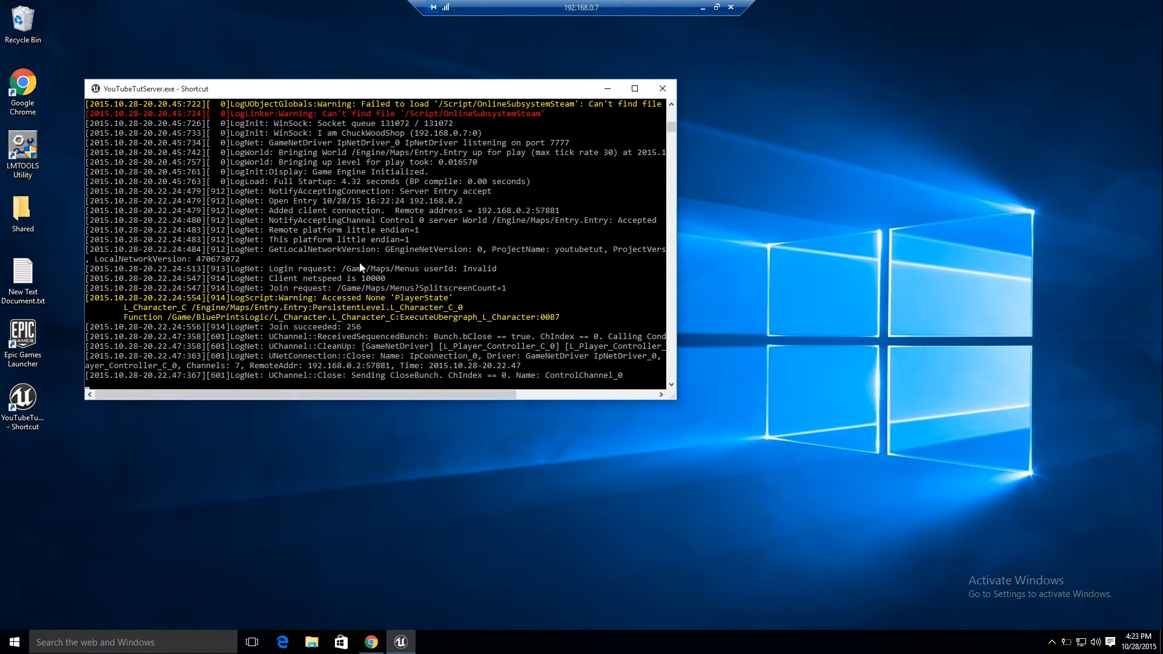
{"action": "mouse_move", "coordinate": [295, 319]}
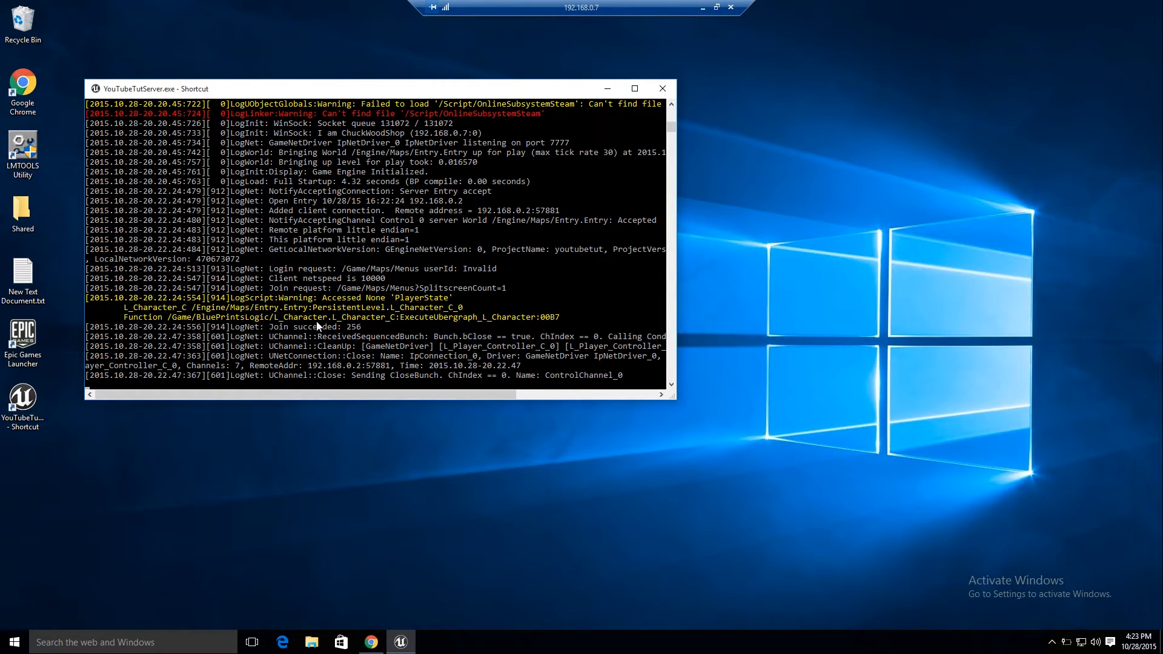
{"action": "mouse_move", "coordinate": [415, 324]}
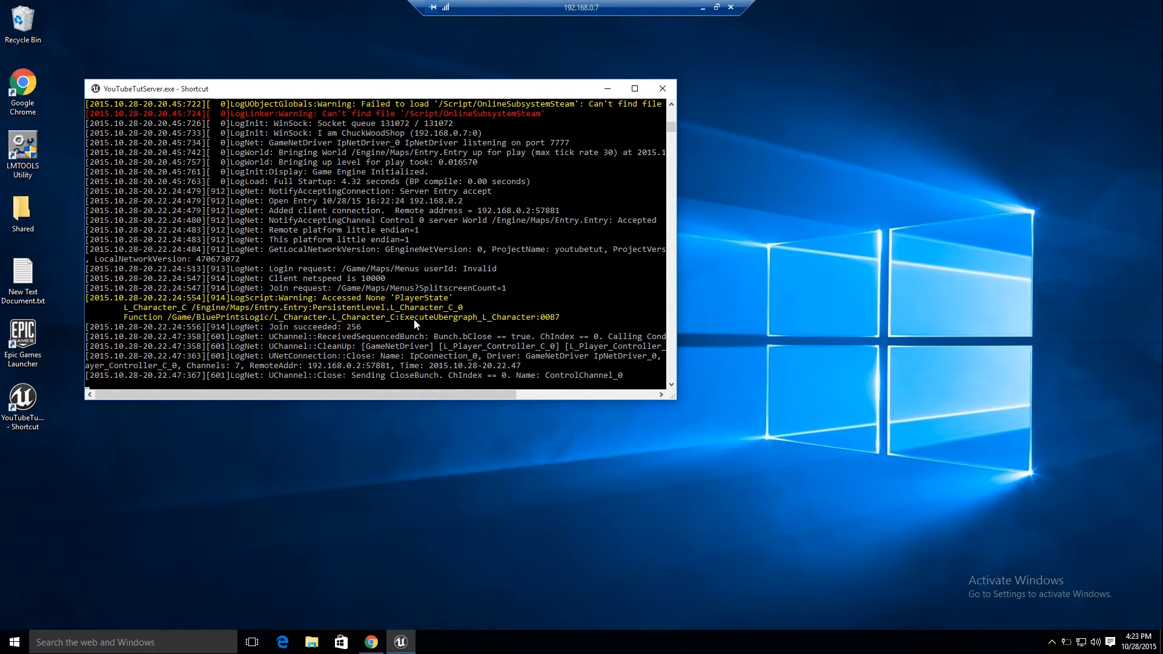
{"action": "mouse_move", "coordinate": [335, 341]}
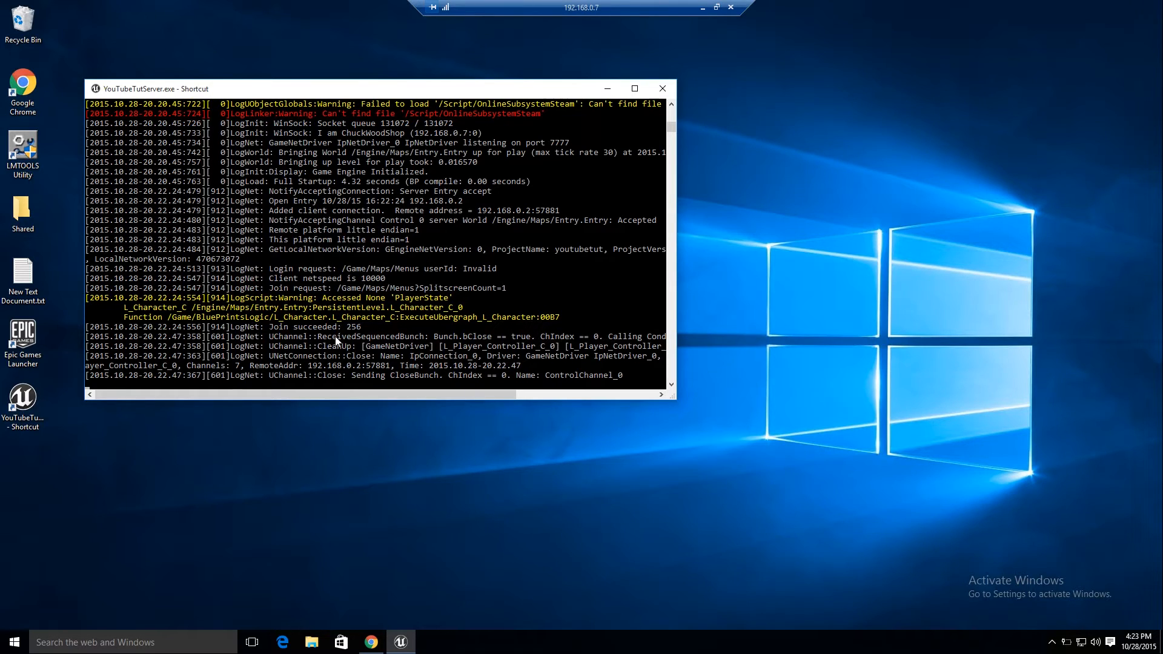
{"action": "mouse_move", "coordinate": [523, 362]}
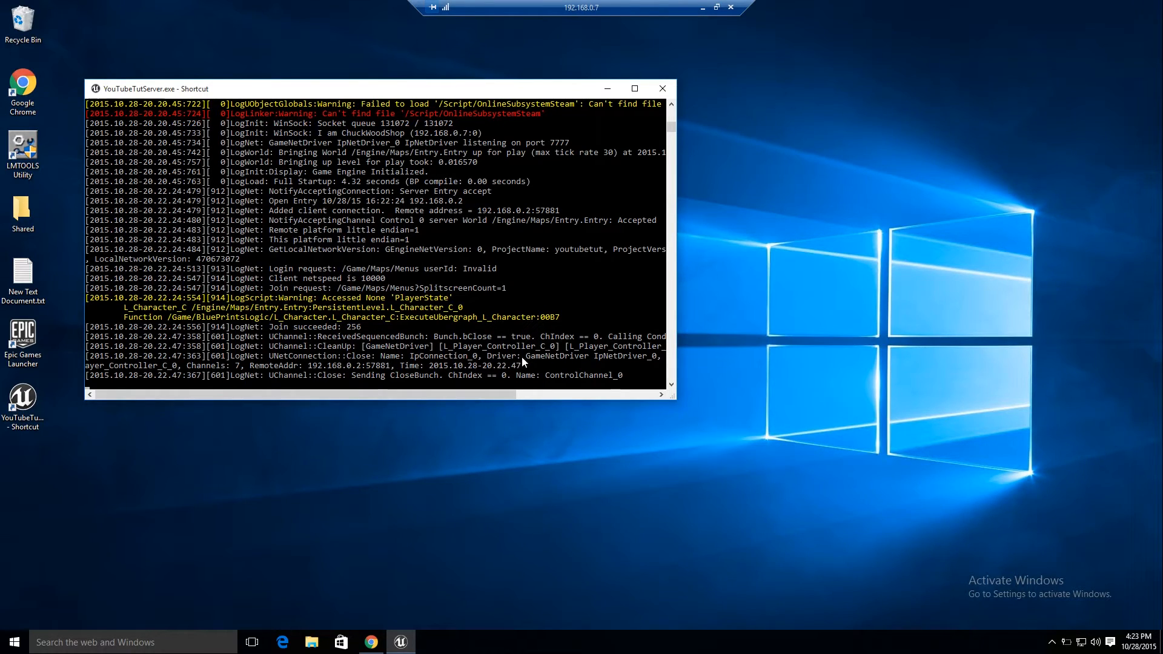
{"action": "mouse_move", "coordinate": [486, 387]}
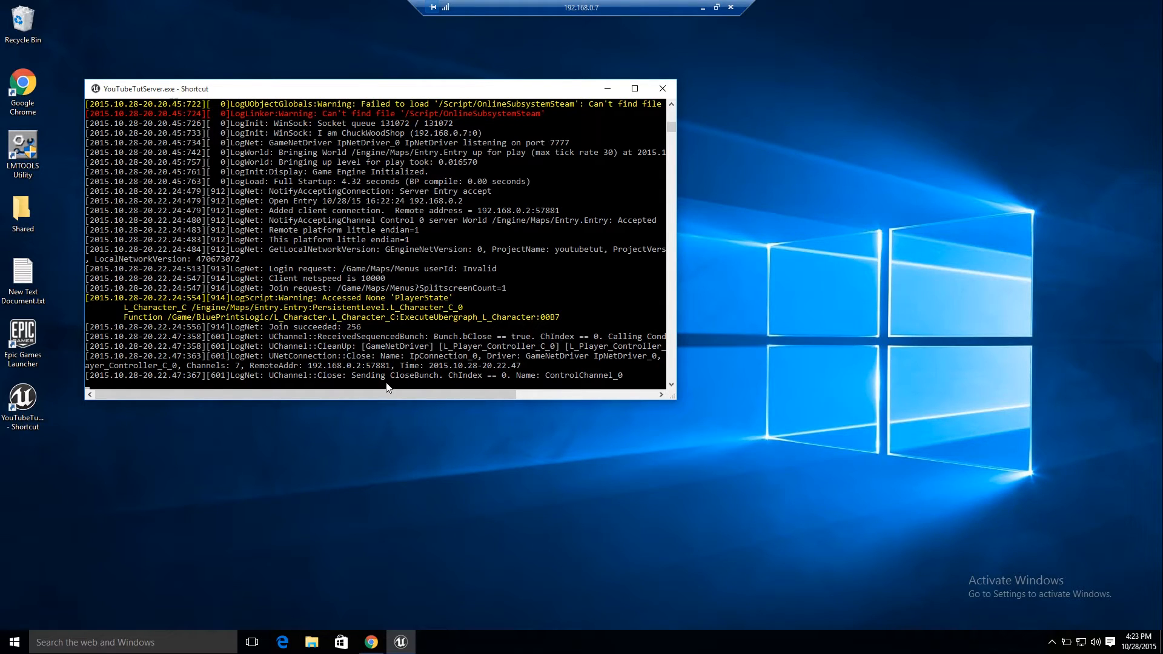
{"action": "mouse_move", "coordinate": [312, 336]}
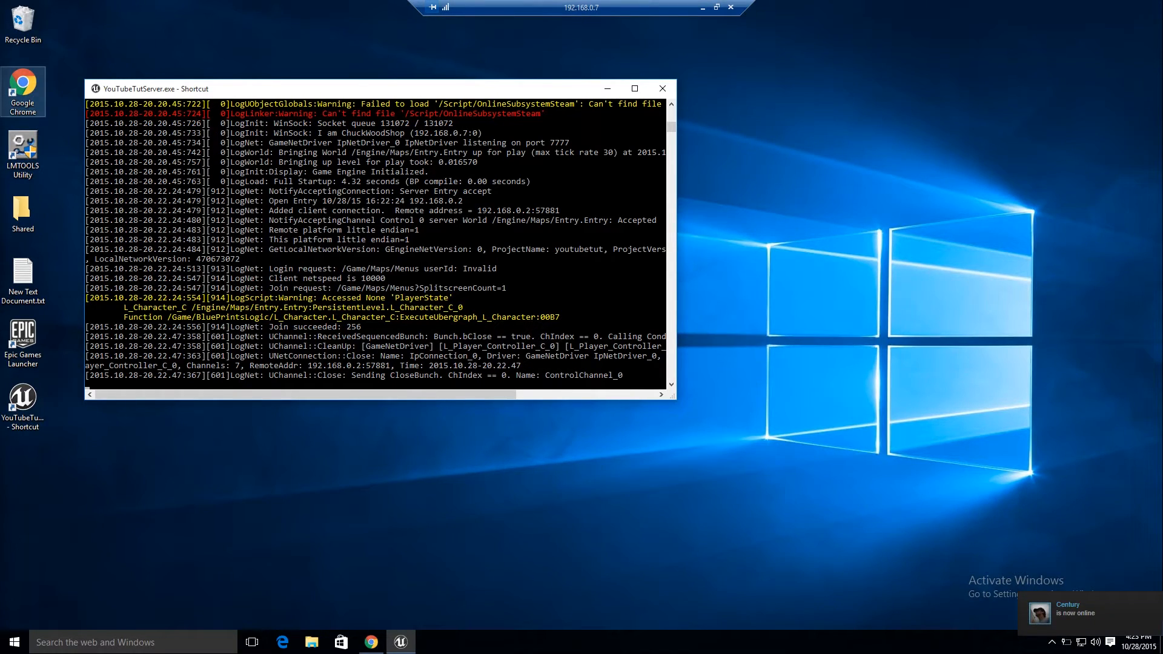
{"action": "mouse_move", "coordinate": [718, 45]}
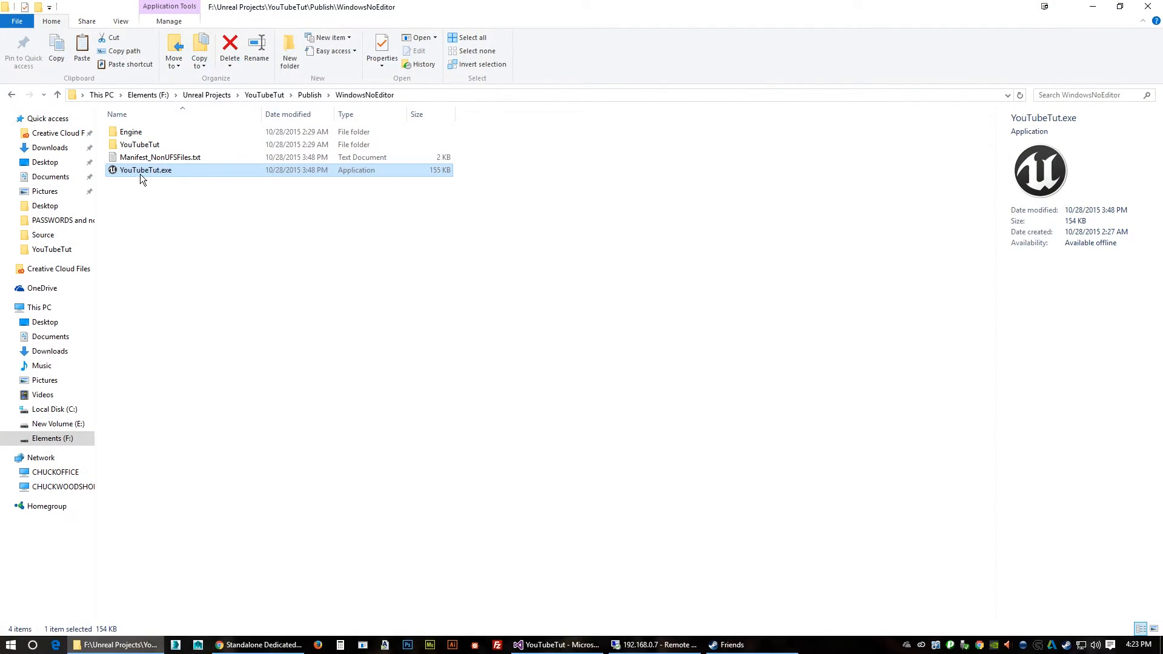
Relaunch YouTubeTut.exe and decline the missing Substance plugin download.
{"action": "double_click", "coordinate": [146, 169]}
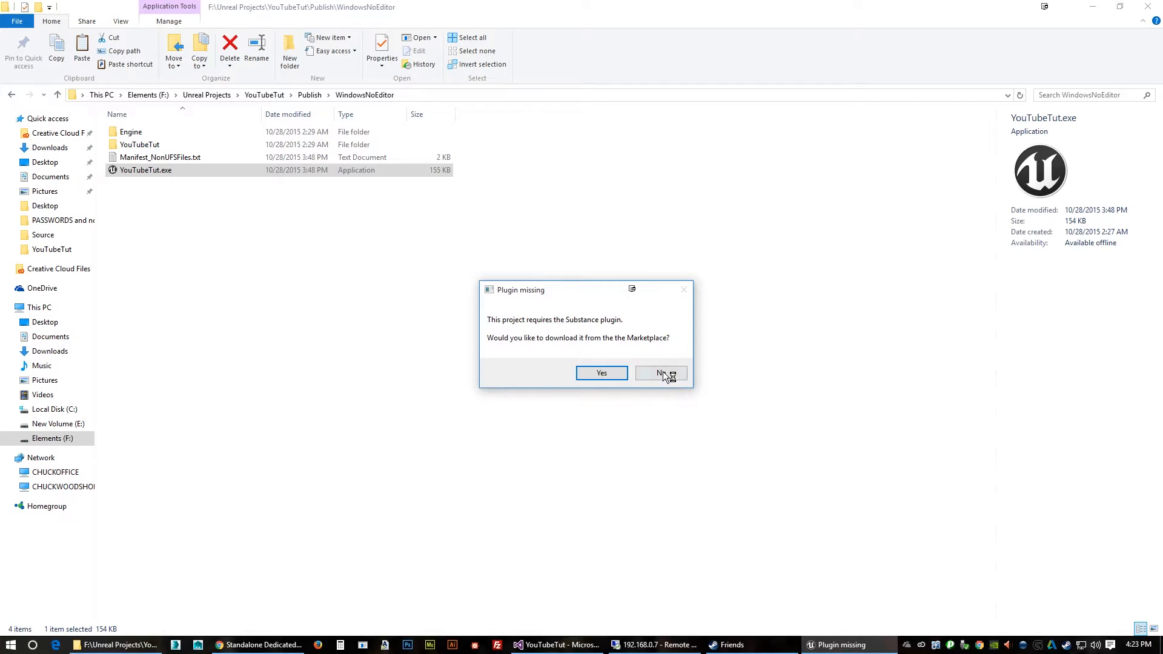
{"action": "left_click", "coordinate": [659, 374]}
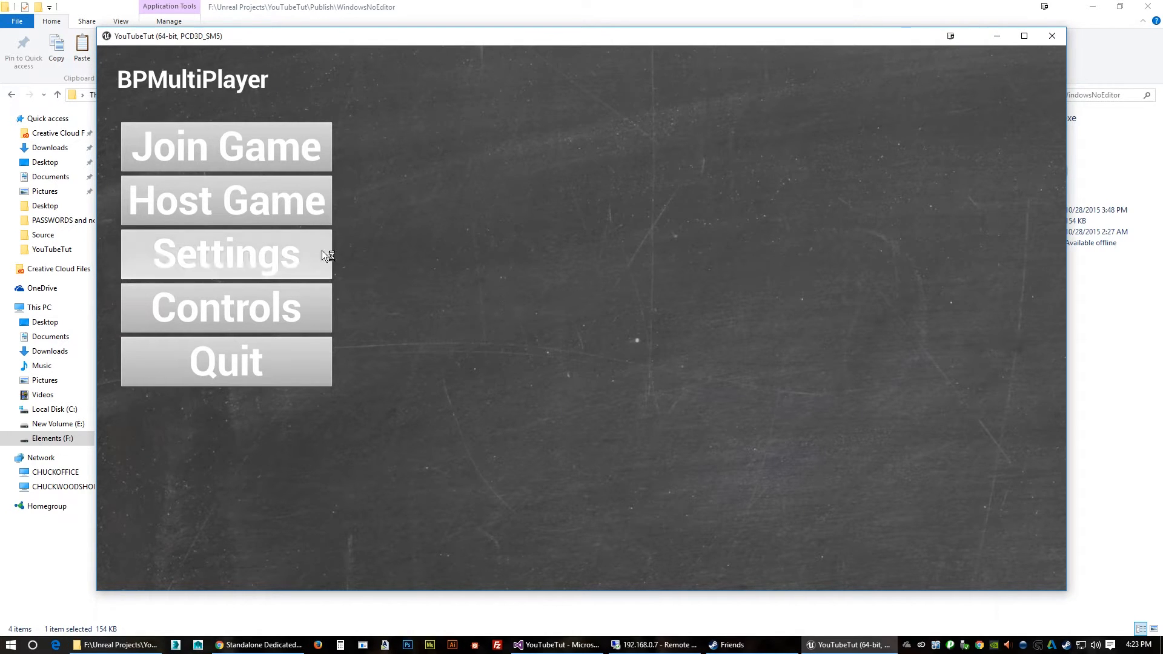
Open the Join Server list and switch the server search to LAN.
{"action": "left_click", "coordinate": [226, 145]}
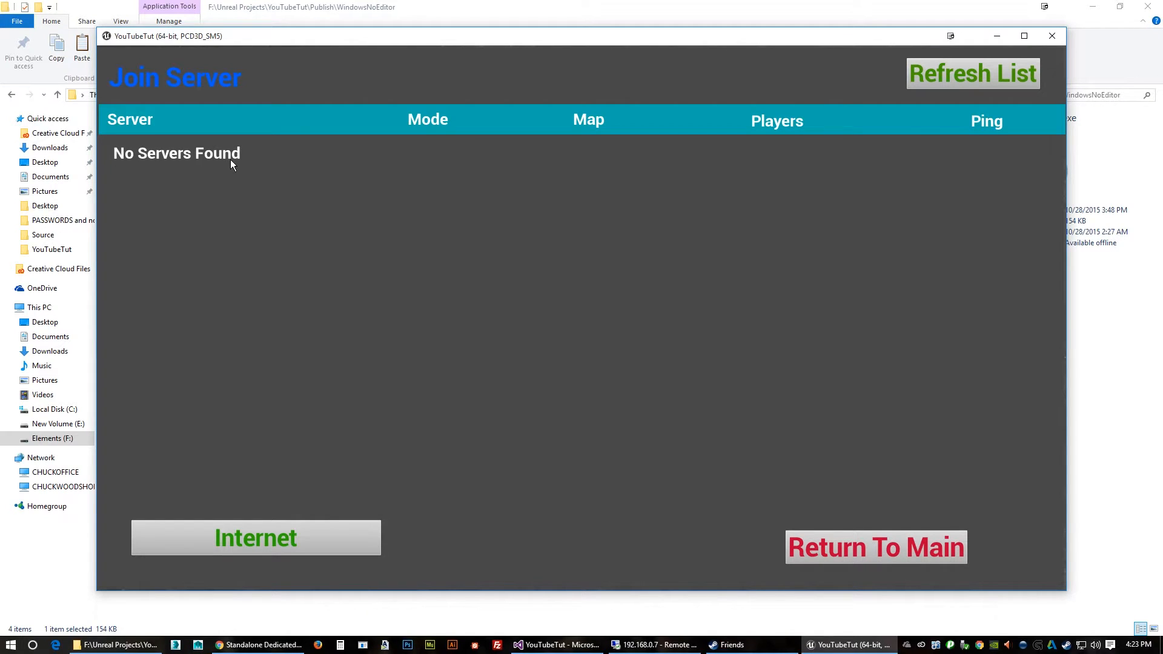
{"action": "left_click", "coordinate": [255, 537]}
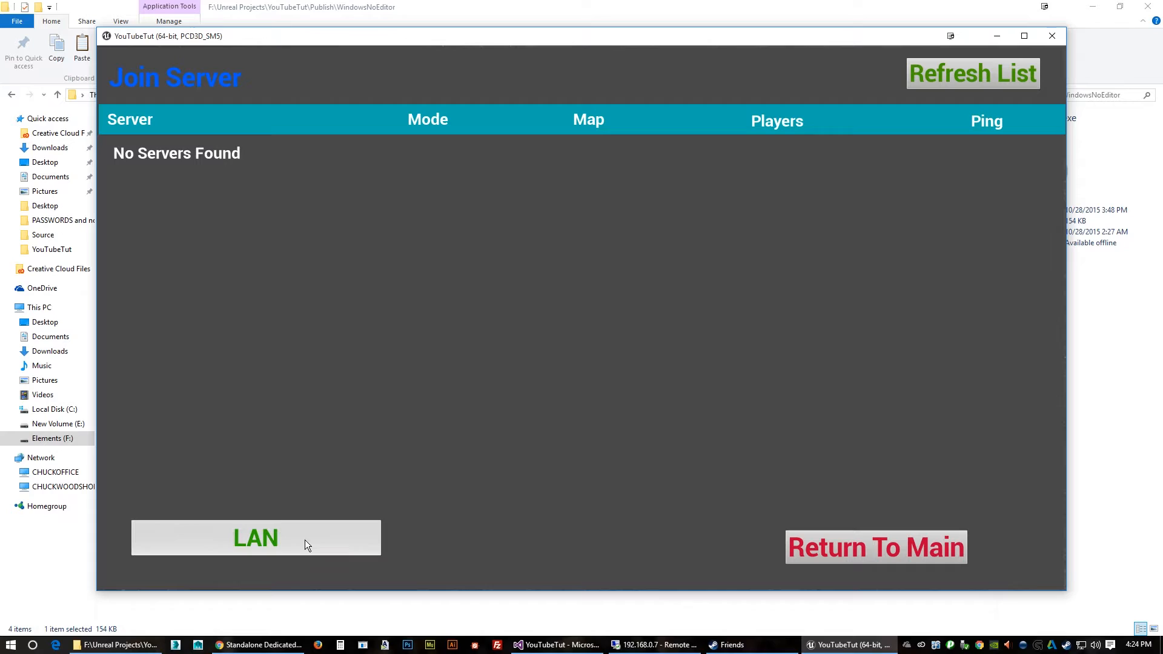
{"action": "mouse_move", "coordinate": [859, 125]}
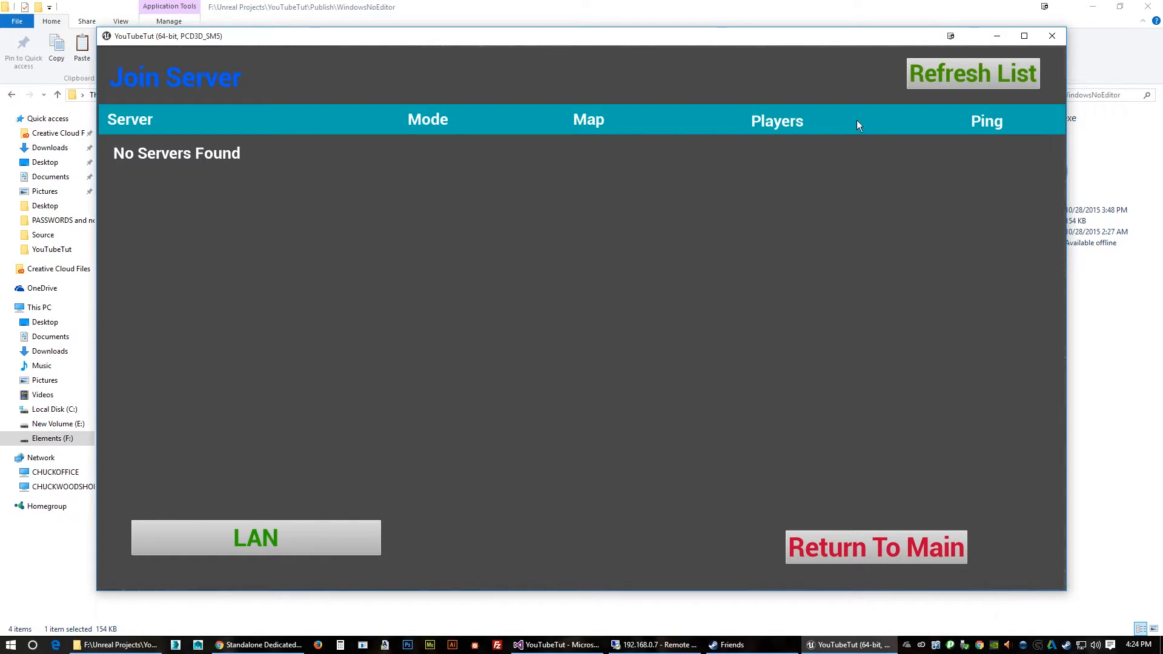
{"action": "mouse_move", "coordinate": [218, 189]}
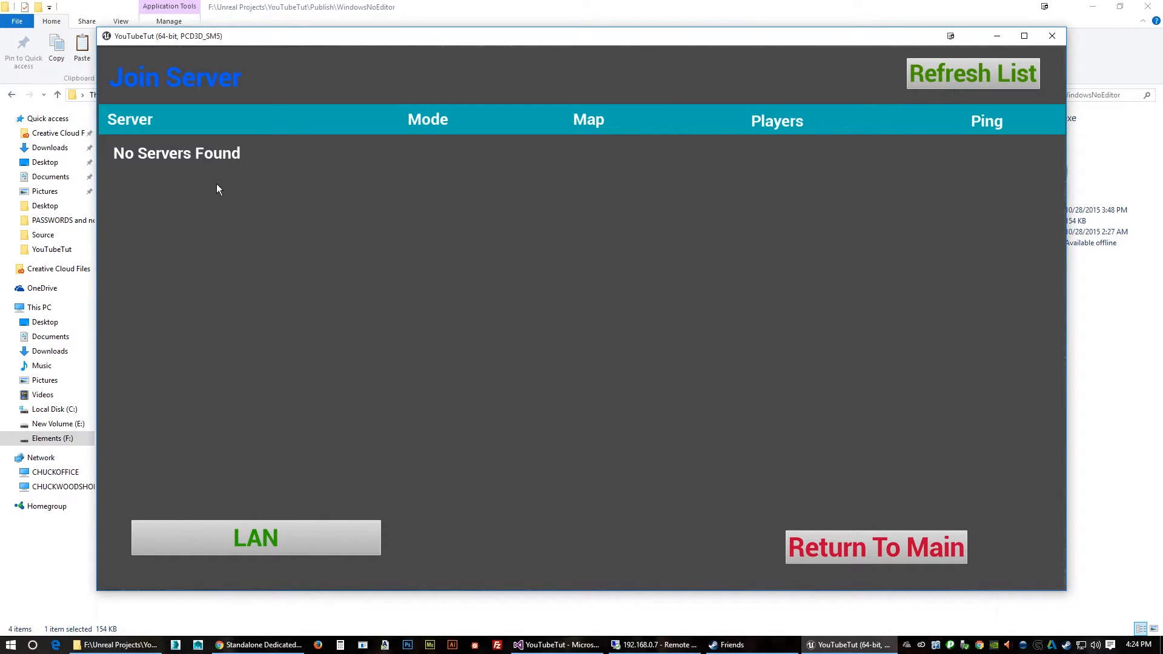
{"action": "mouse_move", "coordinate": [142, 145]}
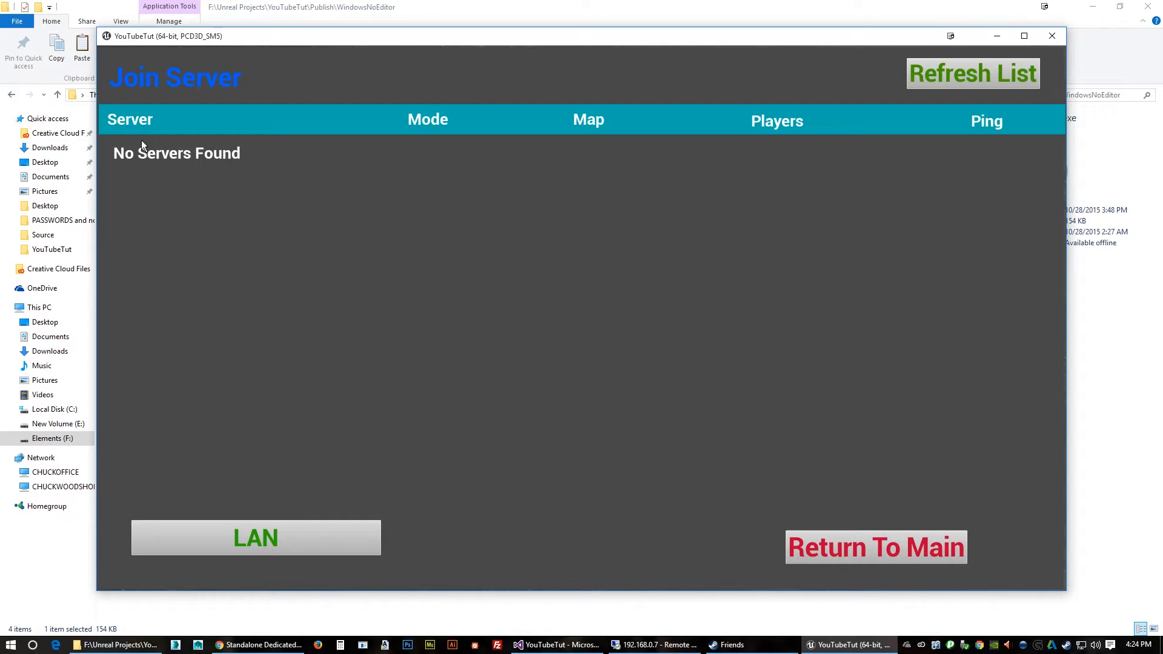
{"action": "mouse_move", "coordinate": [910, 161]}
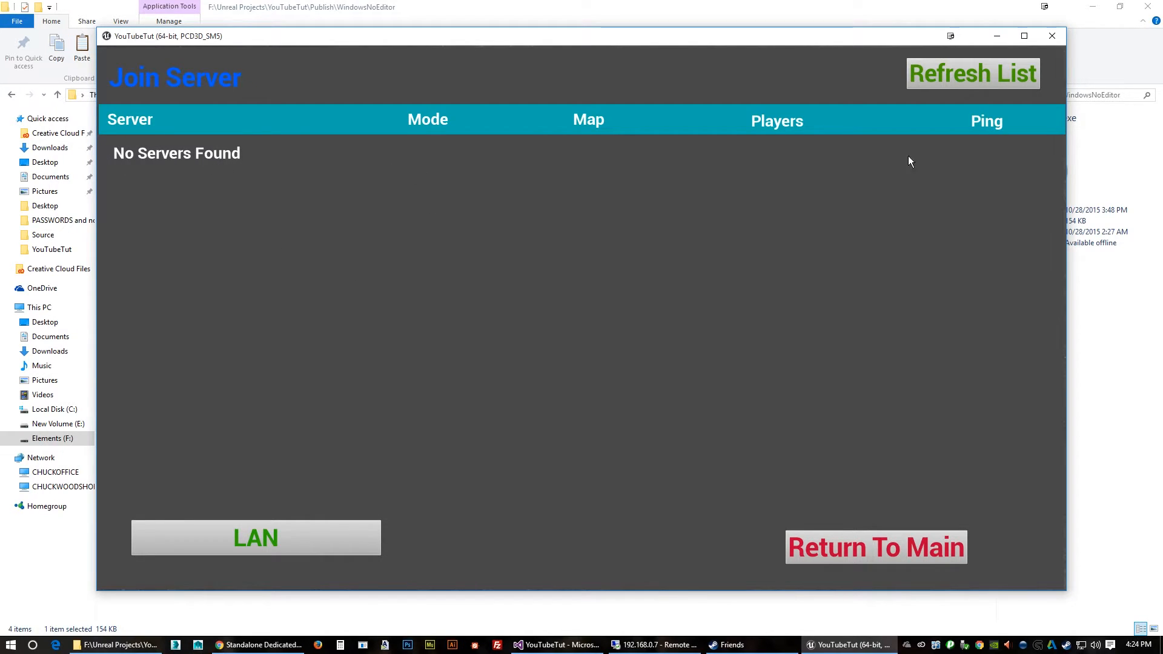
{"action": "mouse_move", "coordinate": [290, 437]}
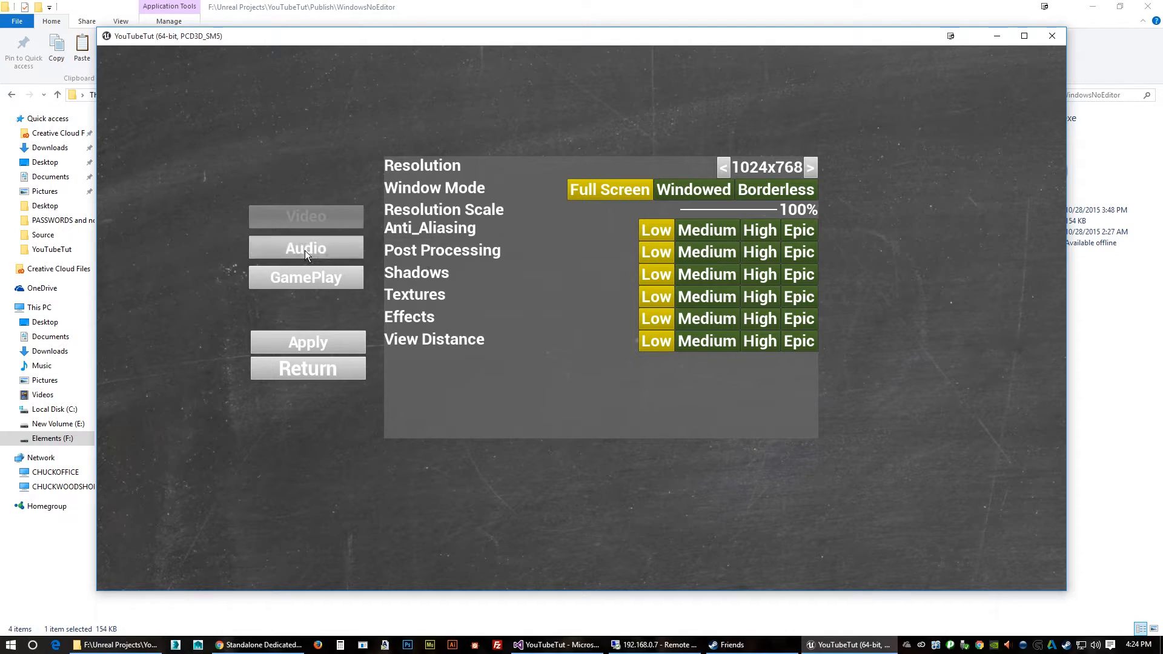
Apply the audio settings and return to the main menu.
{"action": "left_click", "coordinate": [304, 247]}
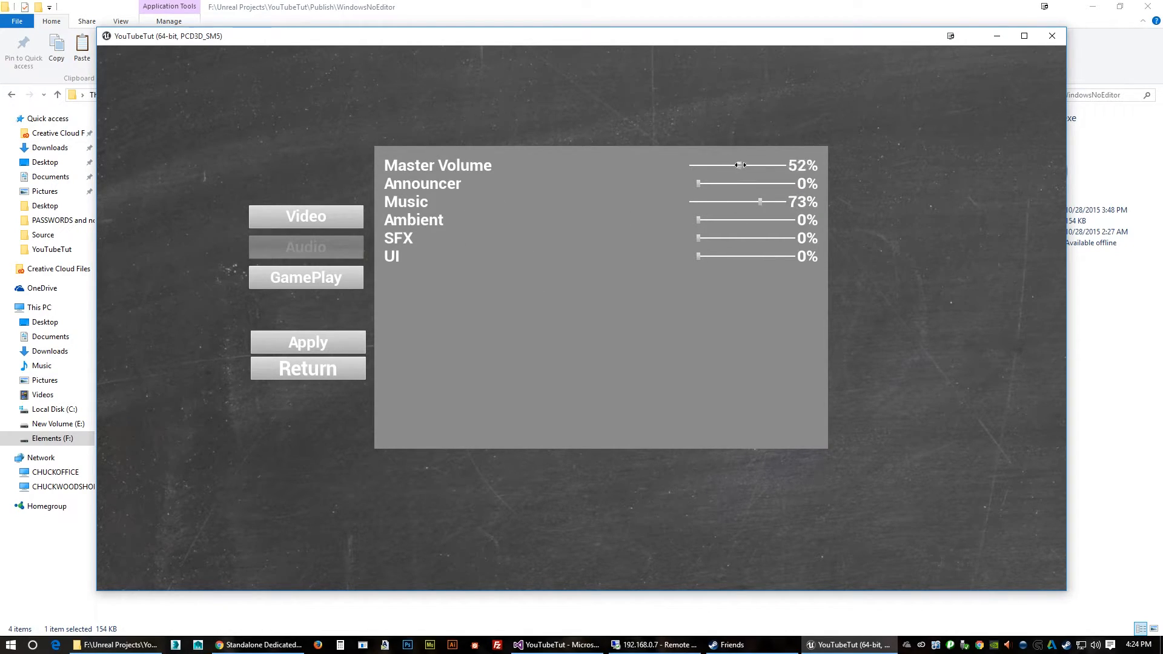
{"action": "left_click", "coordinate": [307, 342]}
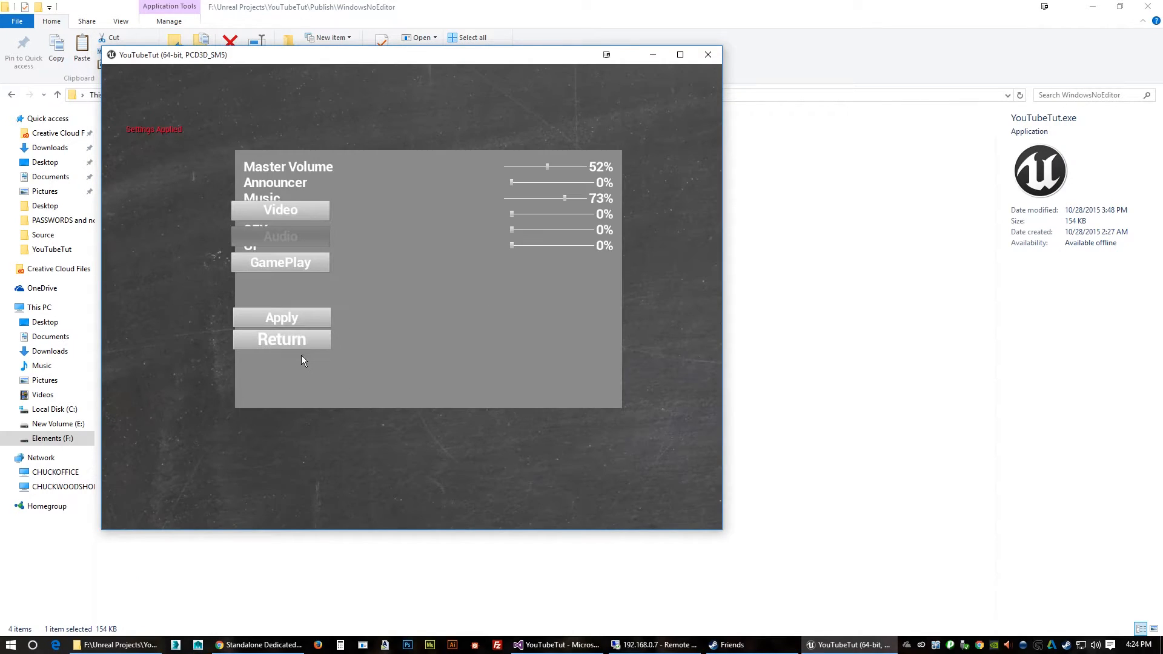
{"action": "left_click", "coordinate": [281, 340]}
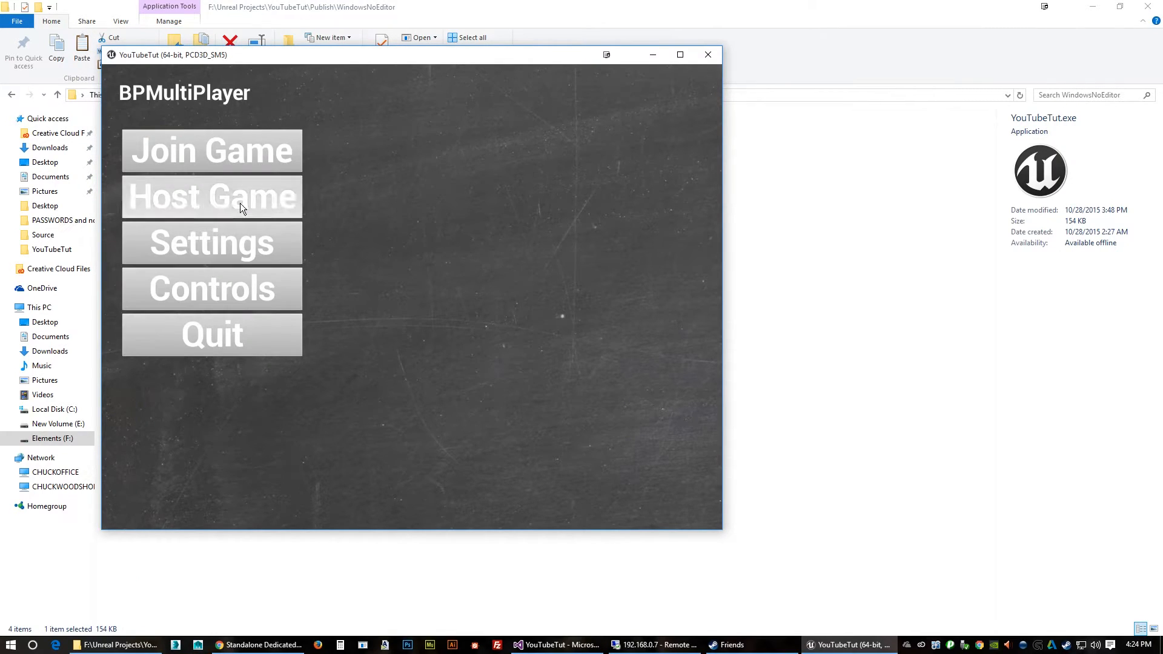
Set video resolution to 1920x1080 with Epic quality and apply.
{"action": "left_click", "coordinate": [212, 242]}
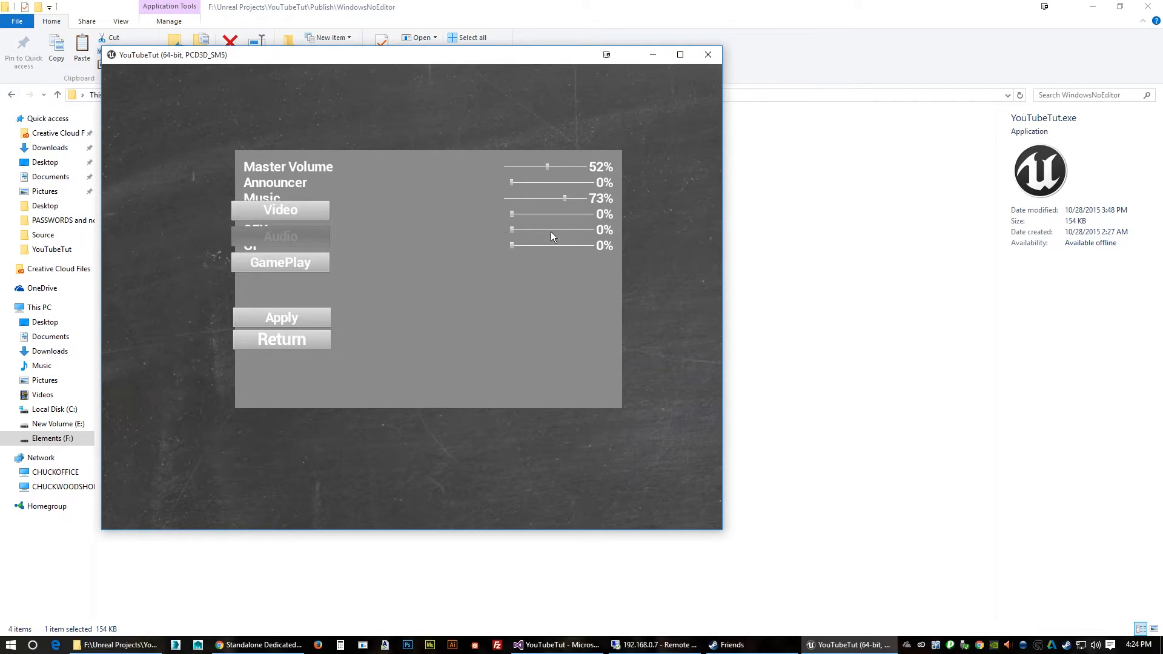
{"action": "left_click", "coordinate": [281, 209]}
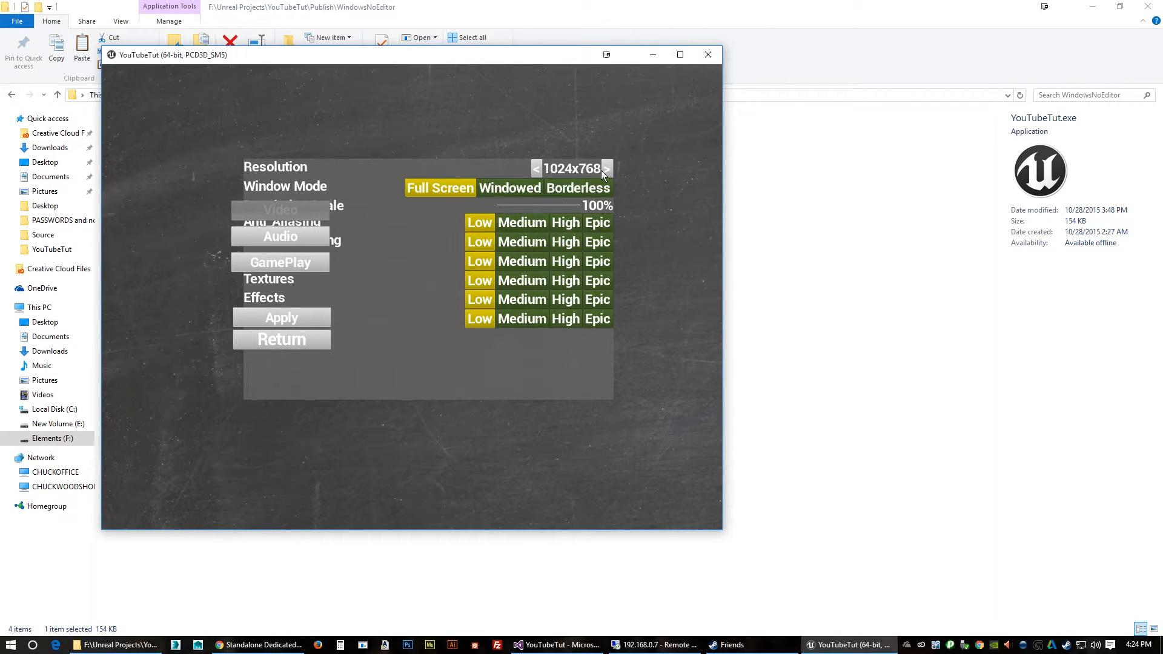
{"action": "left_click", "coordinate": [607, 169]}
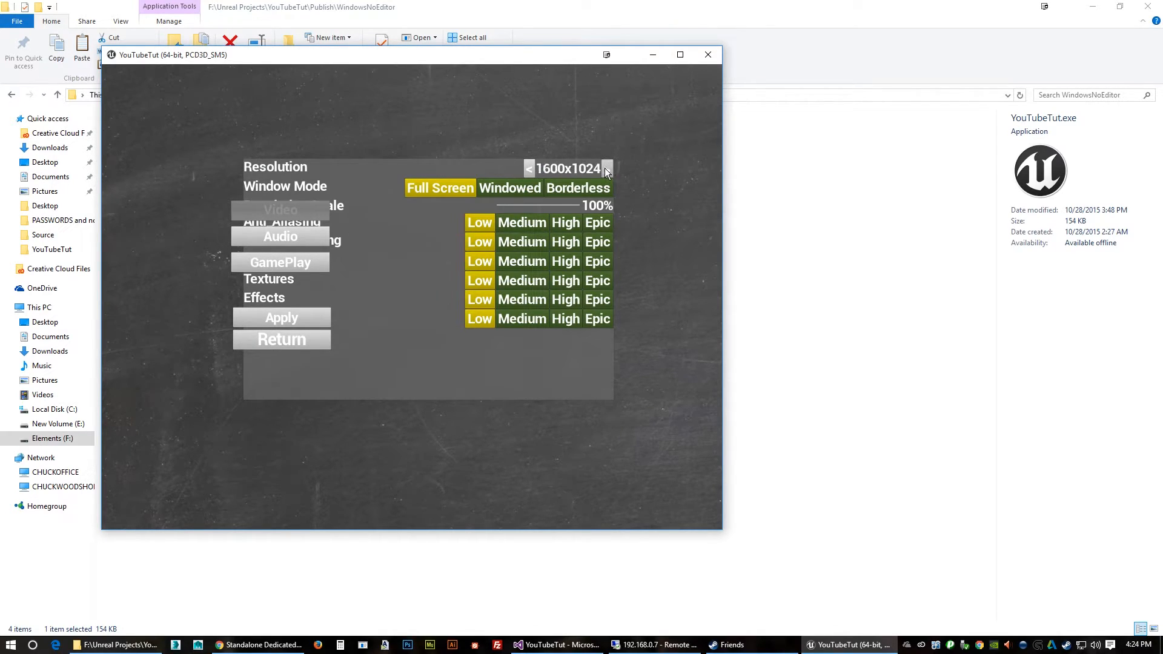
{"action": "left_click", "coordinate": [608, 169]}
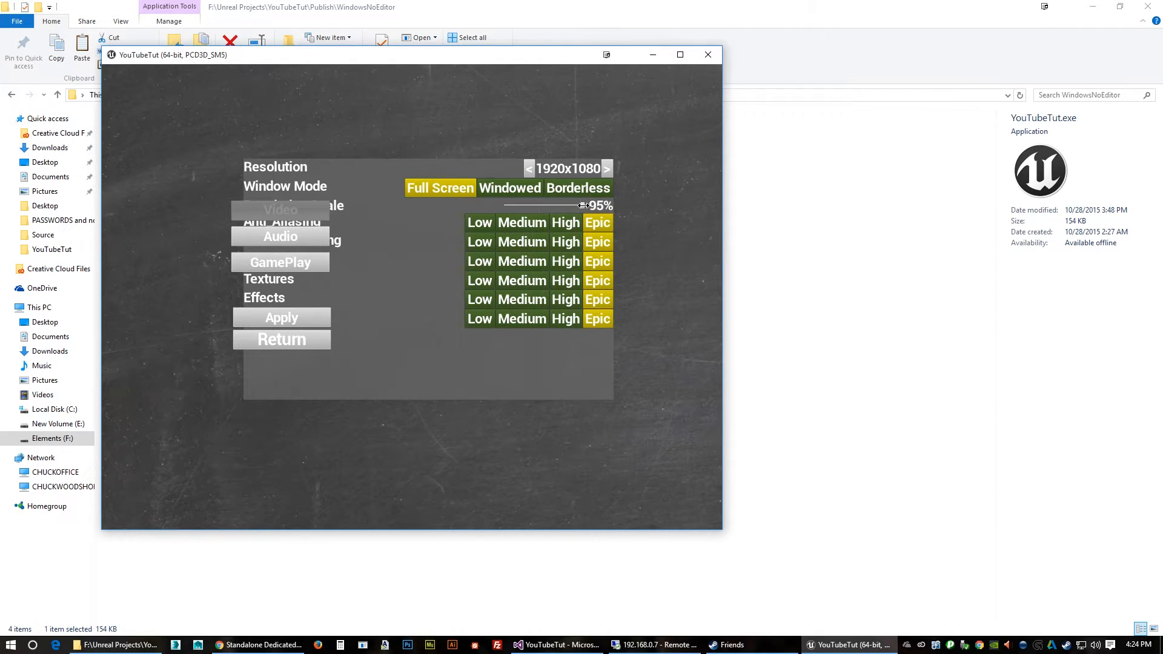
{"action": "left_click", "coordinate": [281, 317]}
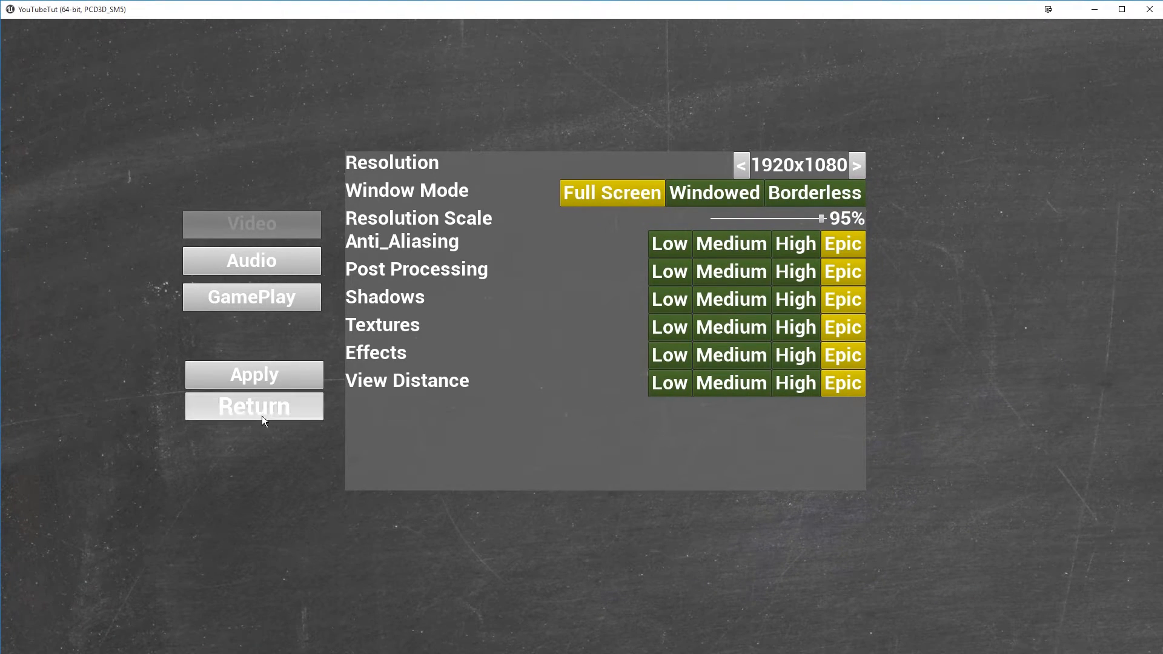
Search for servers in both Internet and LAN modes, find none, and return to main menu.
{"action": "left_click", "coordinate": [253, 406]}
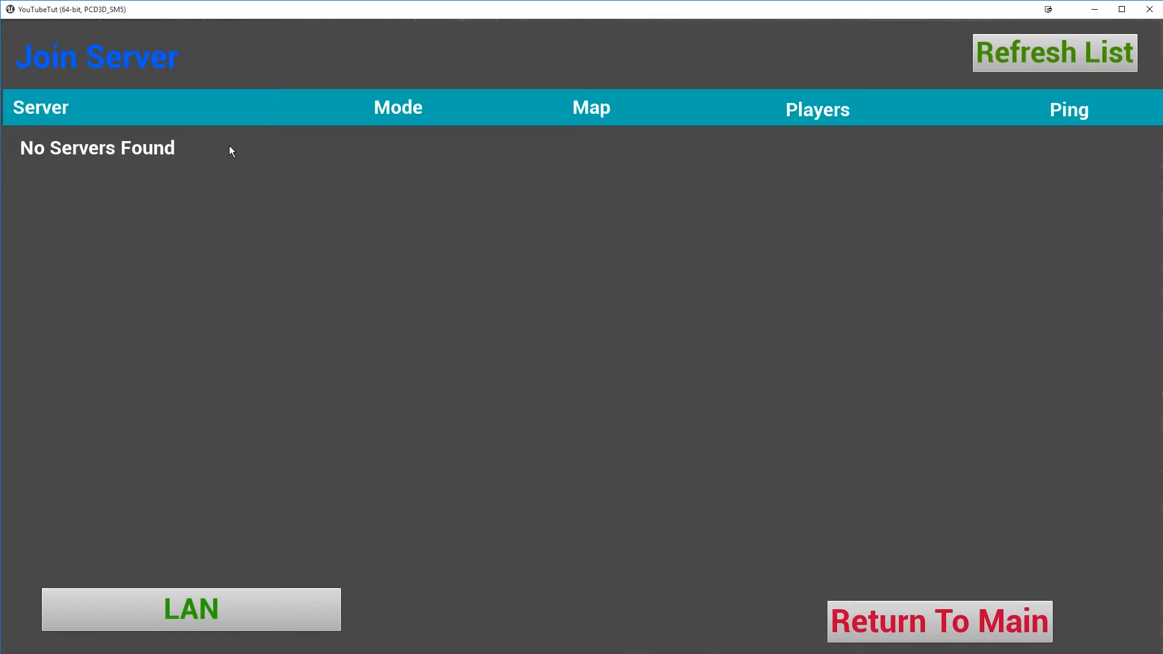
{"action": "mouse_move", "coordinate": [244, 531]}
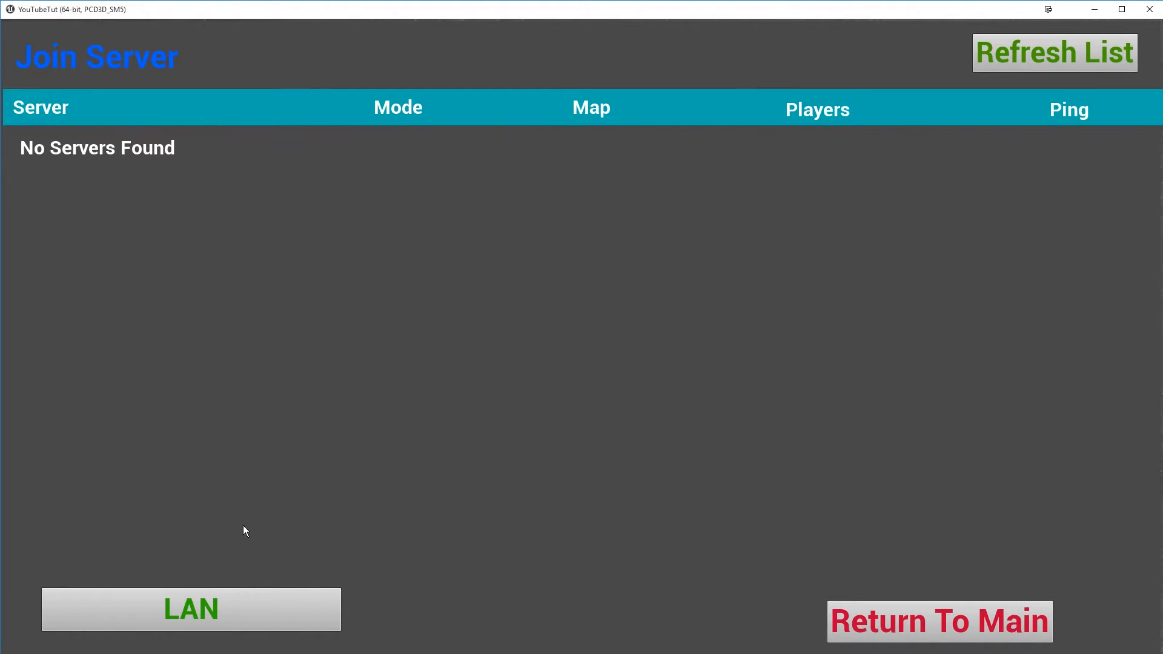
{"action": "left_click", "coordinate": [191, 609]}
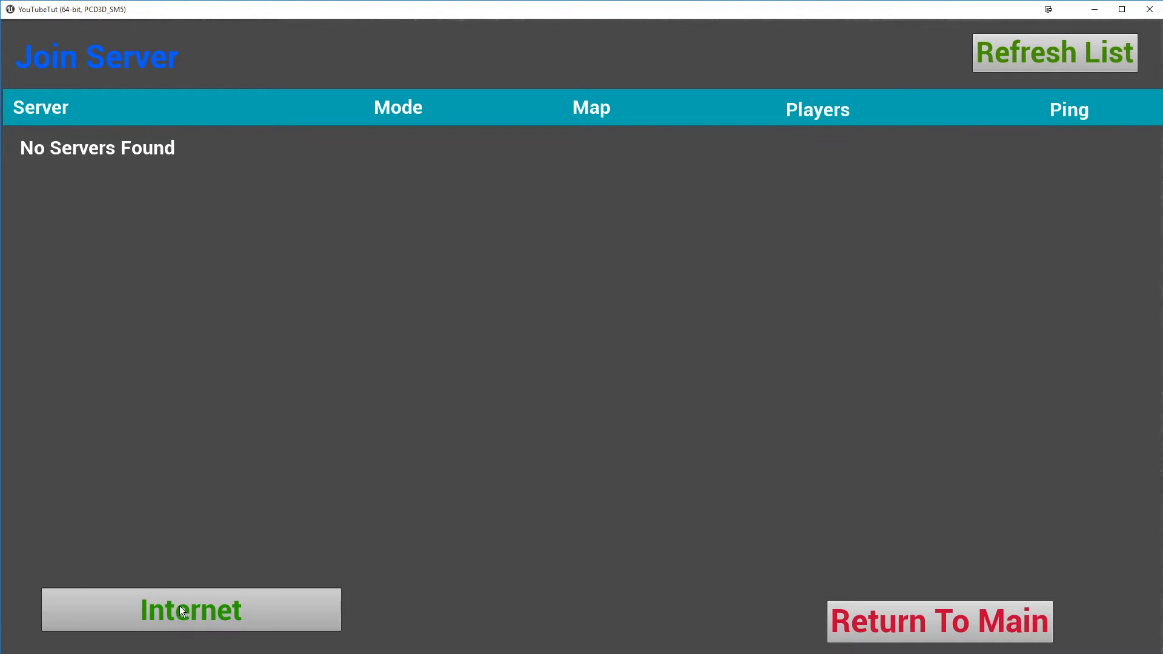
{"action": "left_click", "coordinate": [191, 610]}
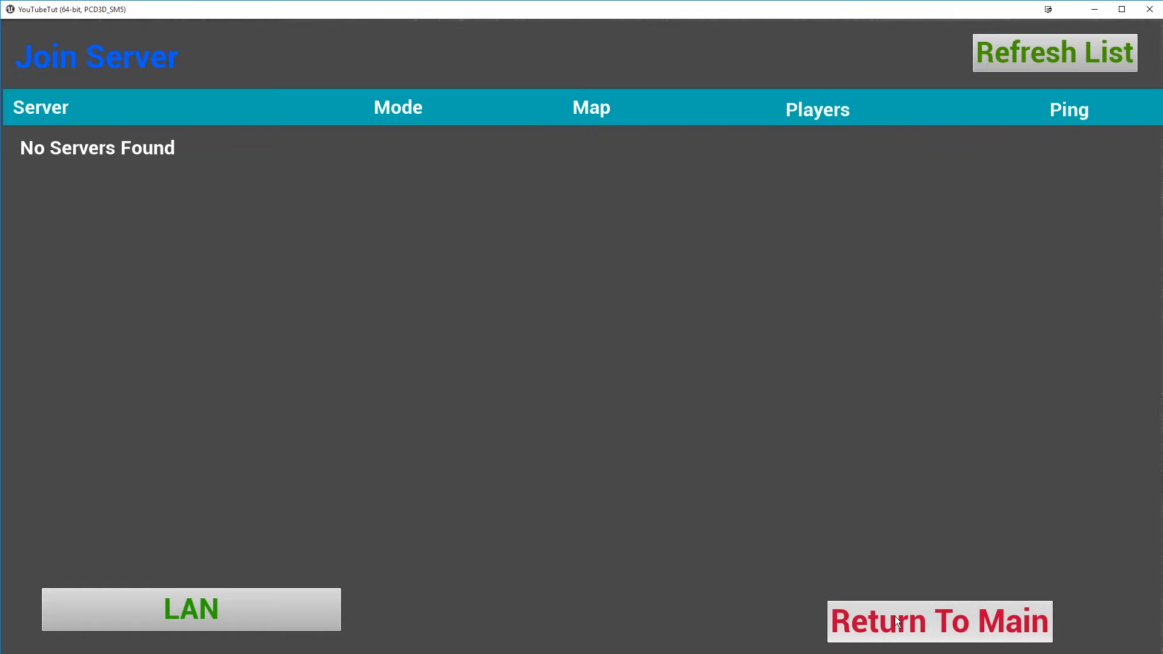
{"action": "mouse_move", "coordinate": [868, 602]}
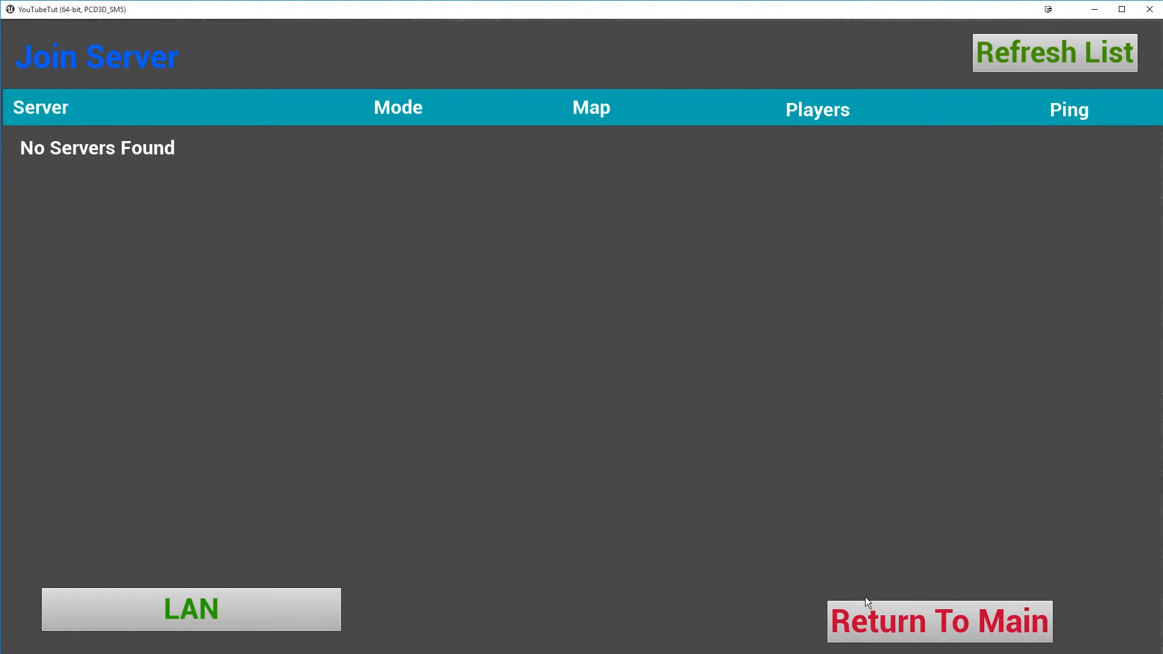
{"action": "left_click", "coordinate": [938, 621]}
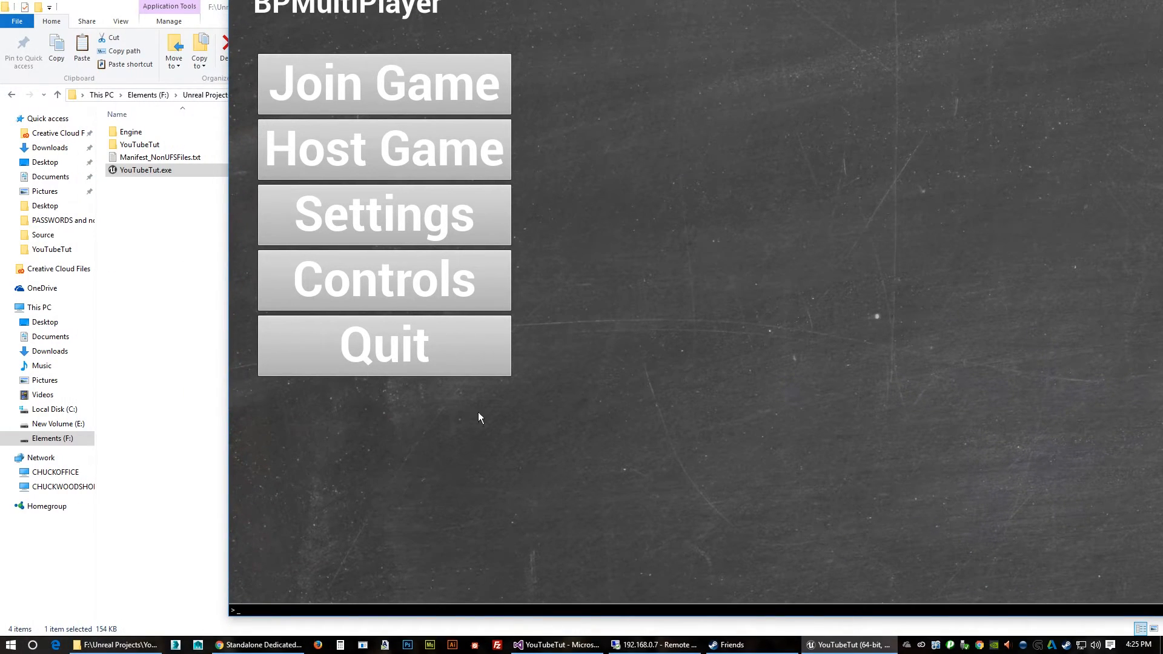
{"action": "mouse_move", "coordinate": [250, 618]}
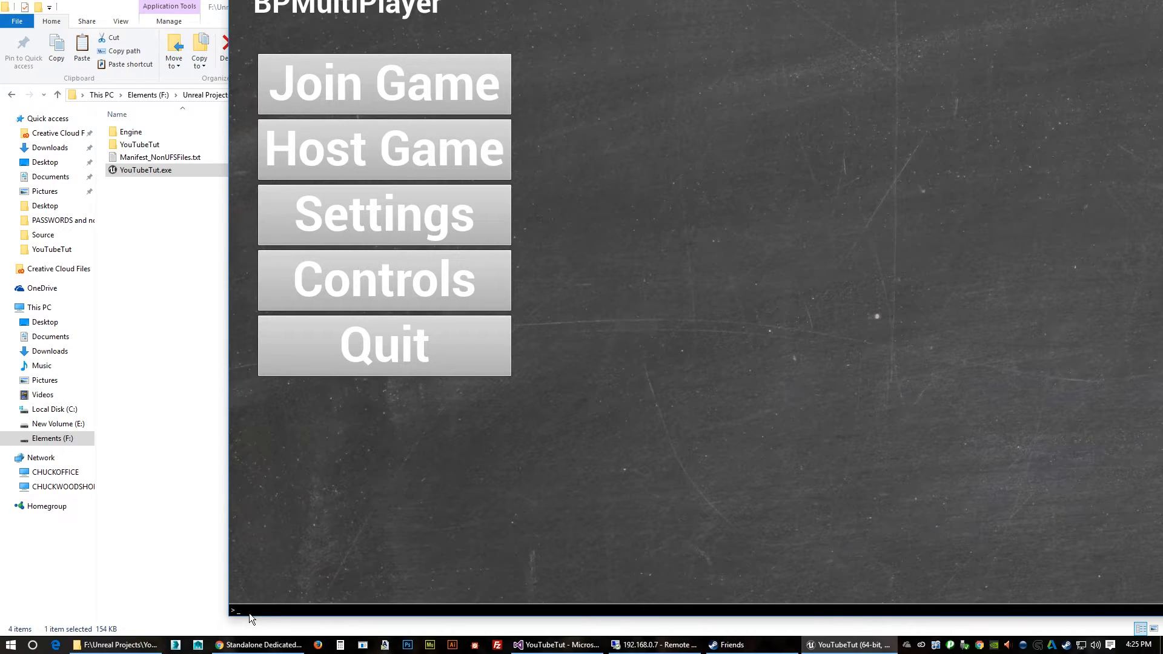
Enter 'open 192.168.0…' in the console to connect to the remote server.
{"action": "type", "text": "ope"}
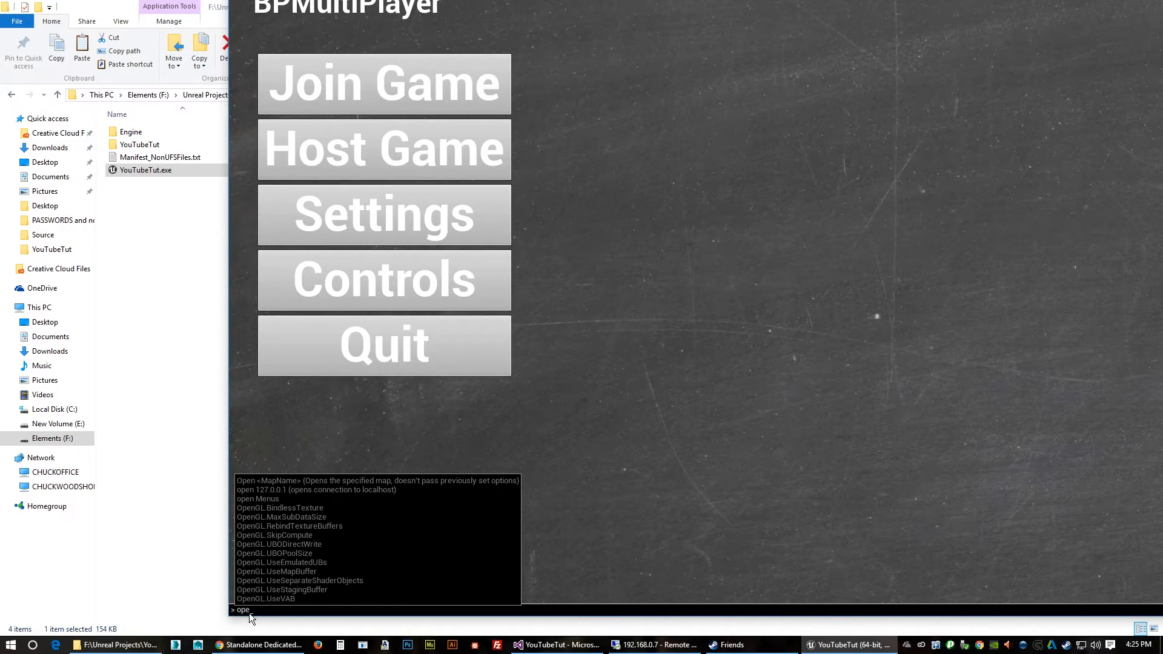
{"action": "type", "text": "open 192.1"}
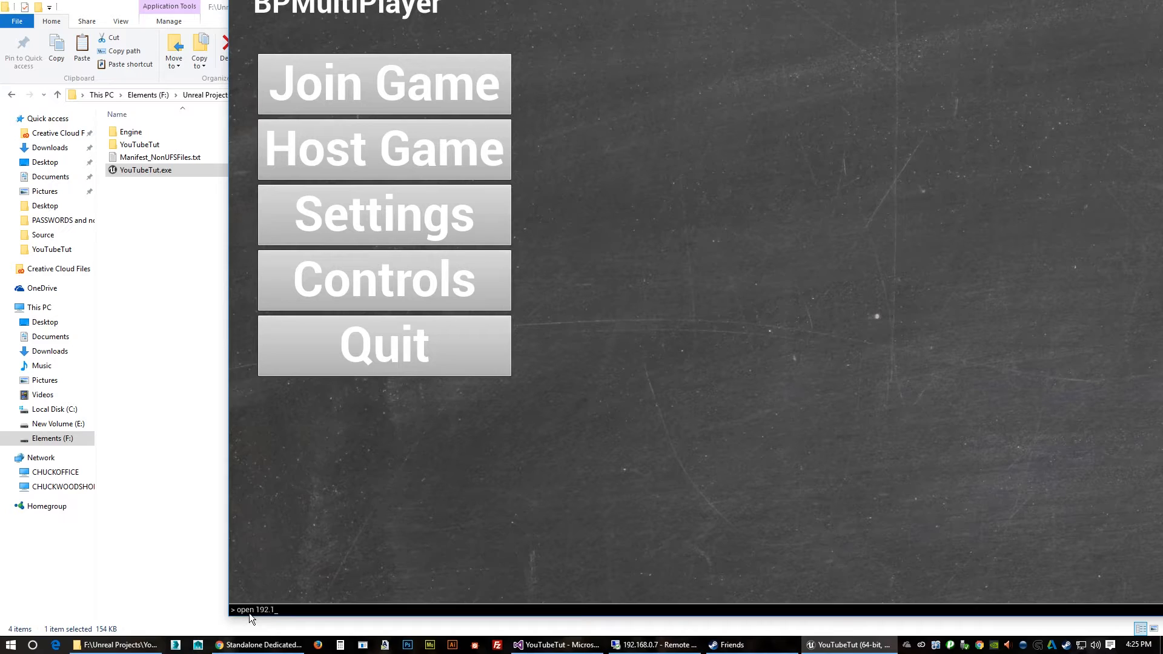
{"action": "type", "text": "68.0"}
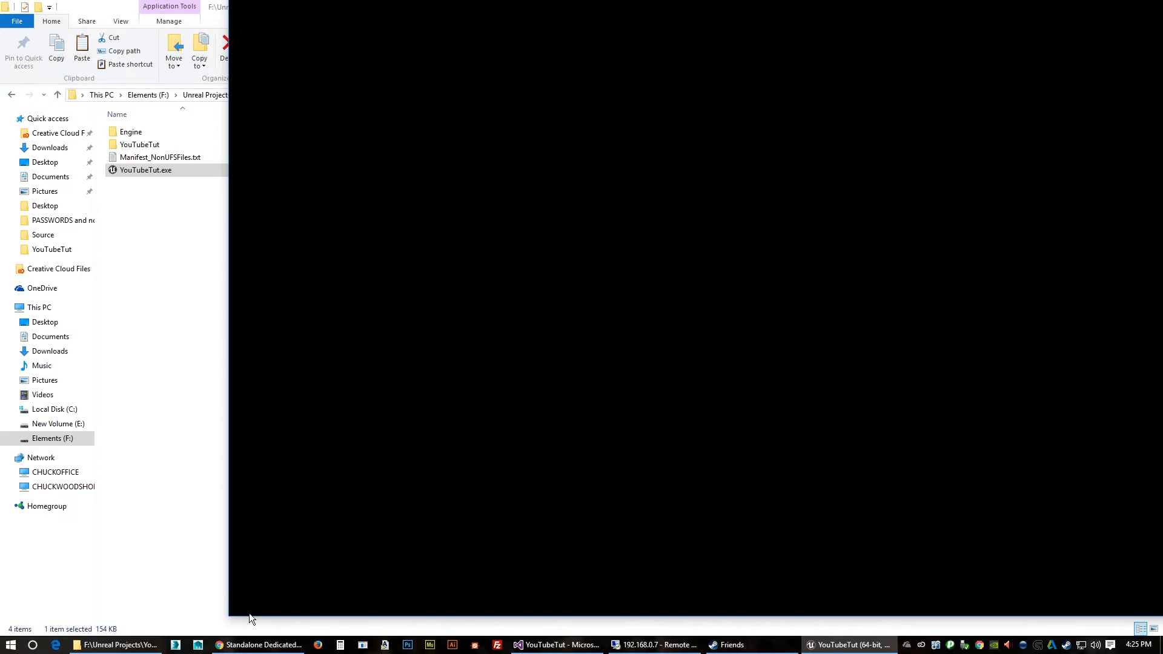
{"action": "mouse_move", "coordinate": [442, 424]}
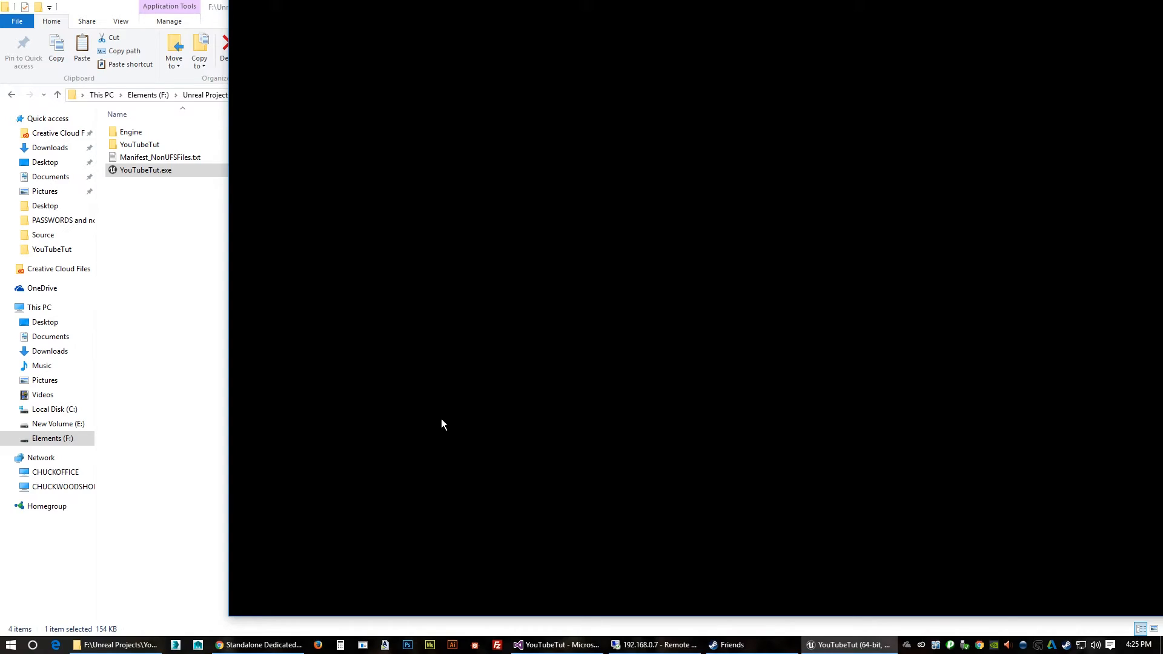
{"action": "mouse_move", "coordinate": [907, 111]}
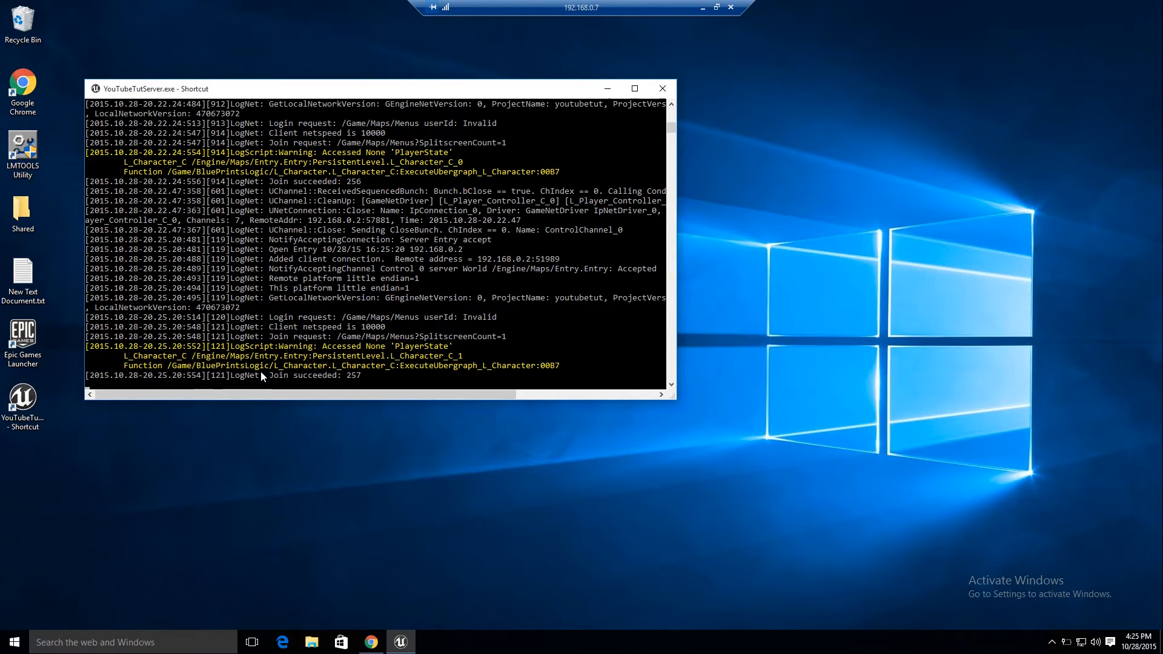
{"action": "mouse_move", "coordinate": [135, 357]}
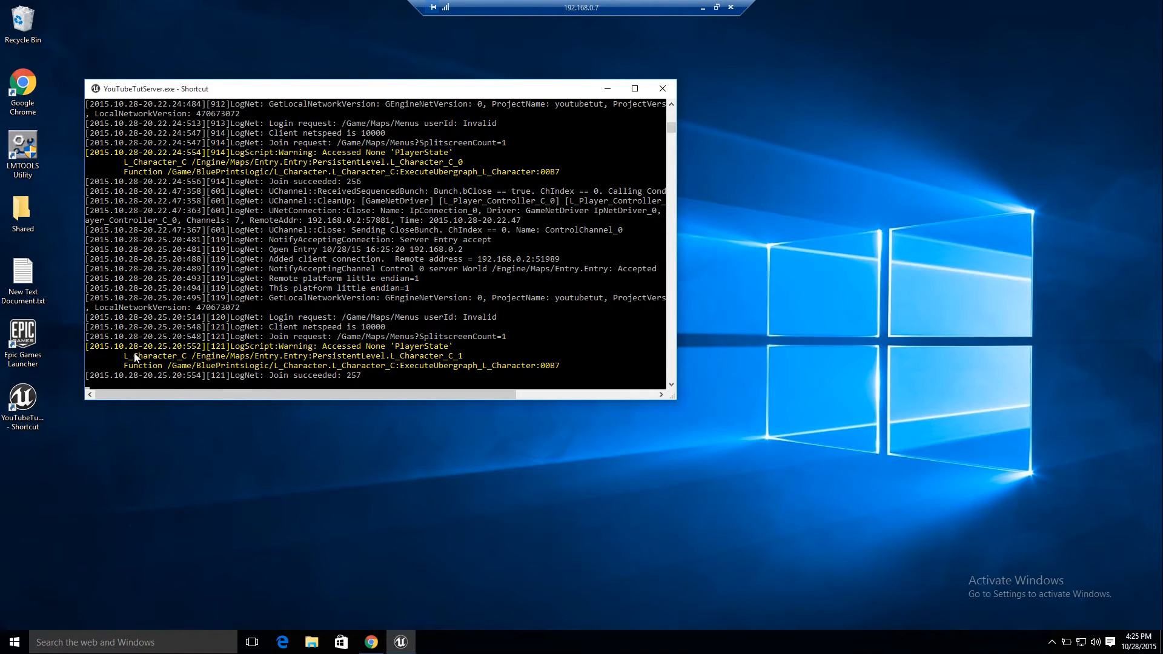
{"action": "mouse_move", "coordinate": [219, 352]}
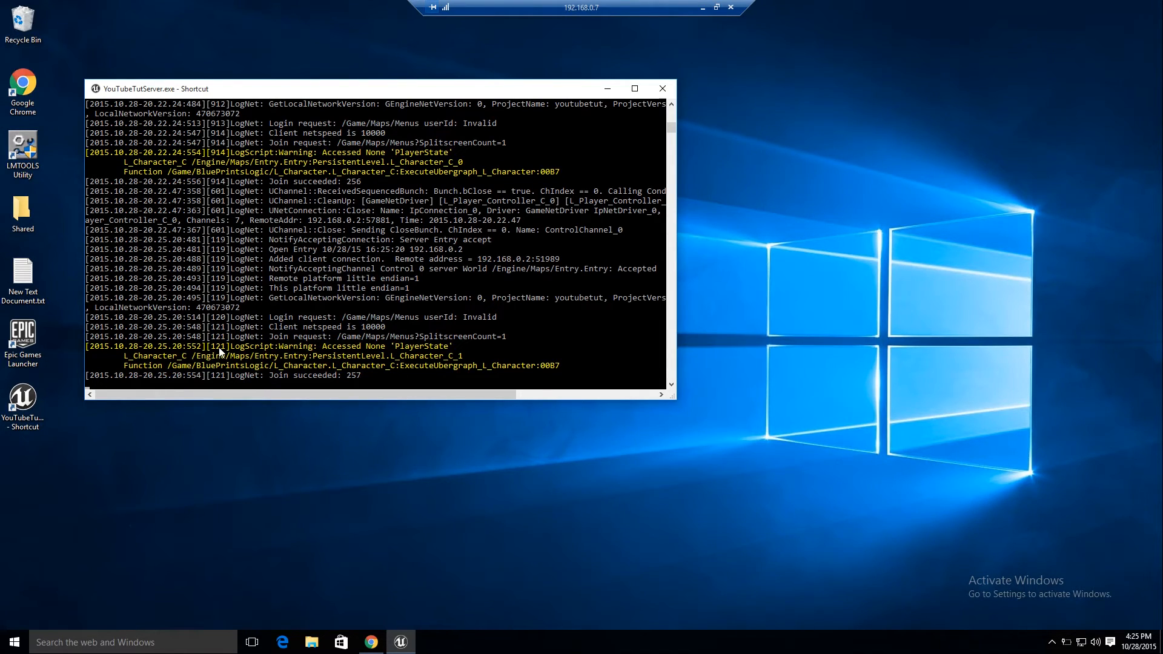
{"action": "mouse_move", "coordinate": [312, 351]}
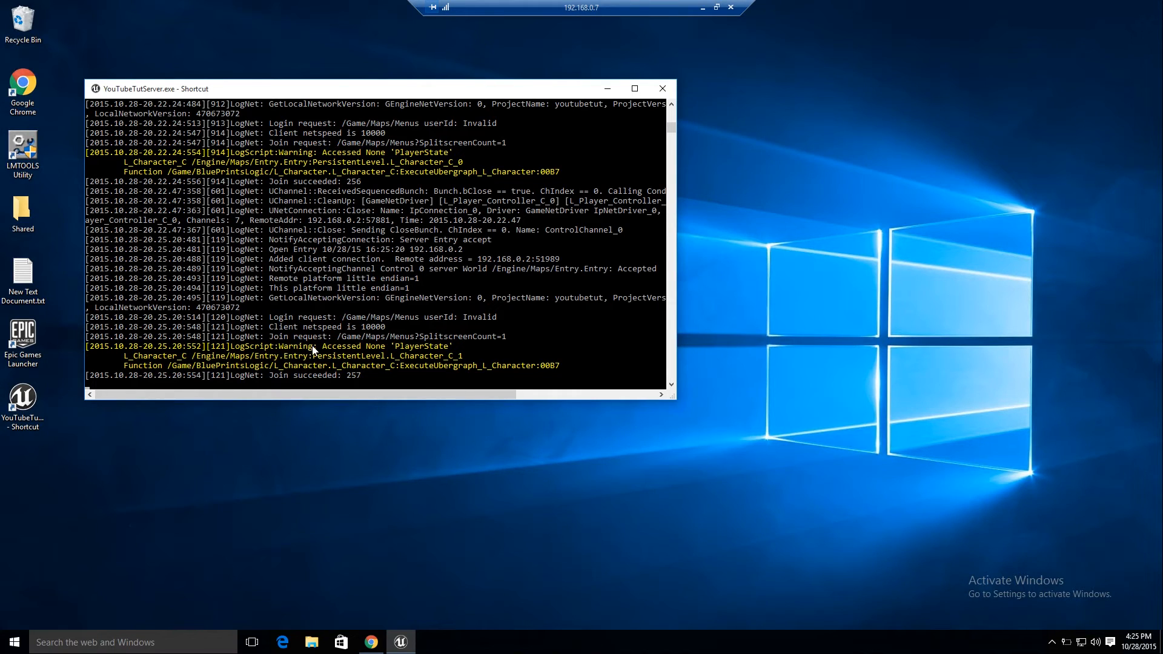
{"action": "mouse_move", "coordinate": [291, 336]}
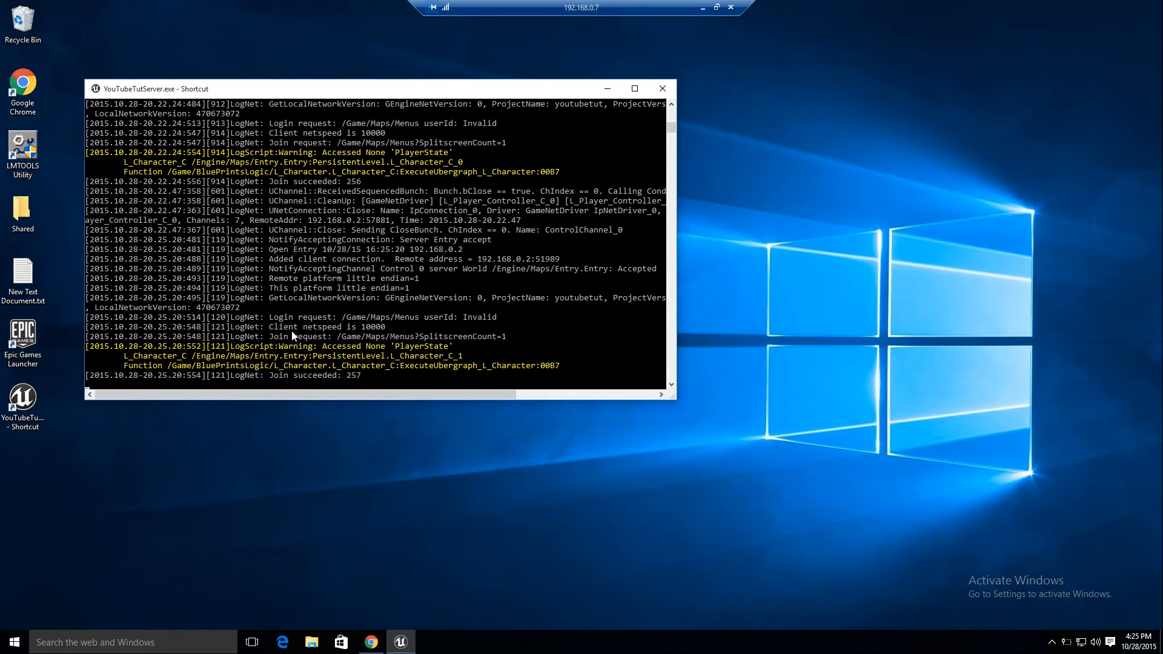
{"action": "mouse_move", "coordinate": [436, 328]}
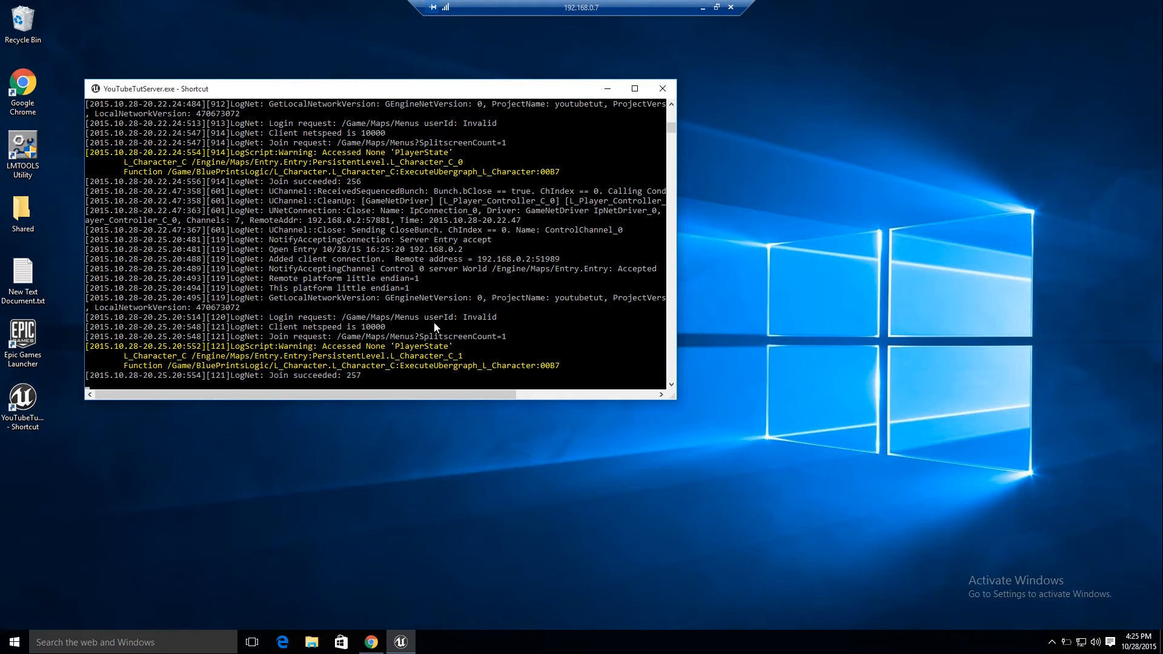
{"action": "mouse_move", "coordinate": [475, 325]}
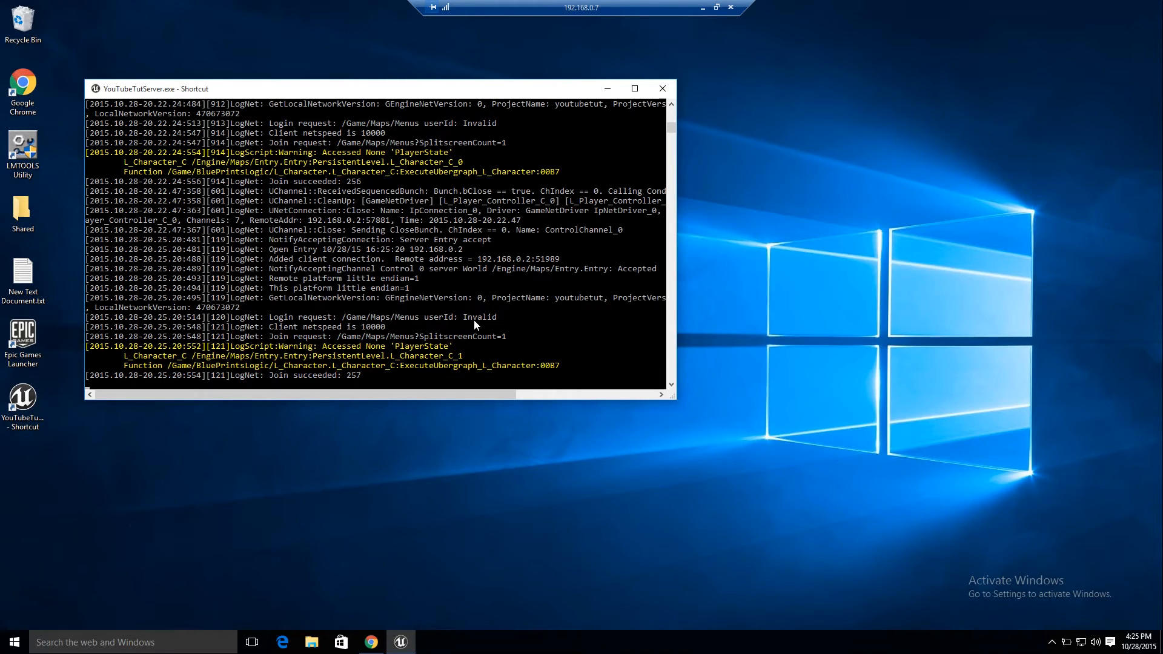
{"action": "mouse_move", "coordinate": [495, 306]}
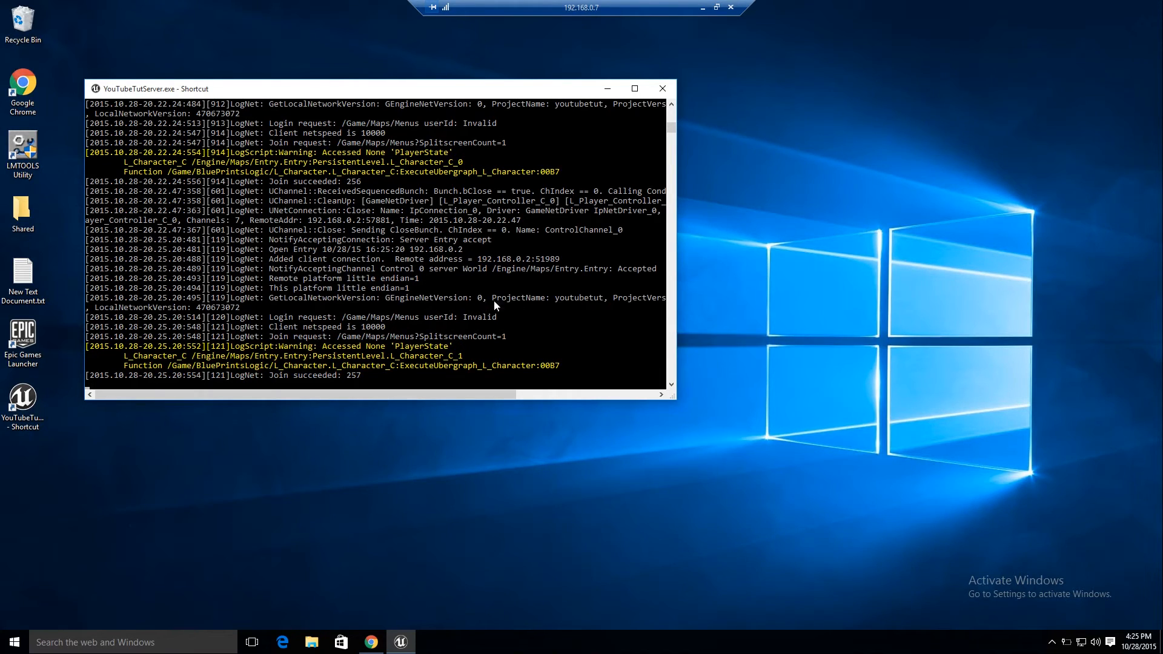
{"action": "mouse_move", "coordinate": [304, 360]}
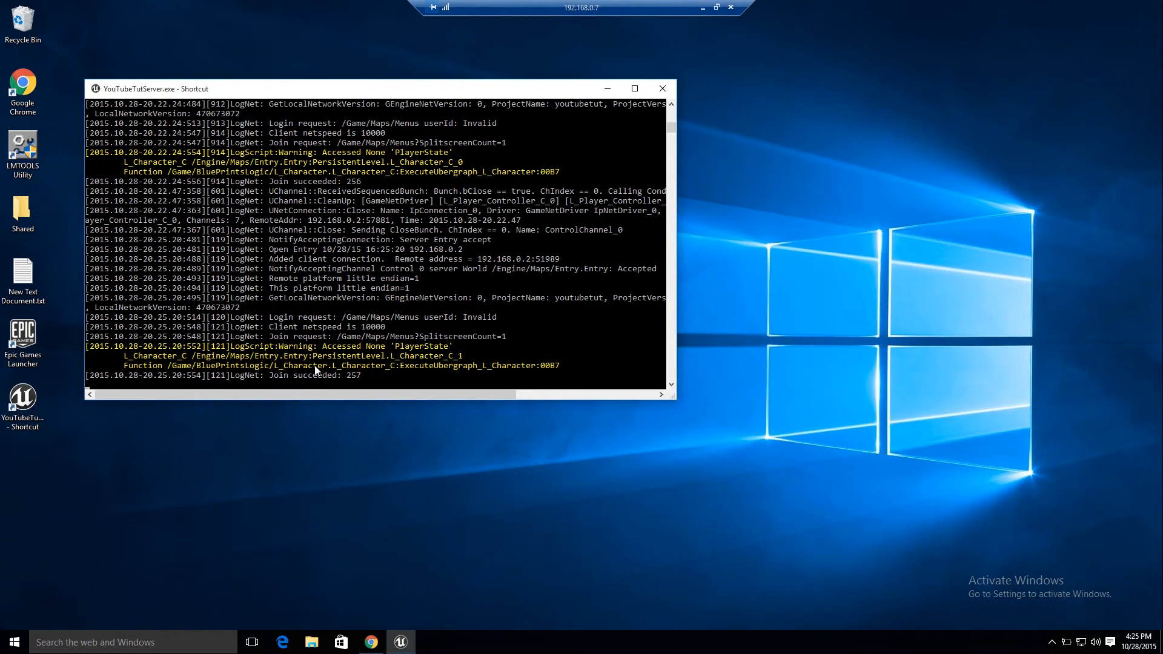
{"action": "mouse_move", "coordinate": [236, 380]}
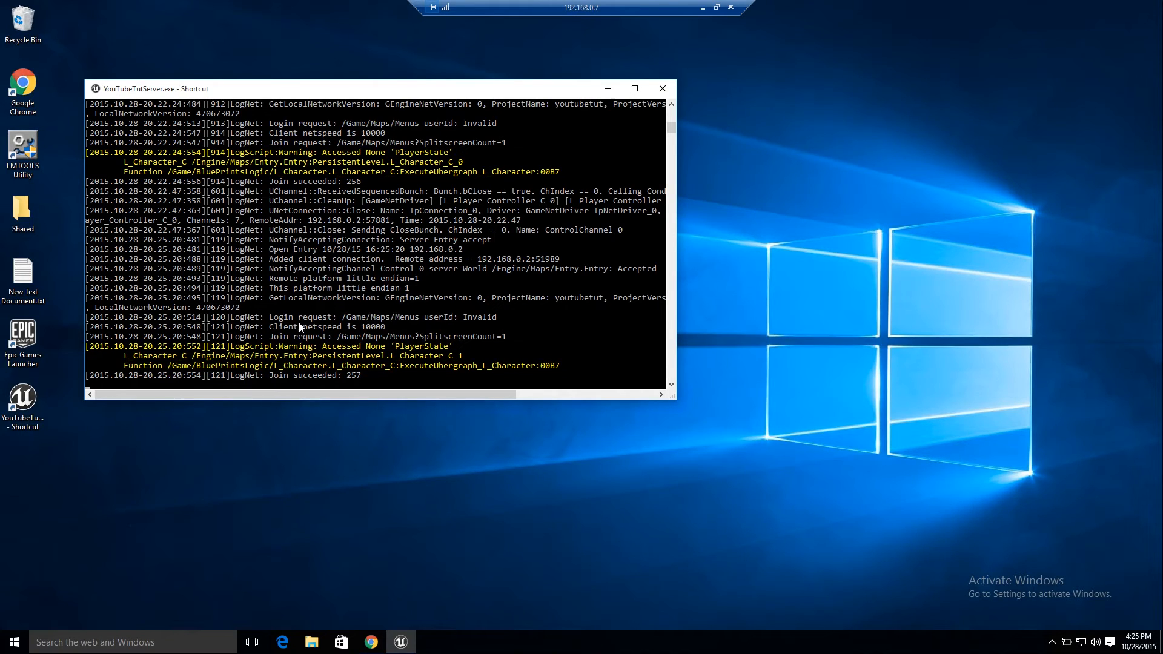
{"action": "mouse_move", "coordinate": [300, 308]}
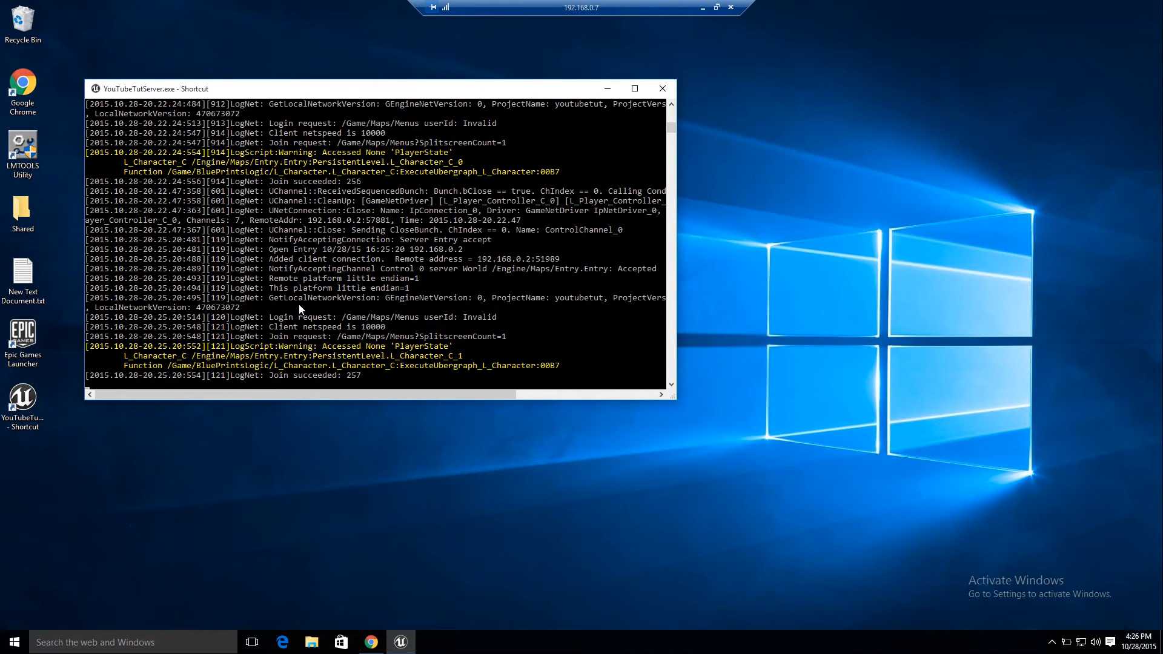
{"action": "mouse_move", "coordinate": [589, 310]}
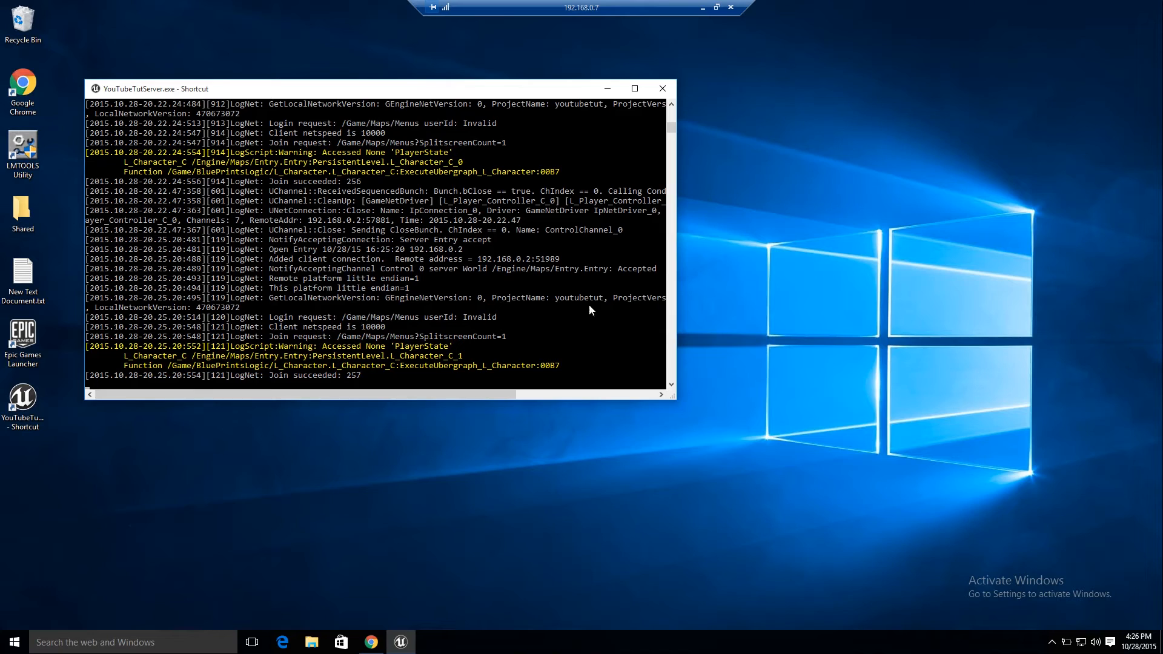
{"action": "mouse_move", "coordinate": [128, 316]}
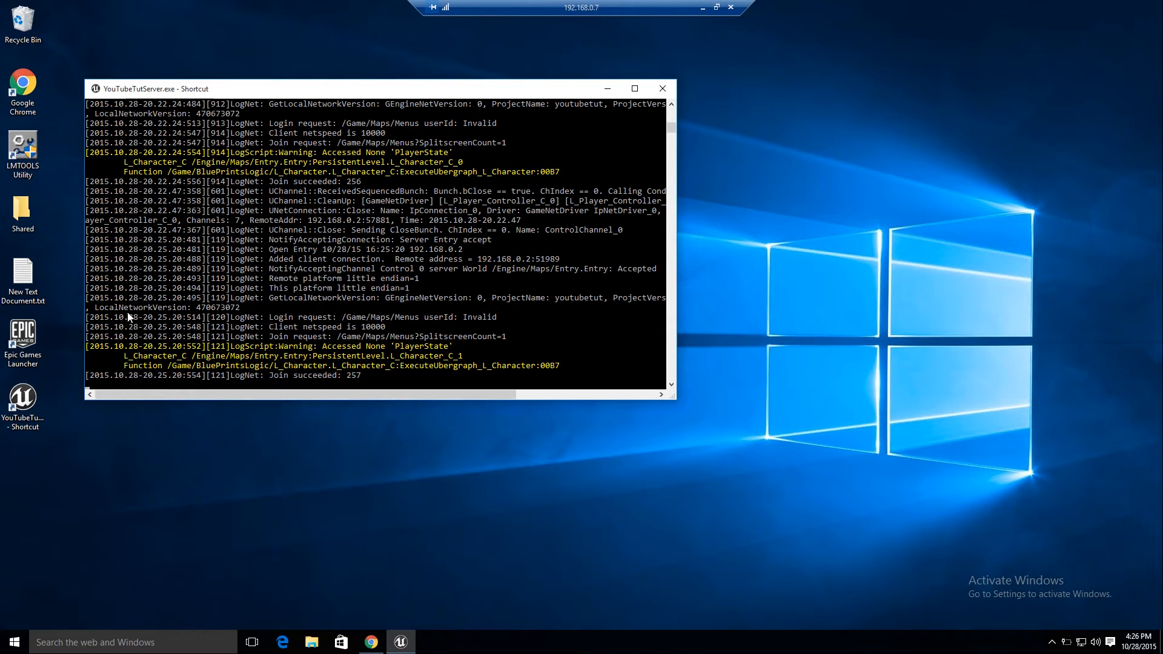
{"action": "mouse_move", "coordinate": [510, 374]}
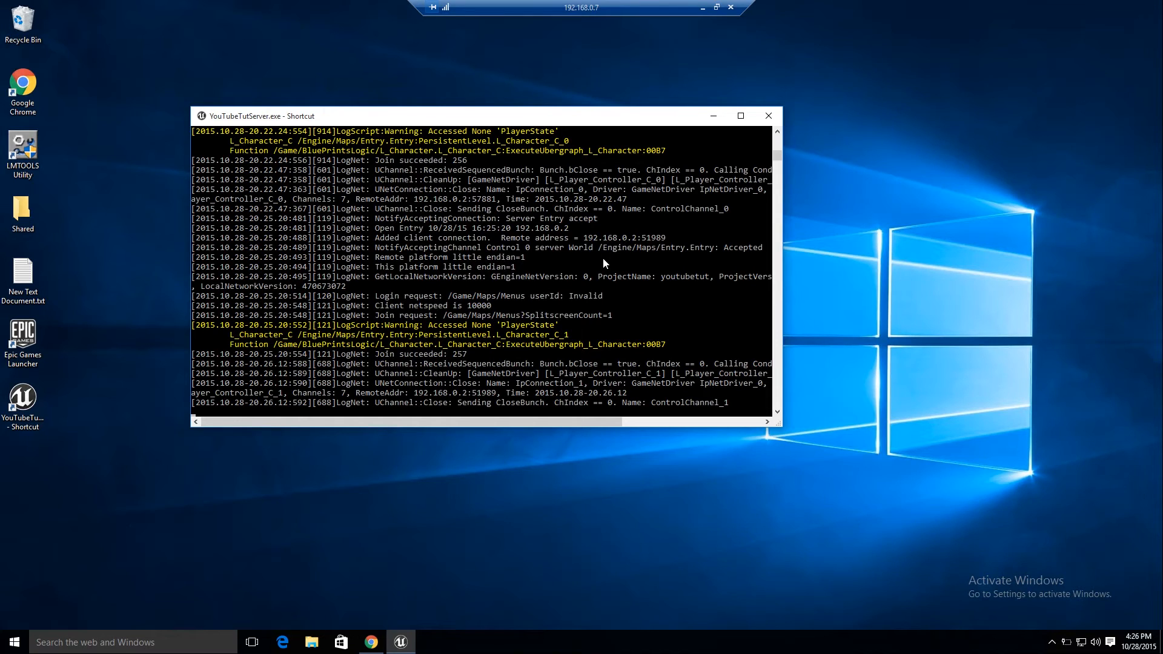
{"action": "mouse_move", "coordinate": [710, 46]}
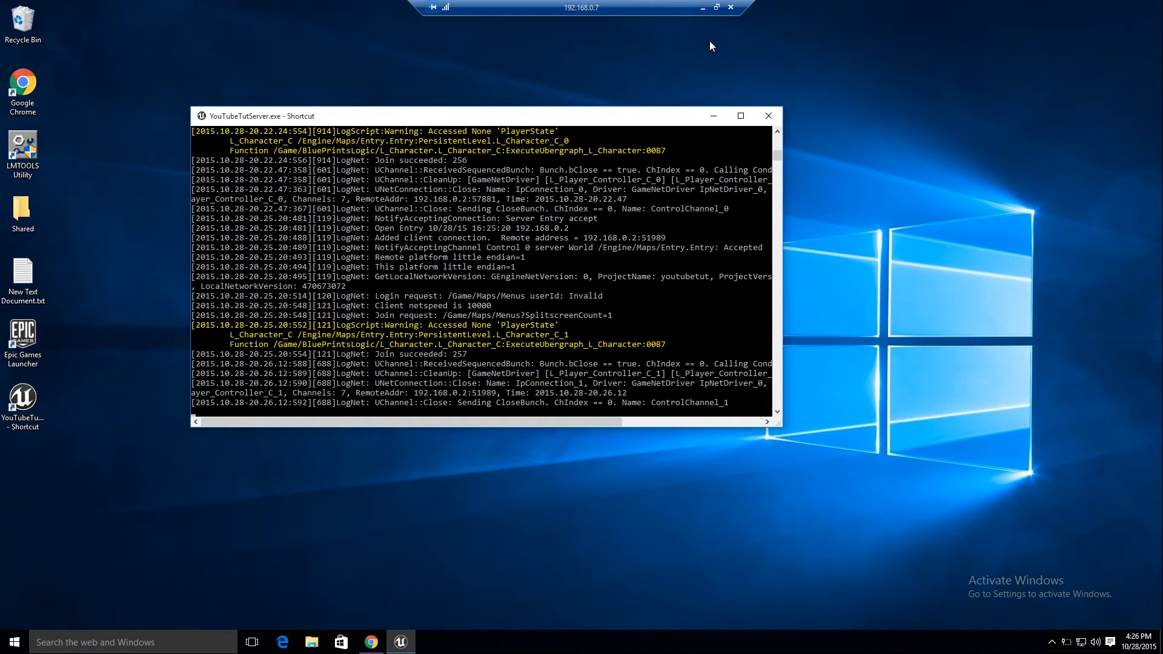
{"action": "mouse_move", "coordinate": [734, 72]}
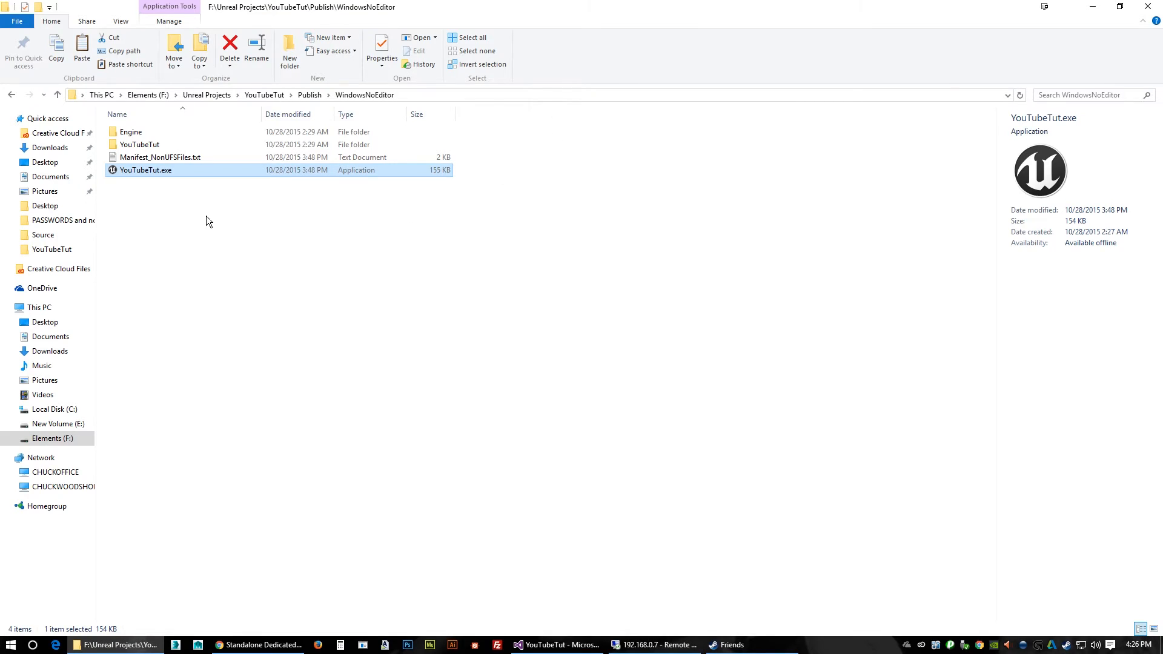
{"action": "mouse_move", "coordinate": [715, 574]}
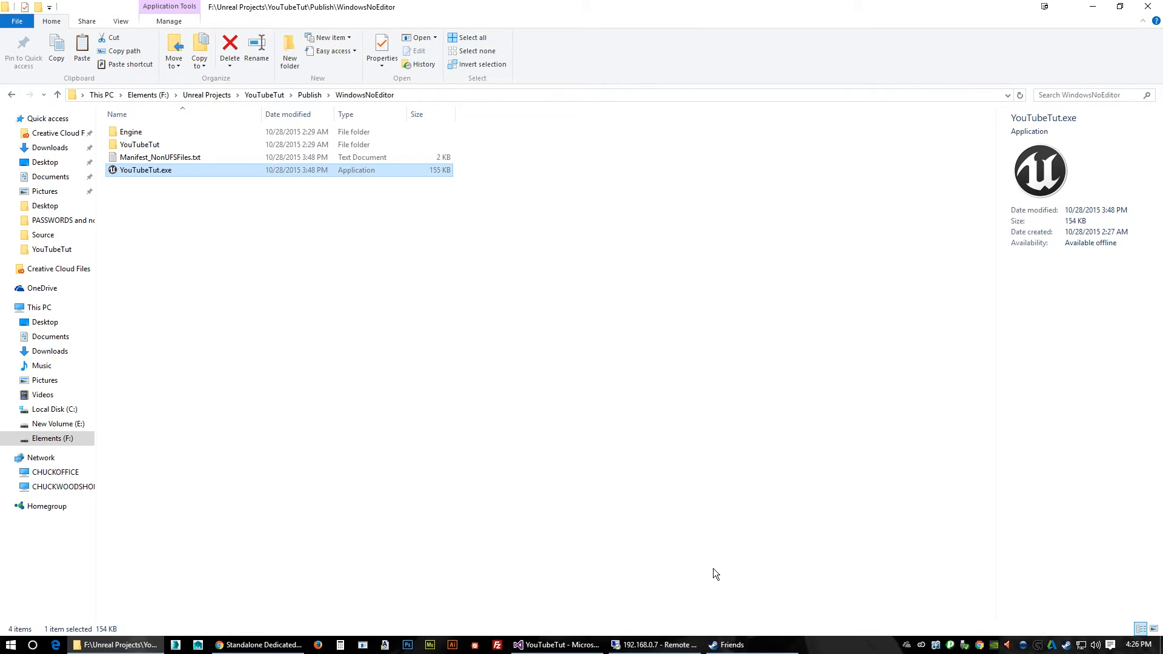
{"action": "mouse_move", "coordinate": [205, 195]}
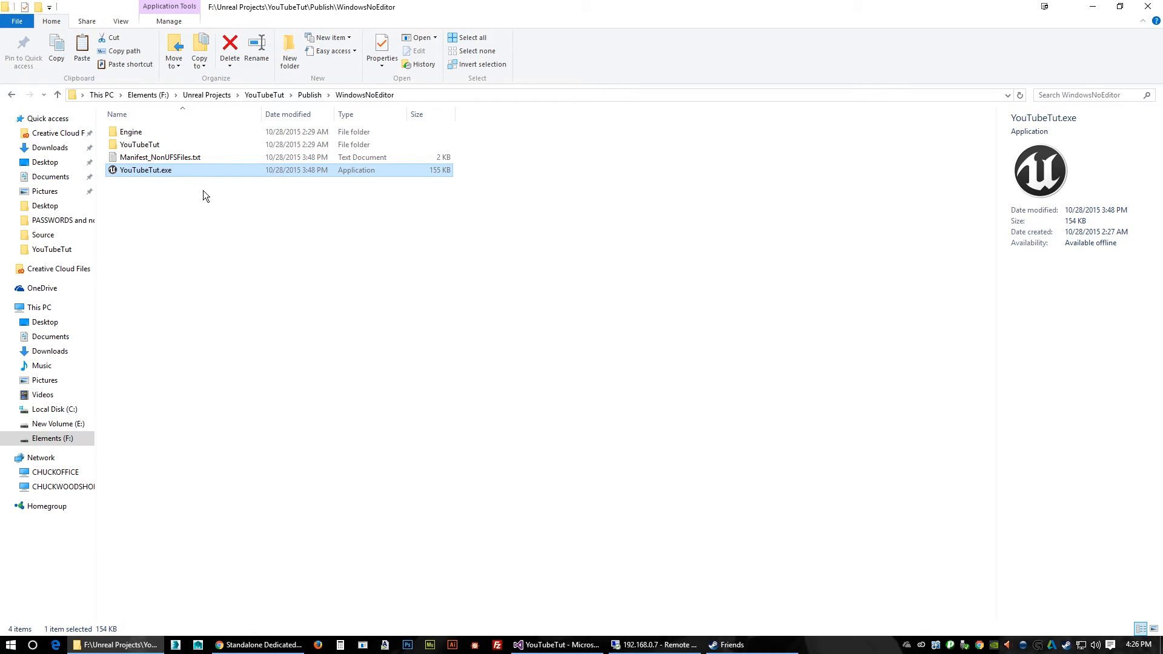
{"action": "mouse_move", "coordinate": [651, 429]}
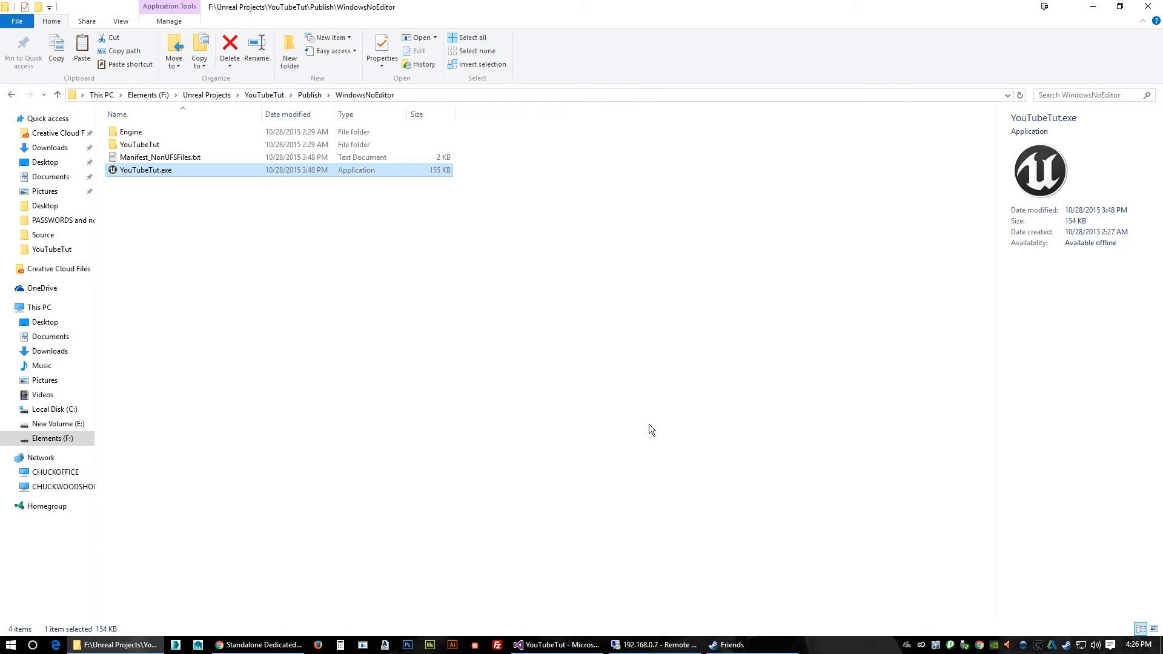
{"action": "mouse_move", "coordinate": [617, 531]}
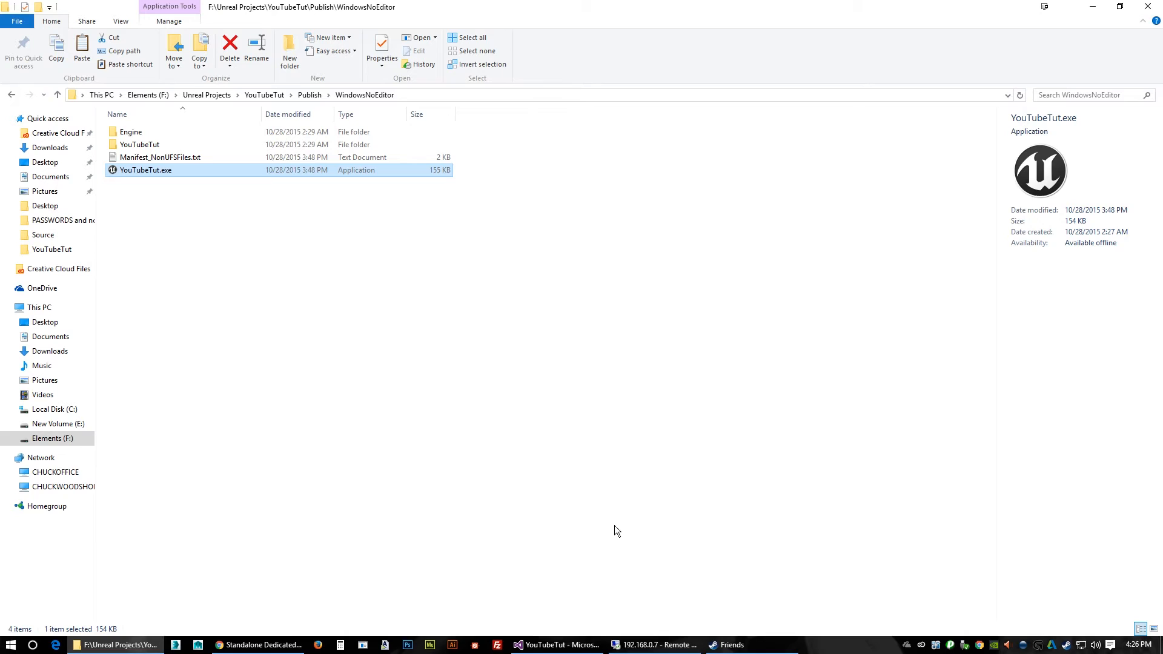
{"action": "mouse_move", "coordinate": [1091, 7]}
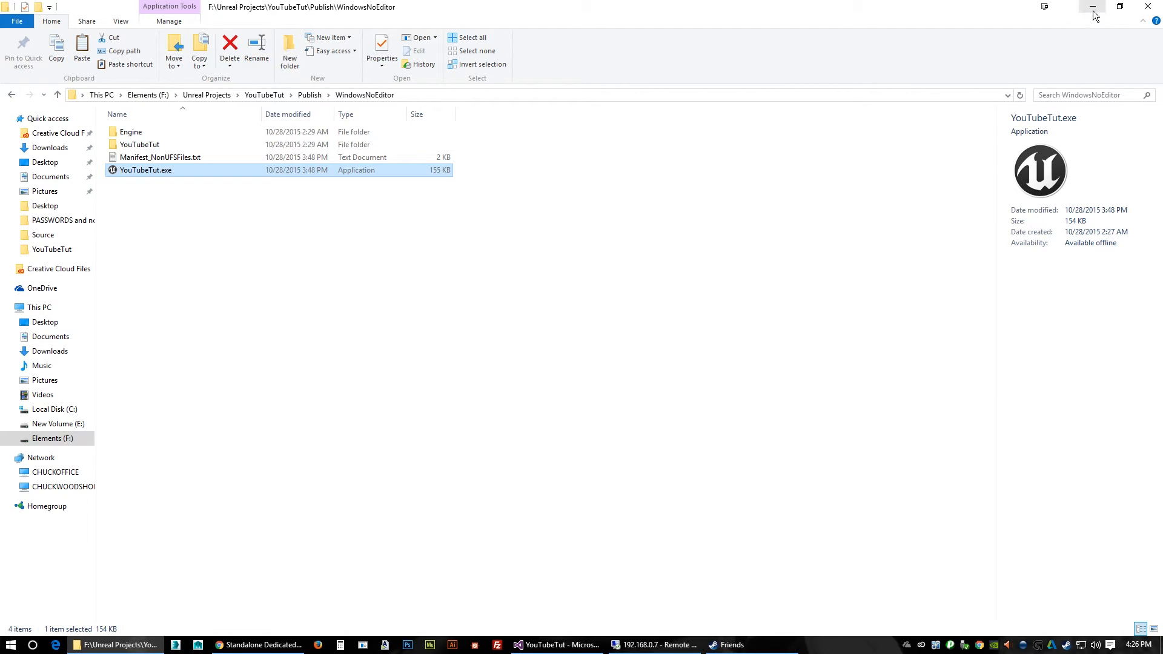
{"action": "mouse_move", "coordinate": [1148, 6]}
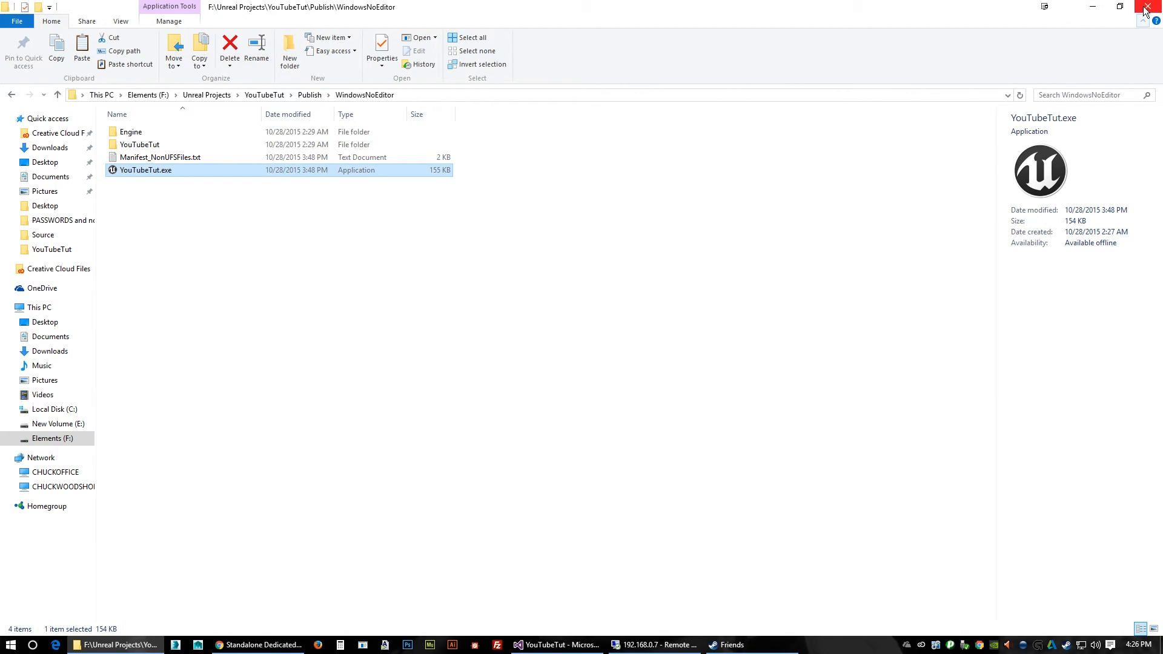
Close the WindowsNoEditor folder window and minimize Visual Studio to show the desktop.
{"action": "left_click", "coordinate": [1148, 7]}
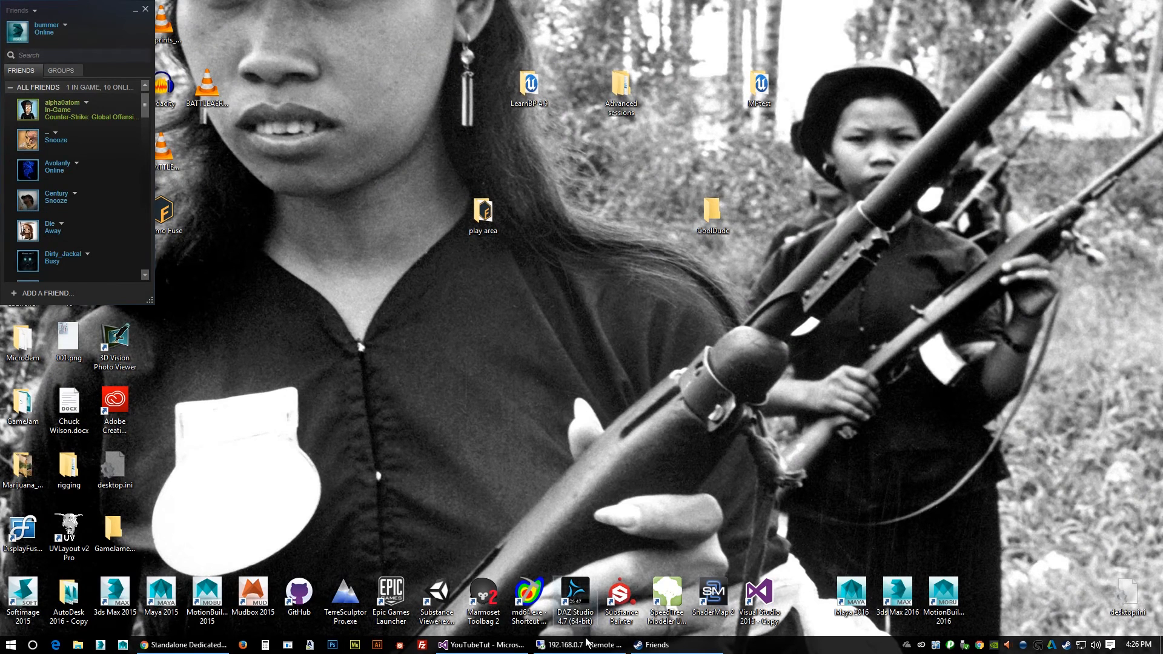
{"action": "left_click", "coordinate": [480, 645]}
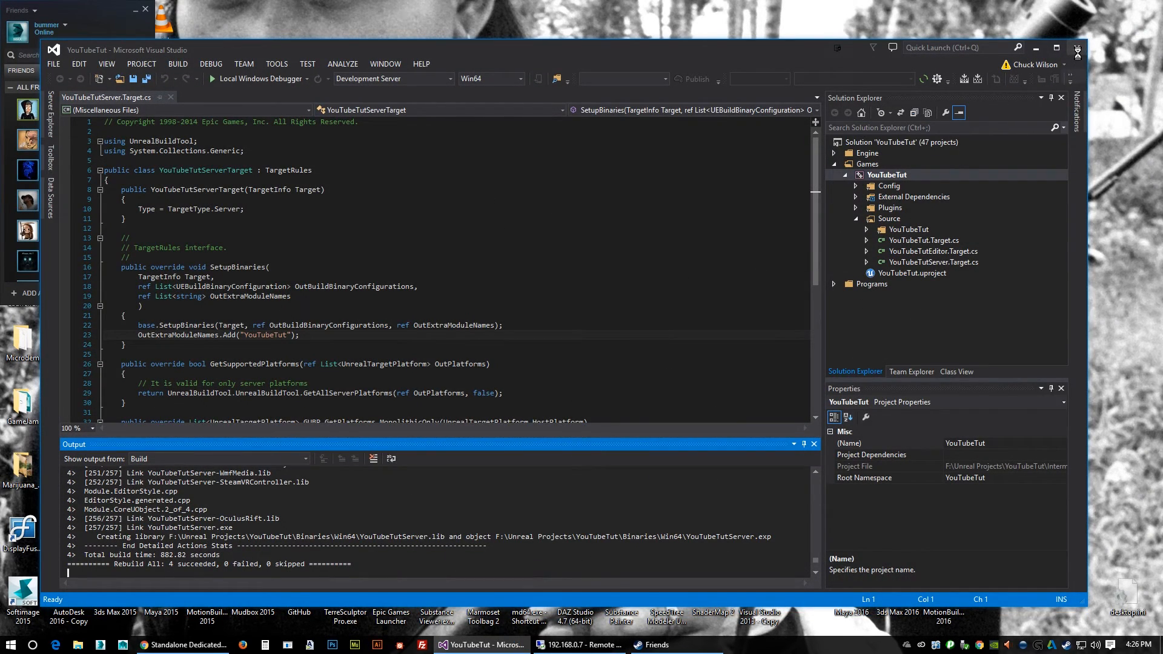
{"action": "left_click", "coordinate": [1038, 47]}
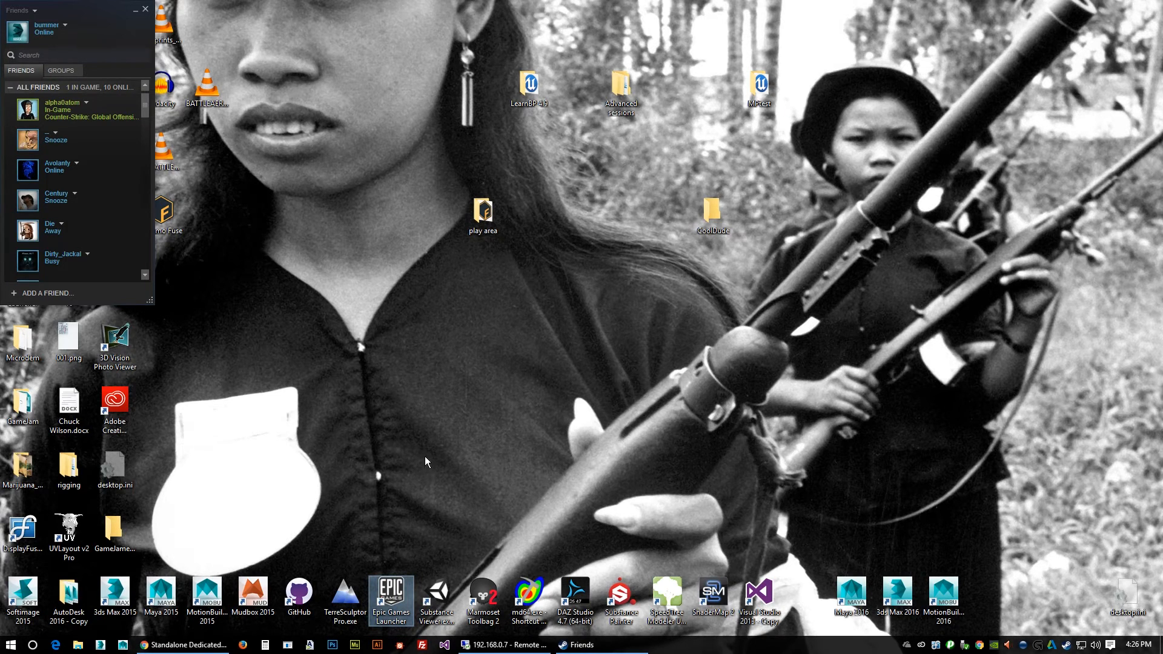
Open YouTubeTut from the Epic Games Launcher Library, declining the Substance plugin download.
{"action": "left_click", "coordinate": [390, 601]}
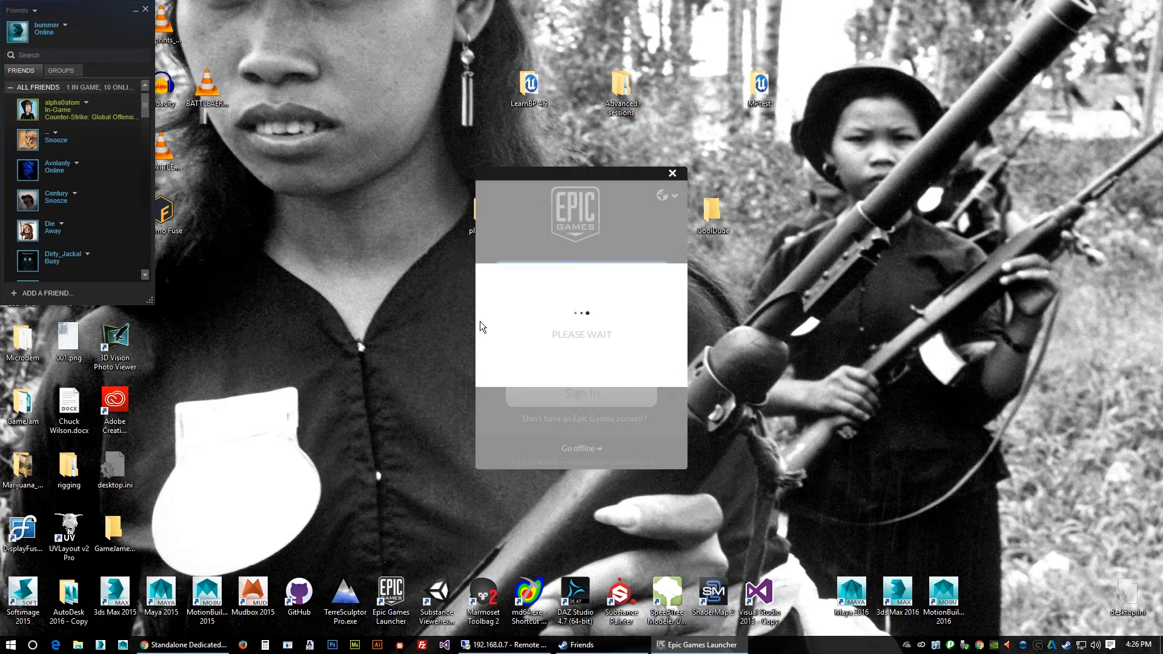
{"action": "mouse_move", "coordinate": [571, 374]}
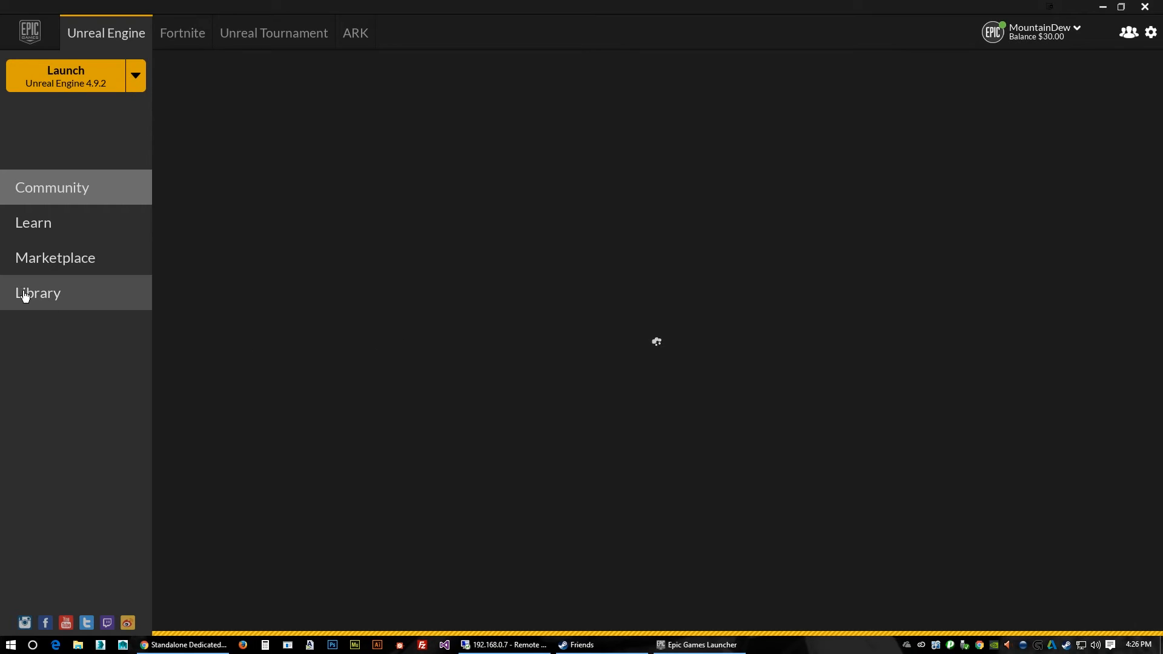
{"action": "left_click", "coordinate": [37, 292]}
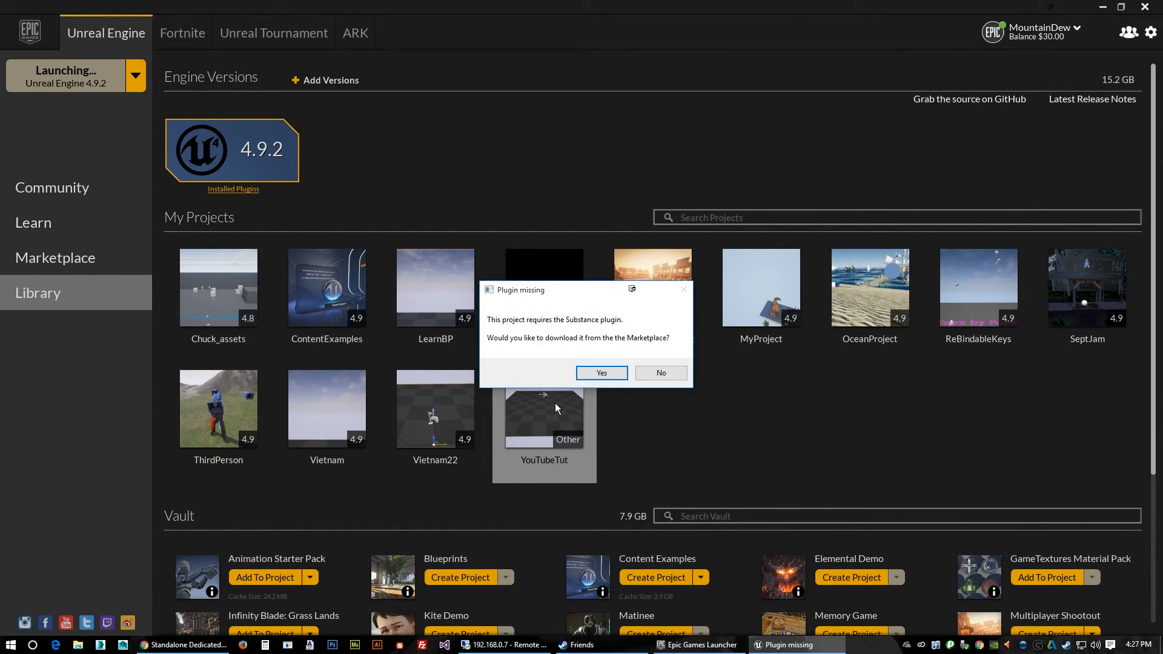
{"action": "left_click", "coordinate": [659, 372]}
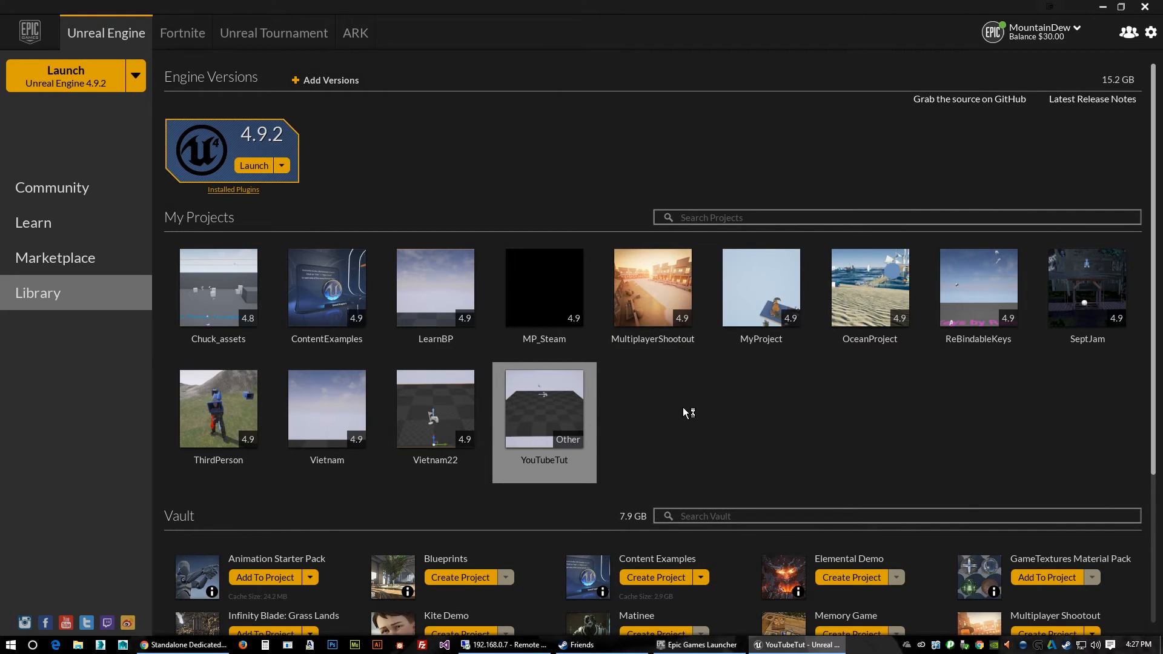
{"action": "double_click", "coordinate": [544, 409]}
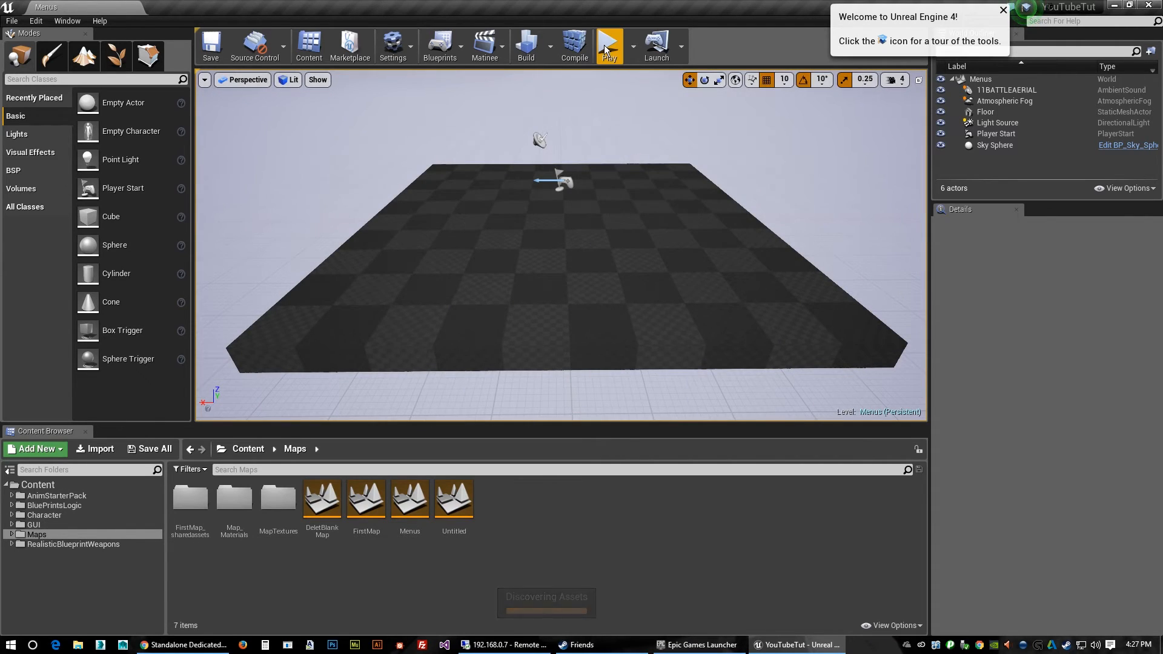
{"action": "mouse_move", "coordinate": [609, 46]}
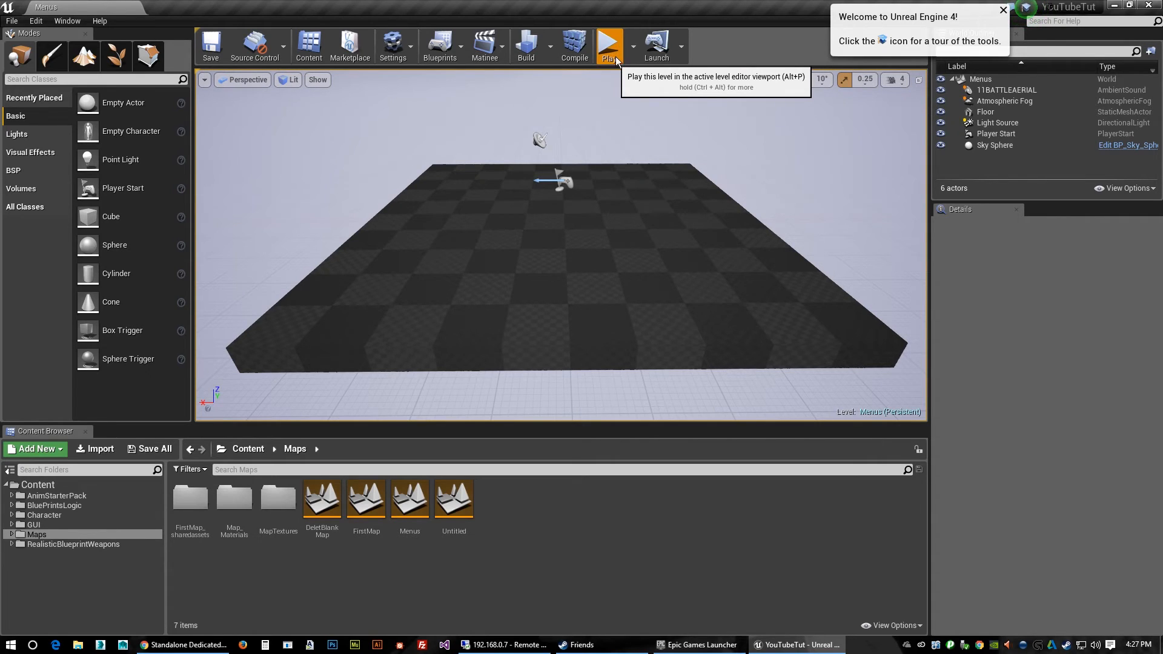
{"action": "left_click", "coordinate": [609, 45]}
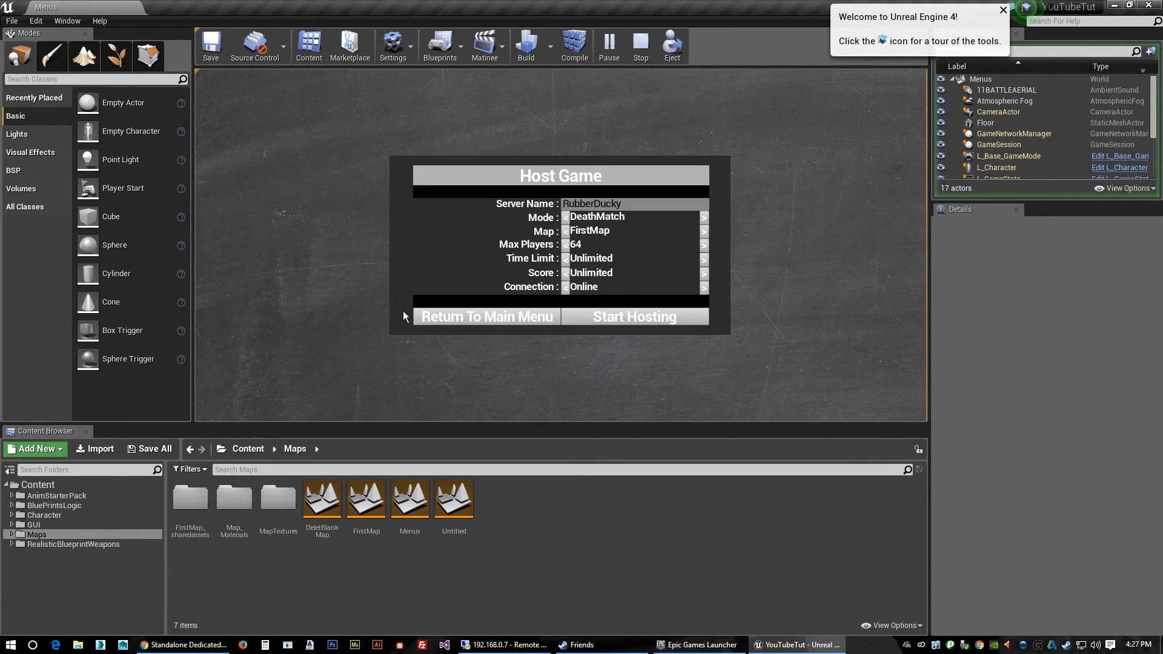
{"action": "left_click", "coordinate": [635, 316]}
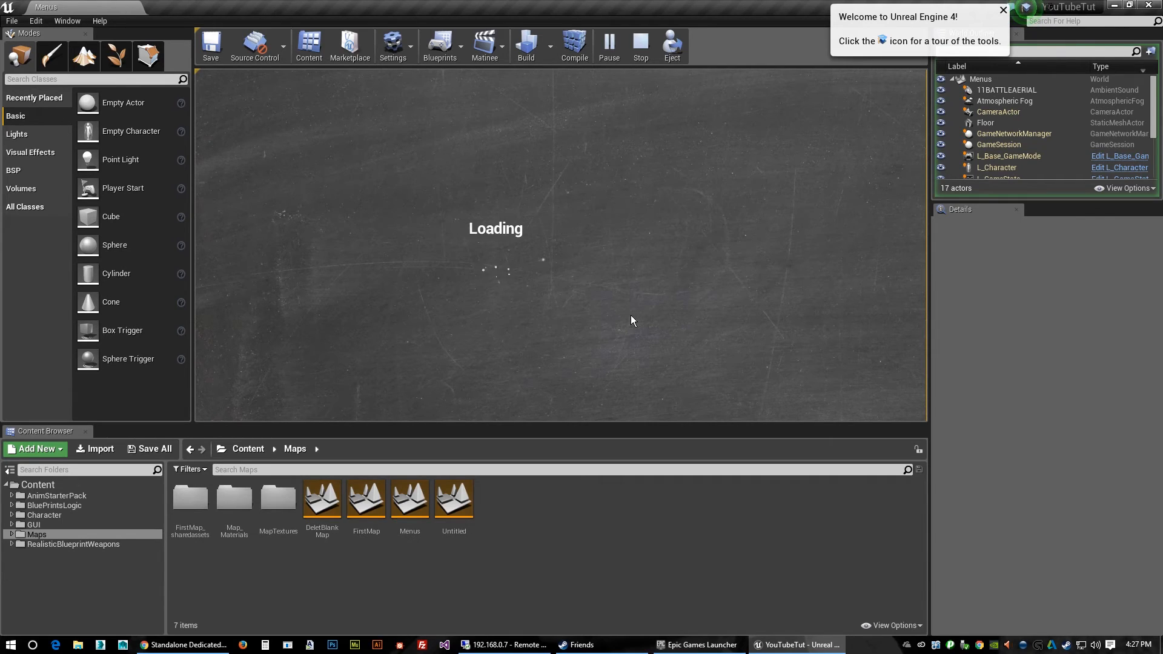
{"action": "mouse_move", "coordinate": [600, 304]}
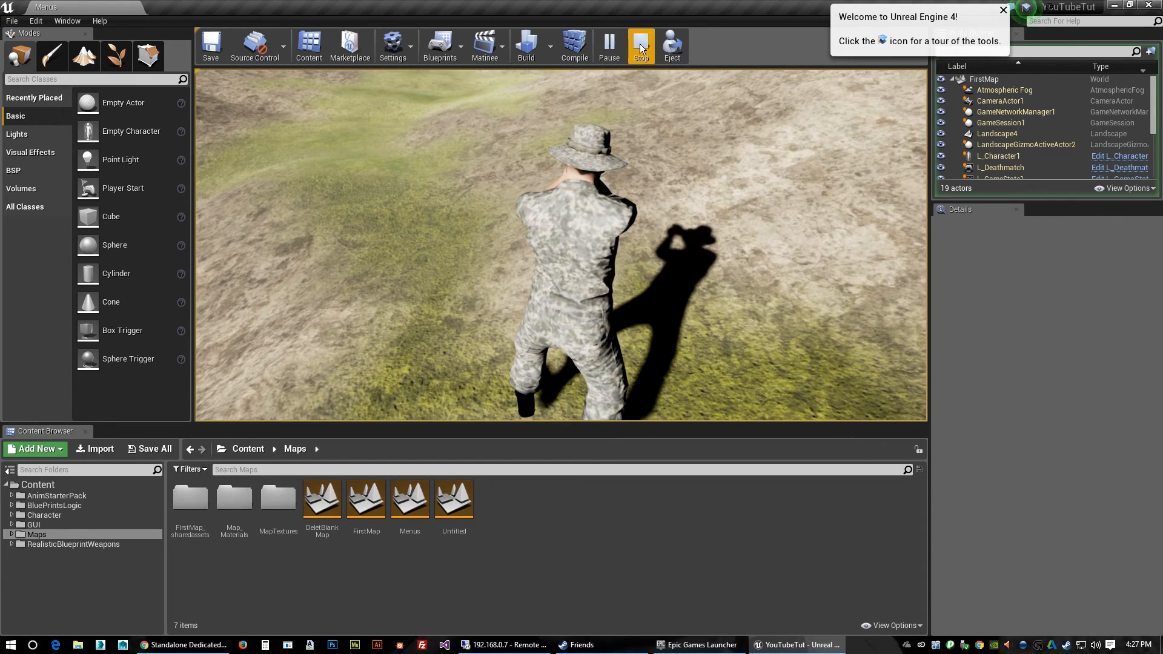
{"action": "left_click", "coordinate": [640, 44]}
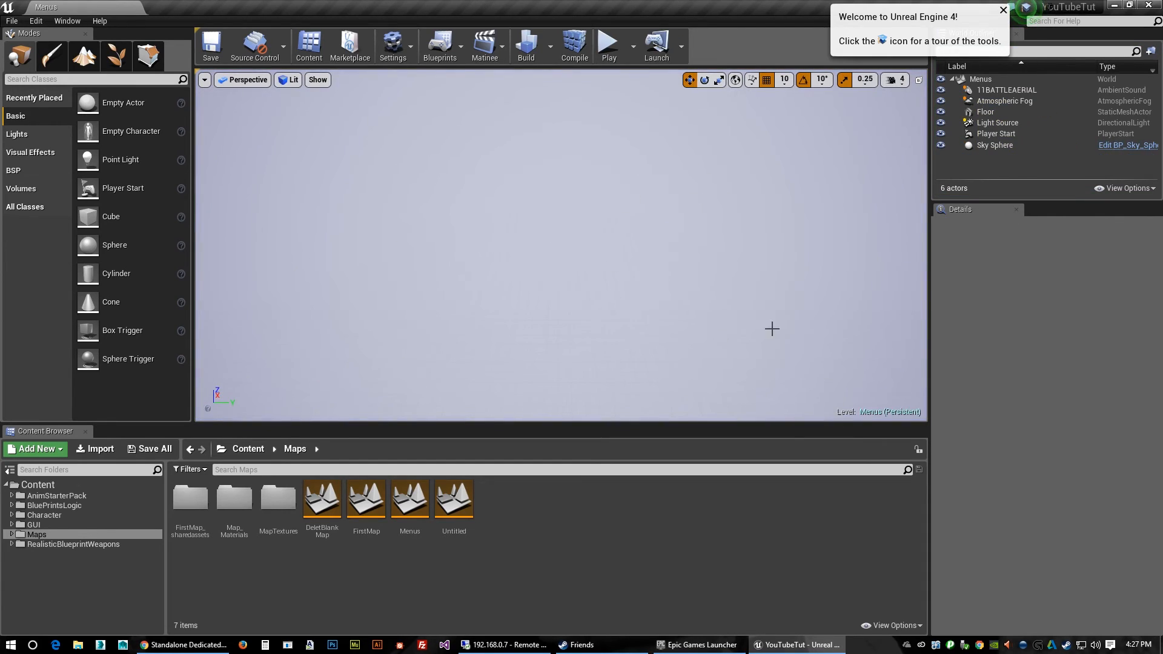
{"action": "mouse_move", "coordinate": [417, 230]}
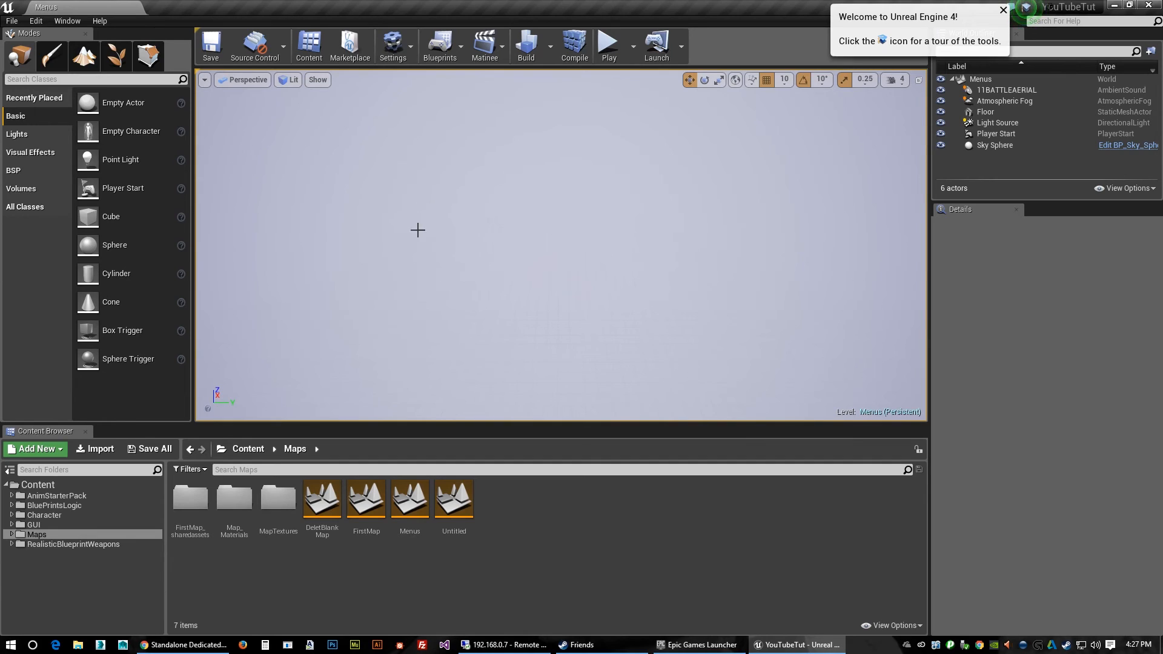
{"action": "mouse_move", "coordinate": [561, 536]}
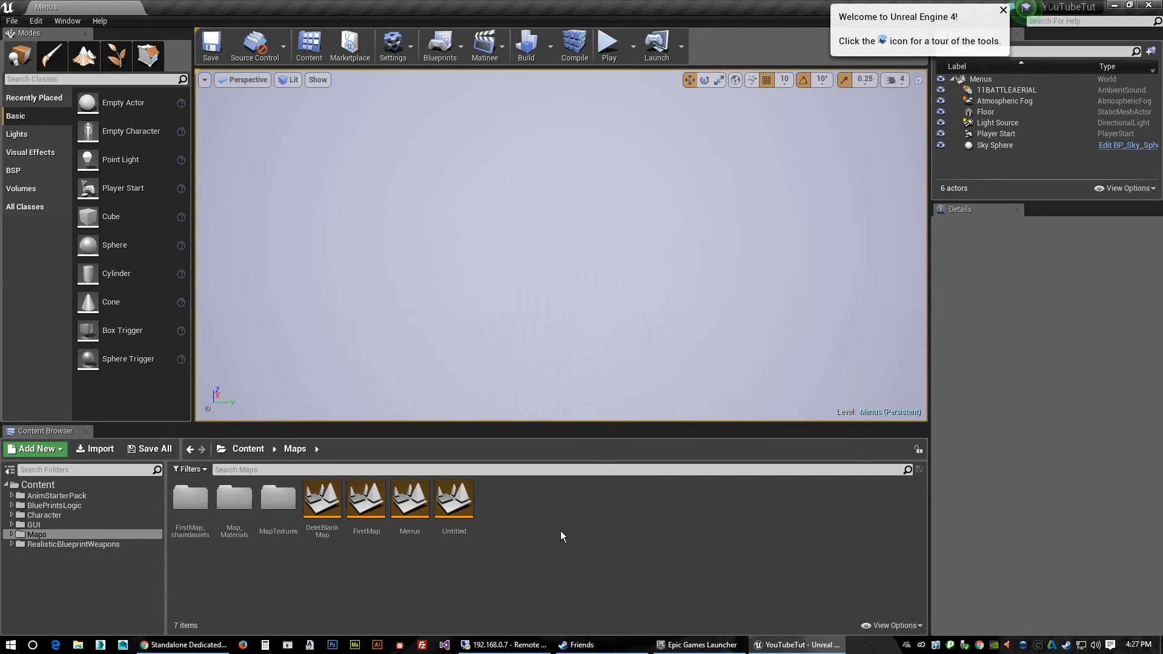